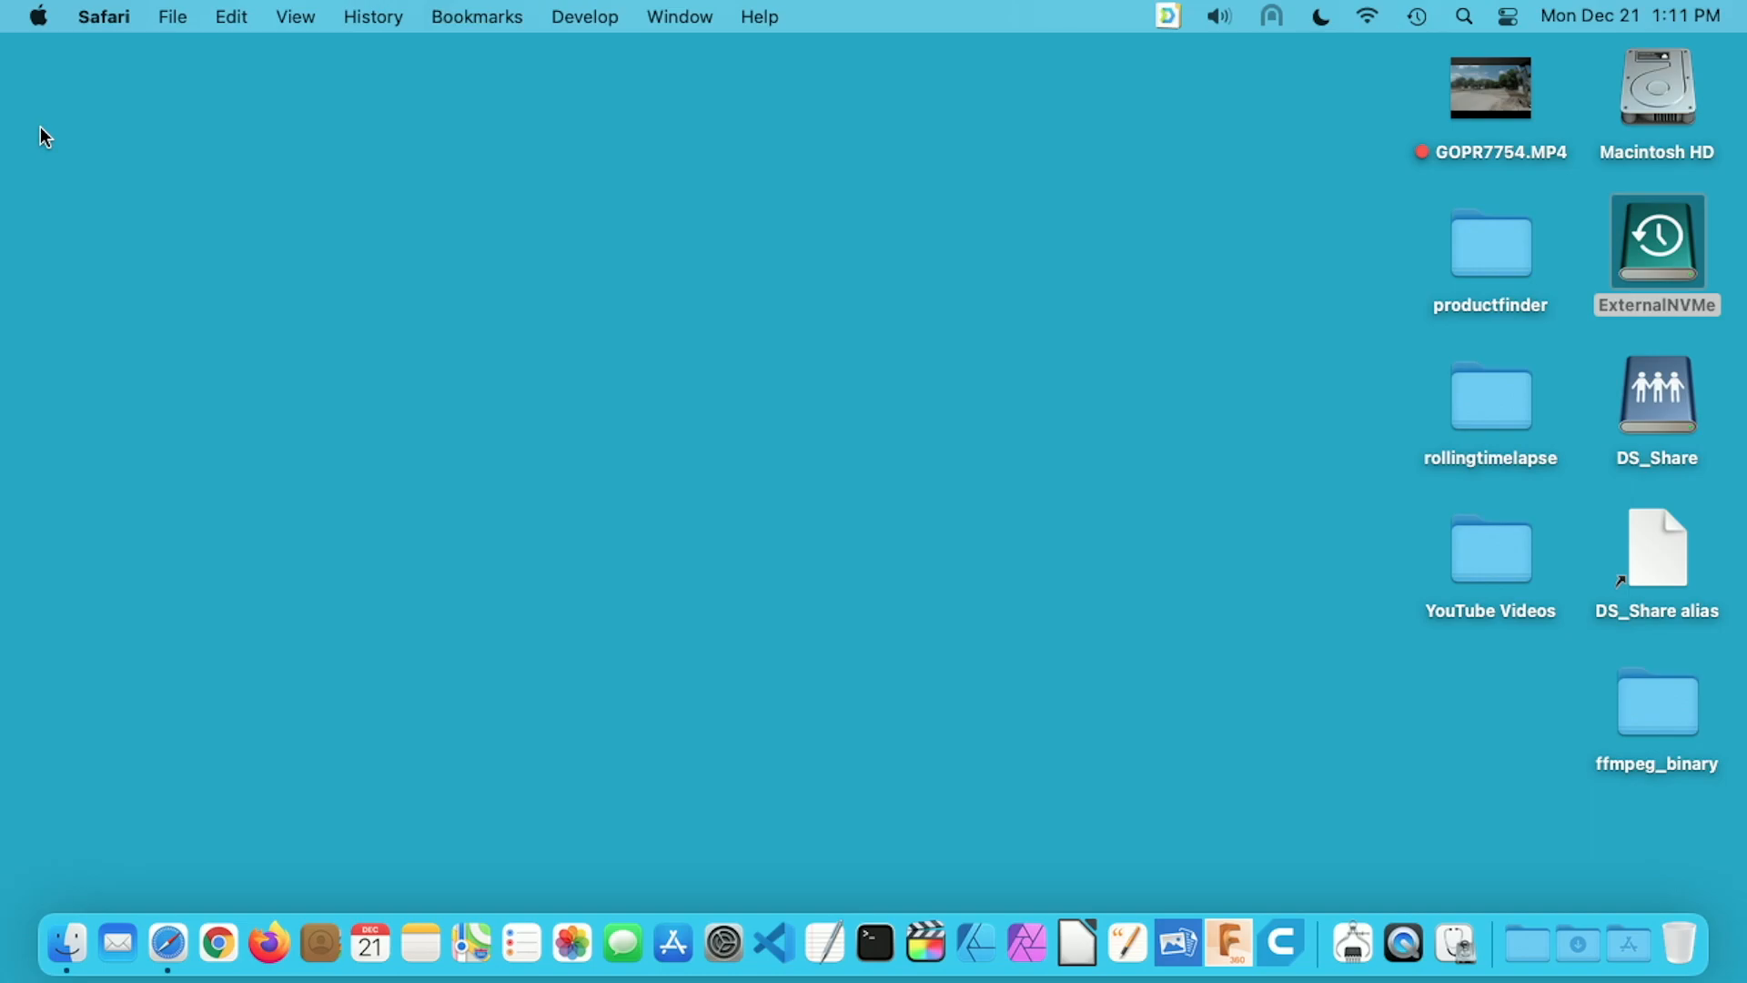
# - Shut down the Mac from the Apple menu to reach the startup options screen
pyautogui.click(36, 16)
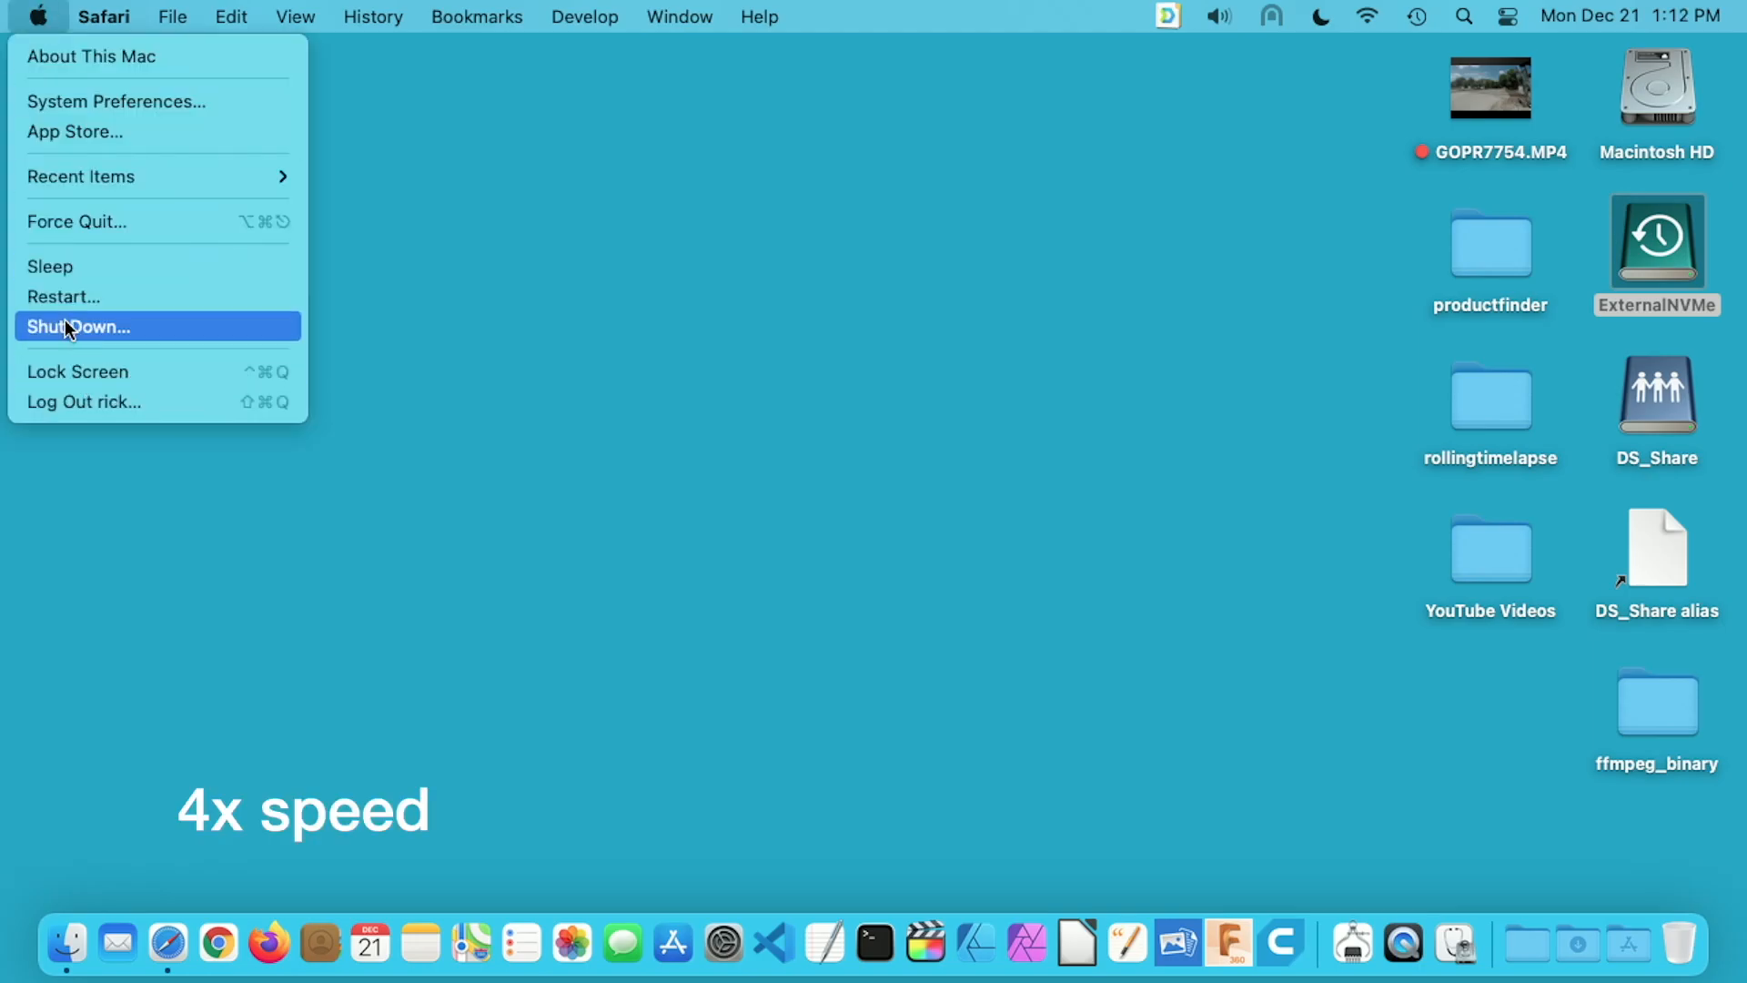
pyautogui.click(78, 326)
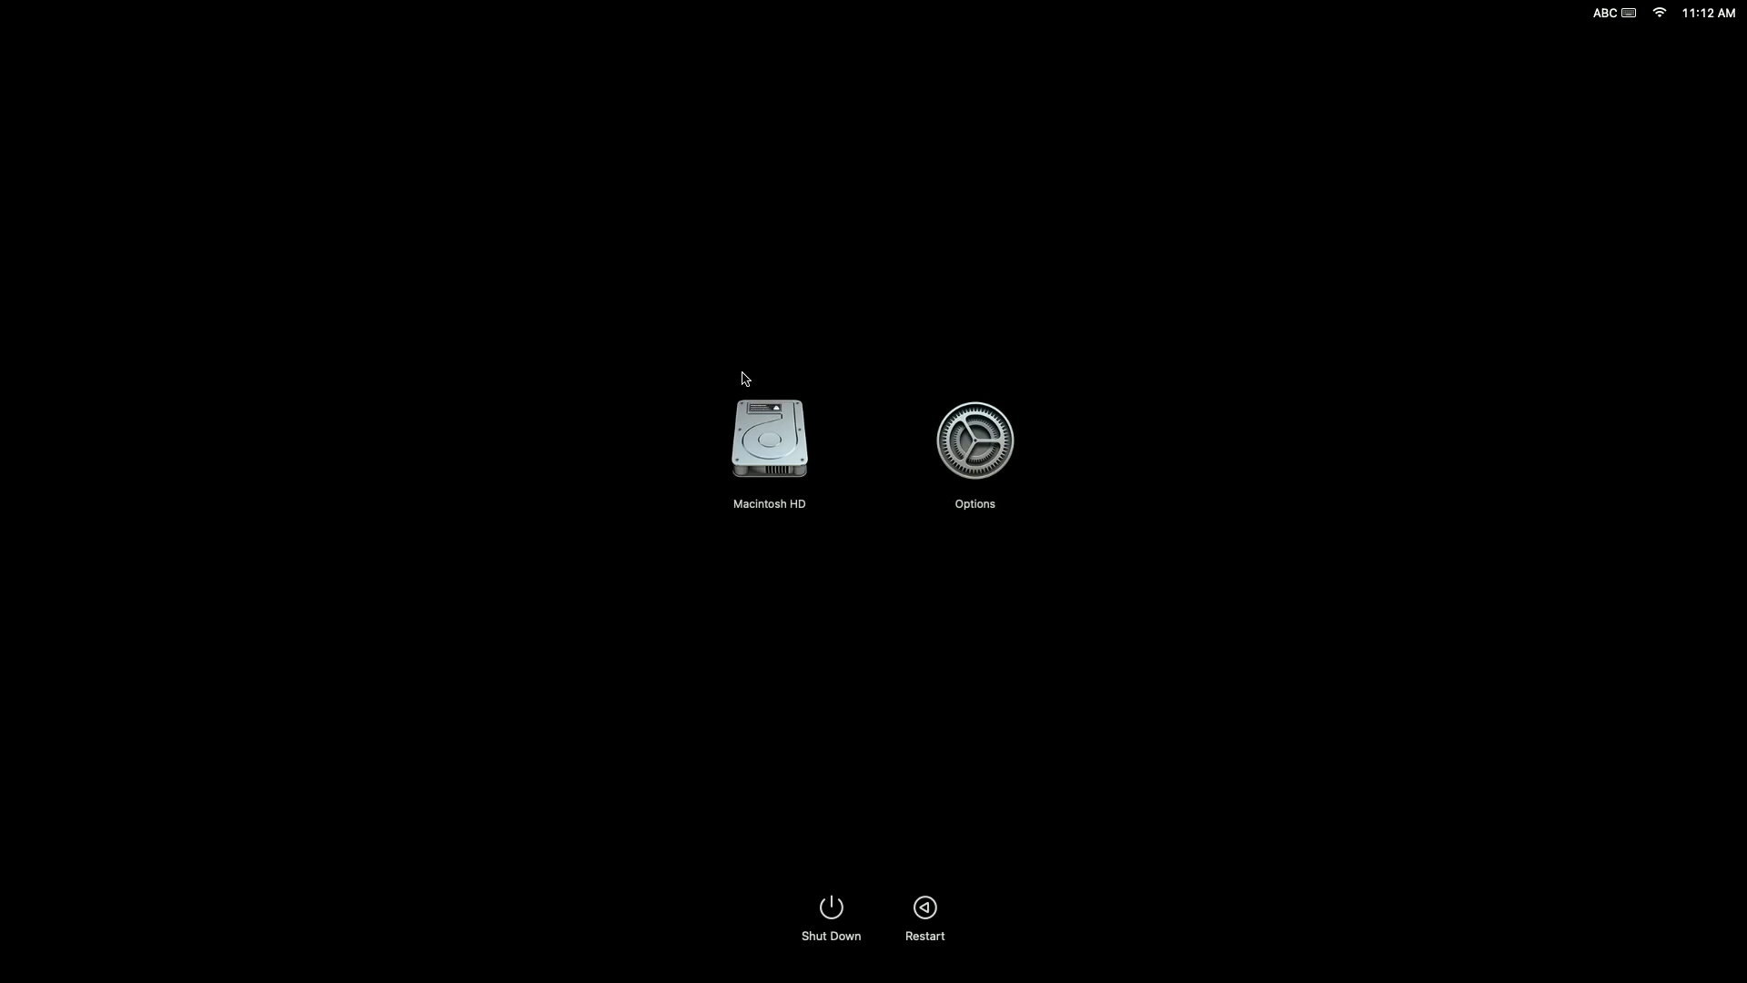
# - Boot into recovery via Options and continue as a user whose password is known
pyautogui.click(972, 438)
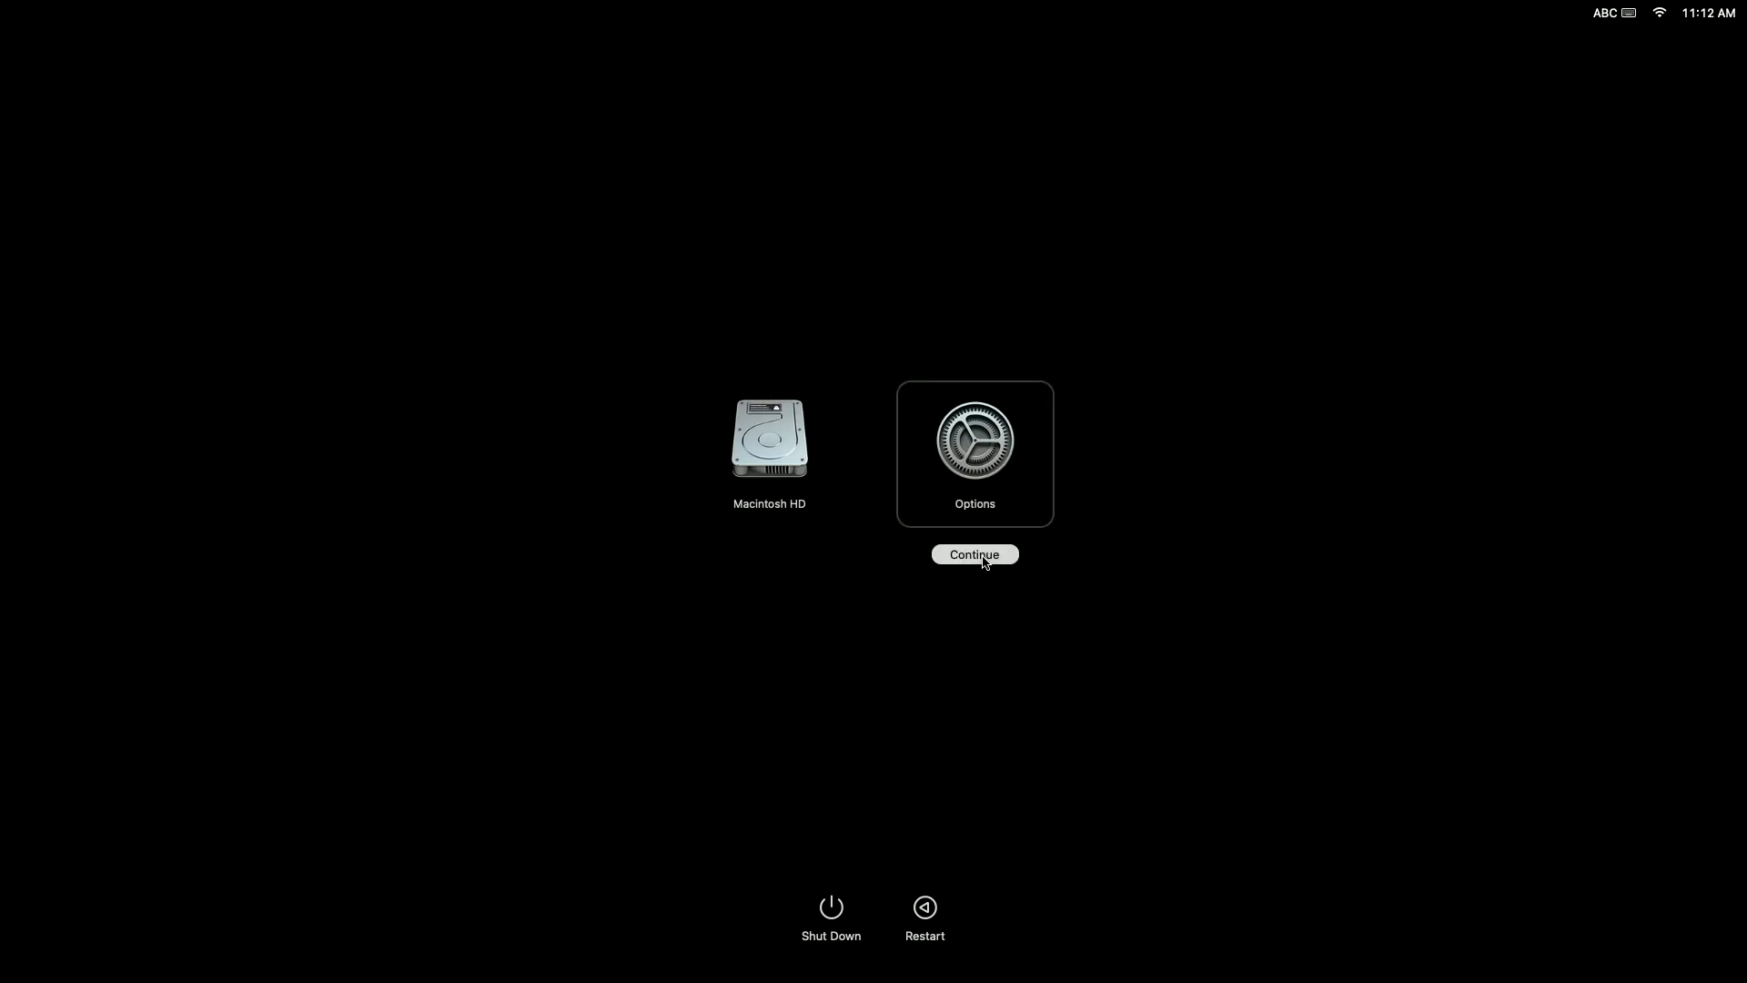
pyautogui.click(972, 554)
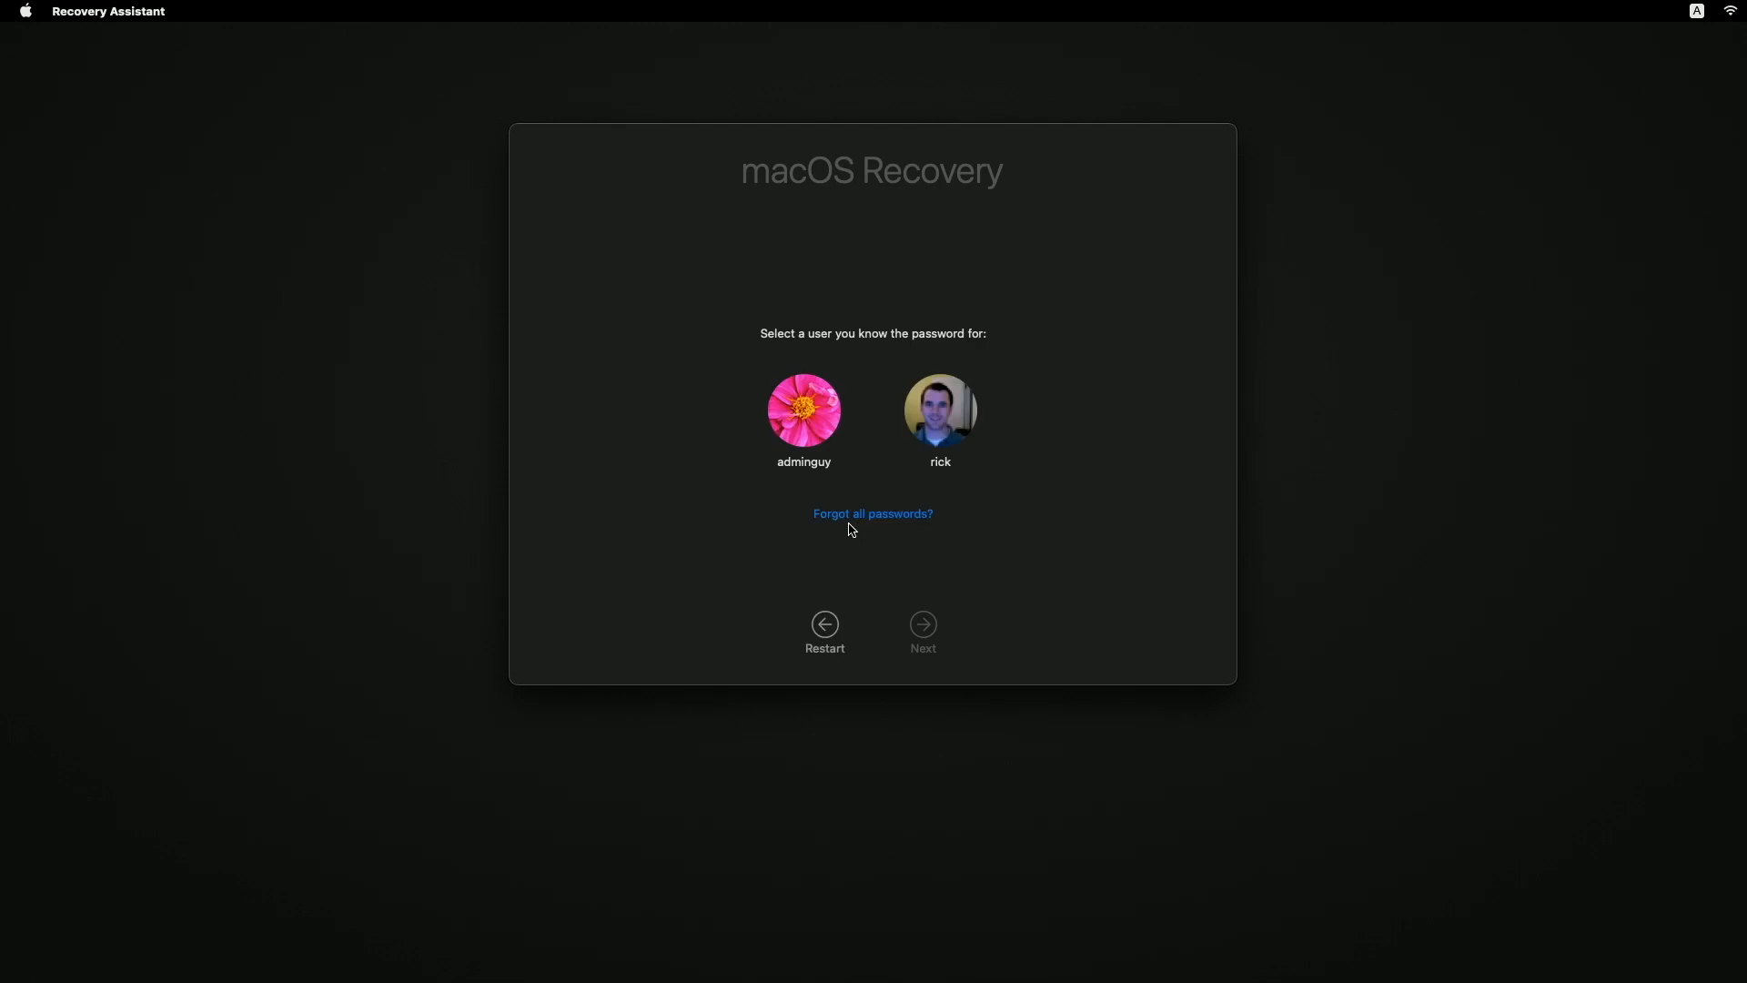
pyautogui.click(939, 421)
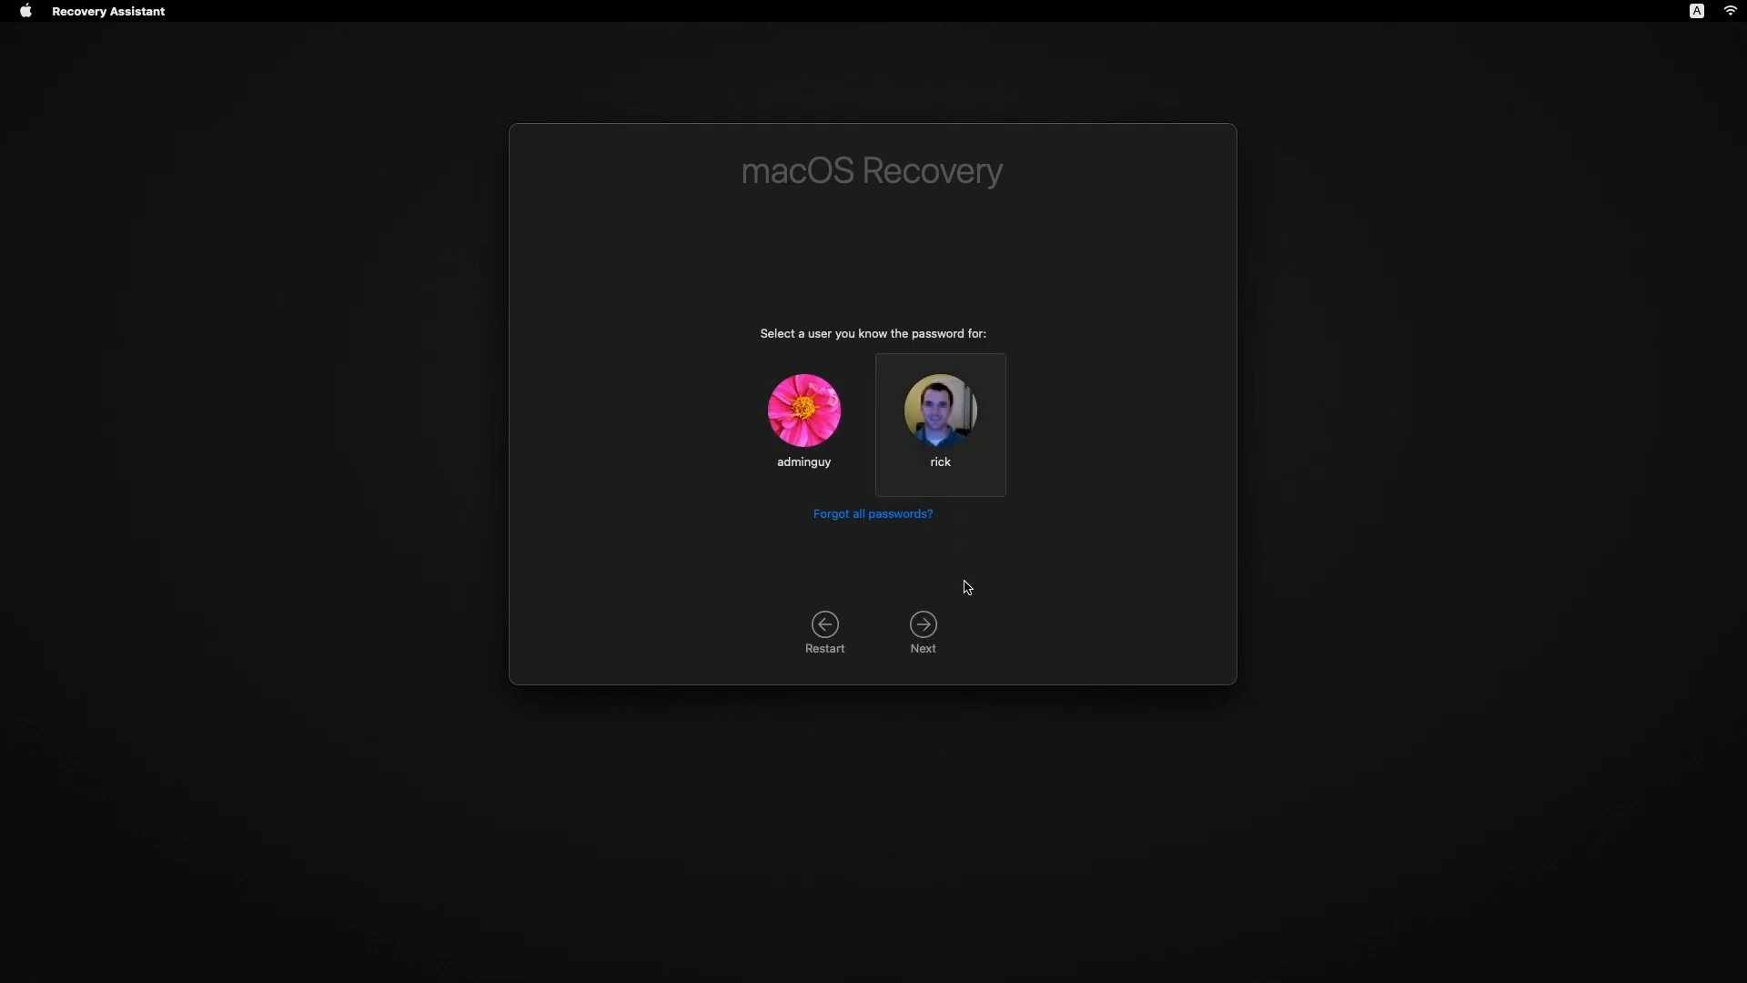
pyautogui.click(922, 632)
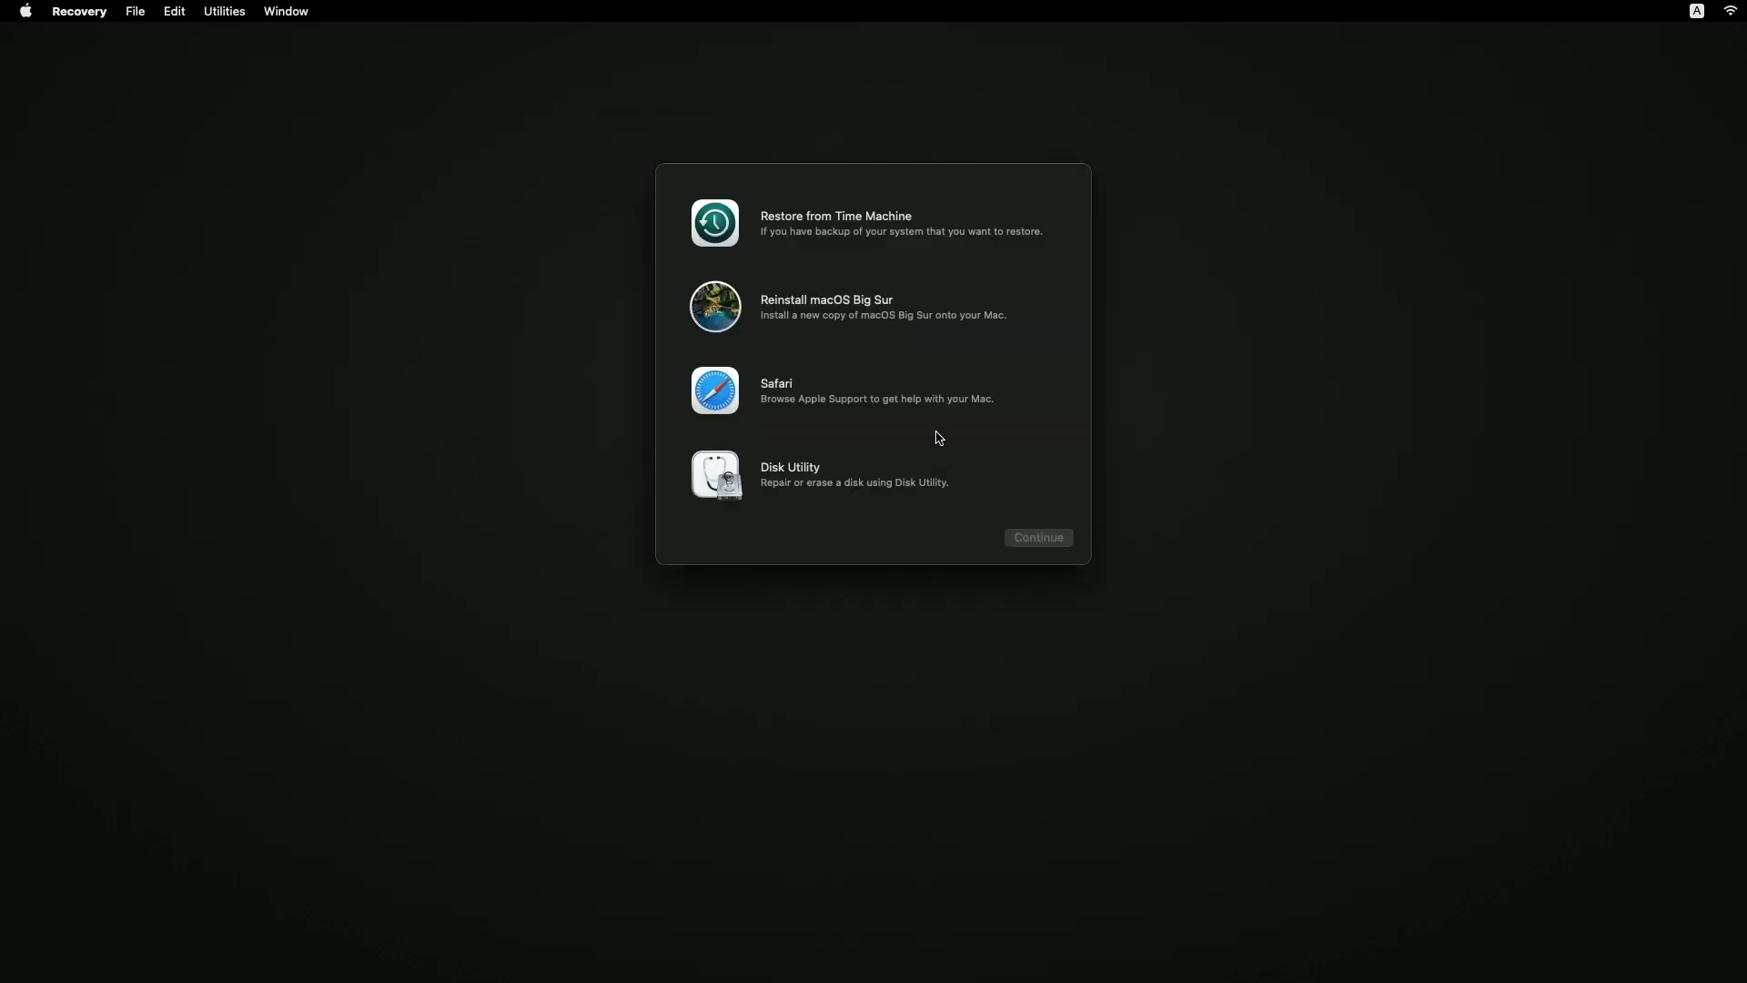
pyautogui.moveTo(938, 429)
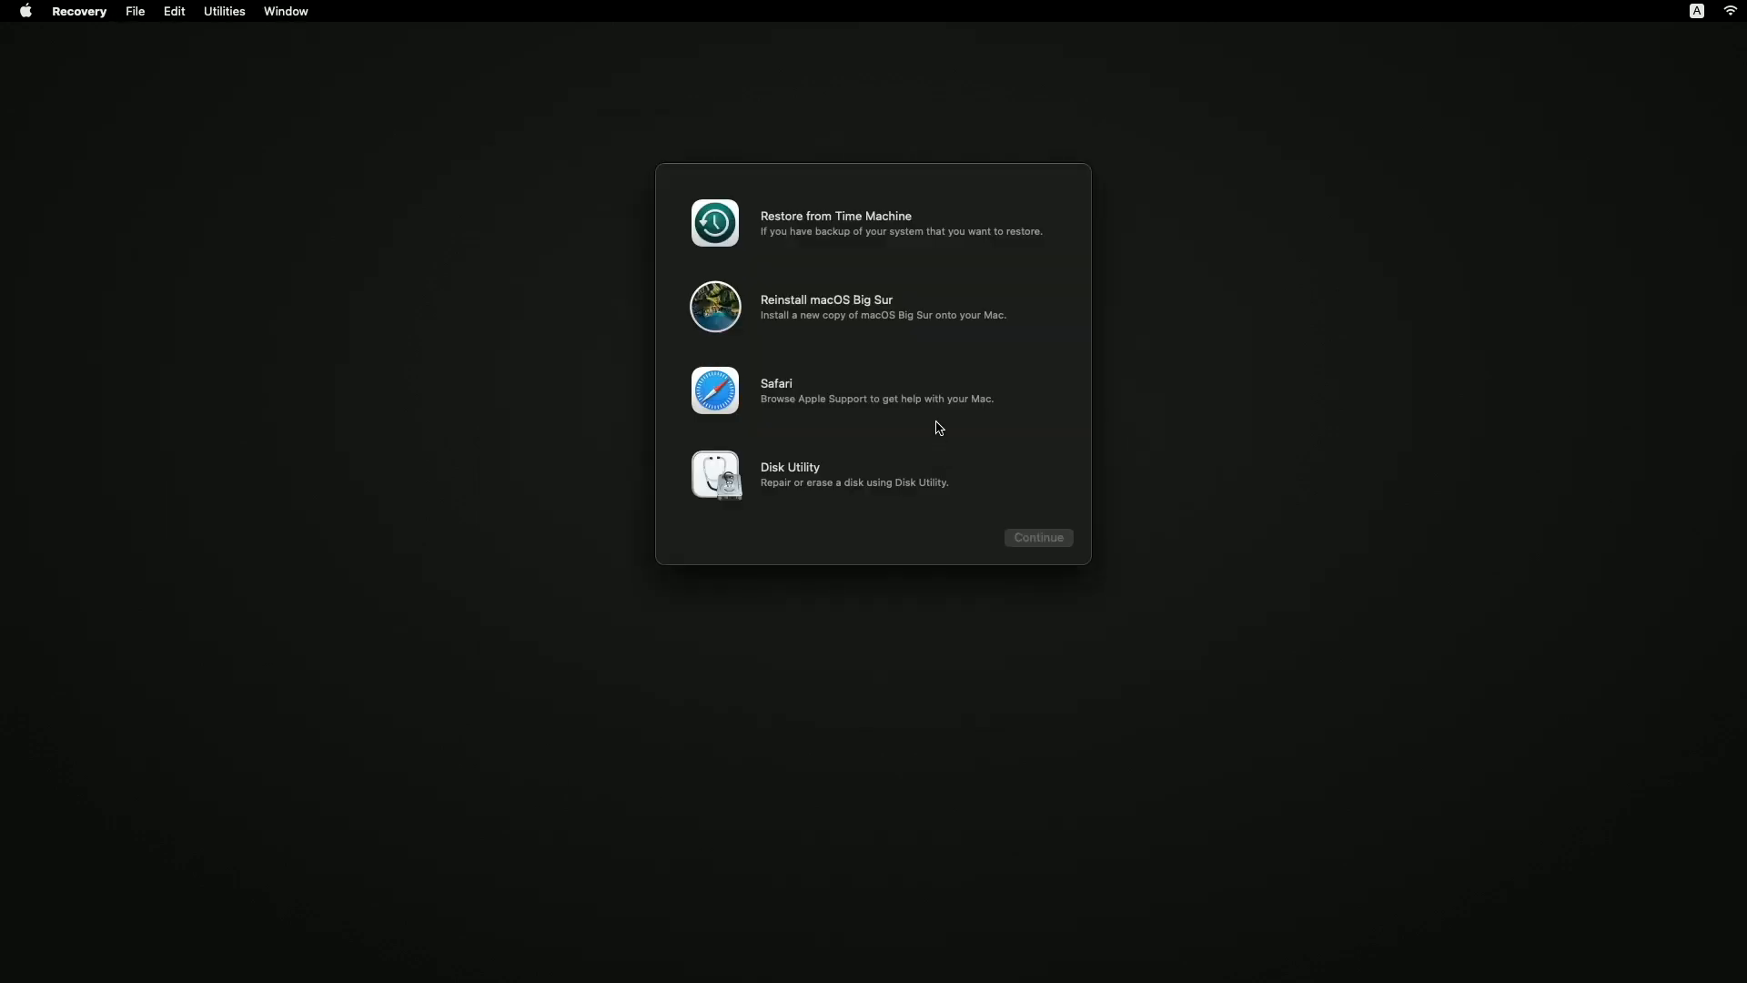
# - Launch Disk Utility from the Recovery utilities list
pyautogui.click(851, 473)
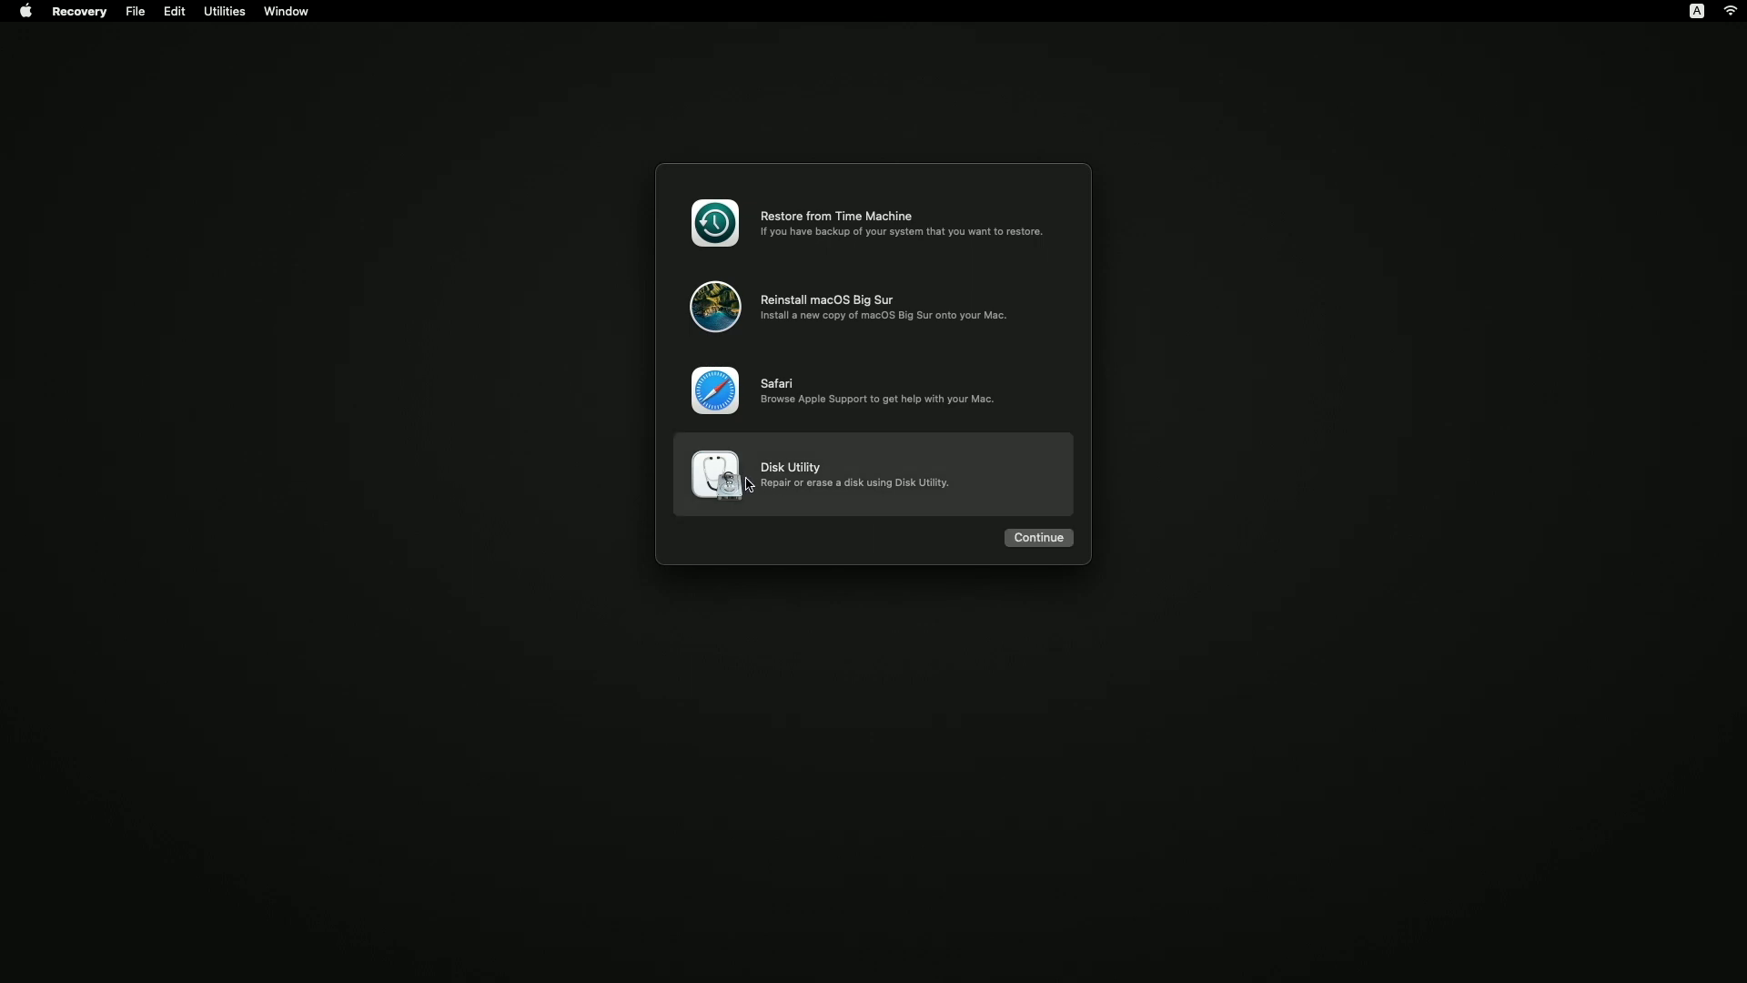
pyautogui.click(1036, 537)
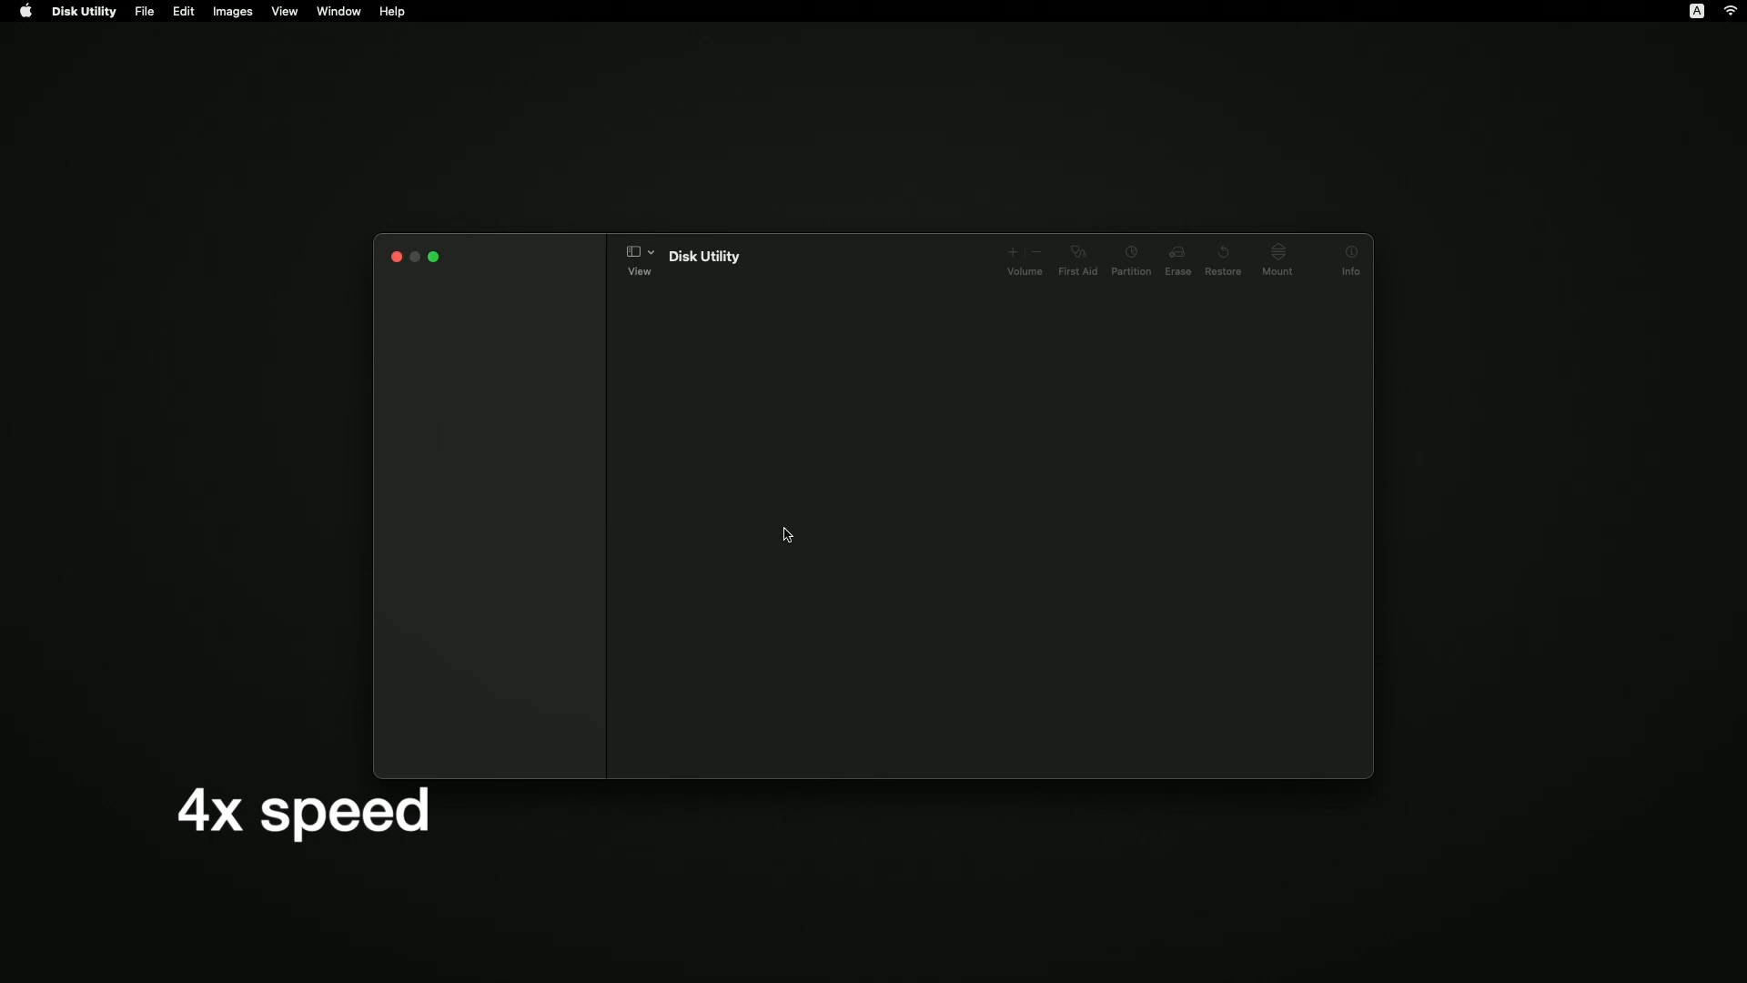
# - Review the details of the Macintosh HD and ExternalNVMe volumes
pyautogui.click(473, 444)
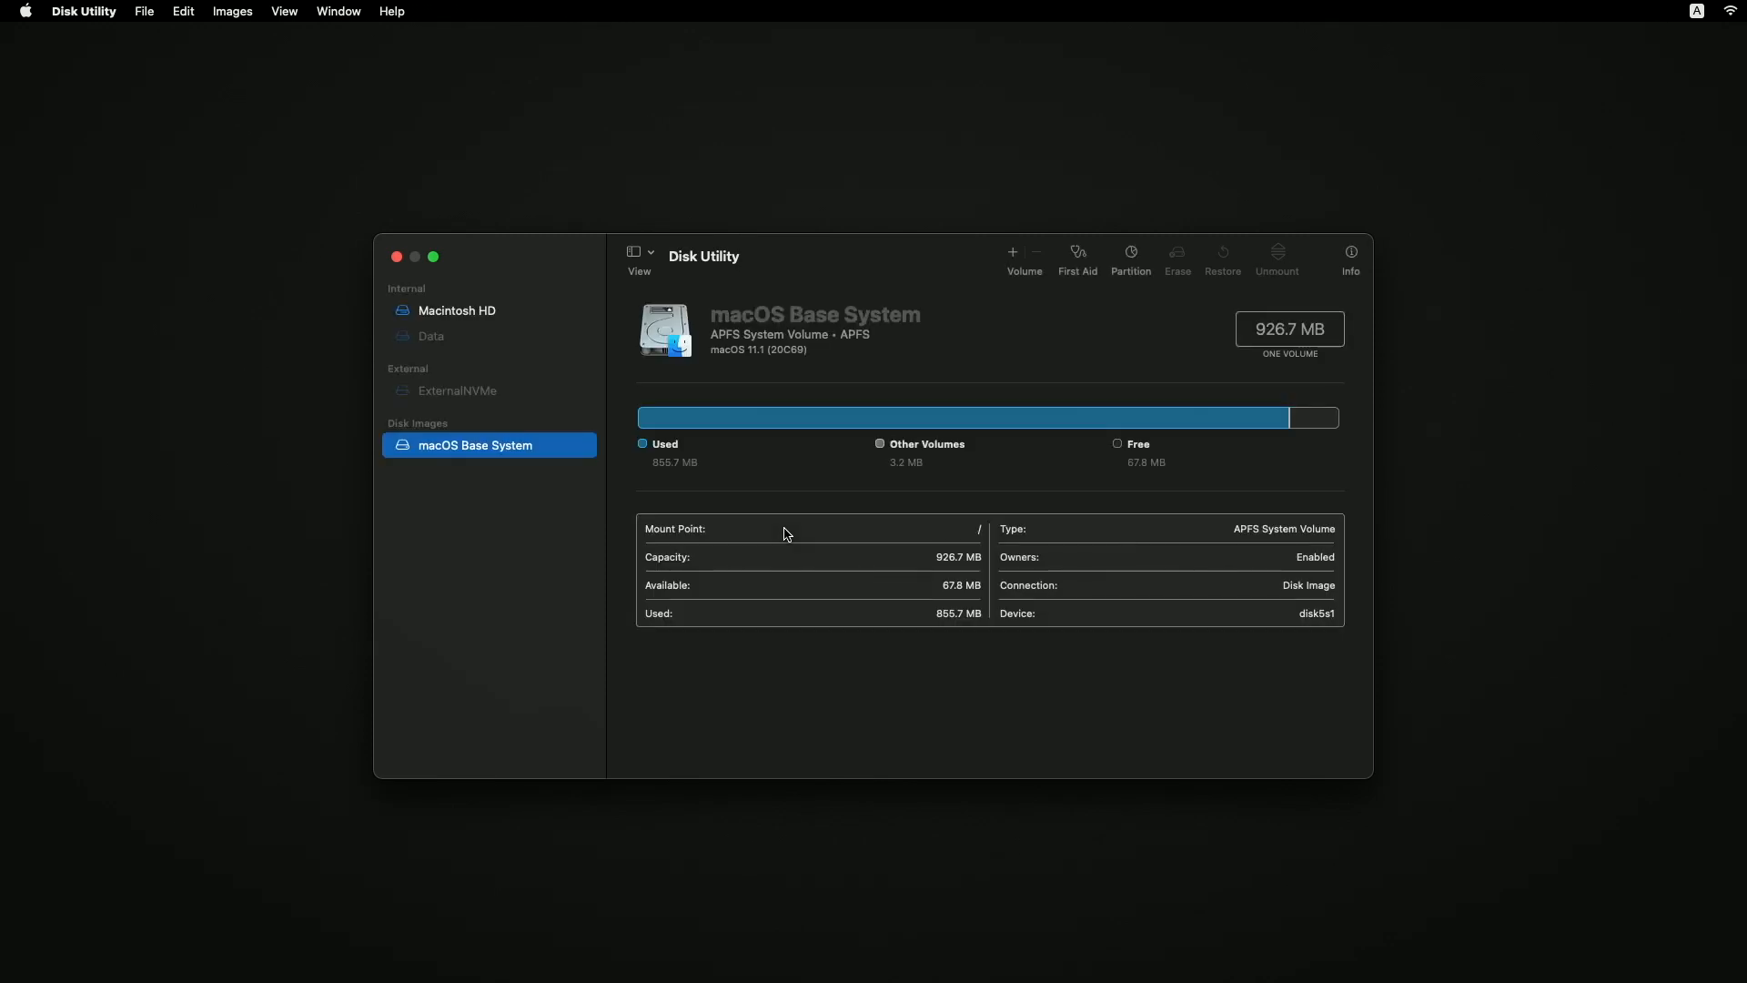
pyautogui.moveTo(449, 324)
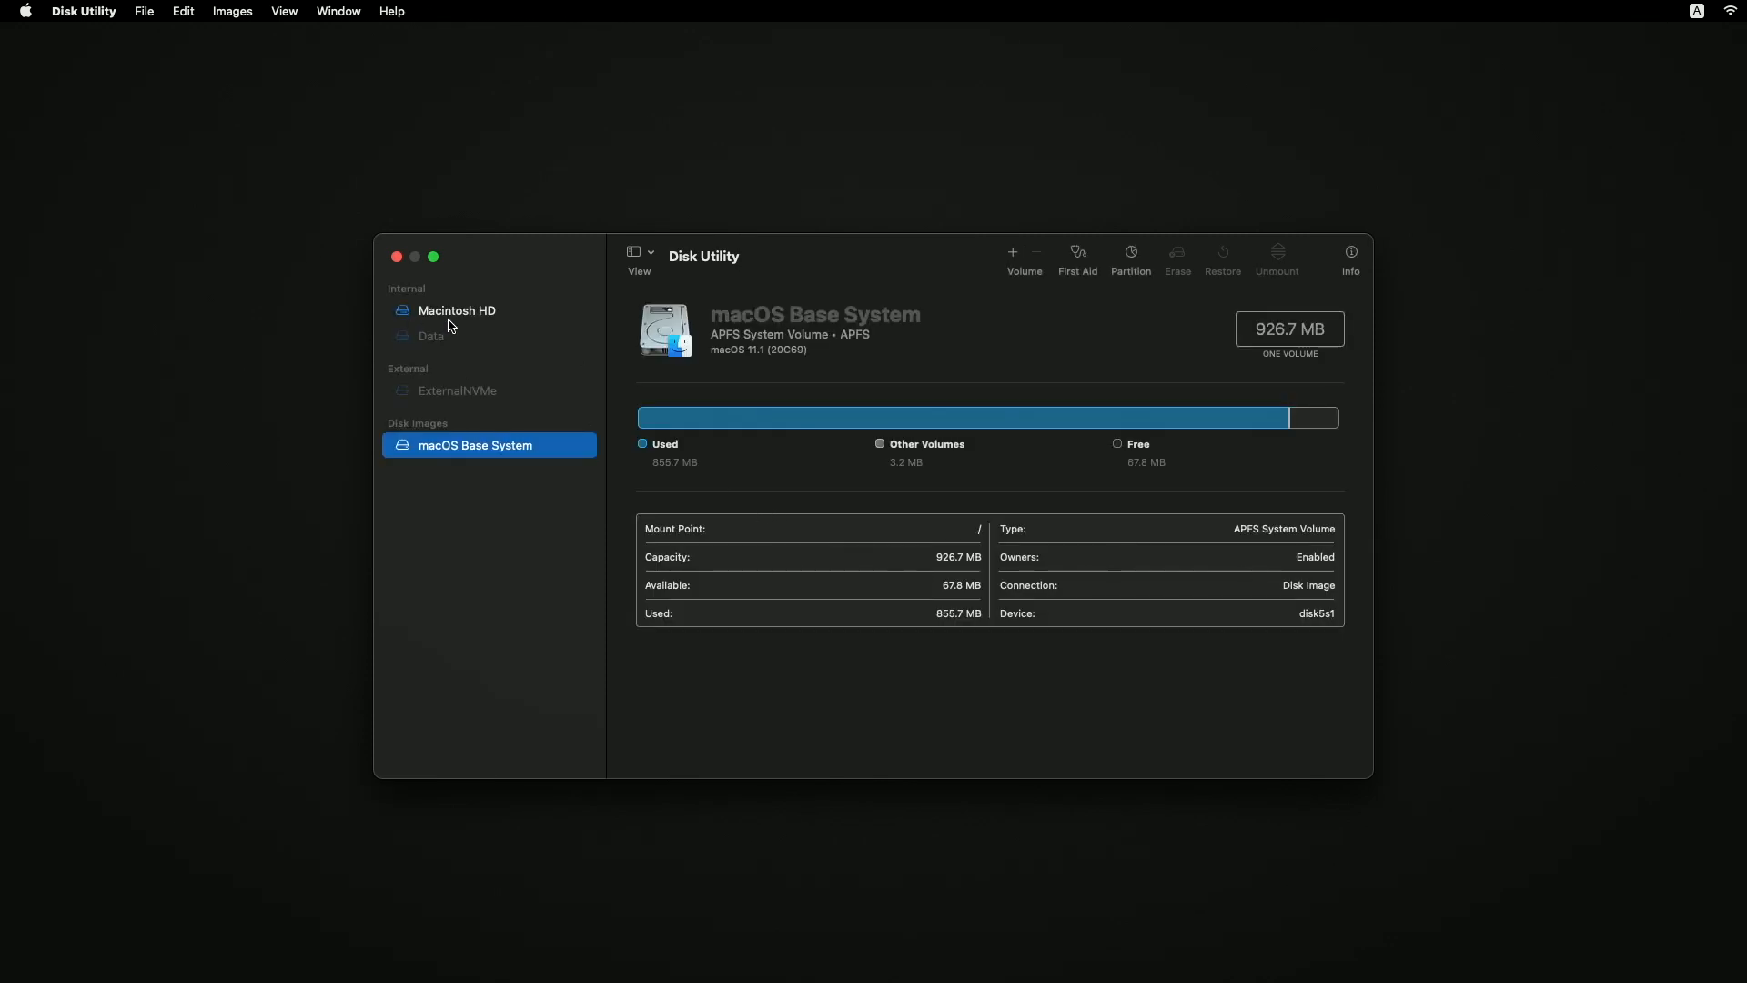
pyautogui.click(457, 311)
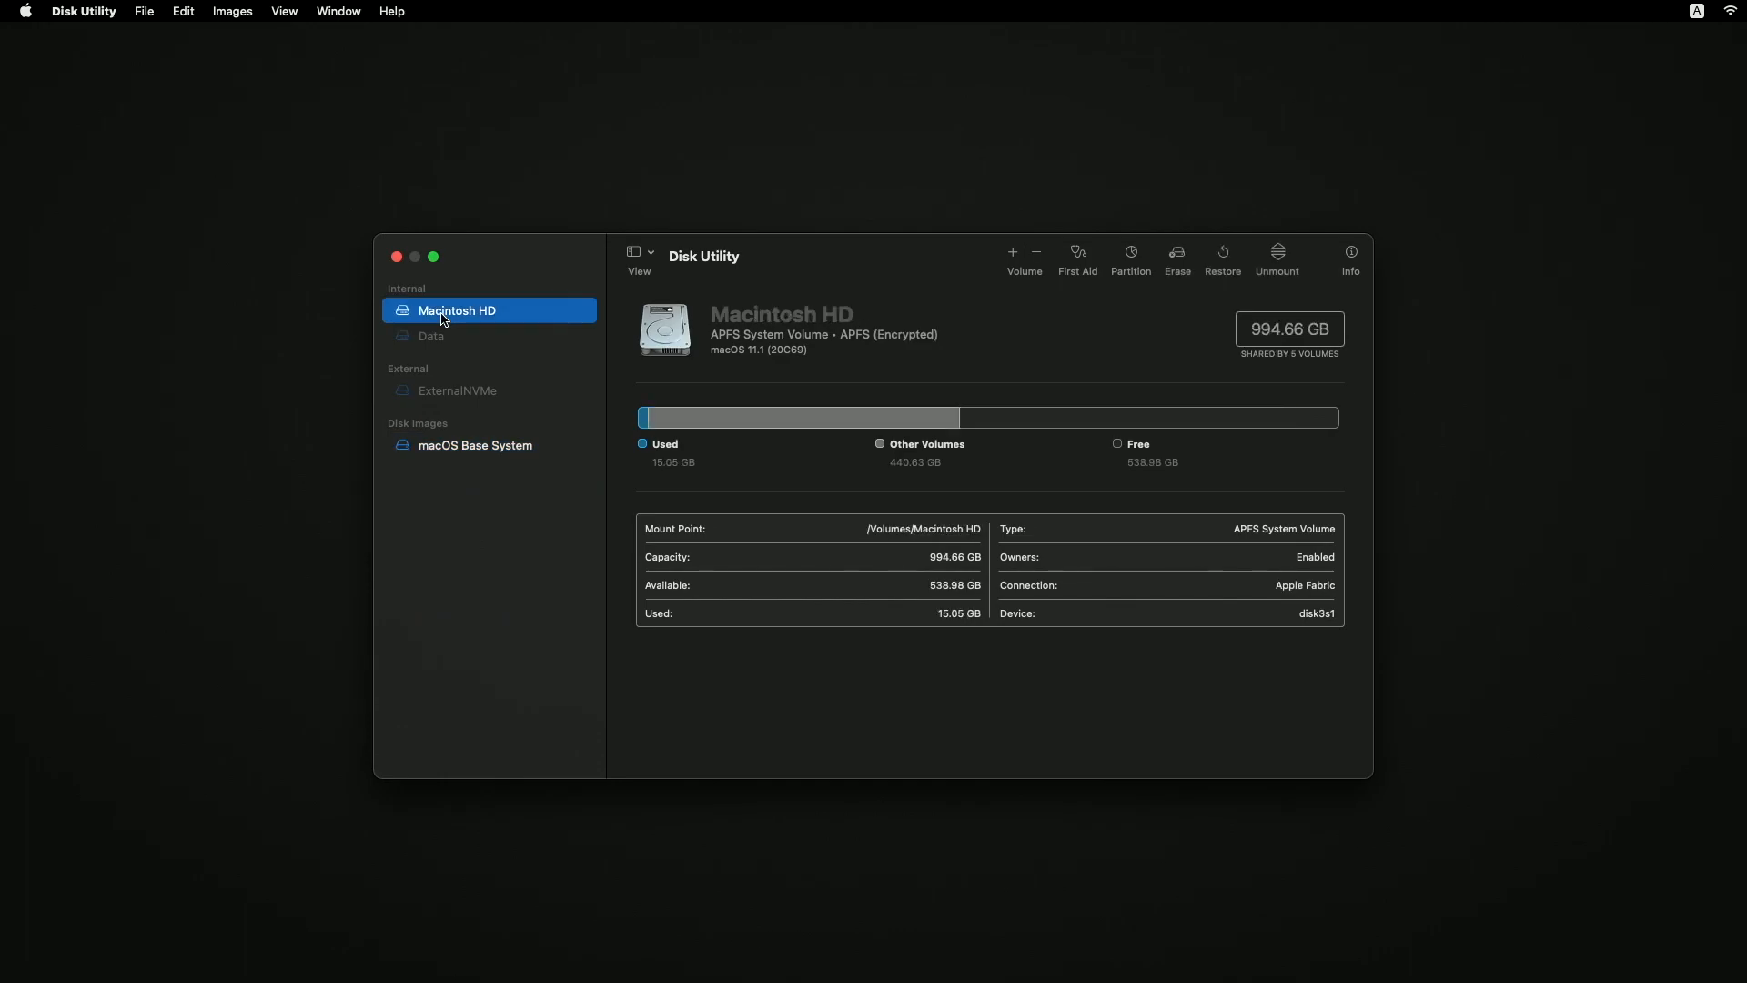
pyautogui.click(457, 389)
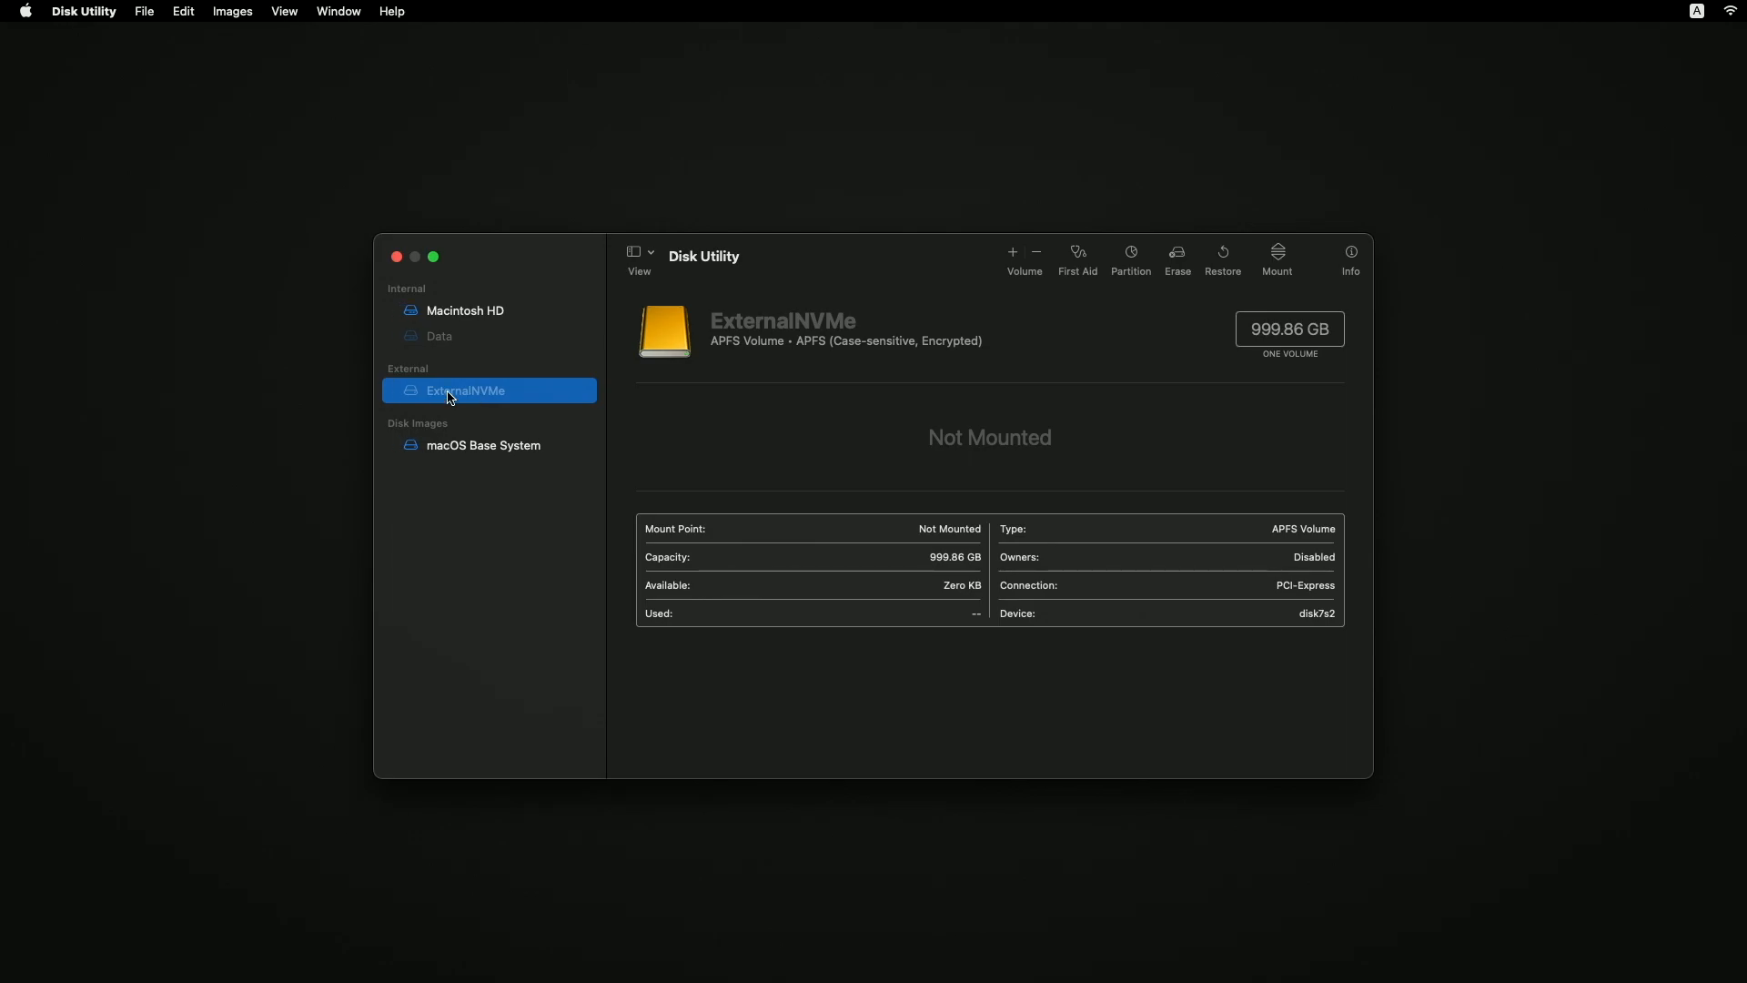
pyautogui.moveTo(624, 292)
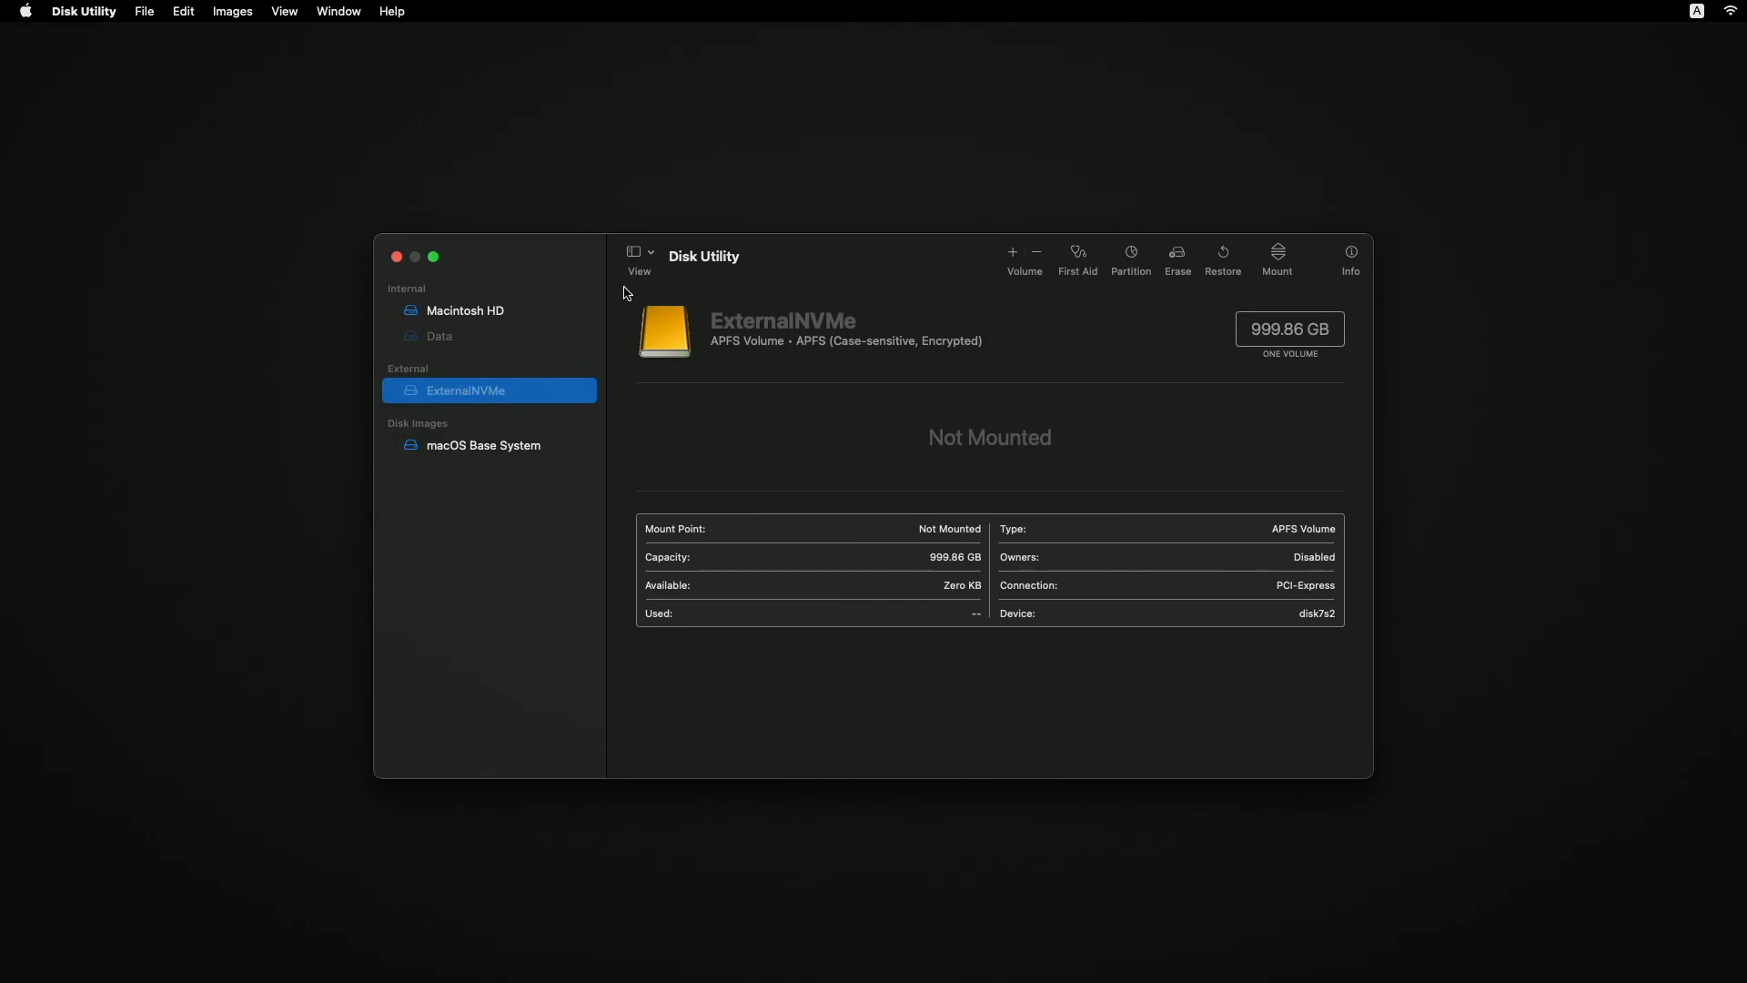
# - Show all physical devices and select the Samsung SSD 970 EVO Plus 1TB drive
pyautogui.click(639, 255)
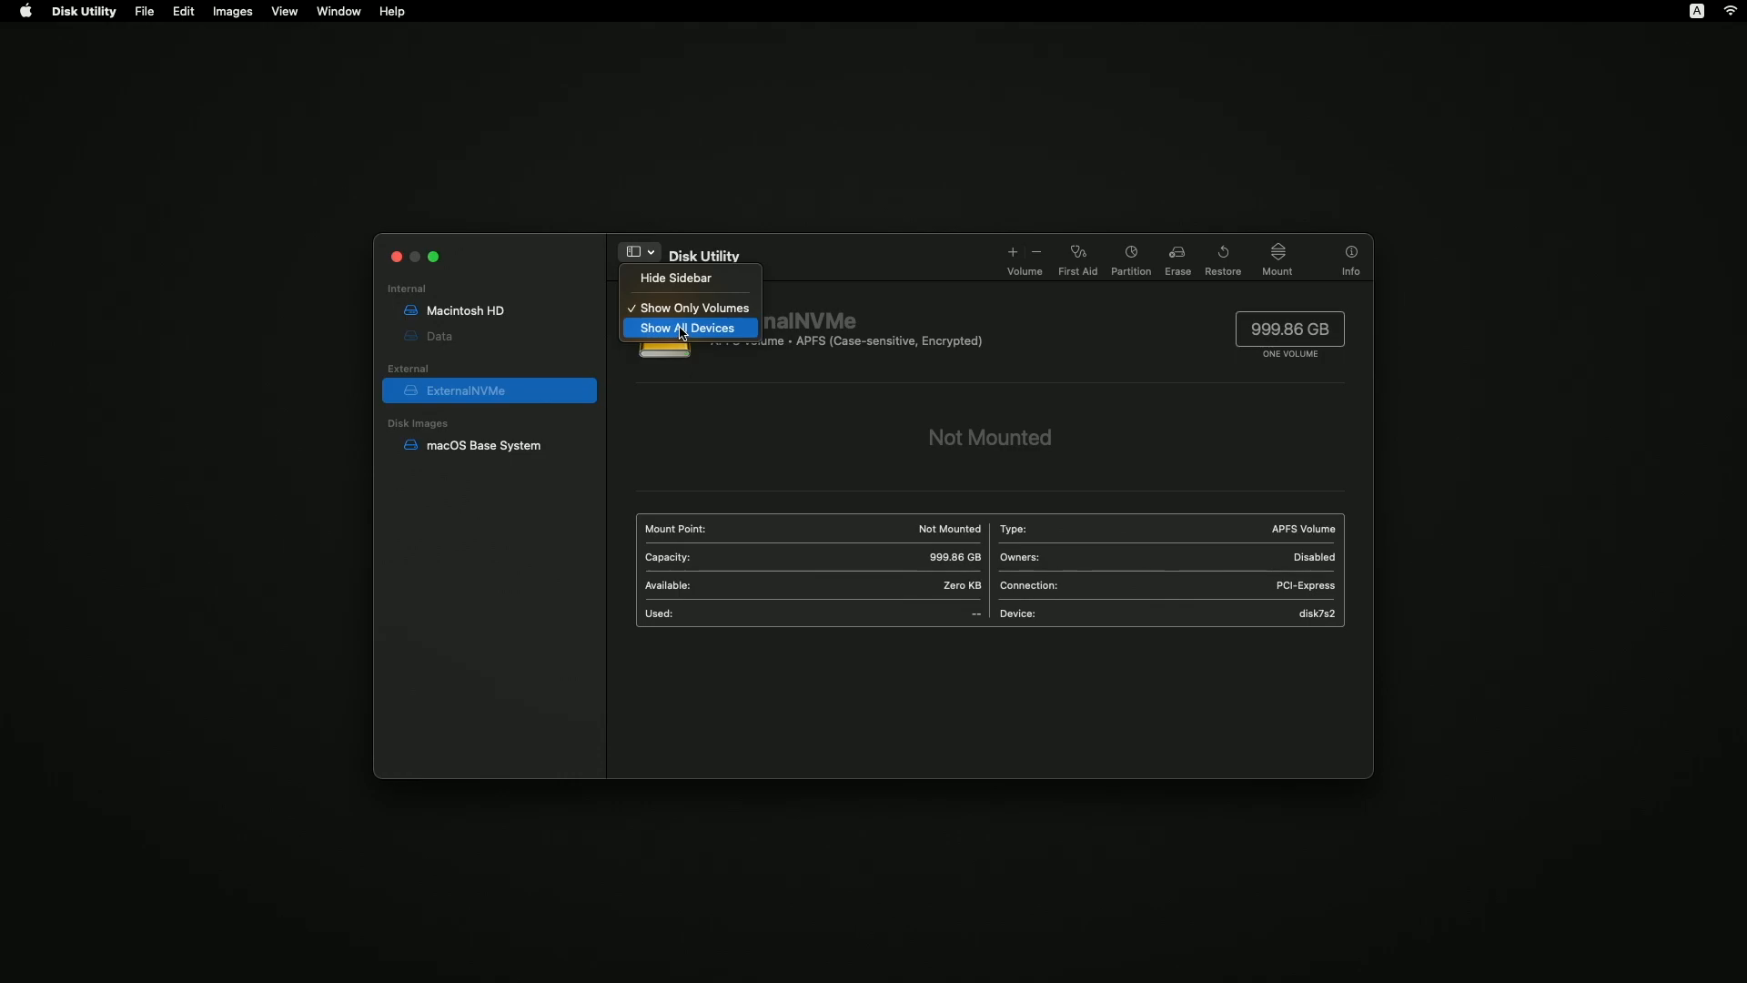
pyautogui.click(688, 328)
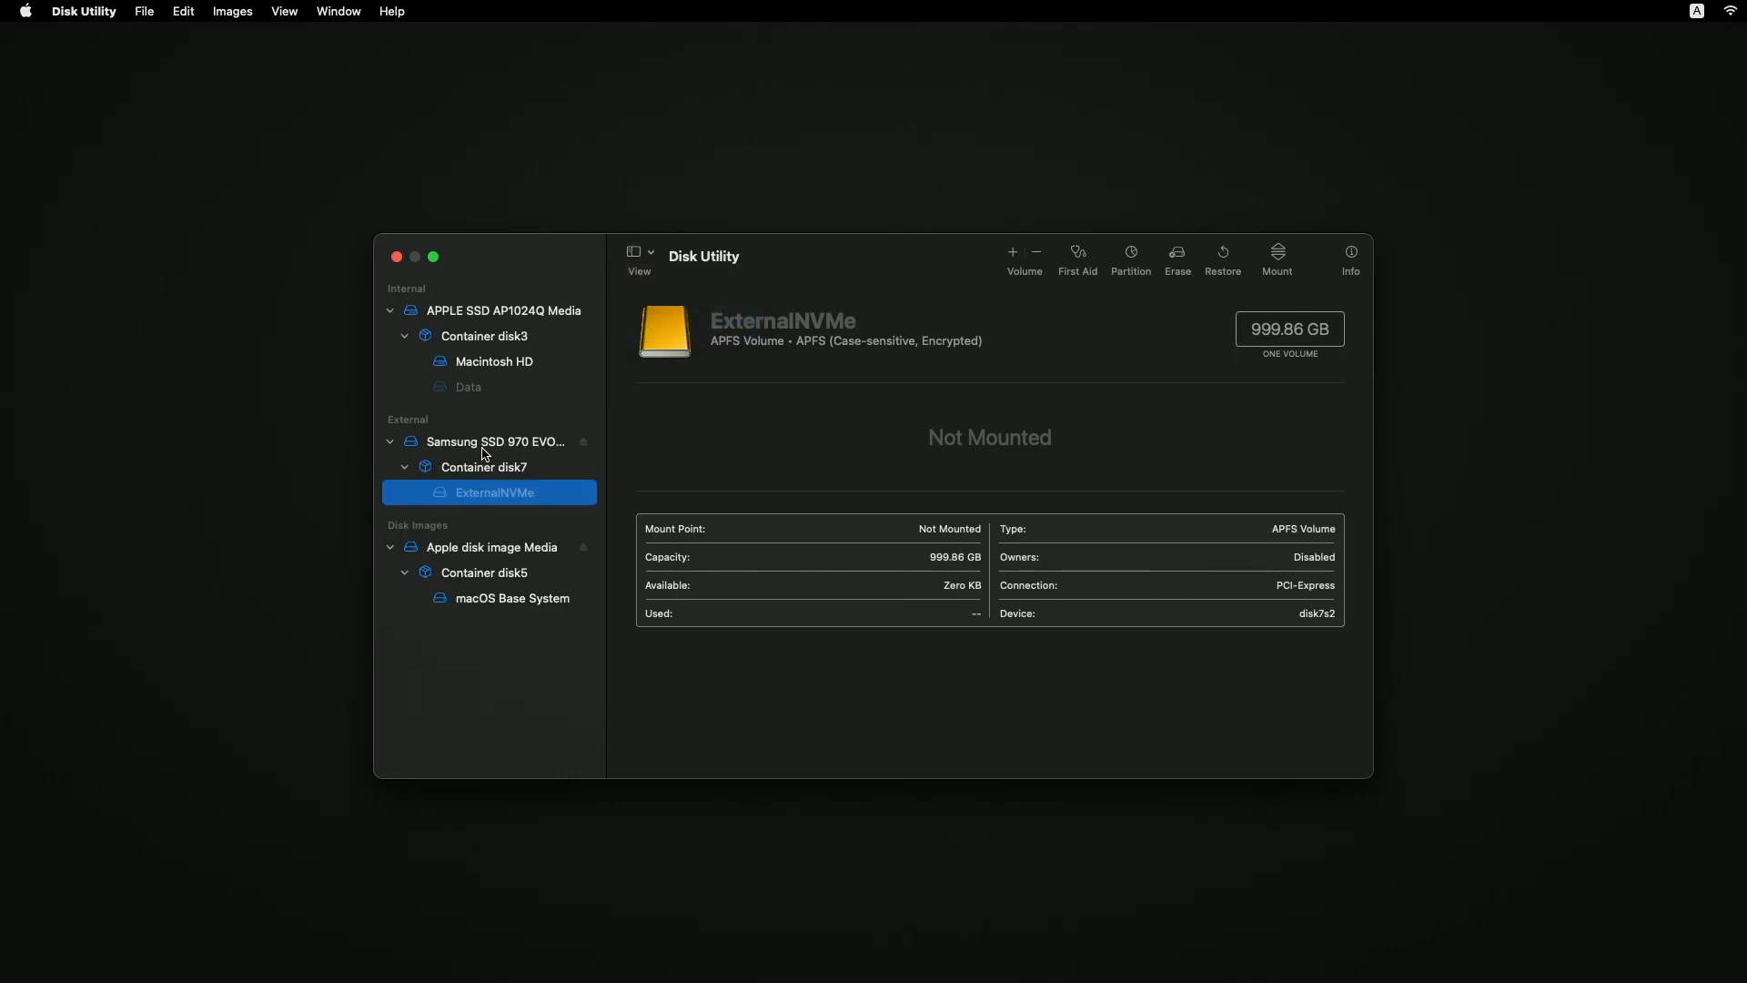
pyautogui.click(489, 440)
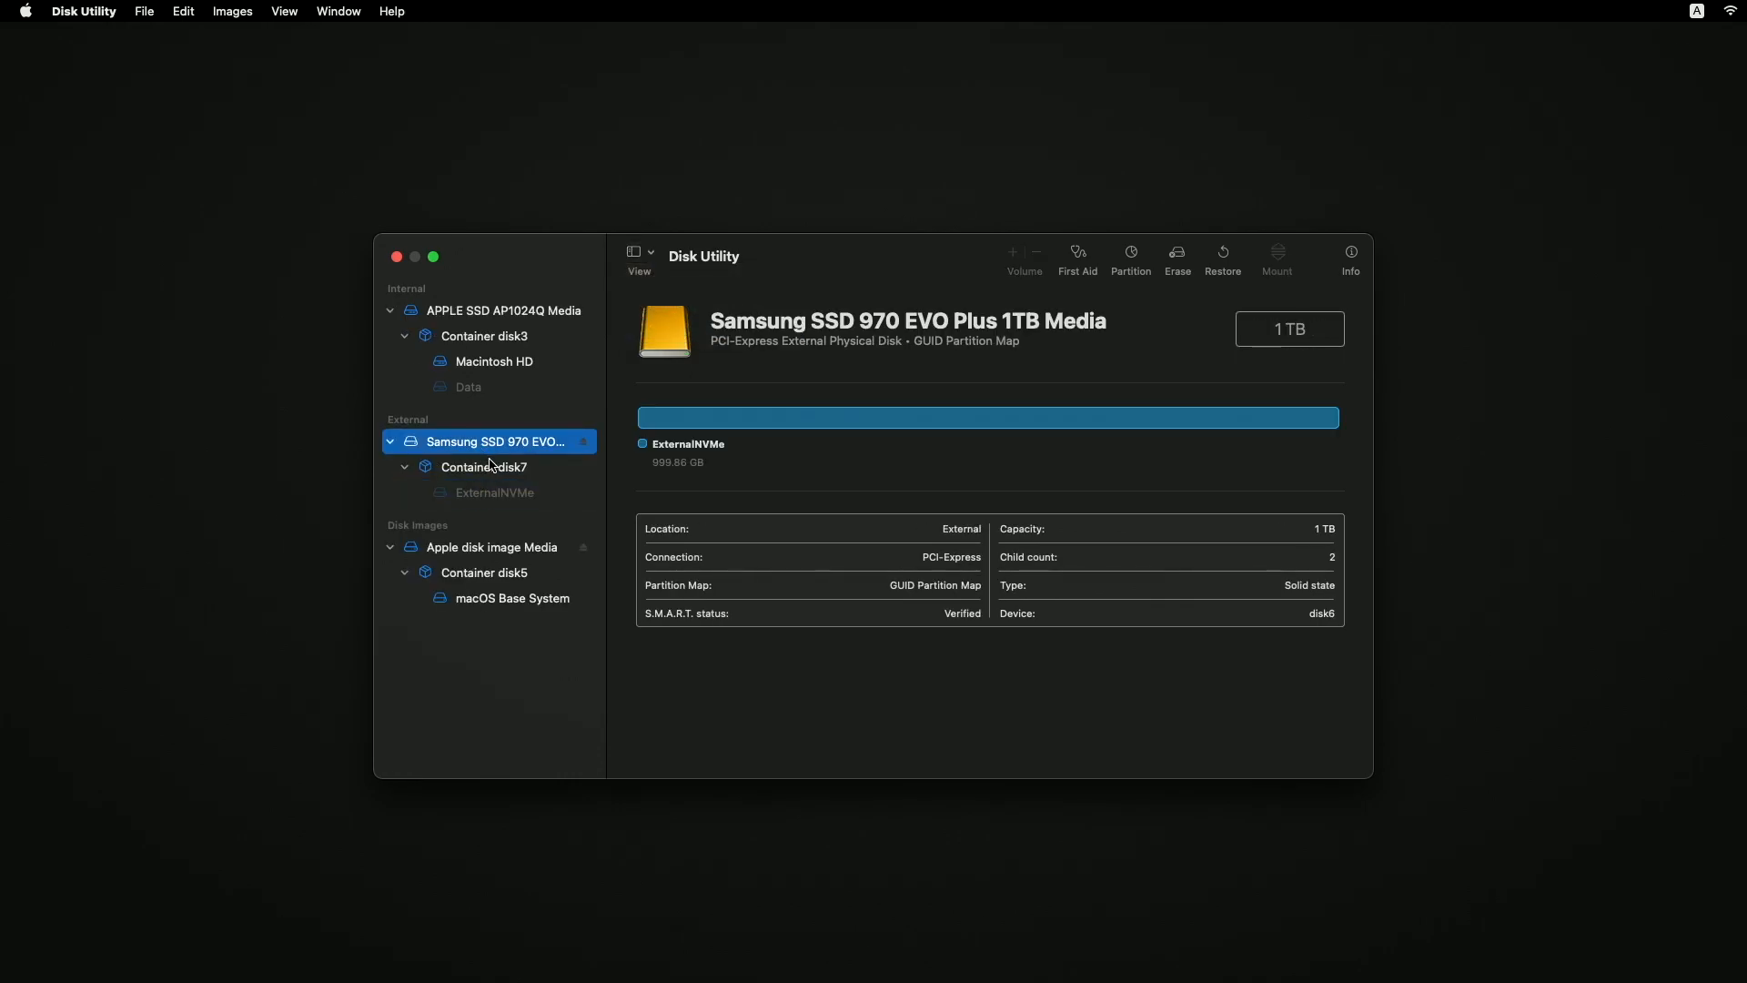
# - Erase the external Samsung drive as an APFS volume named AcasisMac
pyautogui.click(1176, 256)
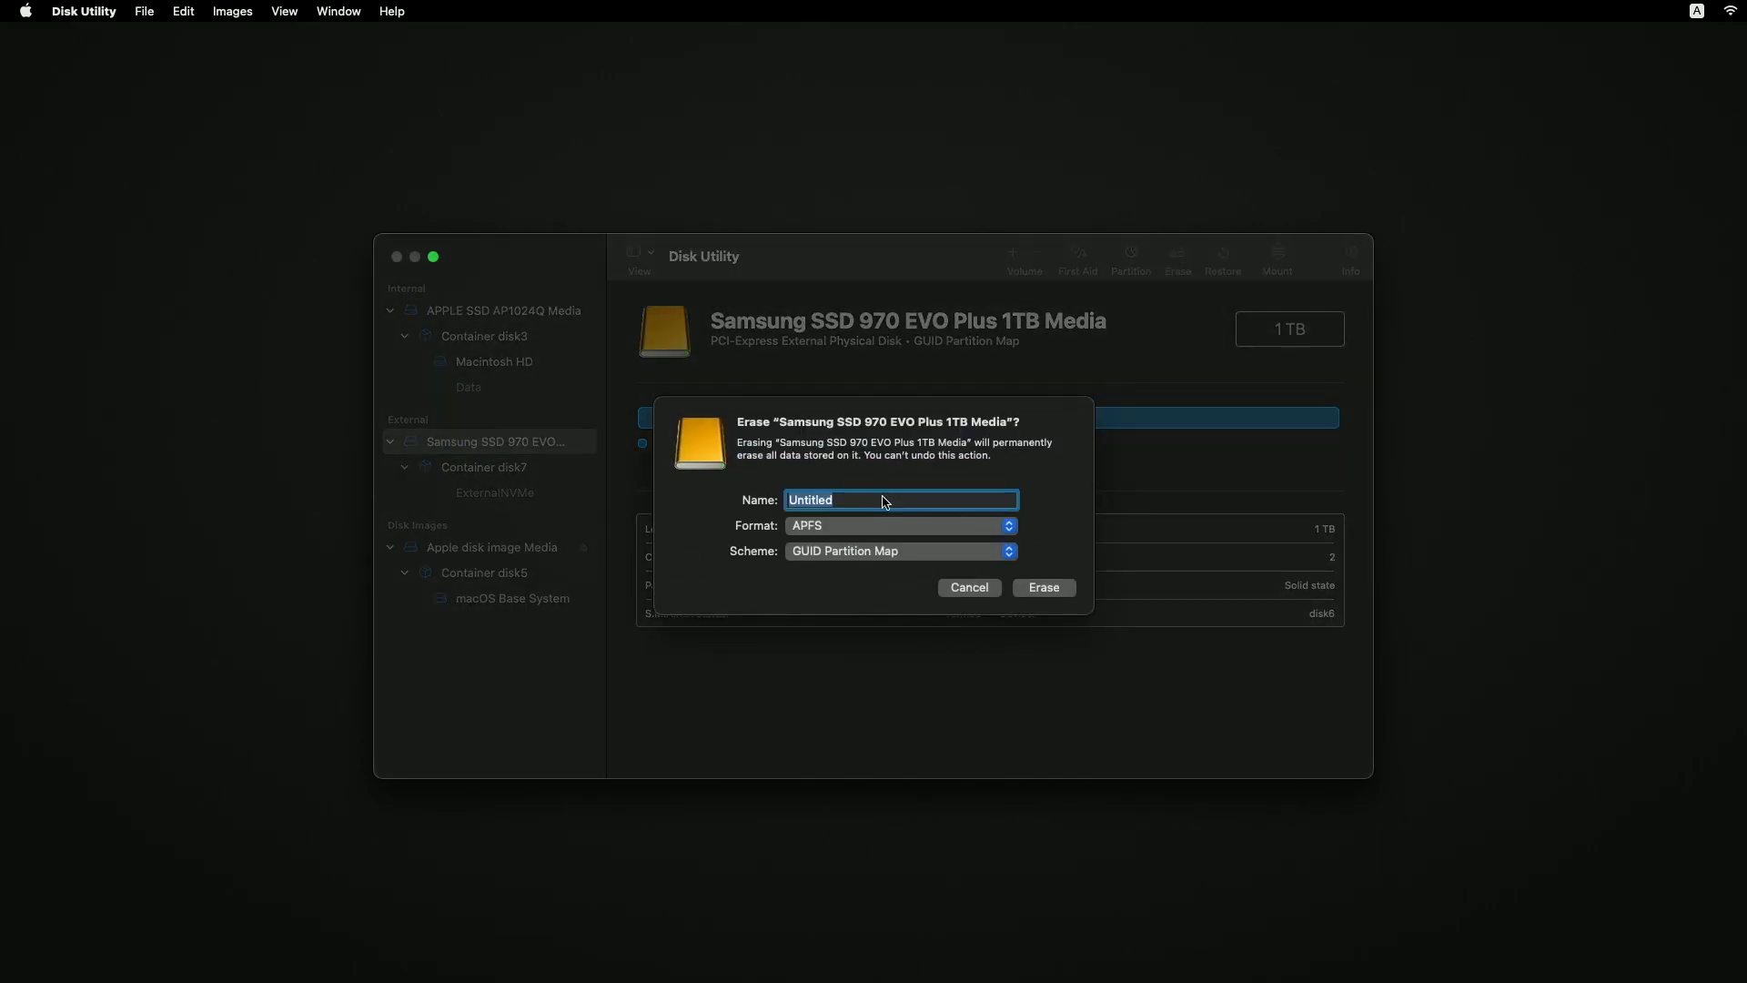
pyautogui.write('Acasis')
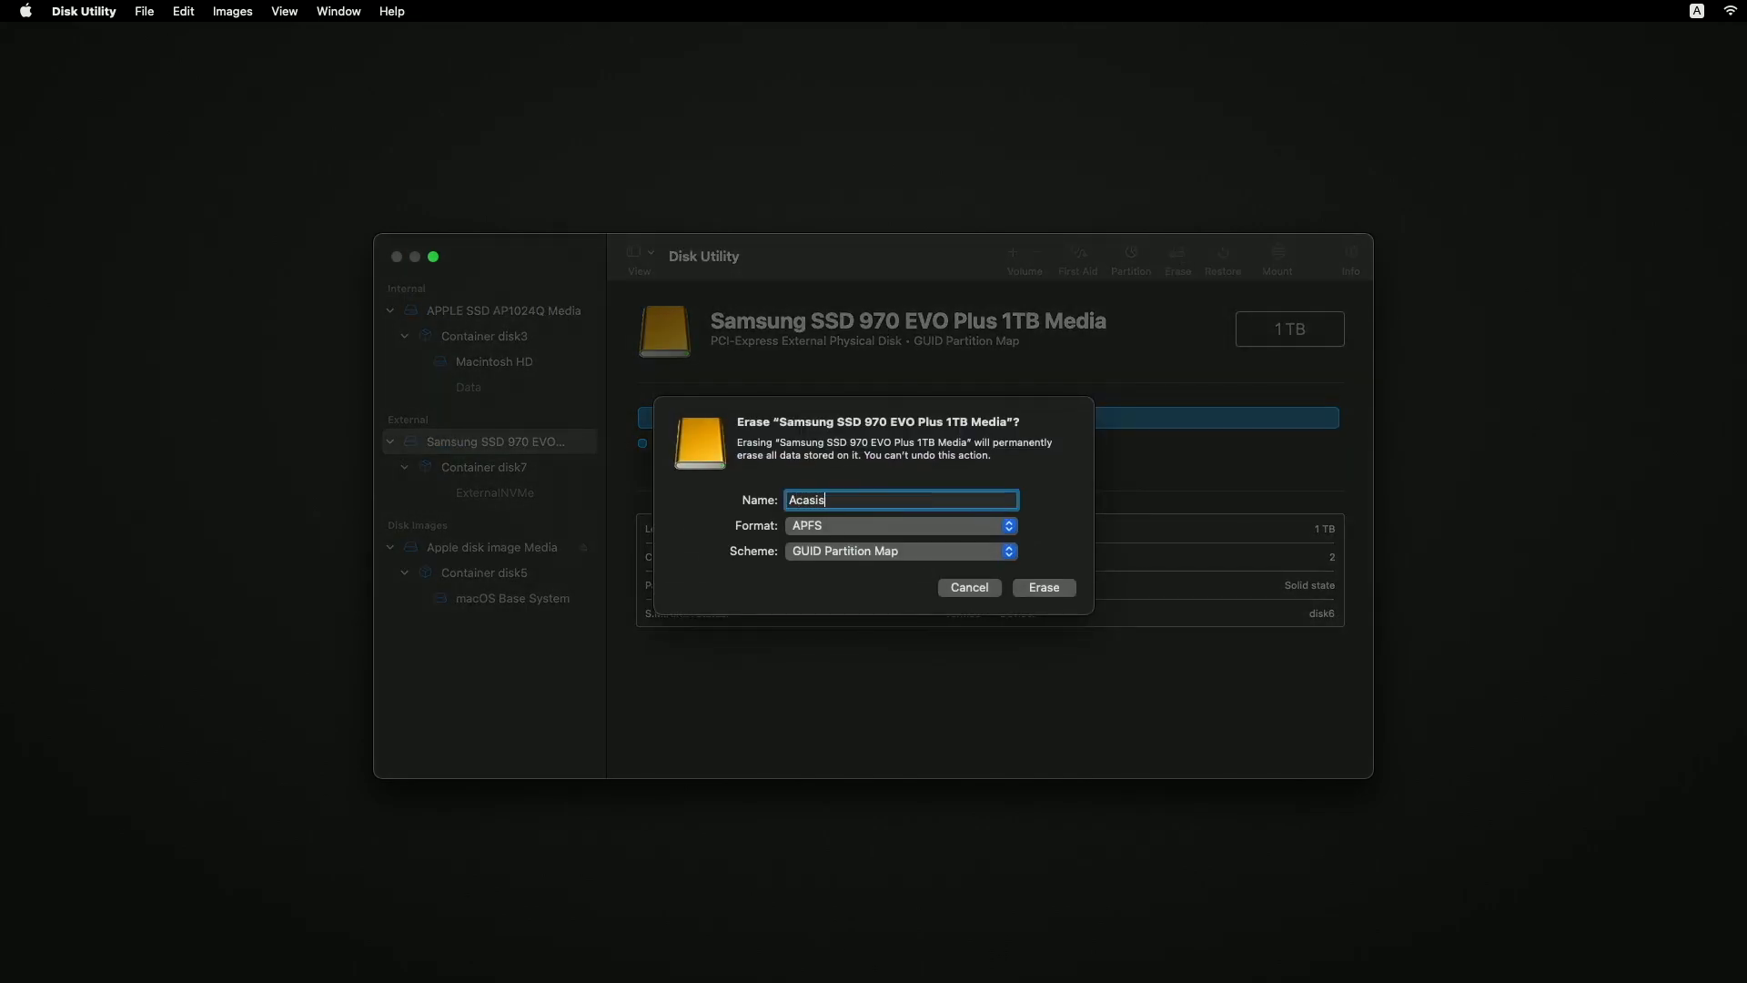
pyautogui.write('Mac')
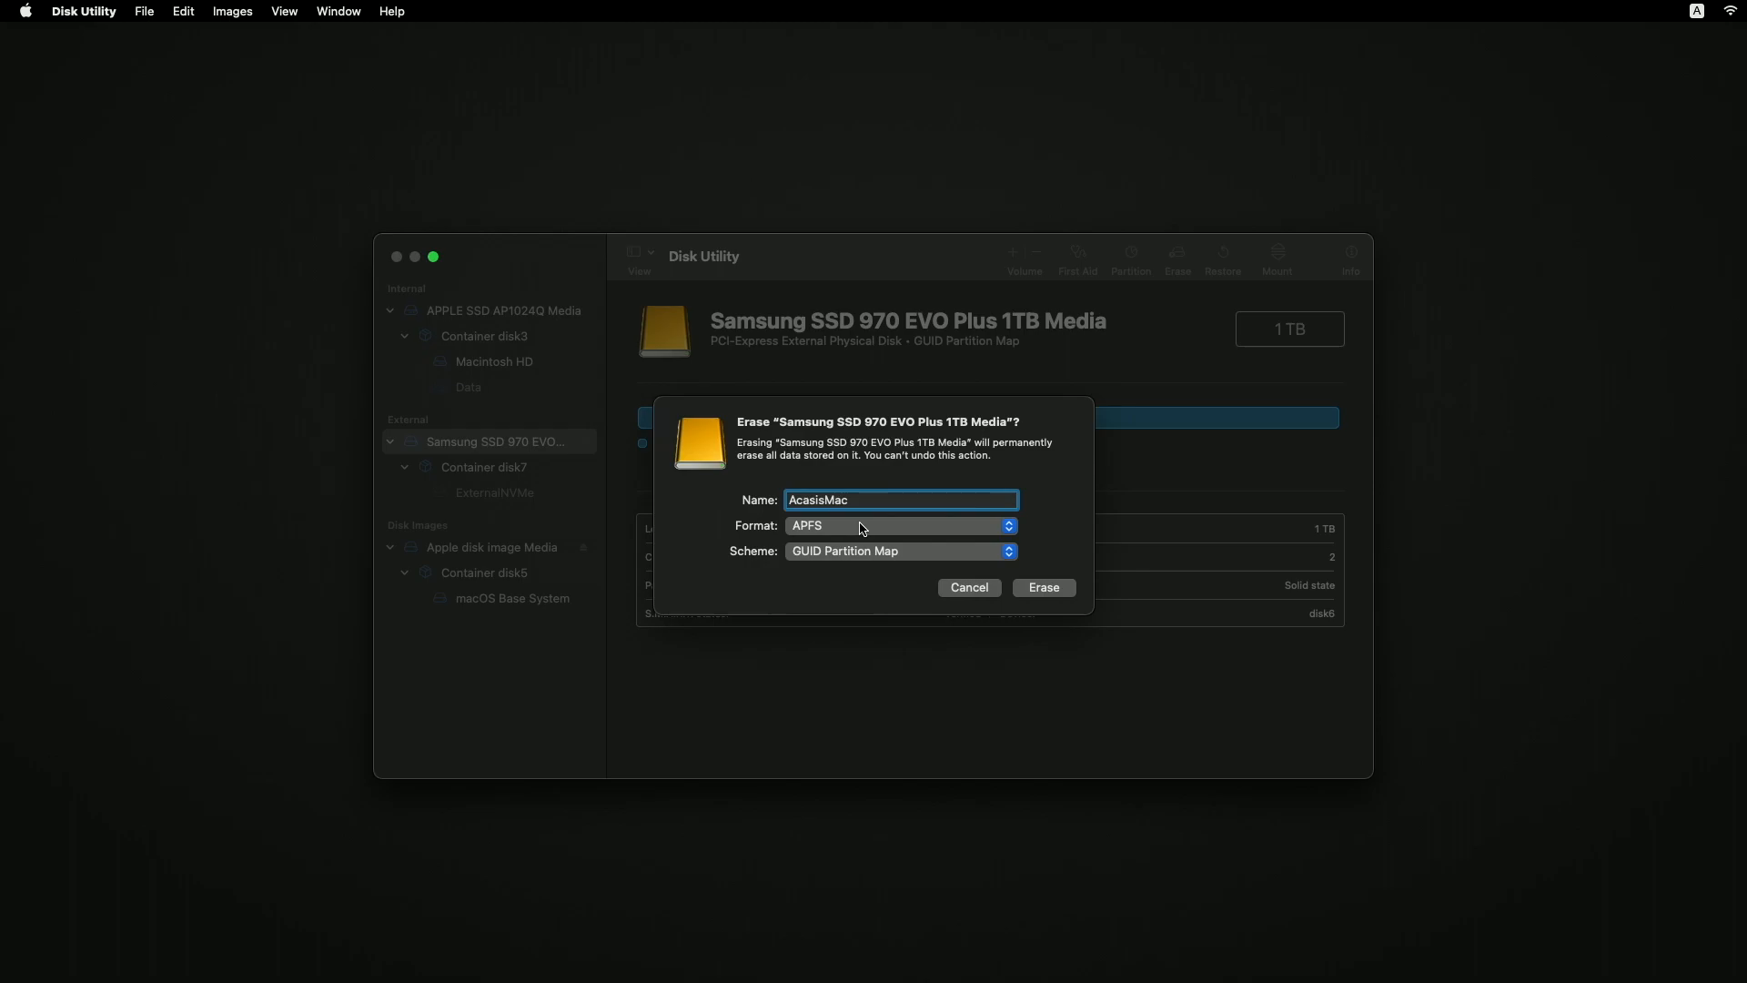
pyautogui.moveTo(817, 562)
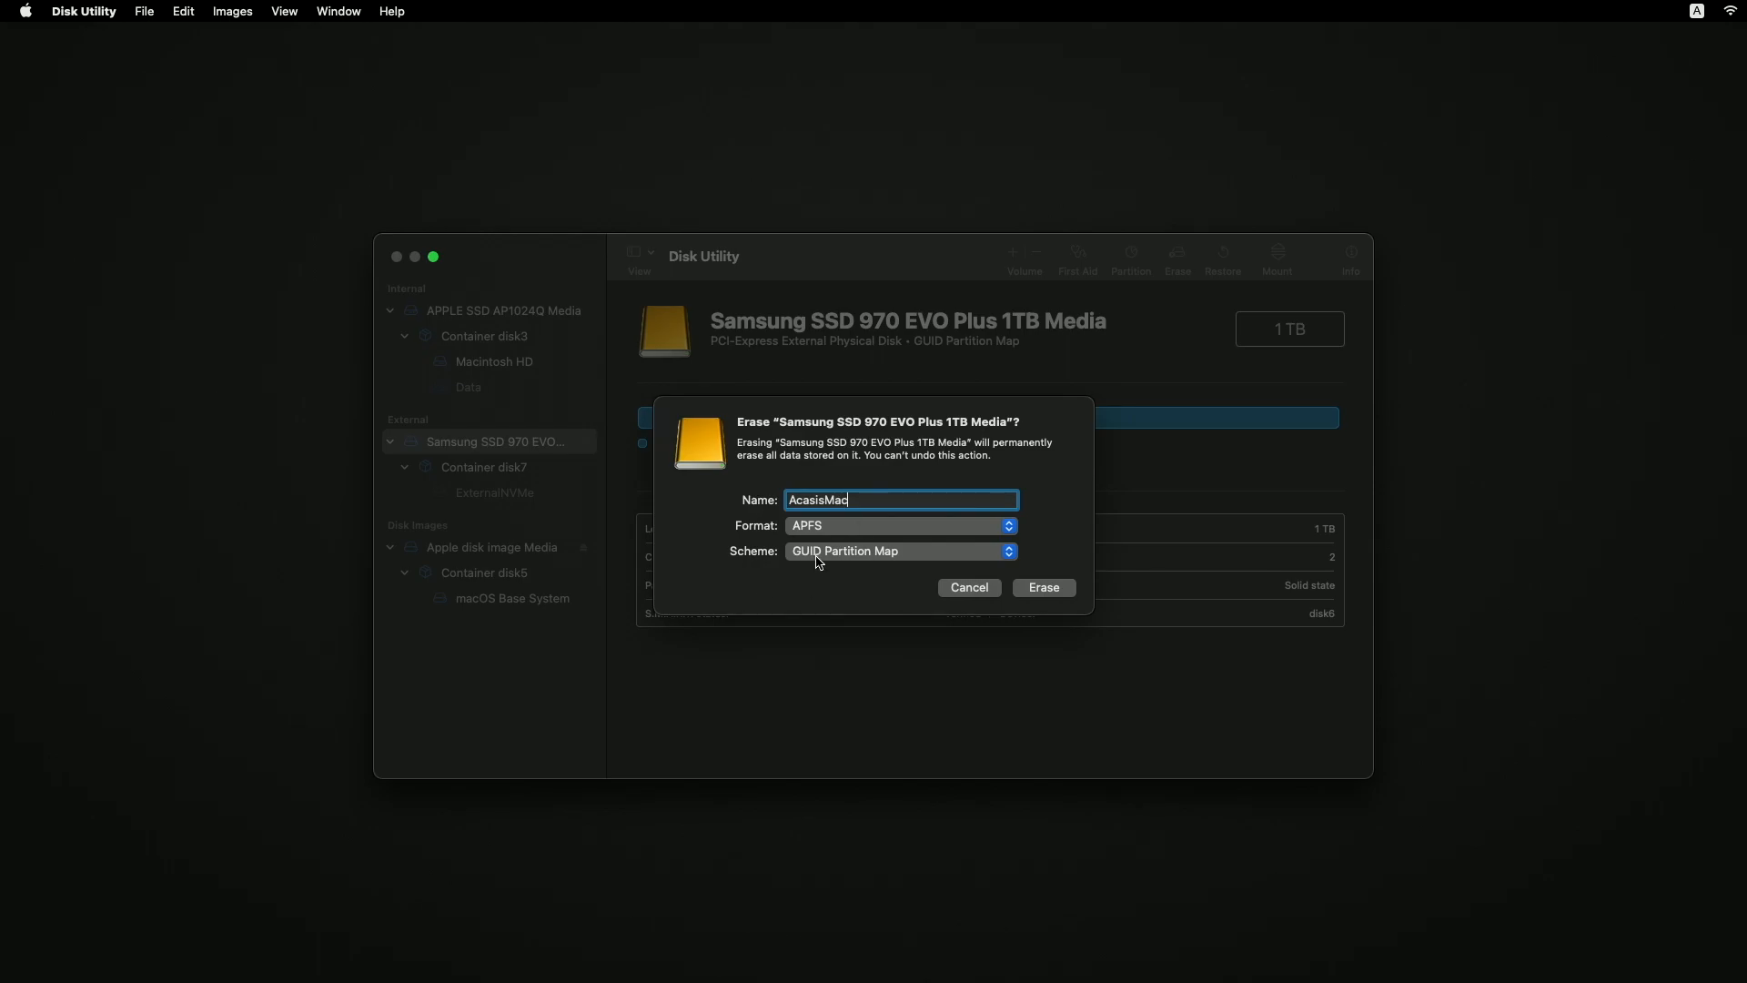
pyautogui.moveTo(1043, 588)
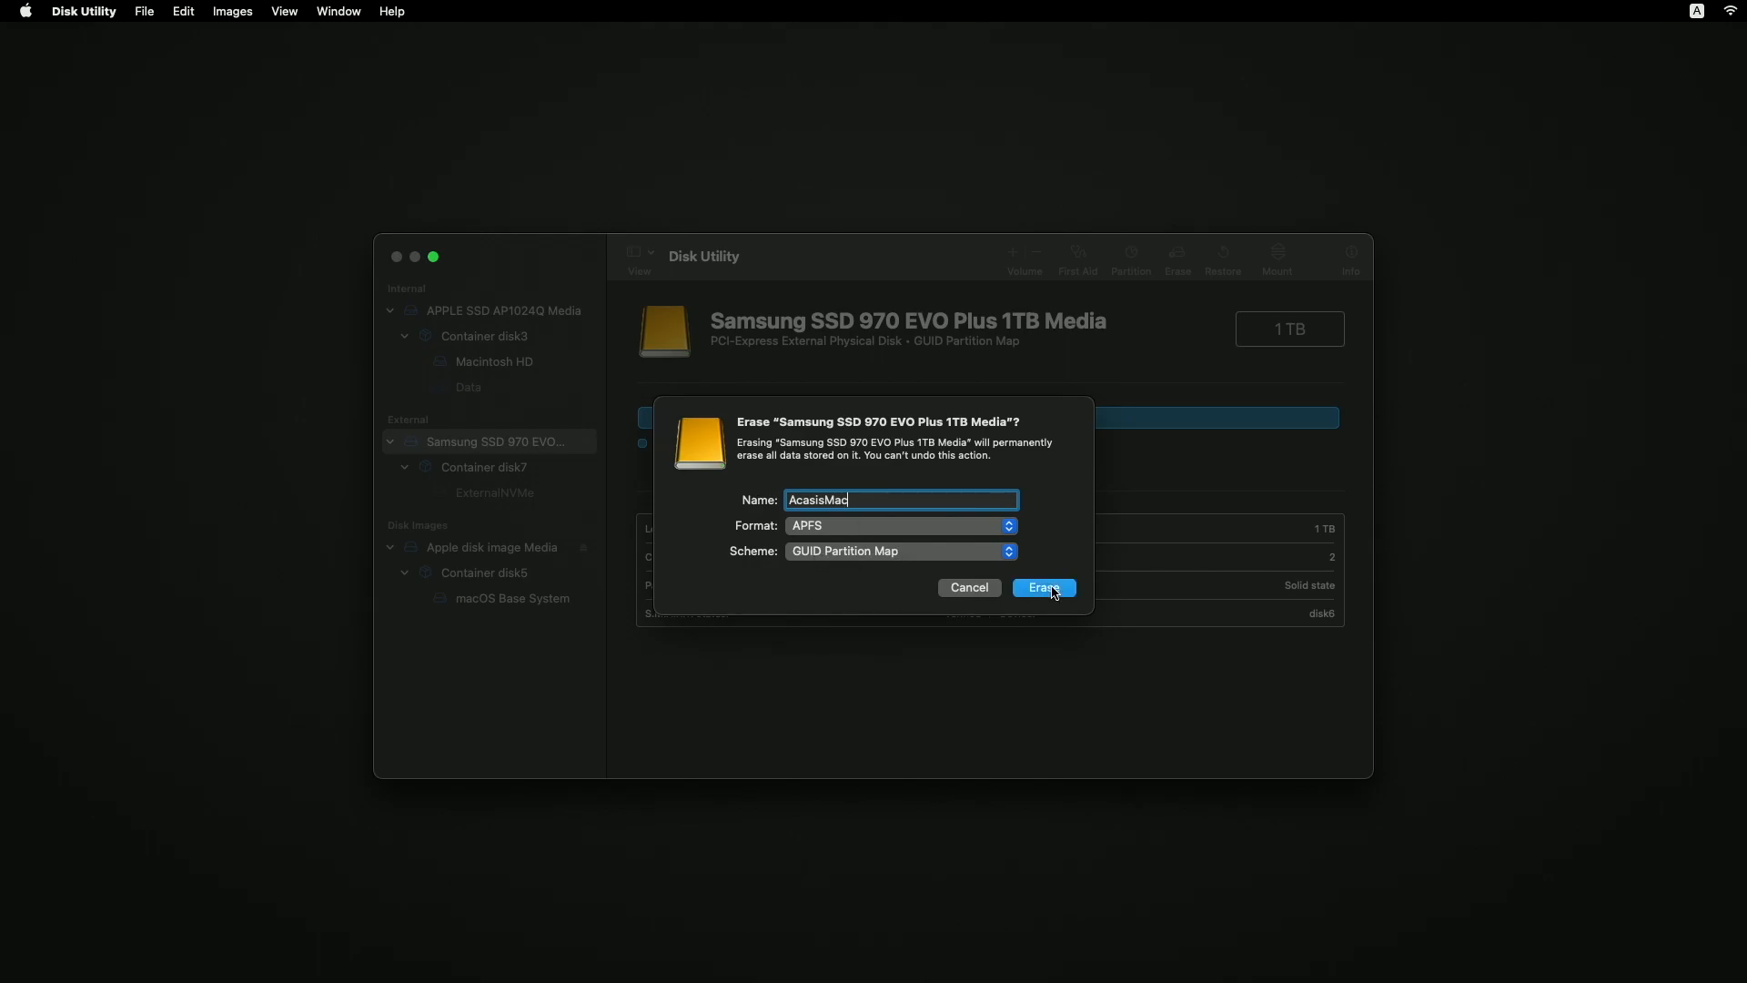
pyautogui.click(1041, 588)
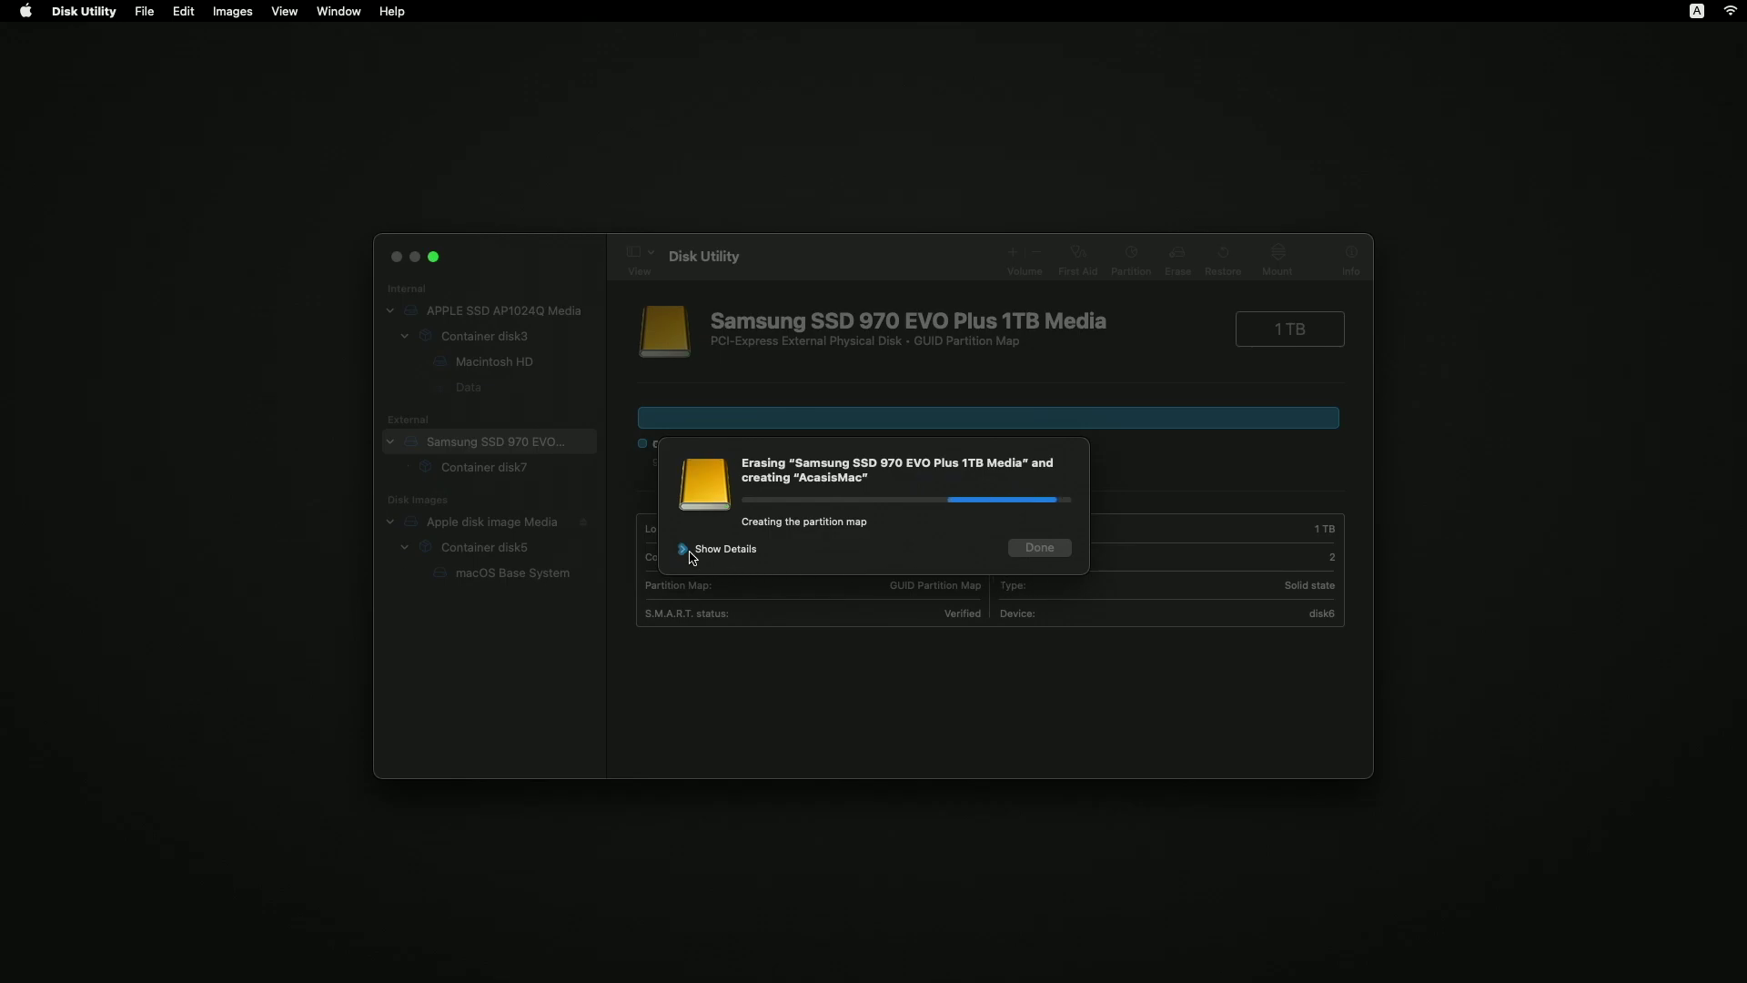
pyautogui.click(682, 548)
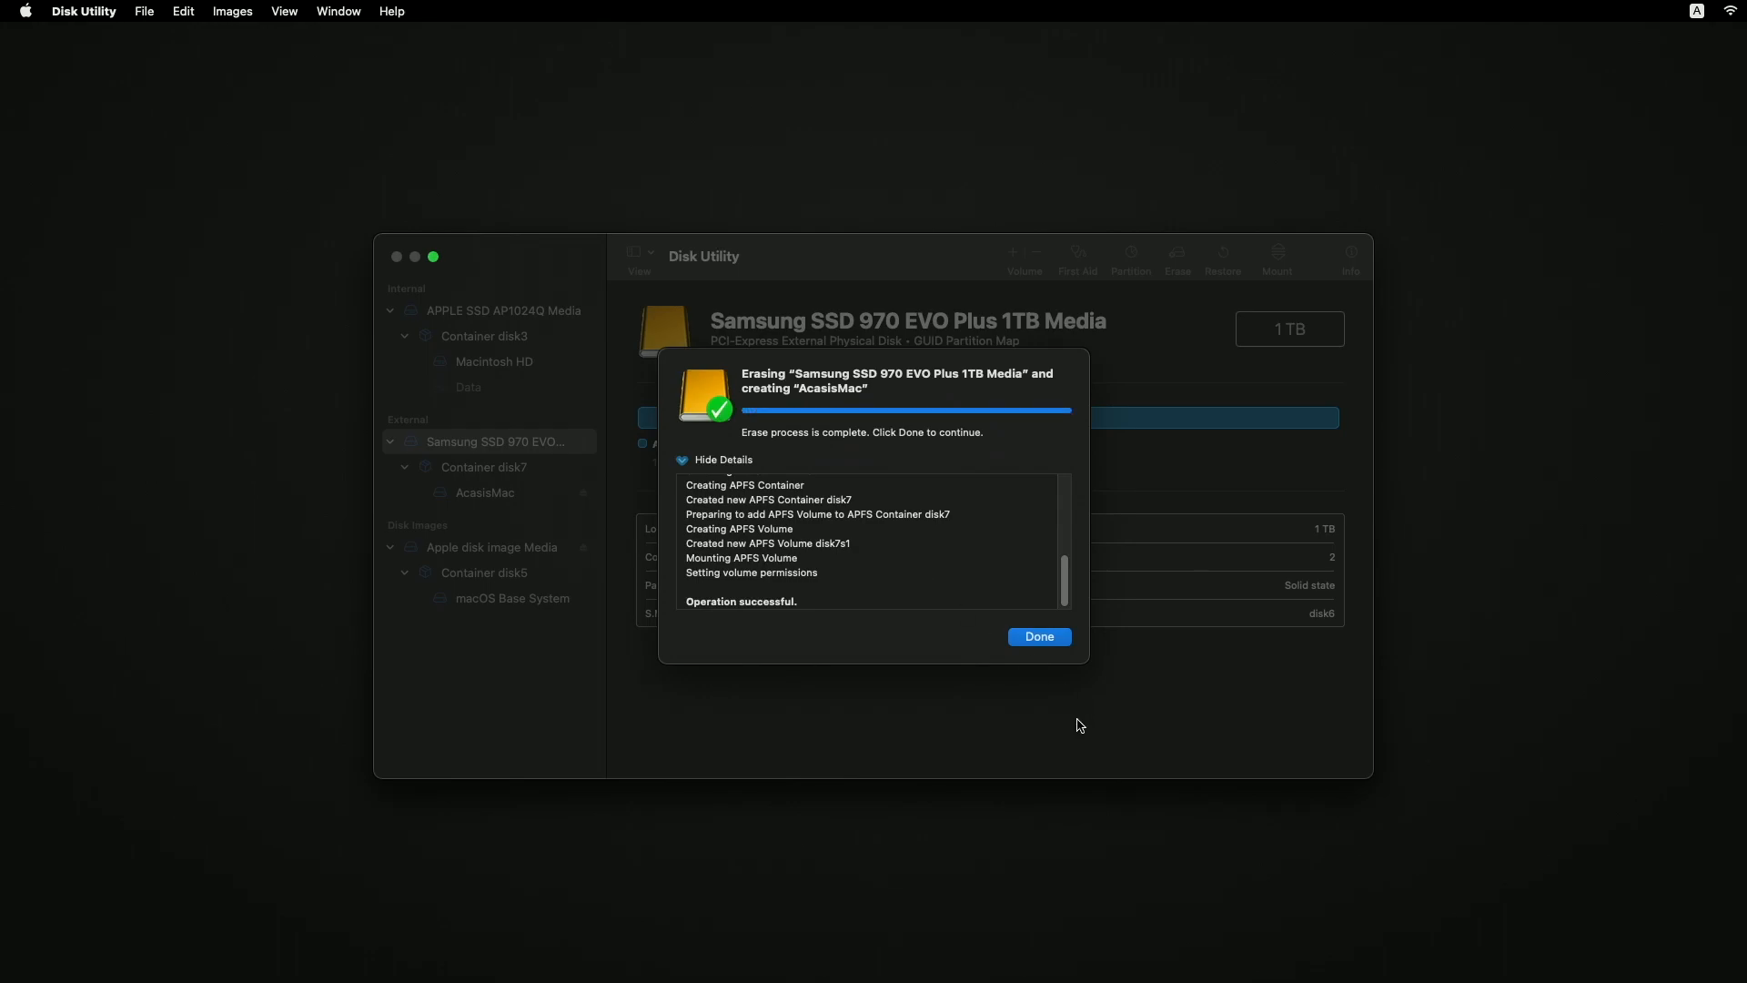
pyautogui.click(1037, 637)
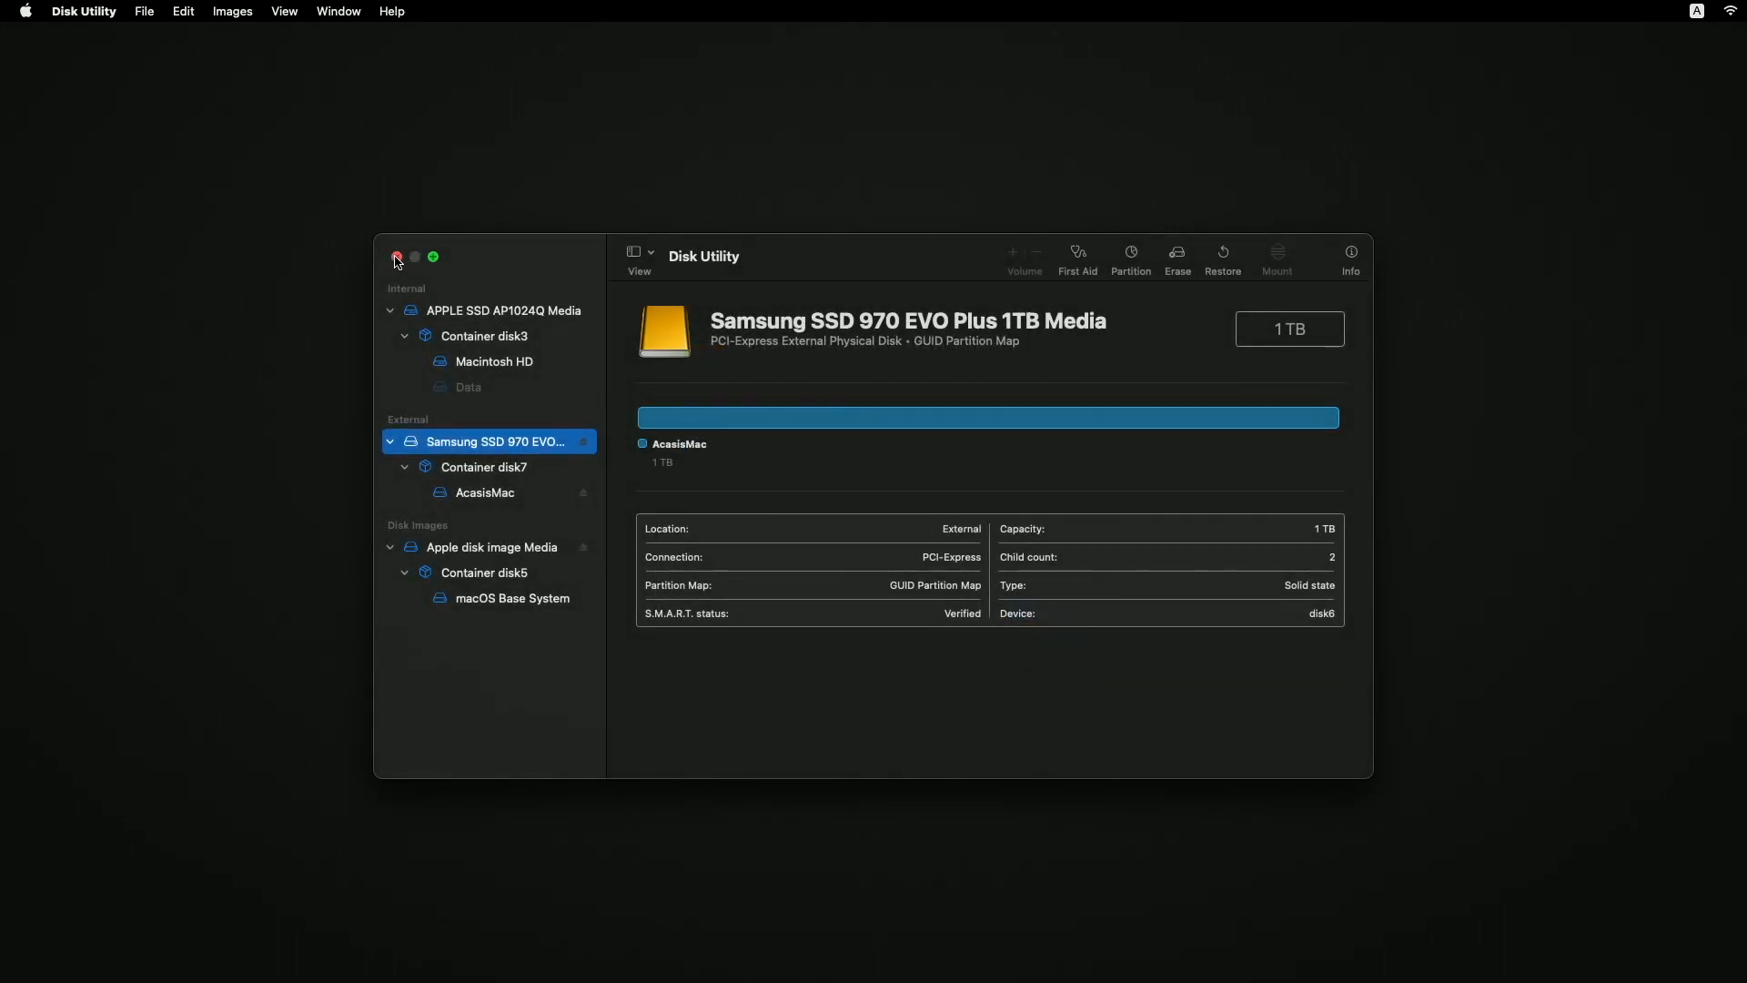
# - Leave Disk Utility and start Reinstall macOS Big Sur from the recovery options
pyautogui.click(396, 257)
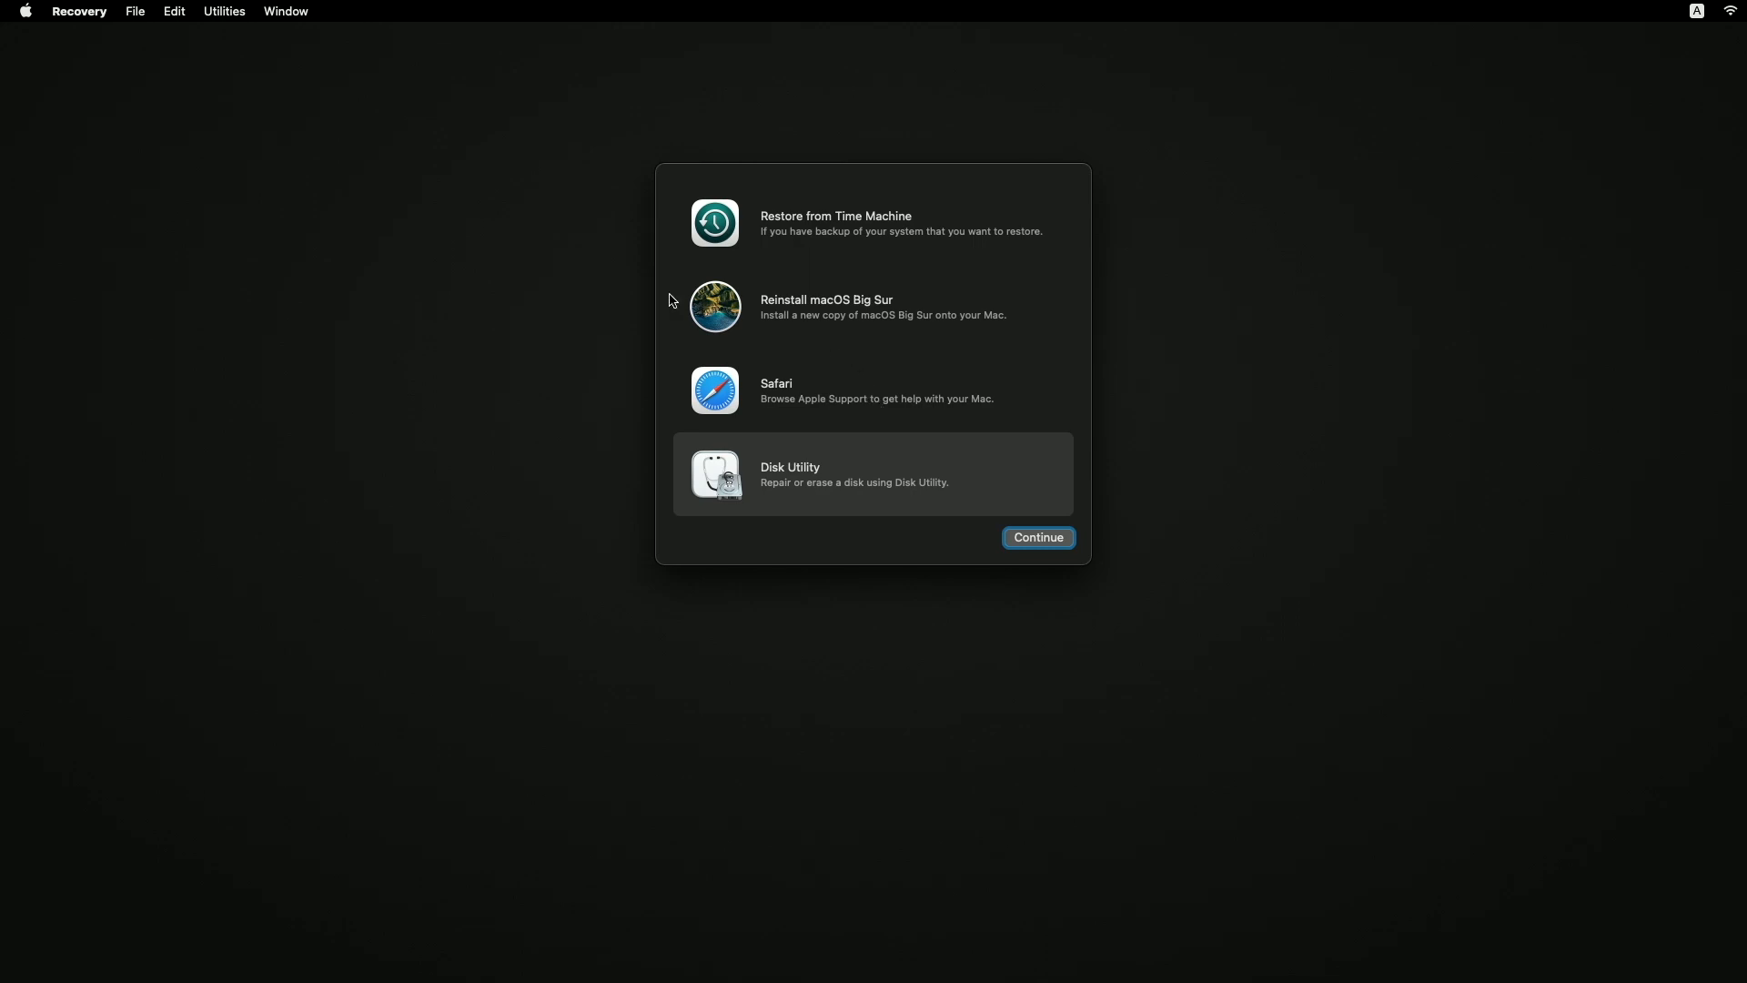
pyautogui.moveTo(788, 309)
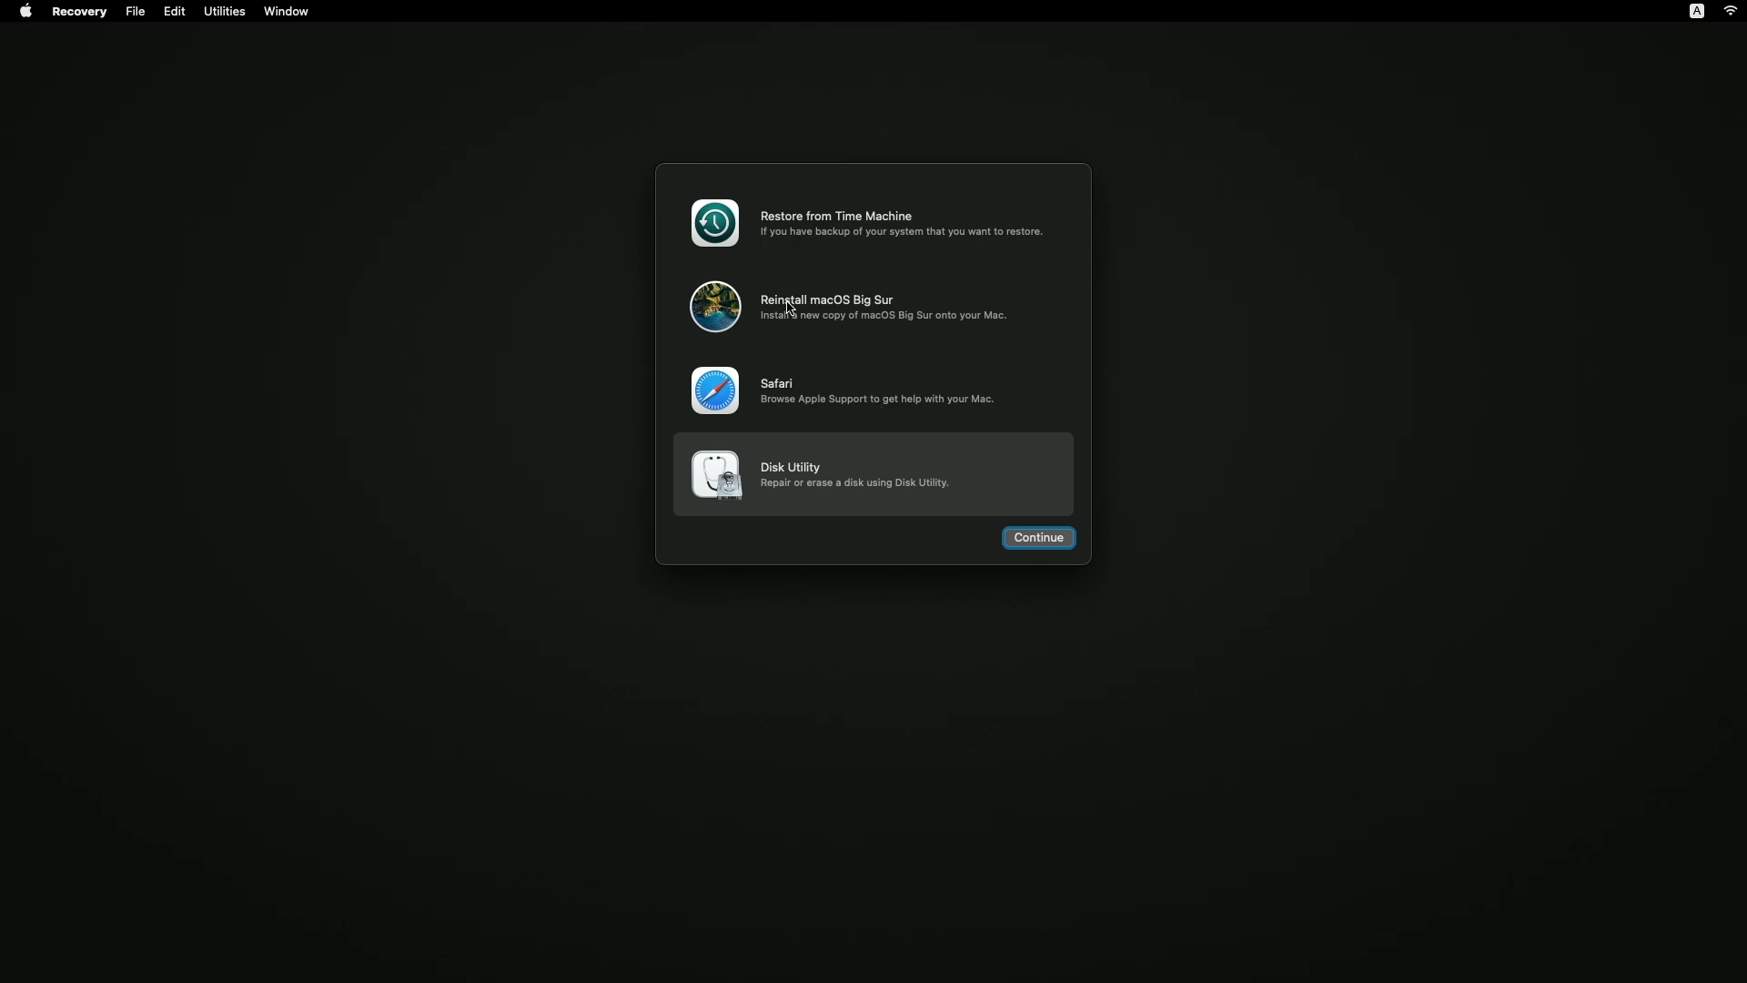
pyautogui.click(872, 306)
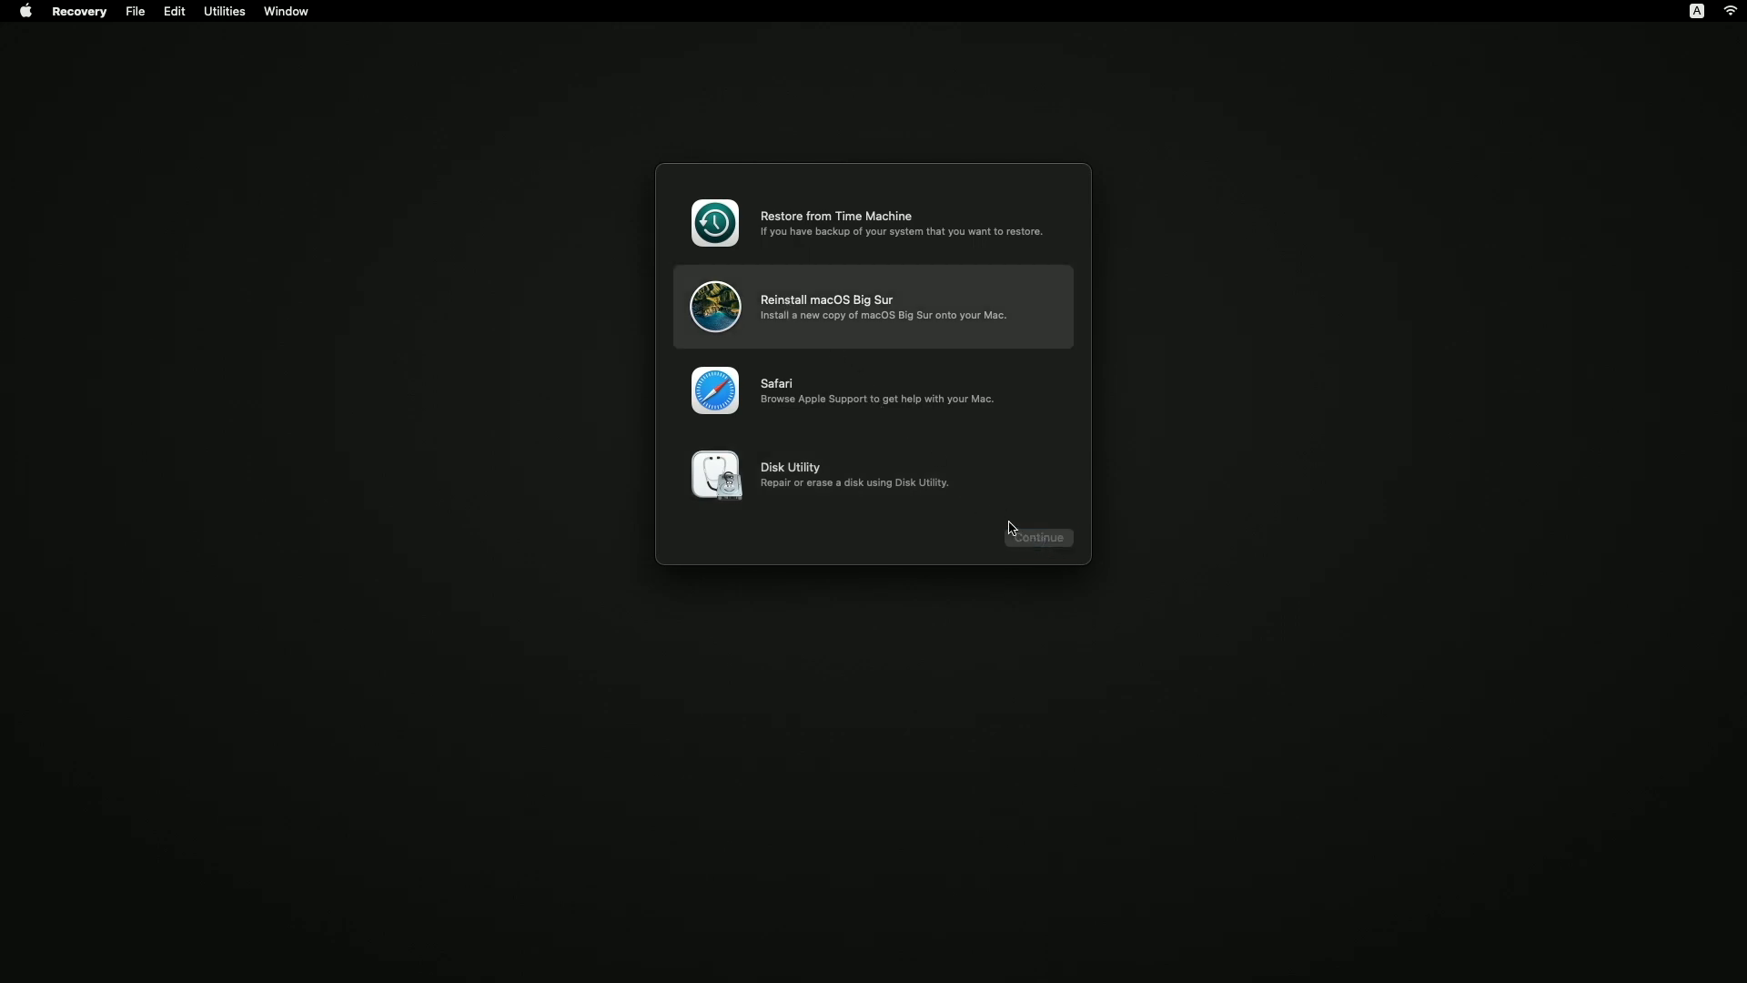
pyautogui.click(1036, 535)
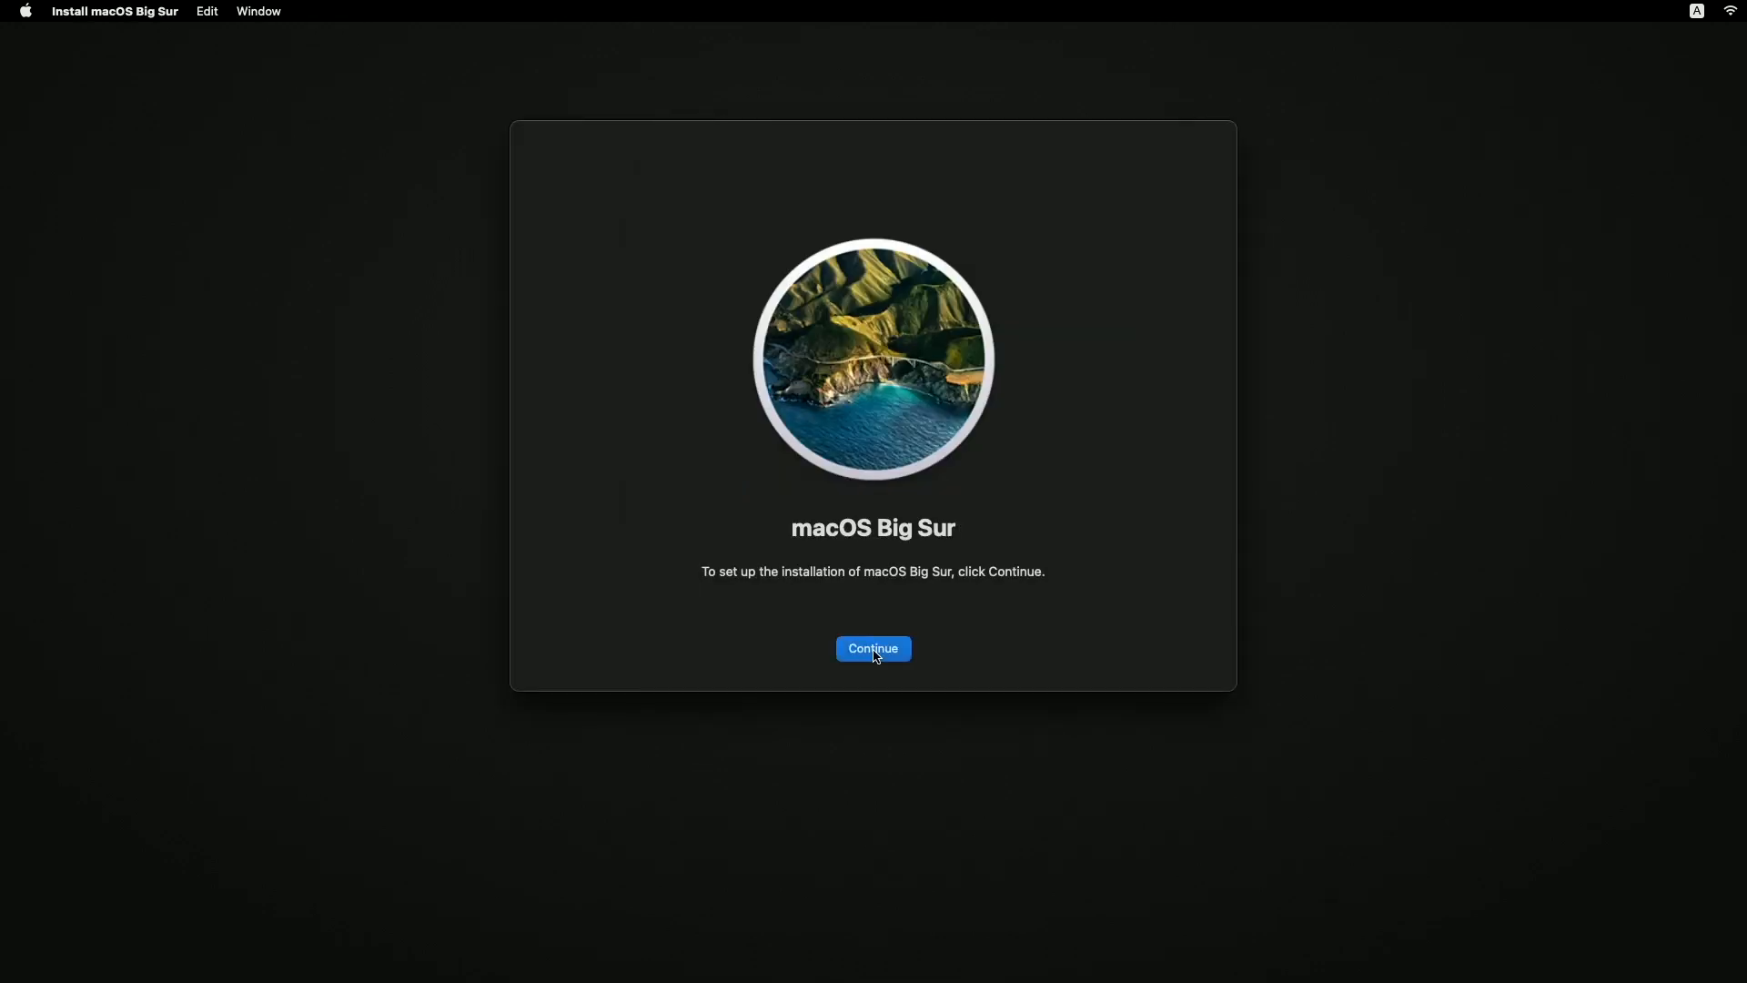
# - Choose the AcasisMac disk as install target with the second user as volume owner
pyautogui.click(873, 648)
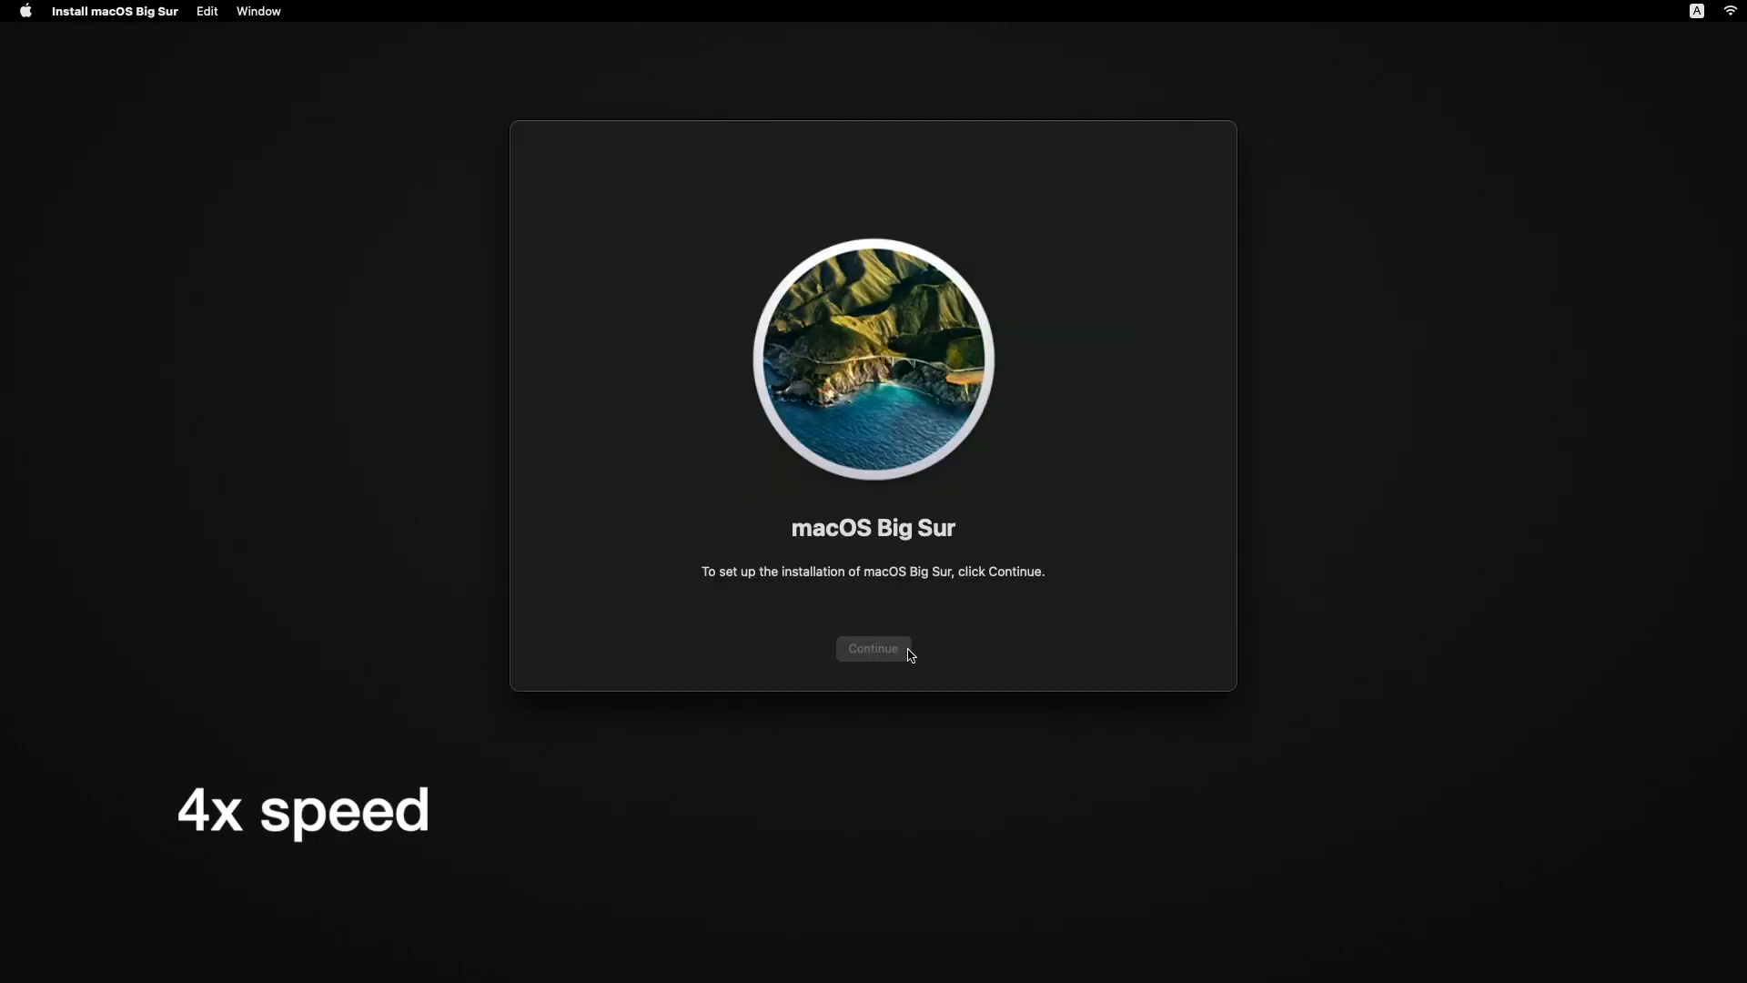
pyautogui.click(871, 648)
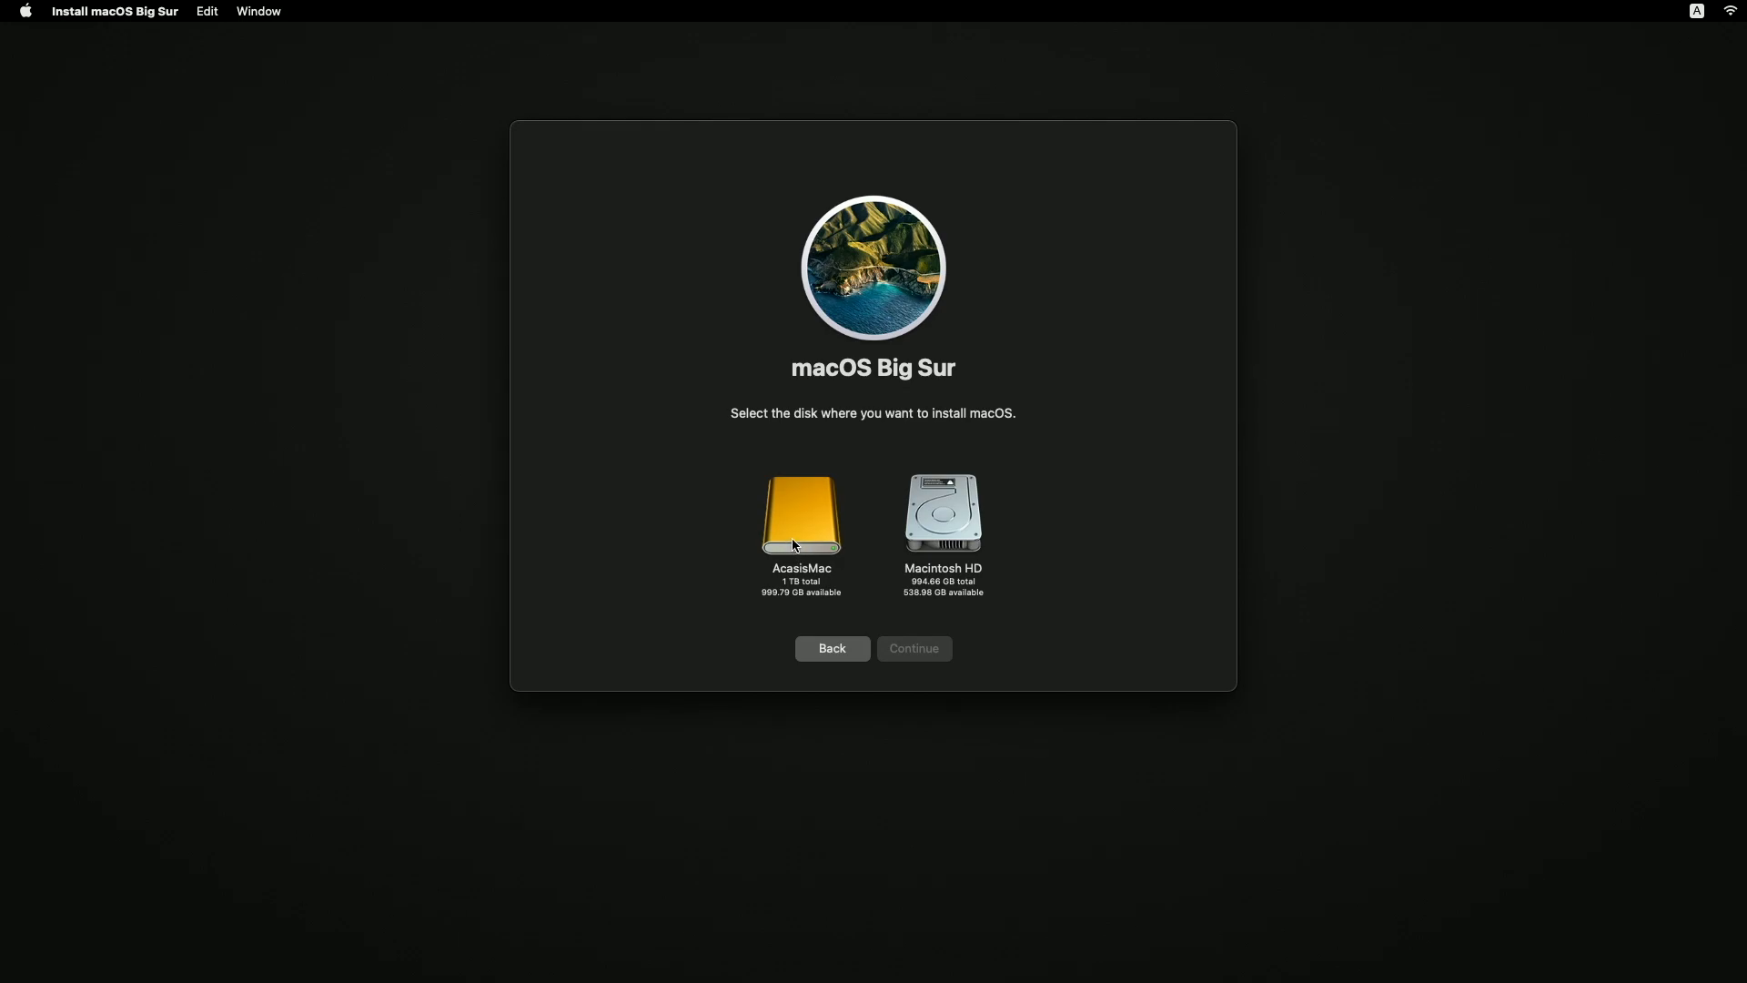
pyautogui.click(912, 648)
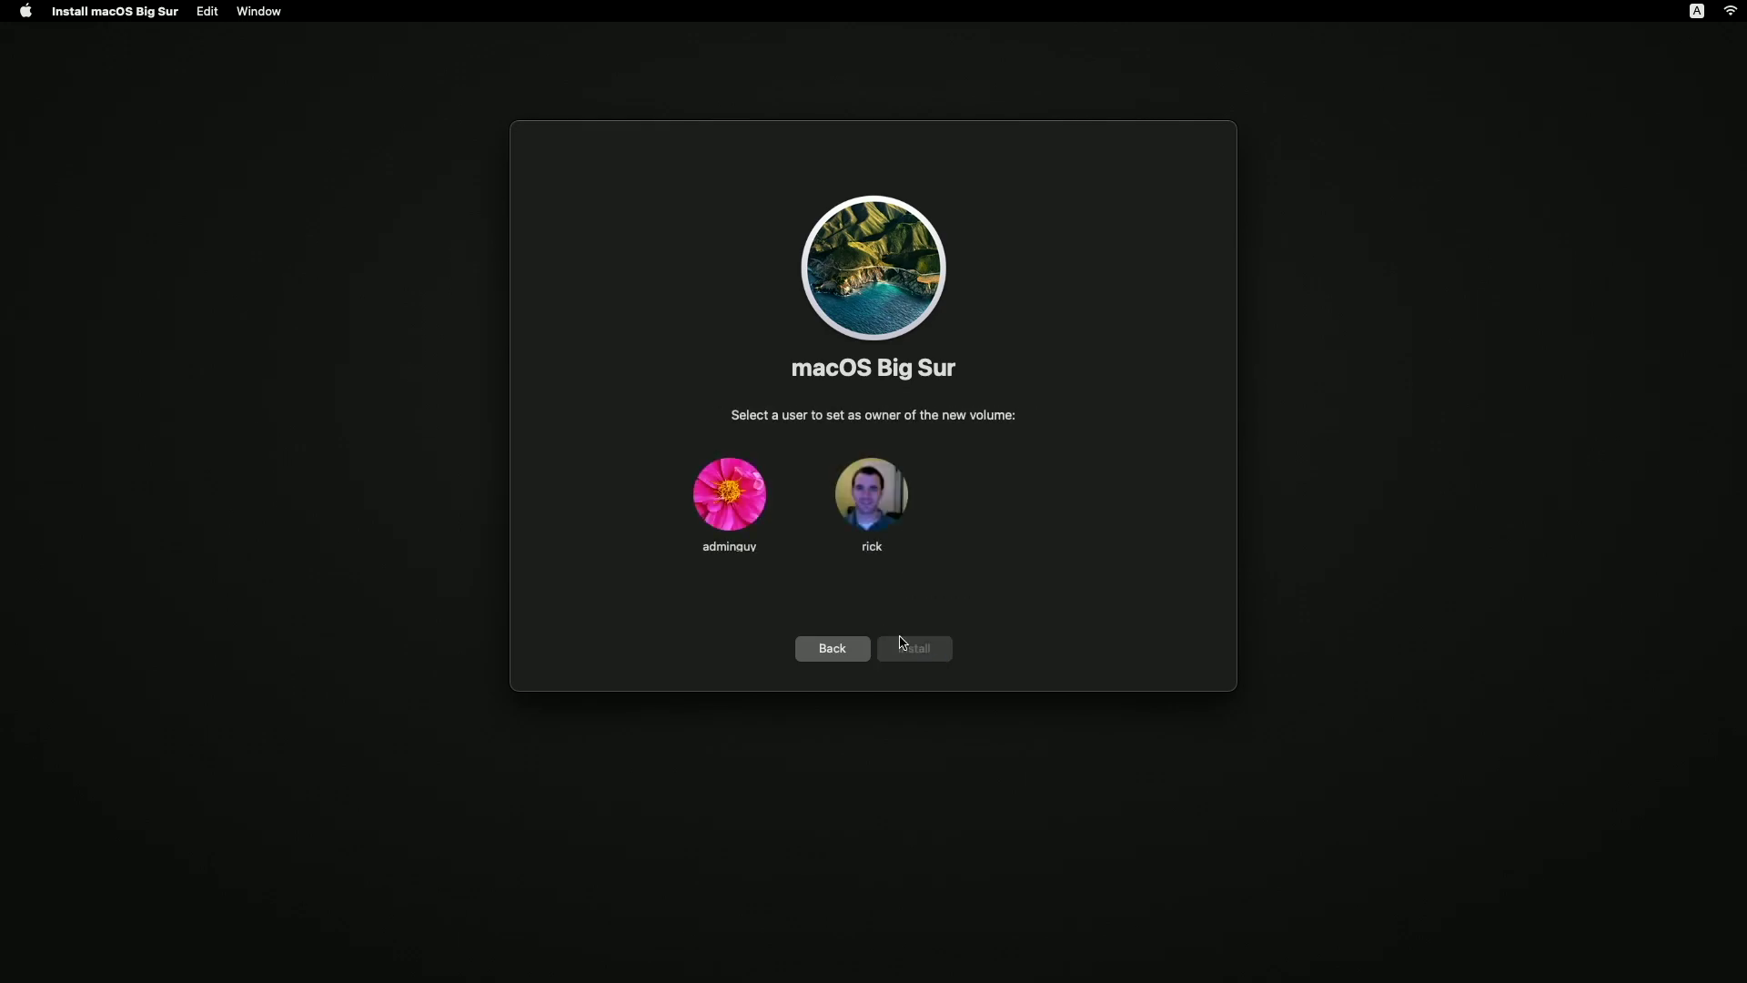
pyautogui.moveTo(877, 513)
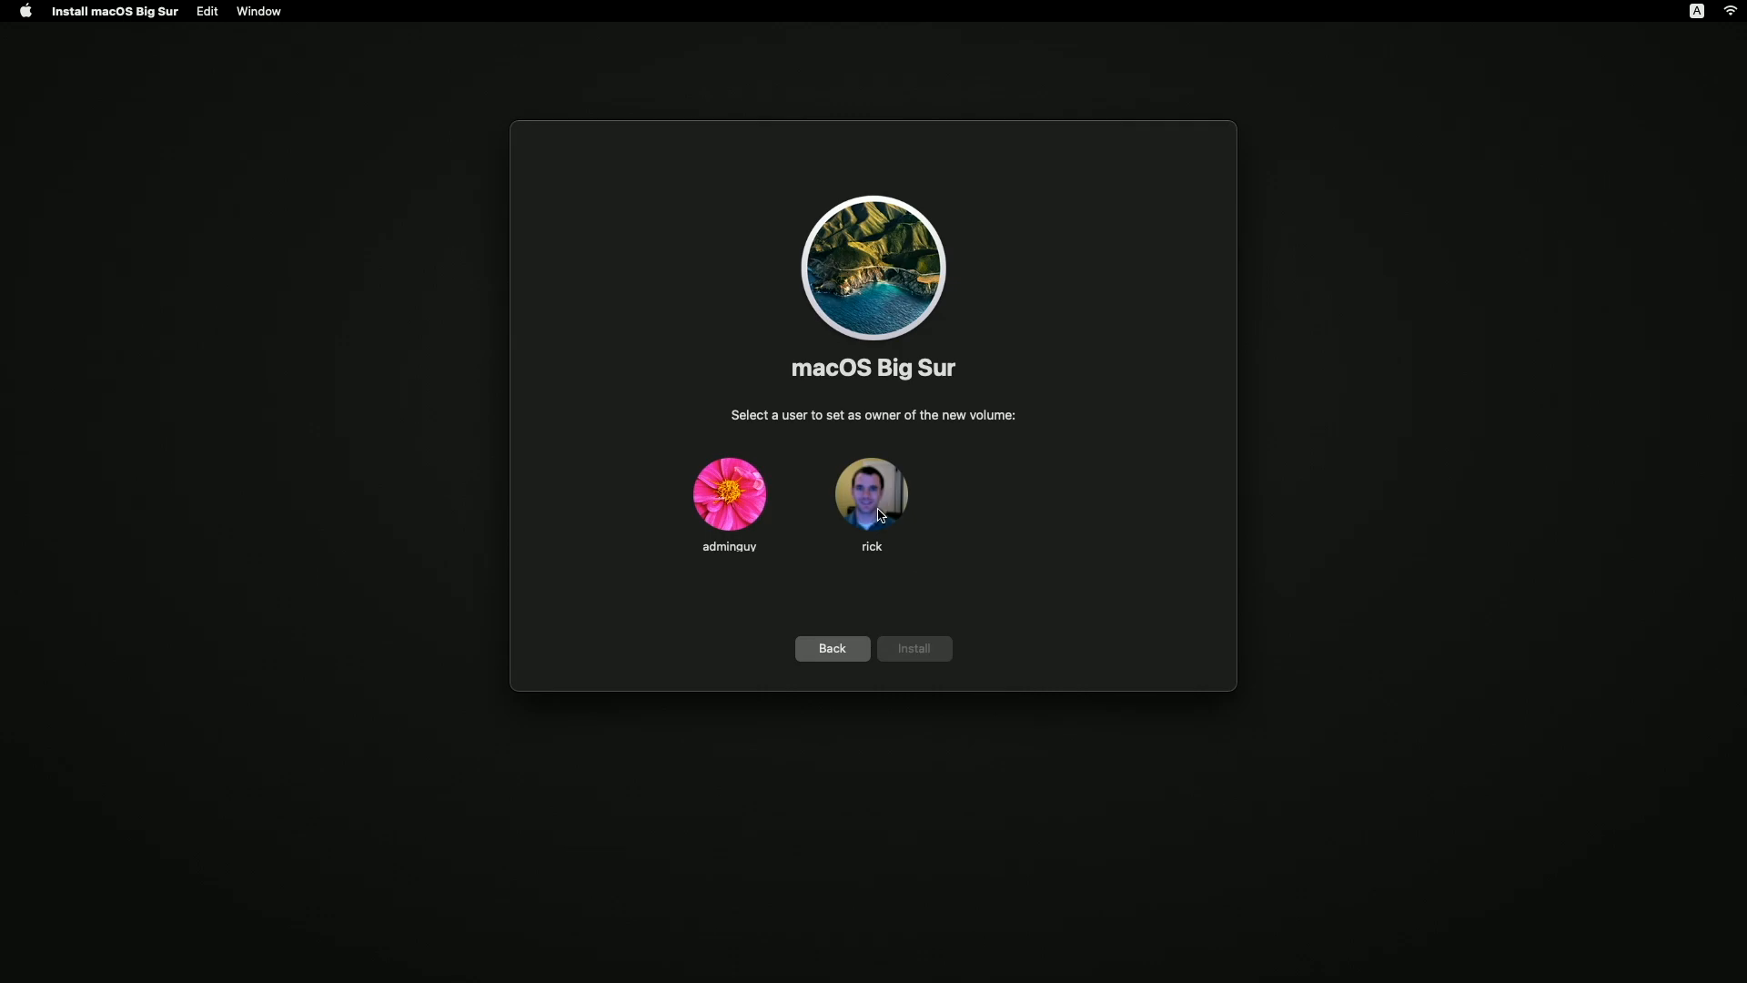
pyautogui.click(871, 503)
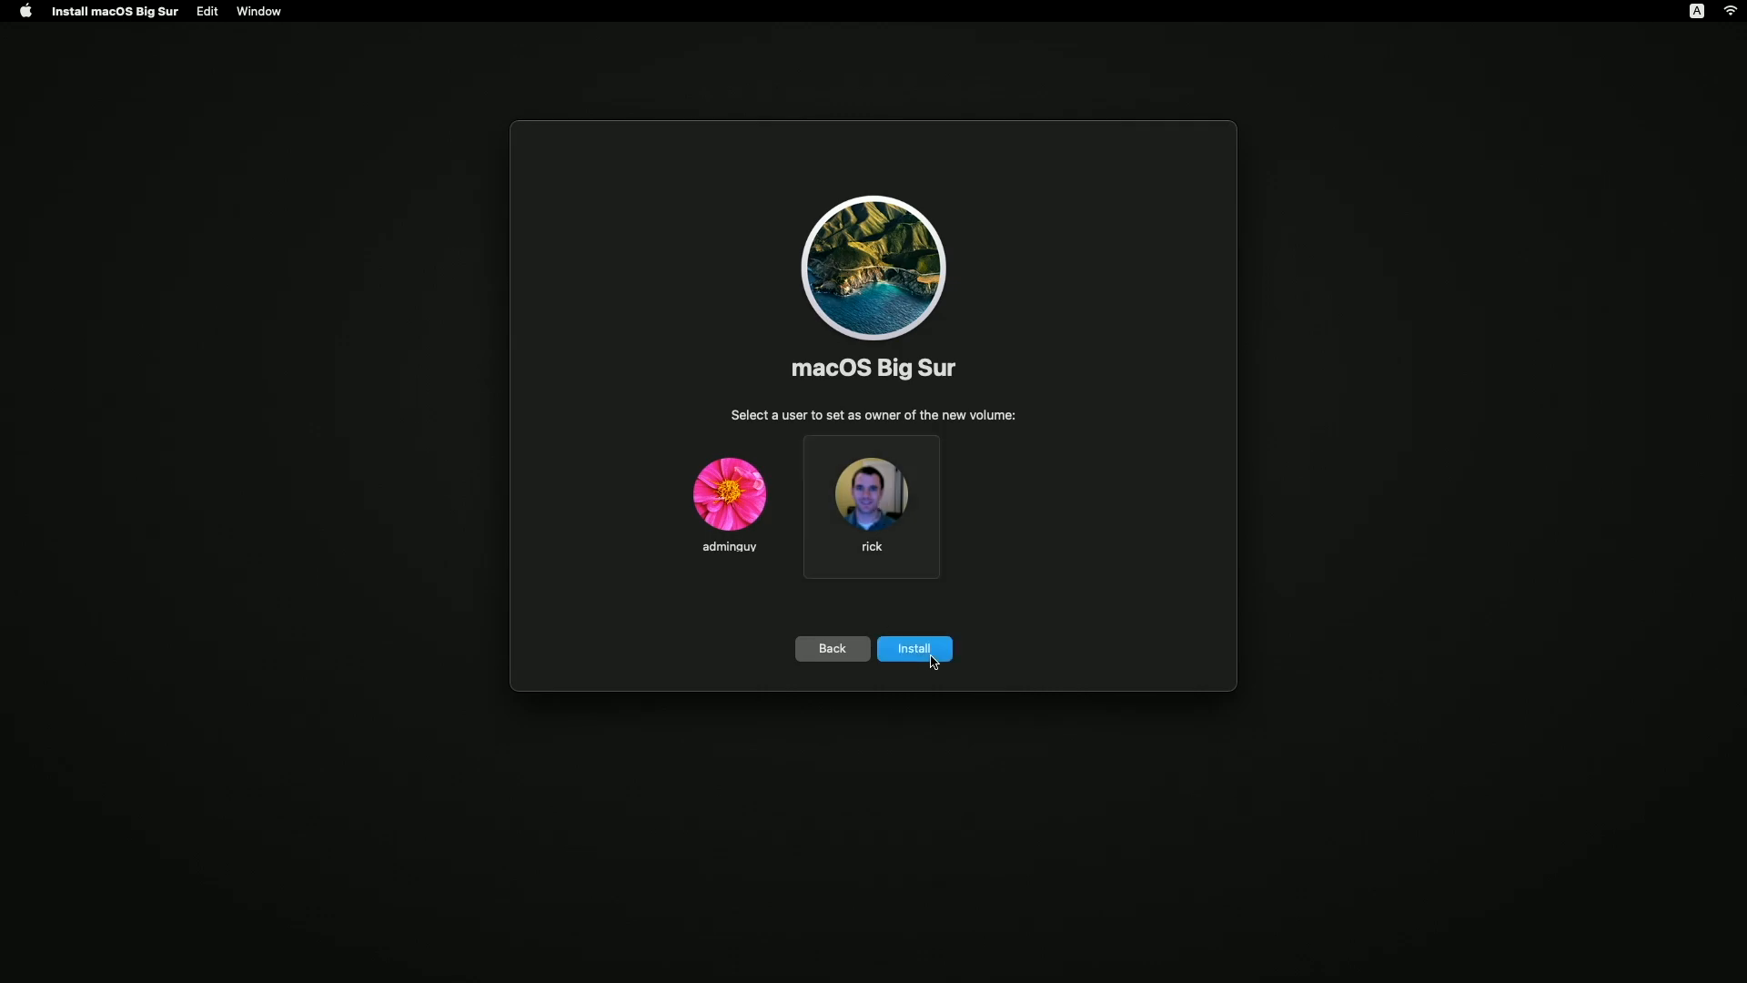
# - Authorise with administrator credentials and begin installing Big Sur on AcasisMac
pyautogui.click(912, 648)
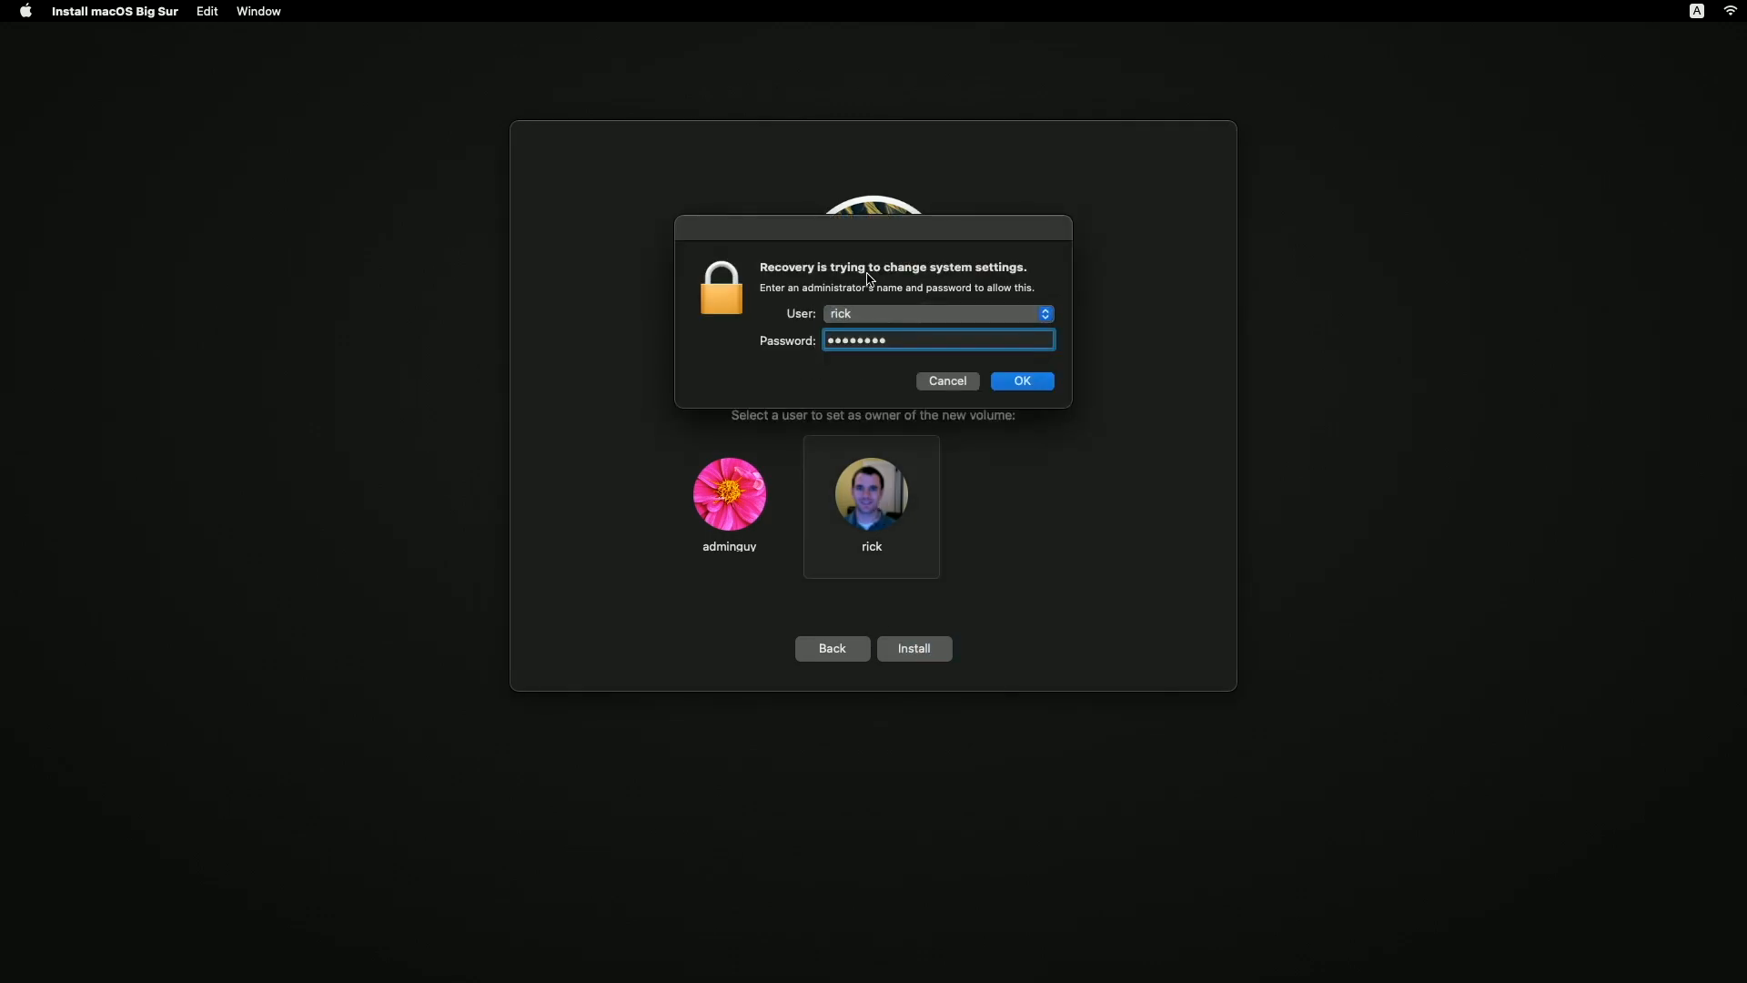
pyautogui.click(1019, 381)
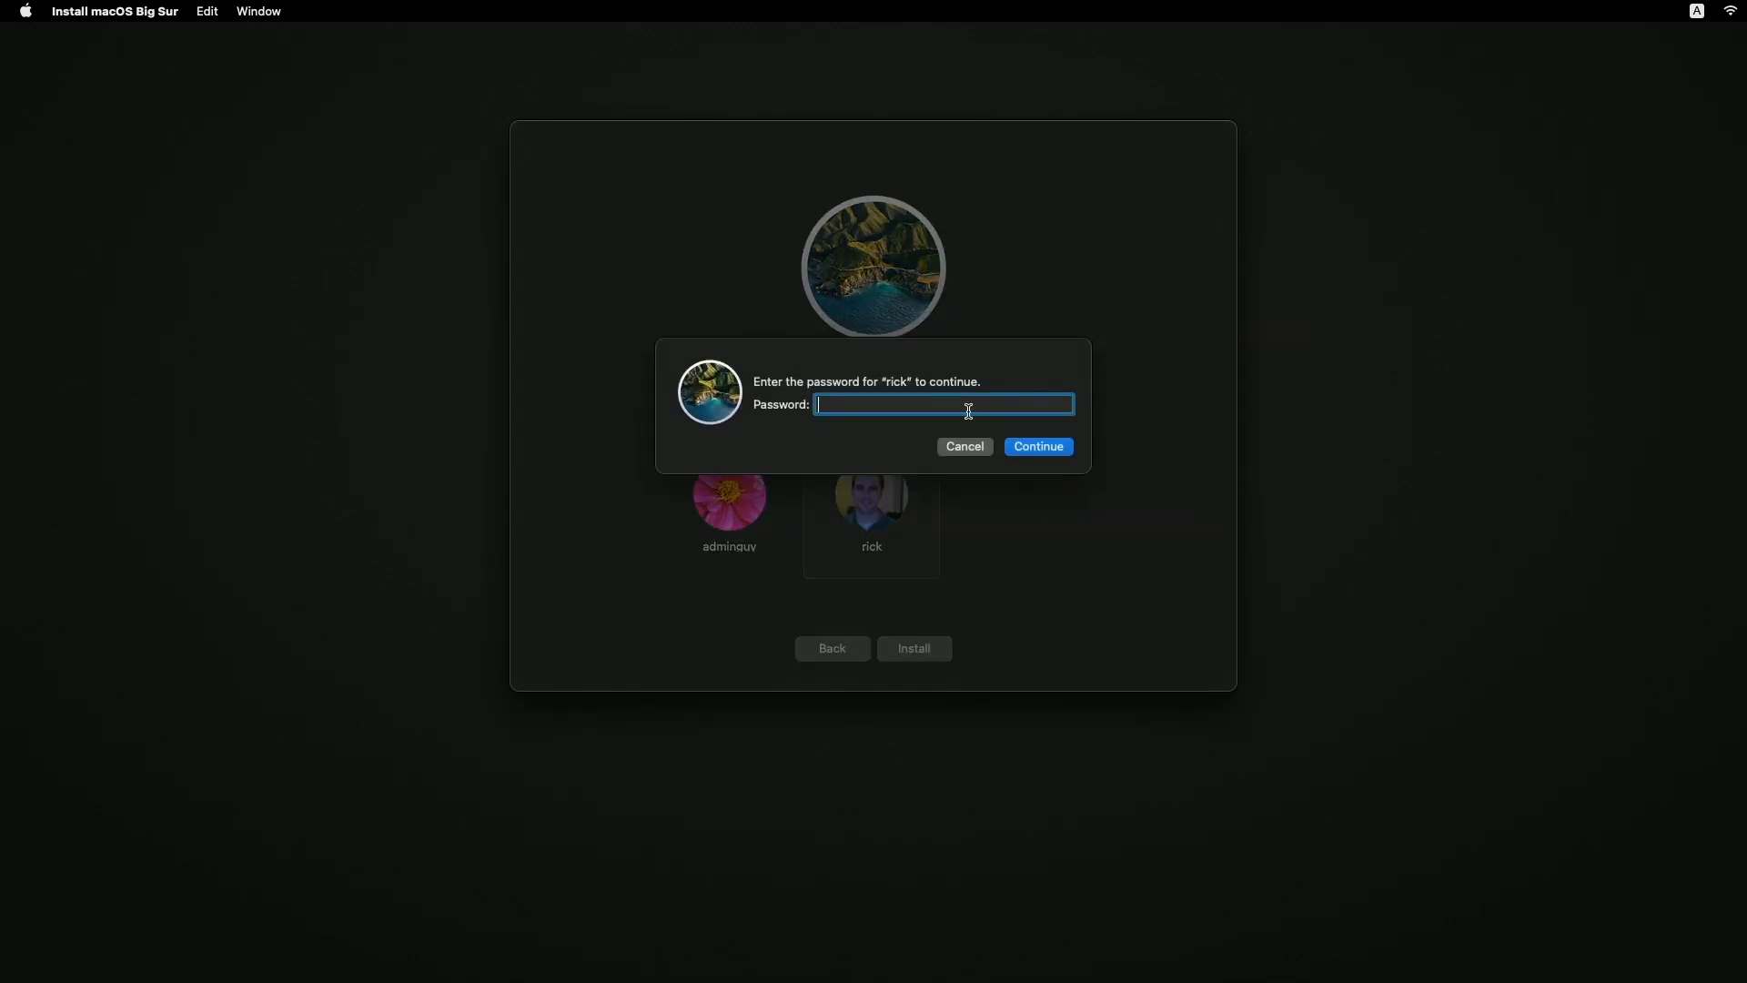
pyautogui.click(963, 446)
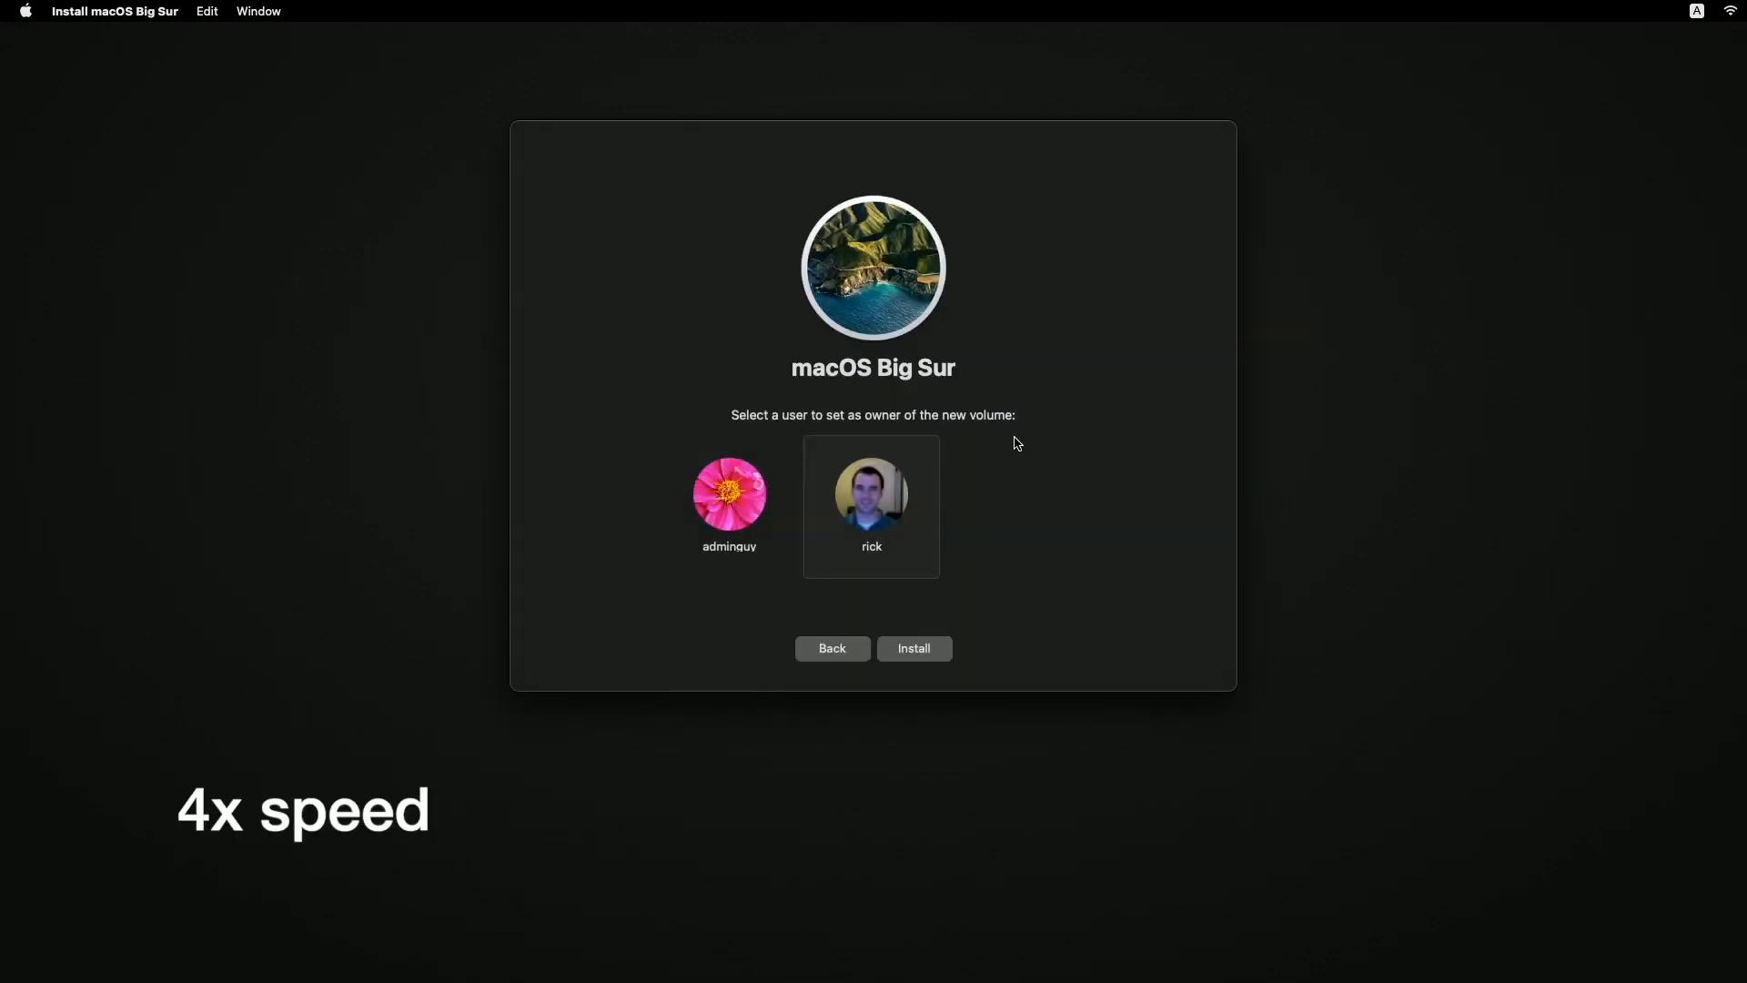
pyautogui.click(912, 648)
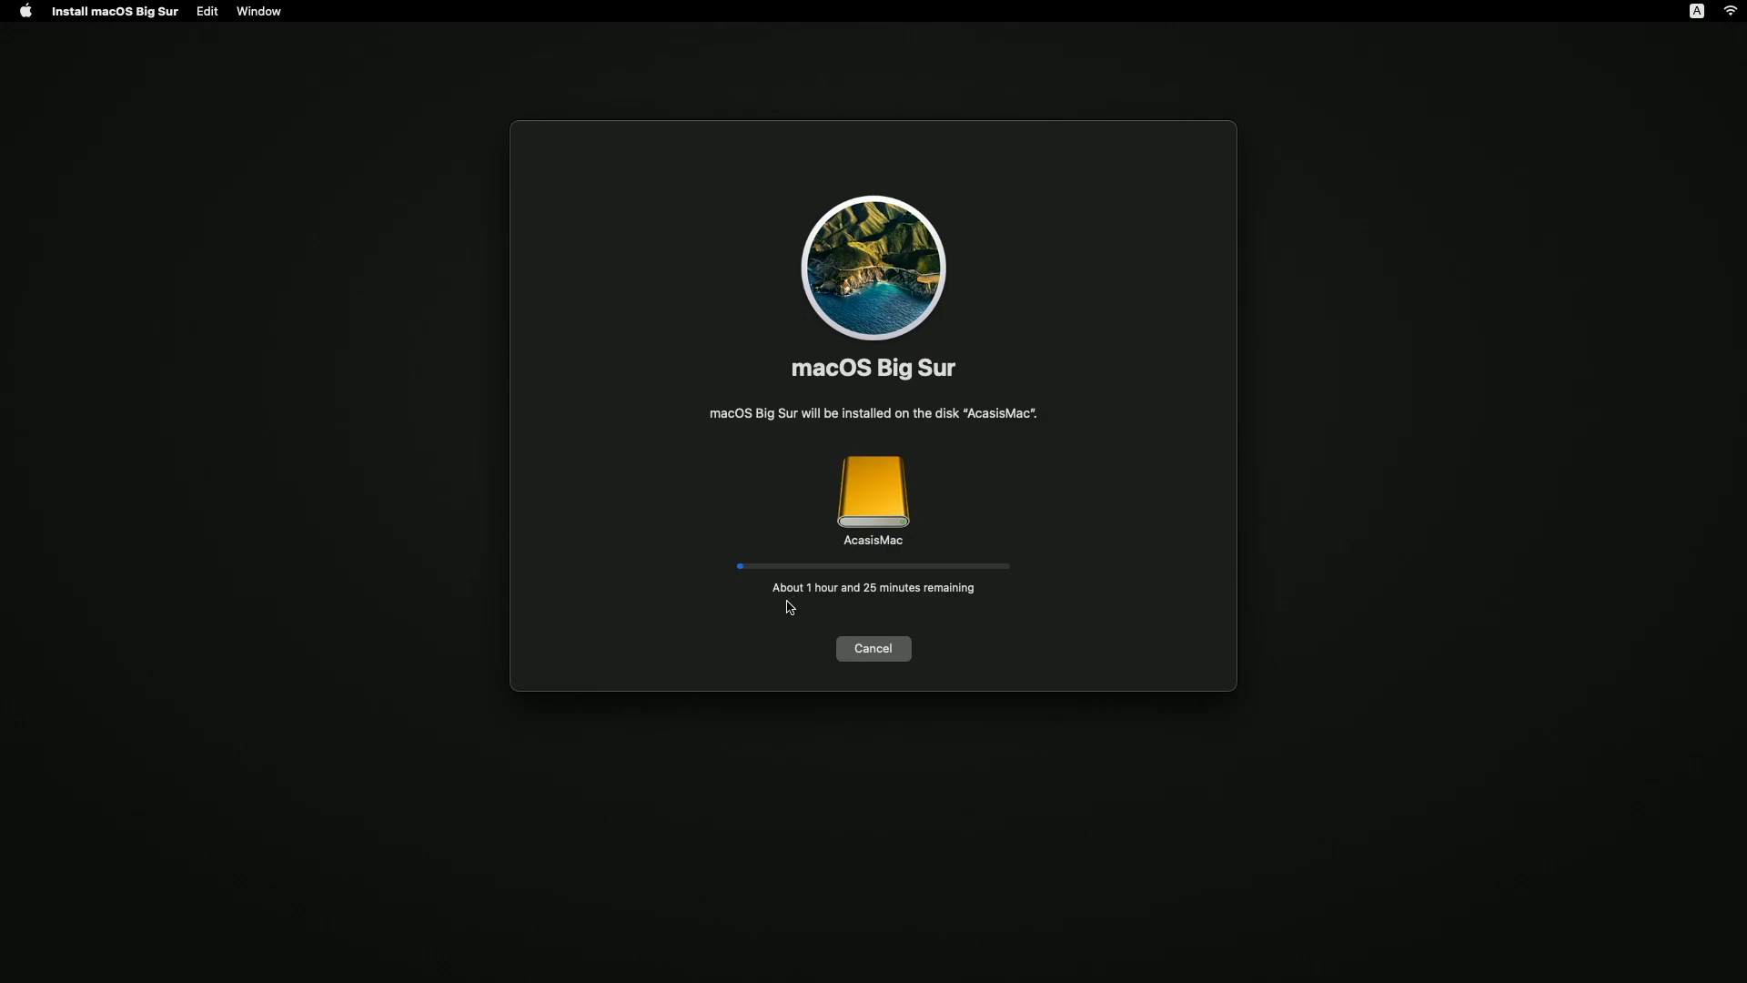
pyautogui.moveTo(875, 602)
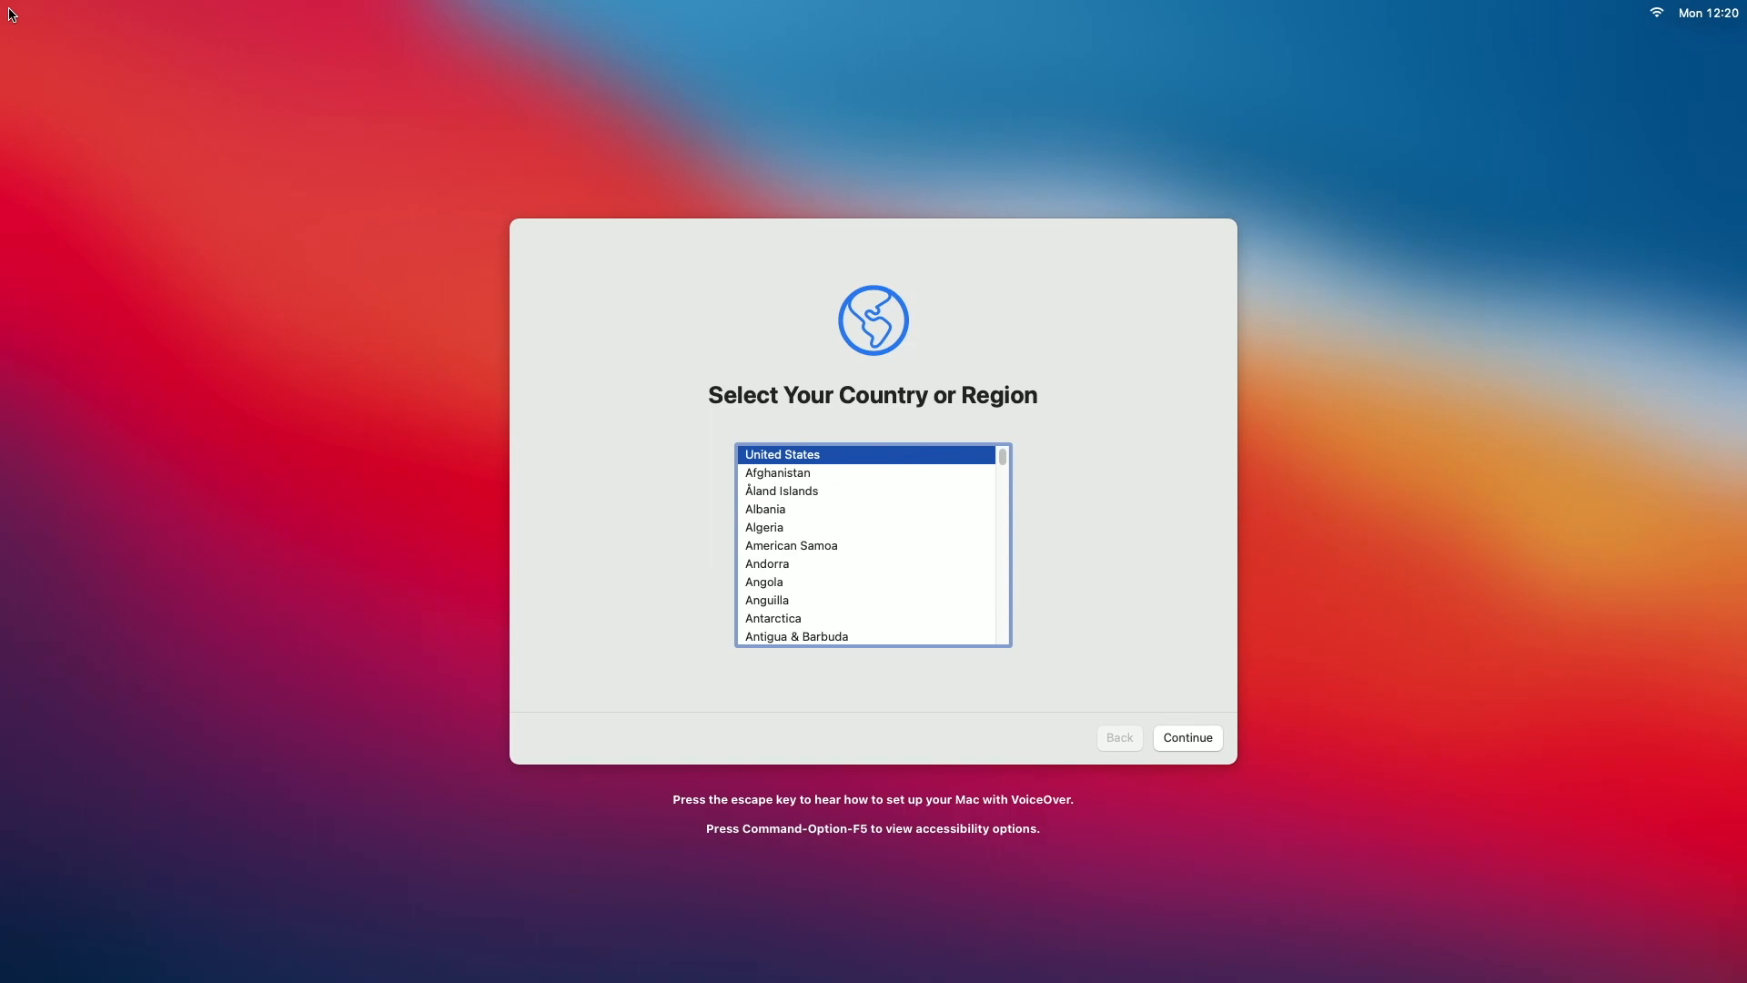
pyautogui.moveTo(4, 39)
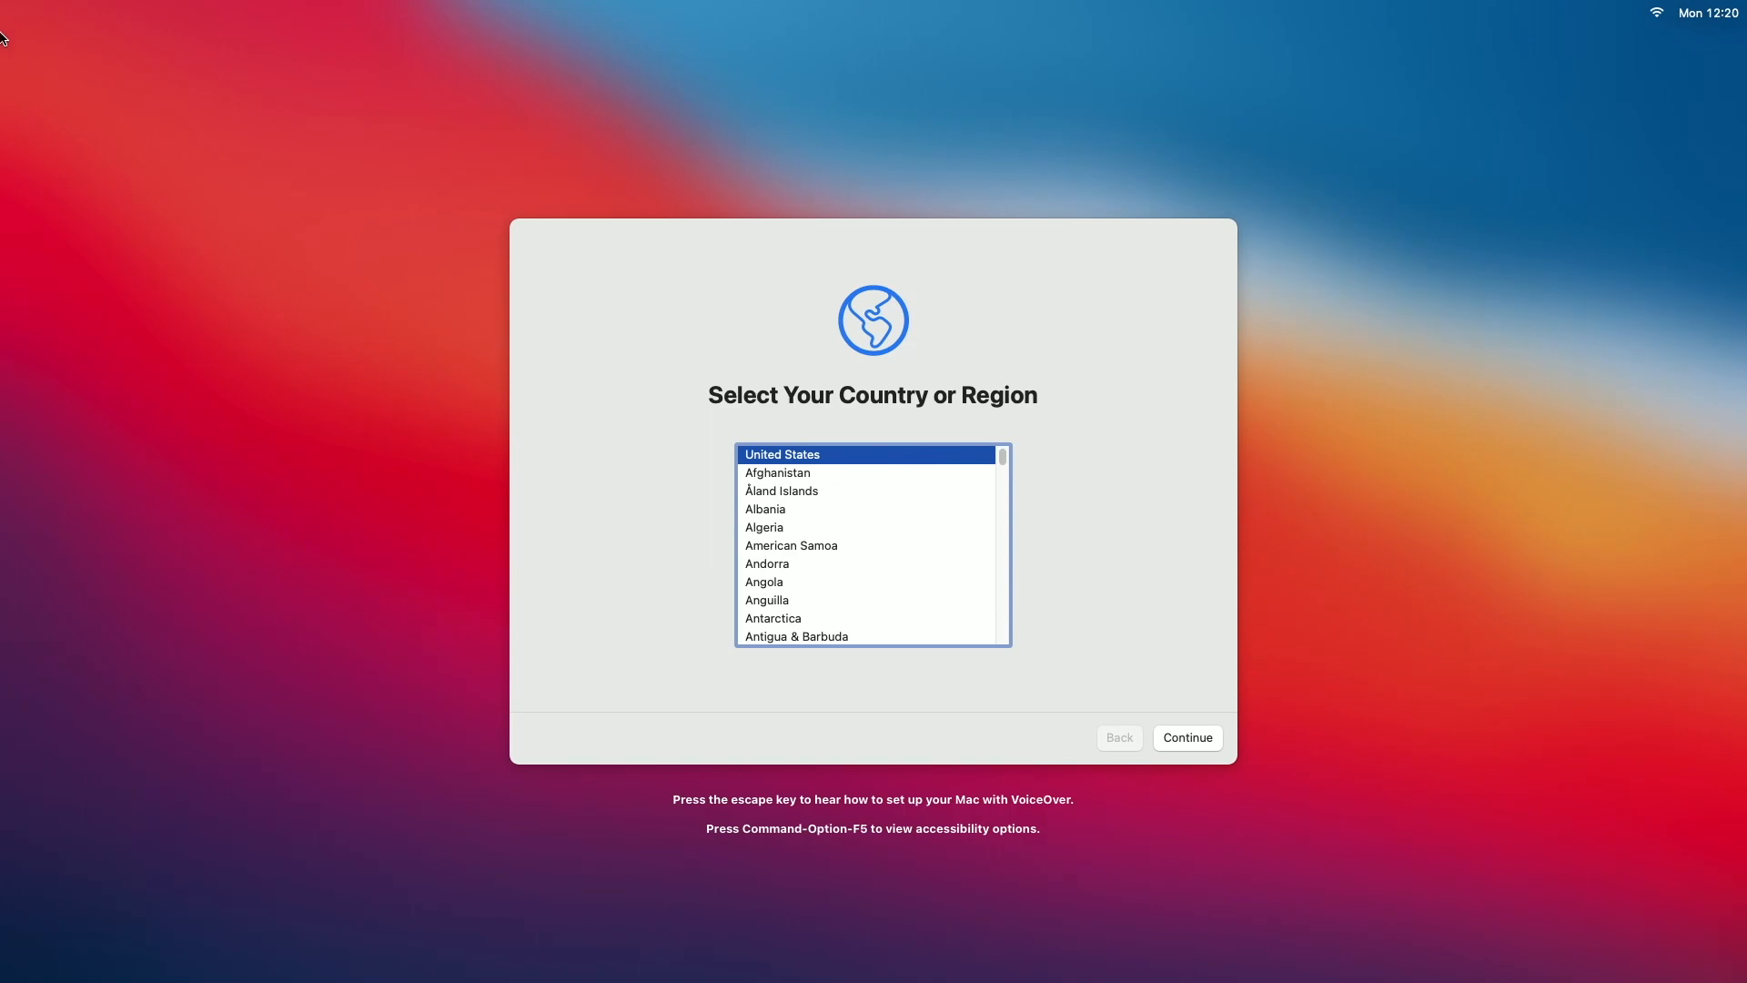
# - Keep United States region, suggested languages, and join a Wi‑Fi network
pyautogui.click(1185, 737)
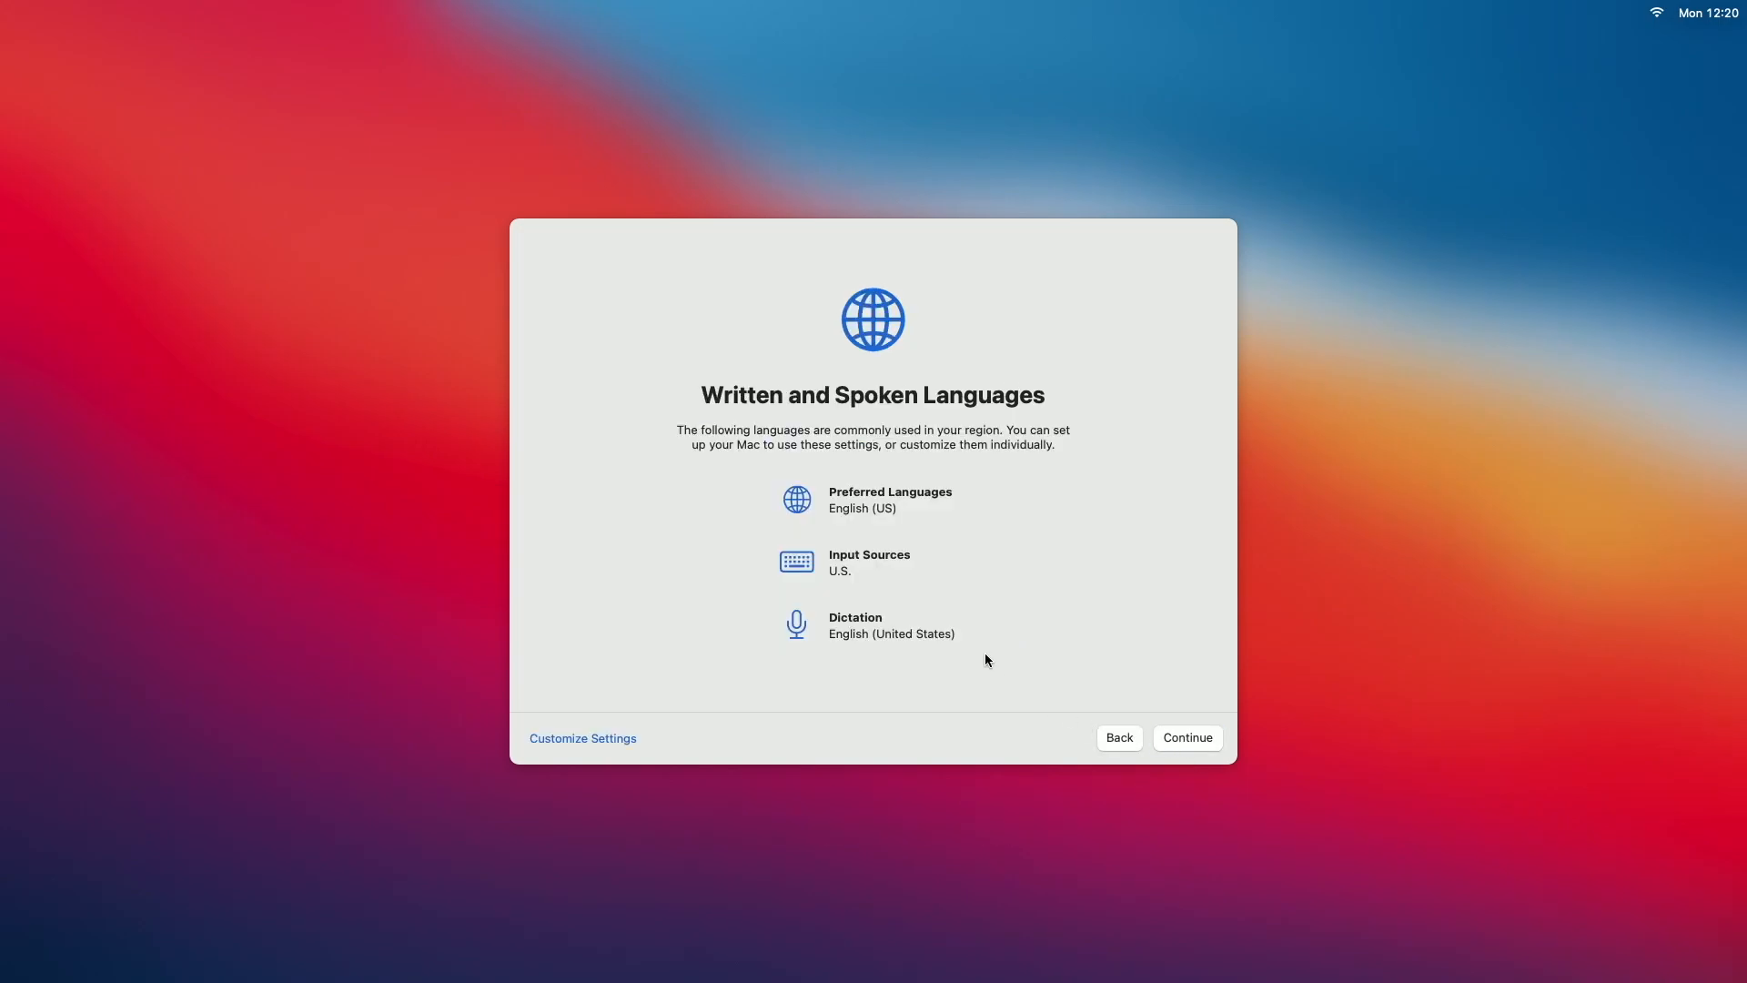
pyautogui.click(1185, 737)
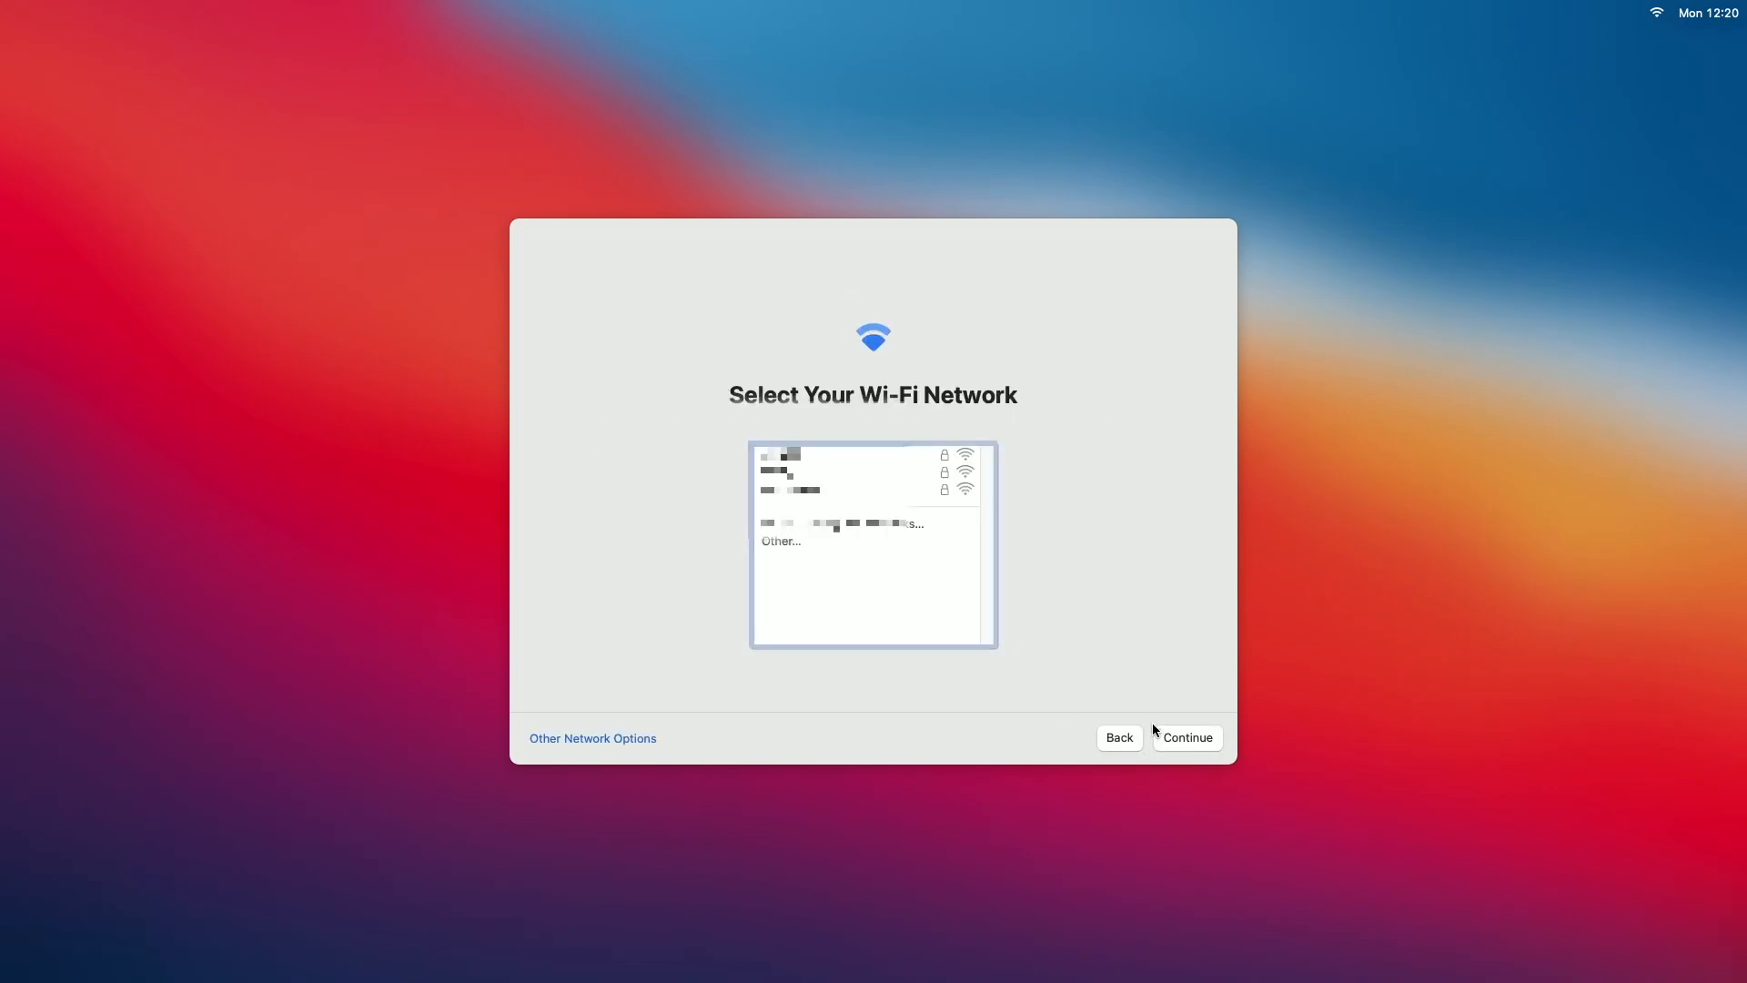
pyautogui.click(792, 490)
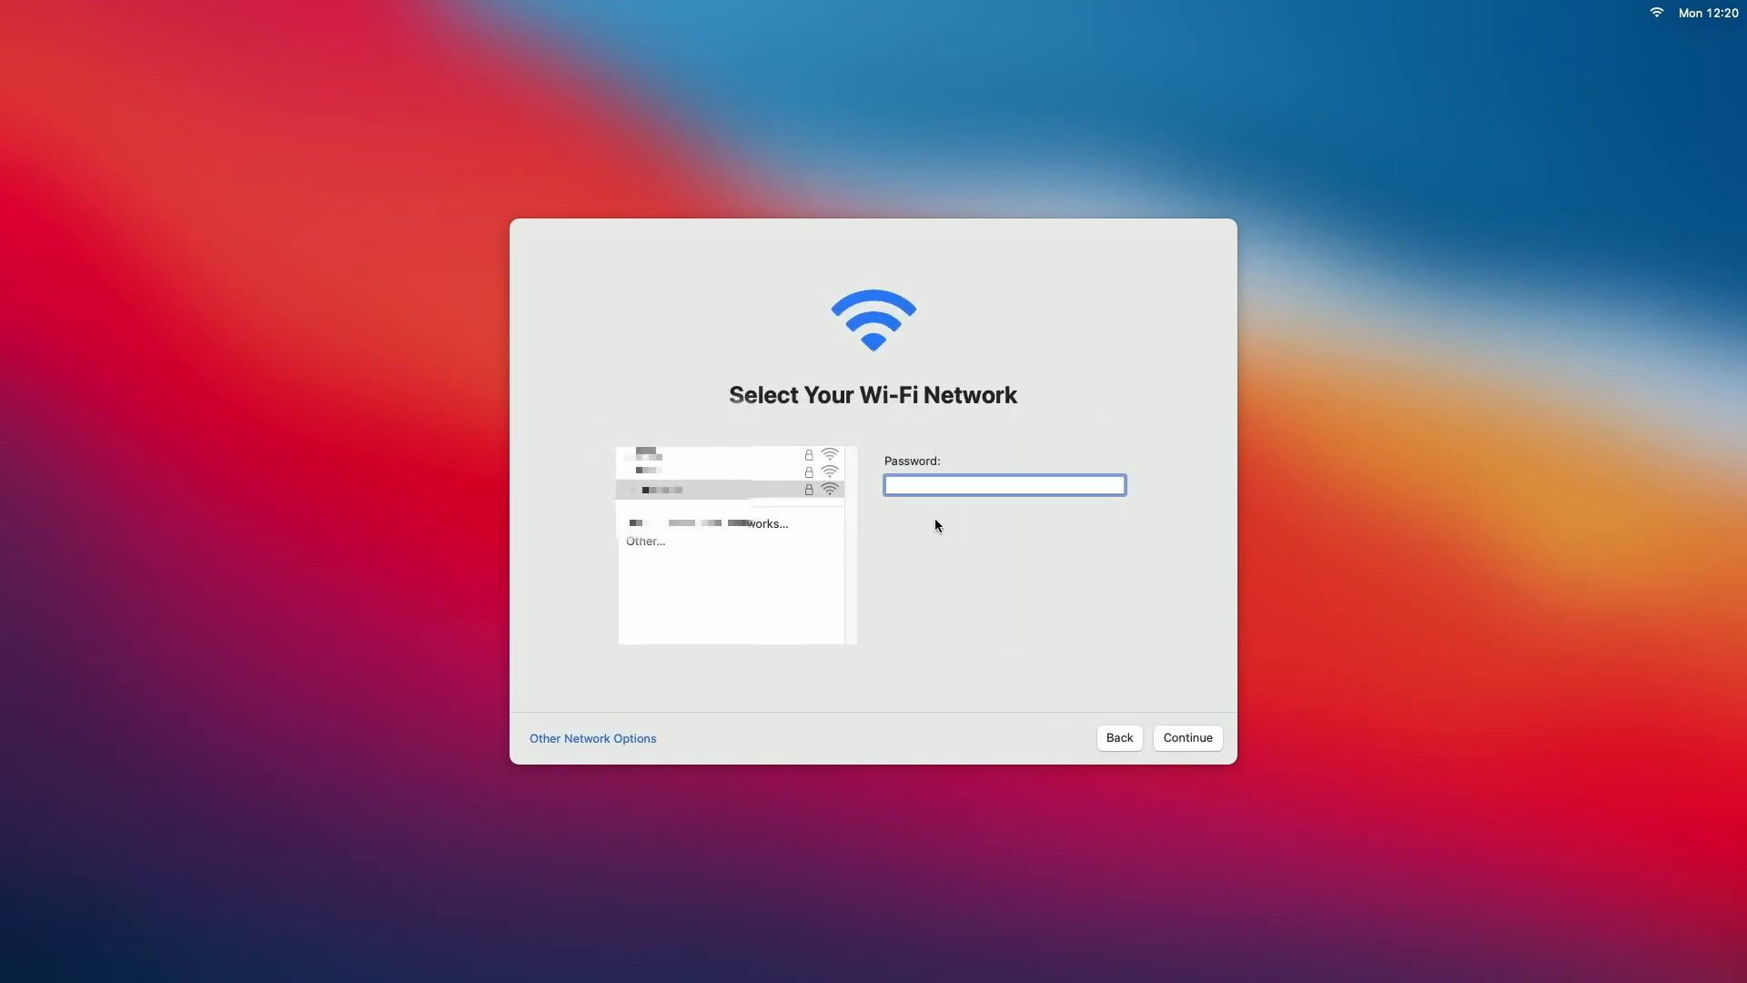
pyautogui.click(1185, 737)
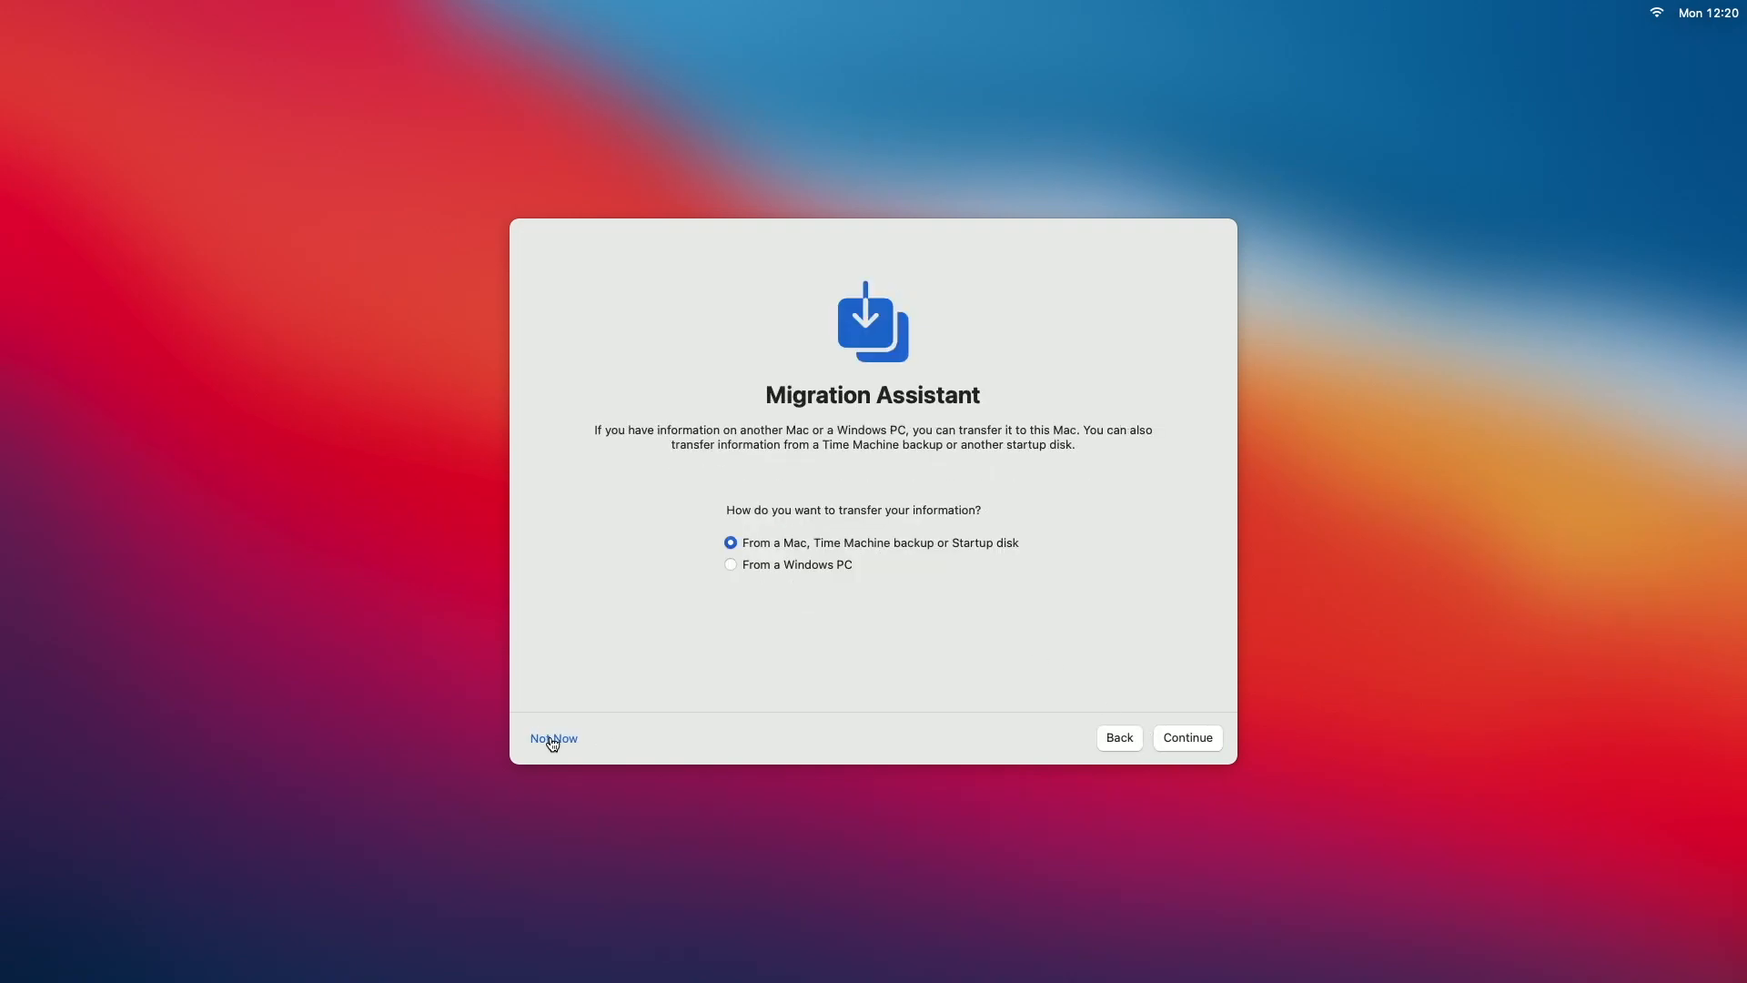
# - Skip Migration Assistant and agree to the macOS license terms
pyautogui.click(554, 737)
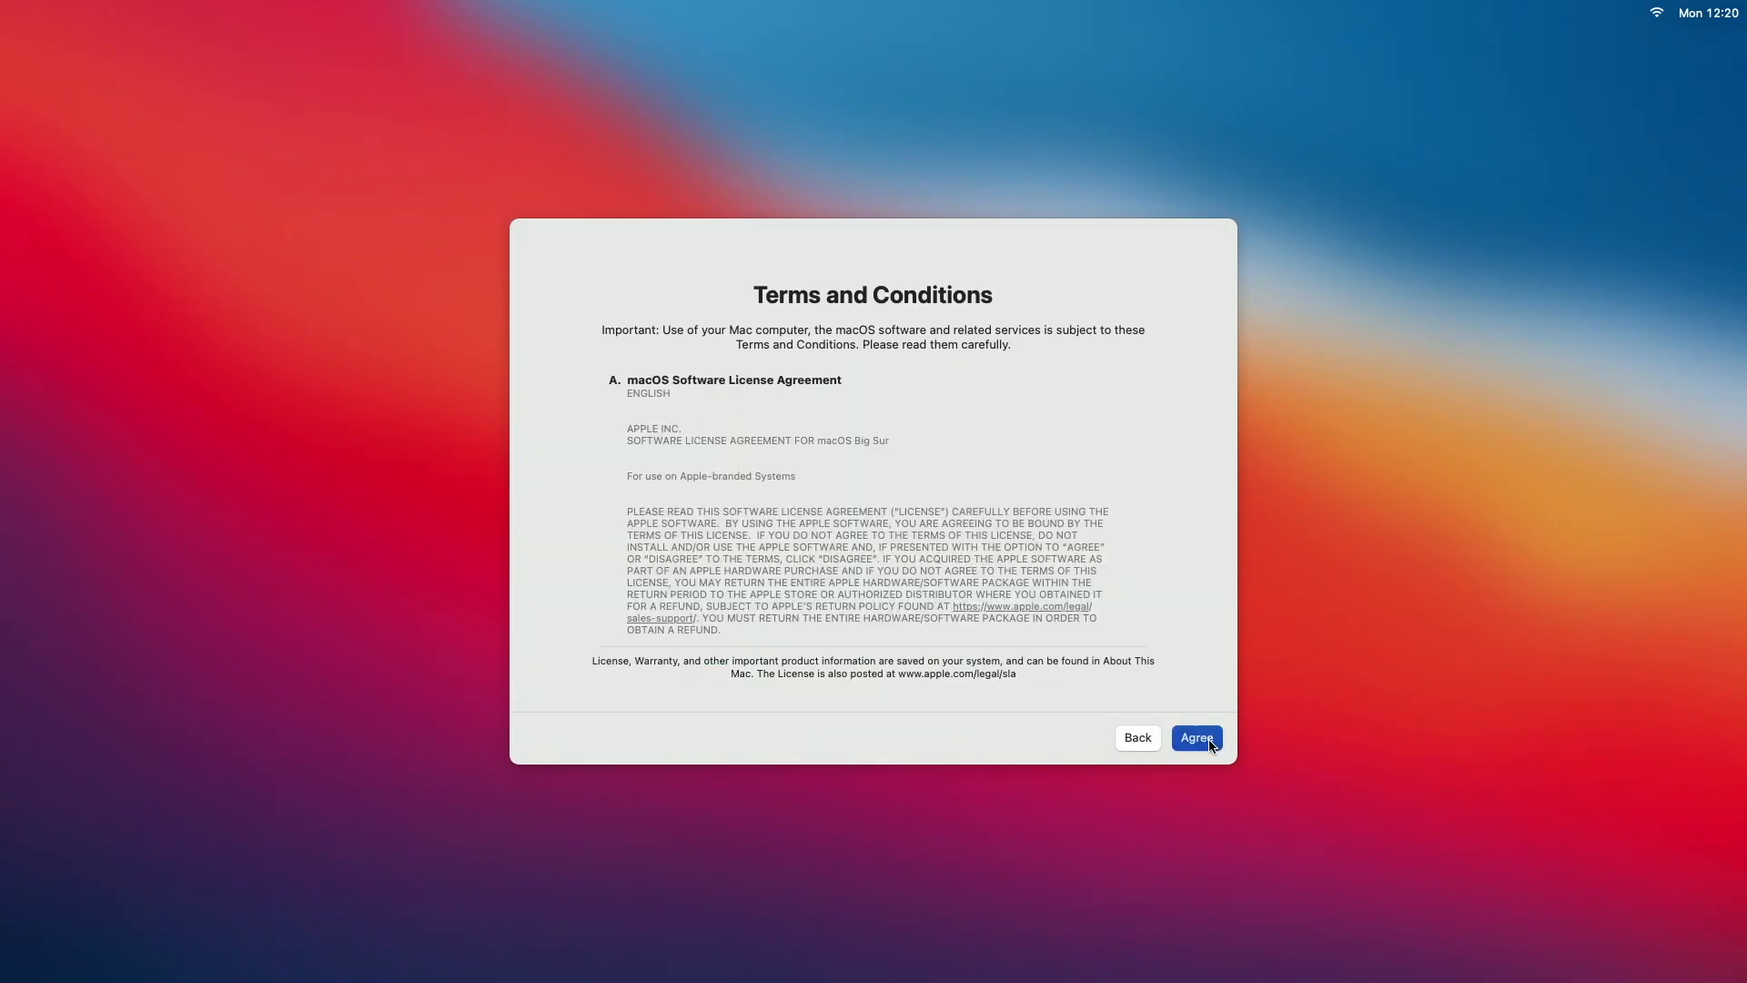
pyautogui.click(1194, 737)
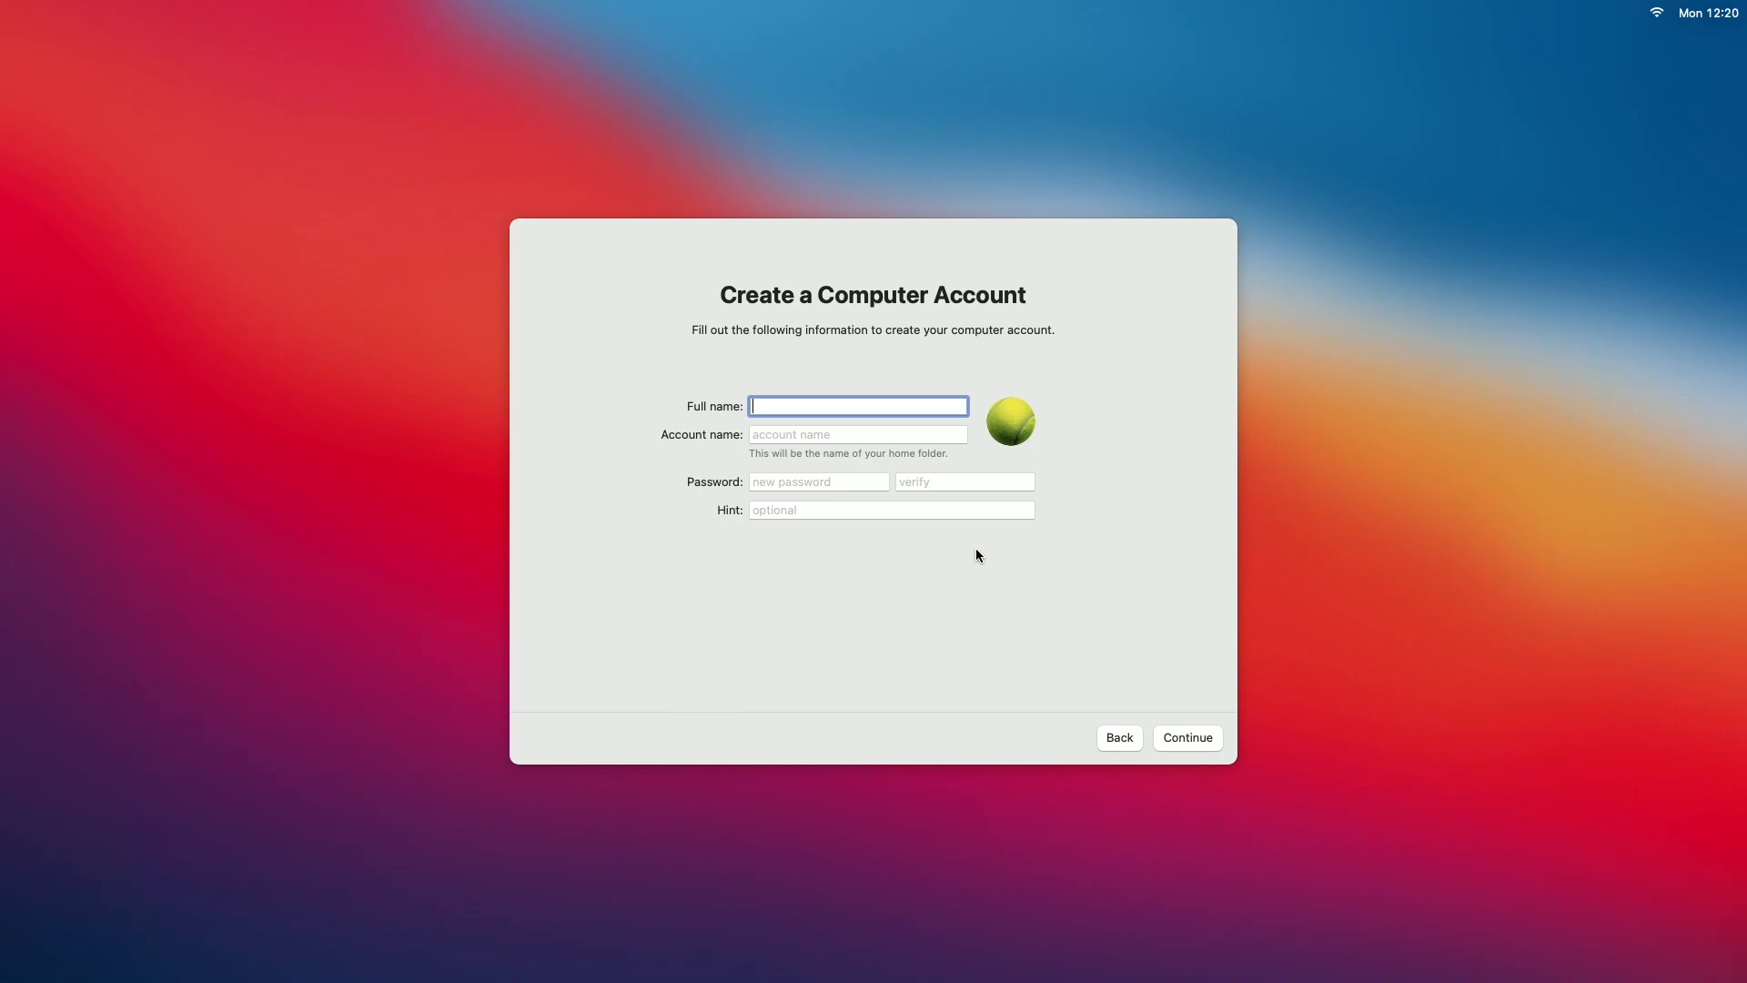
# - Create the computer account 'rick' and move past the Screen Time setup
pyautogui.write('rick')
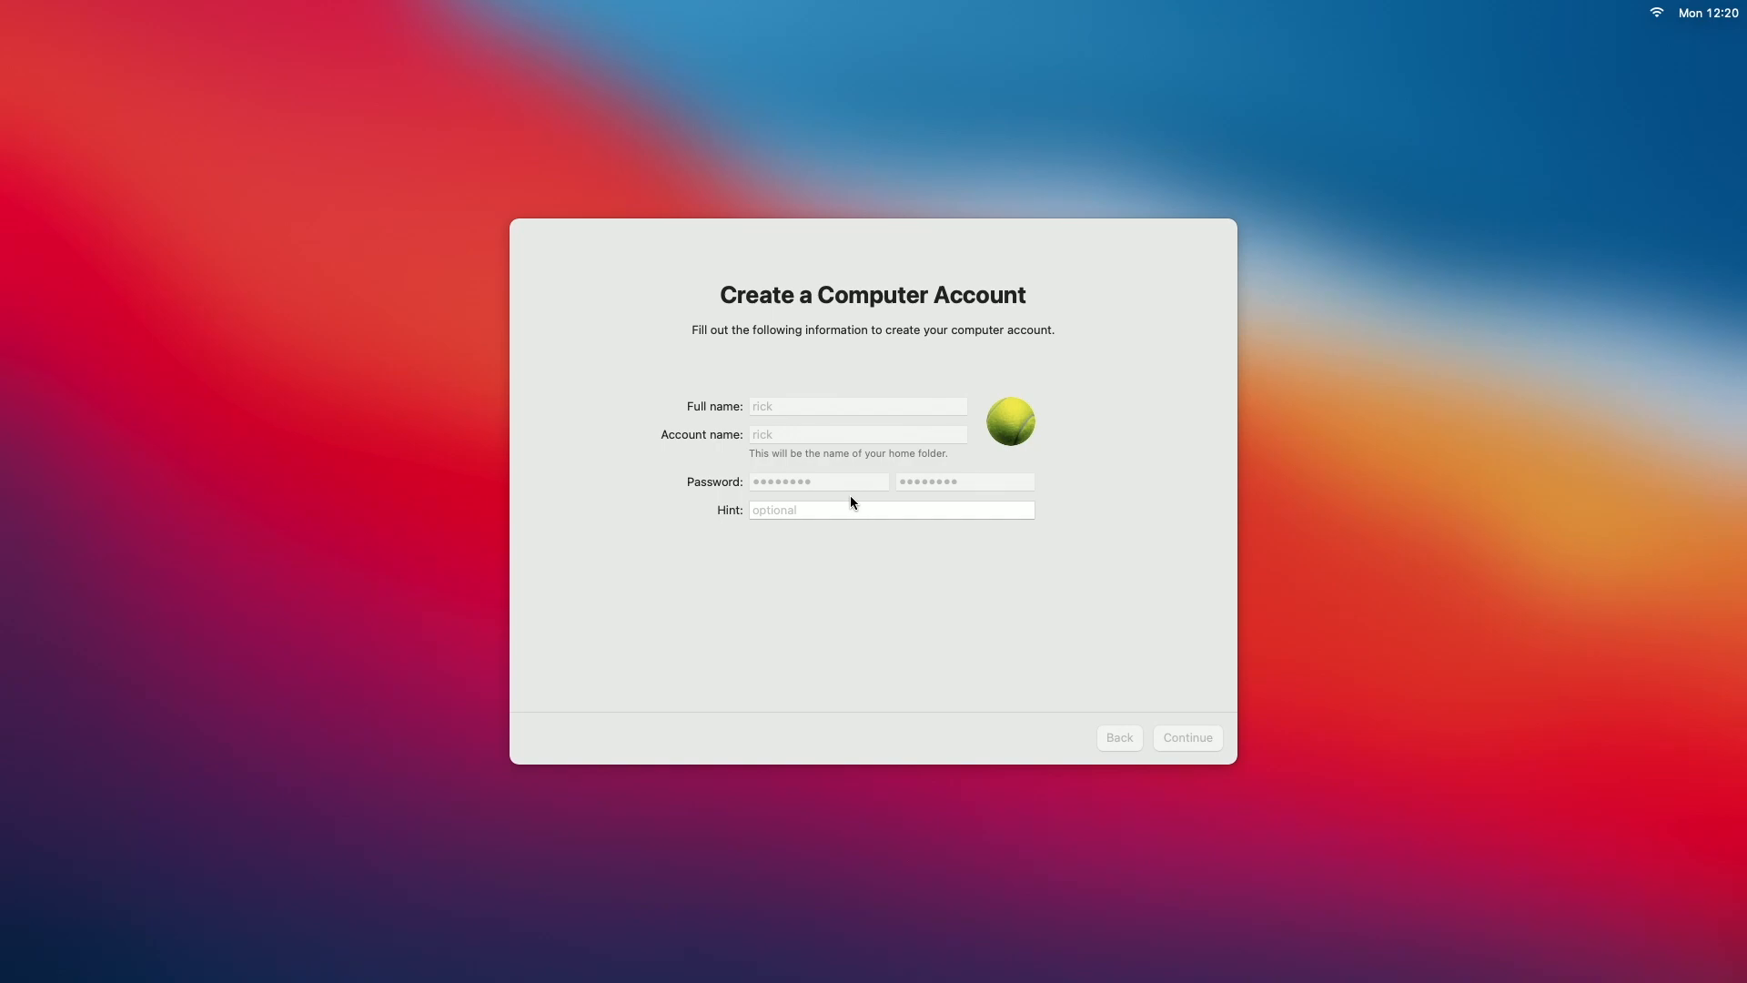
pyautogui.click(1185, 737)
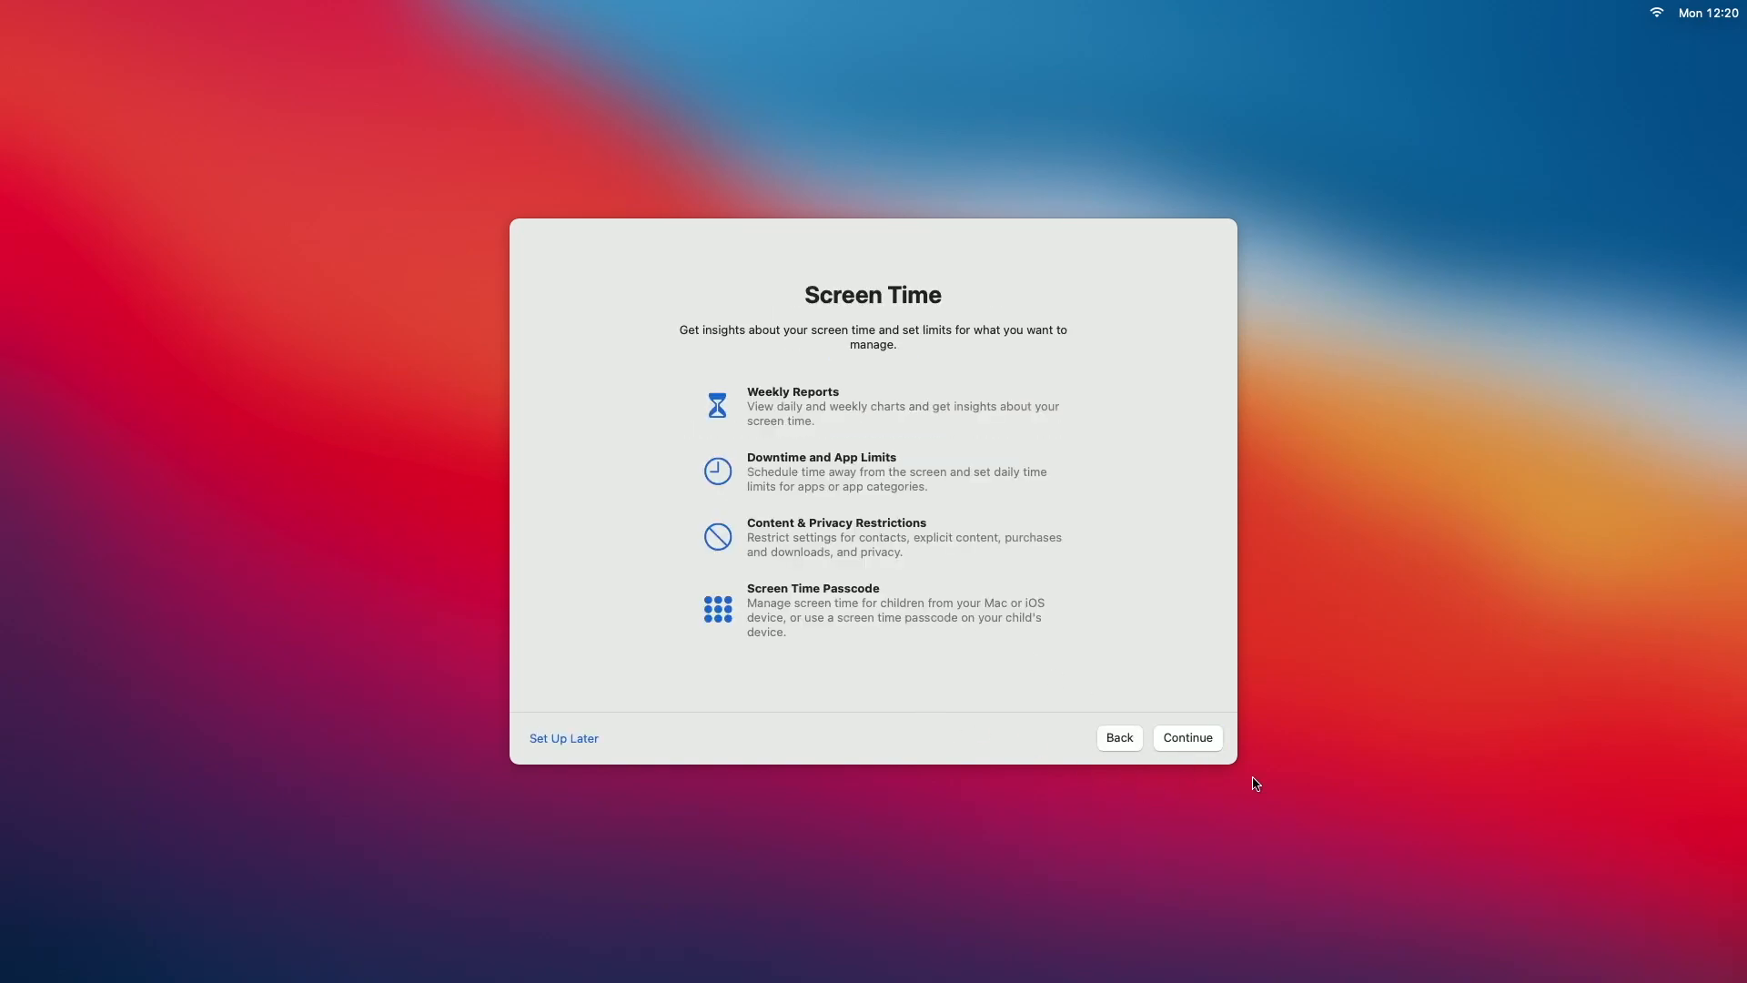
pyautogui.click(1185, 737)
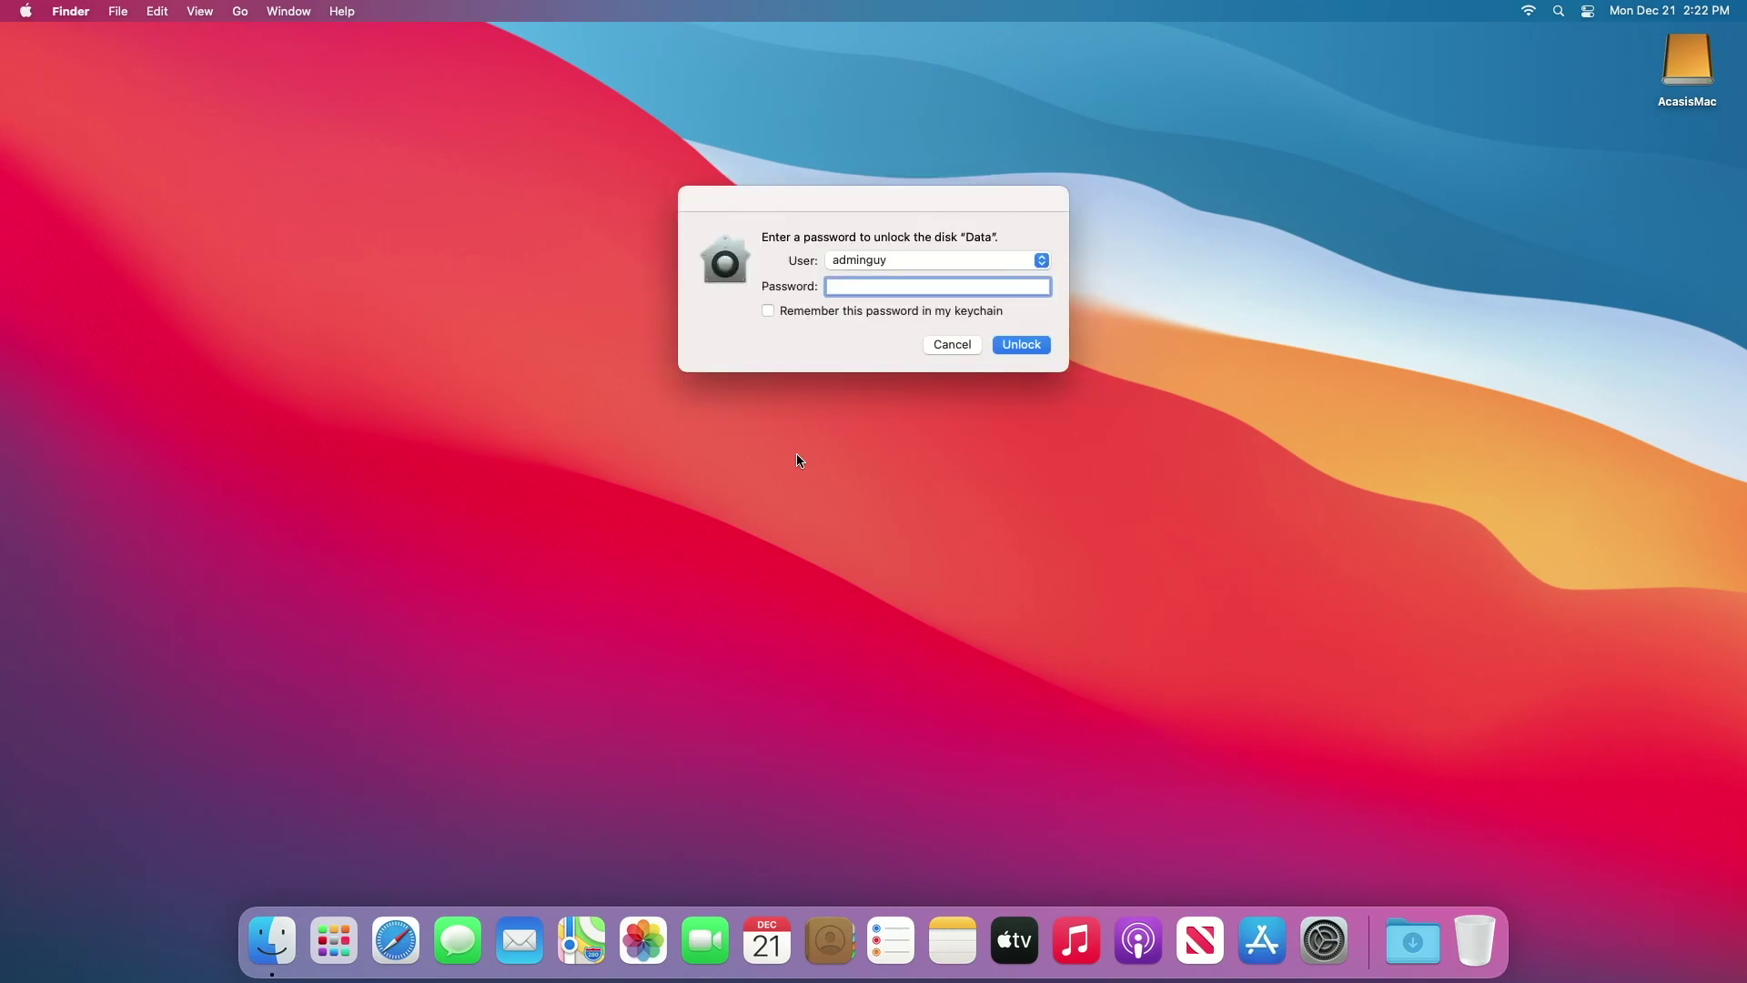
pyautogui.moveTo(833, 453)
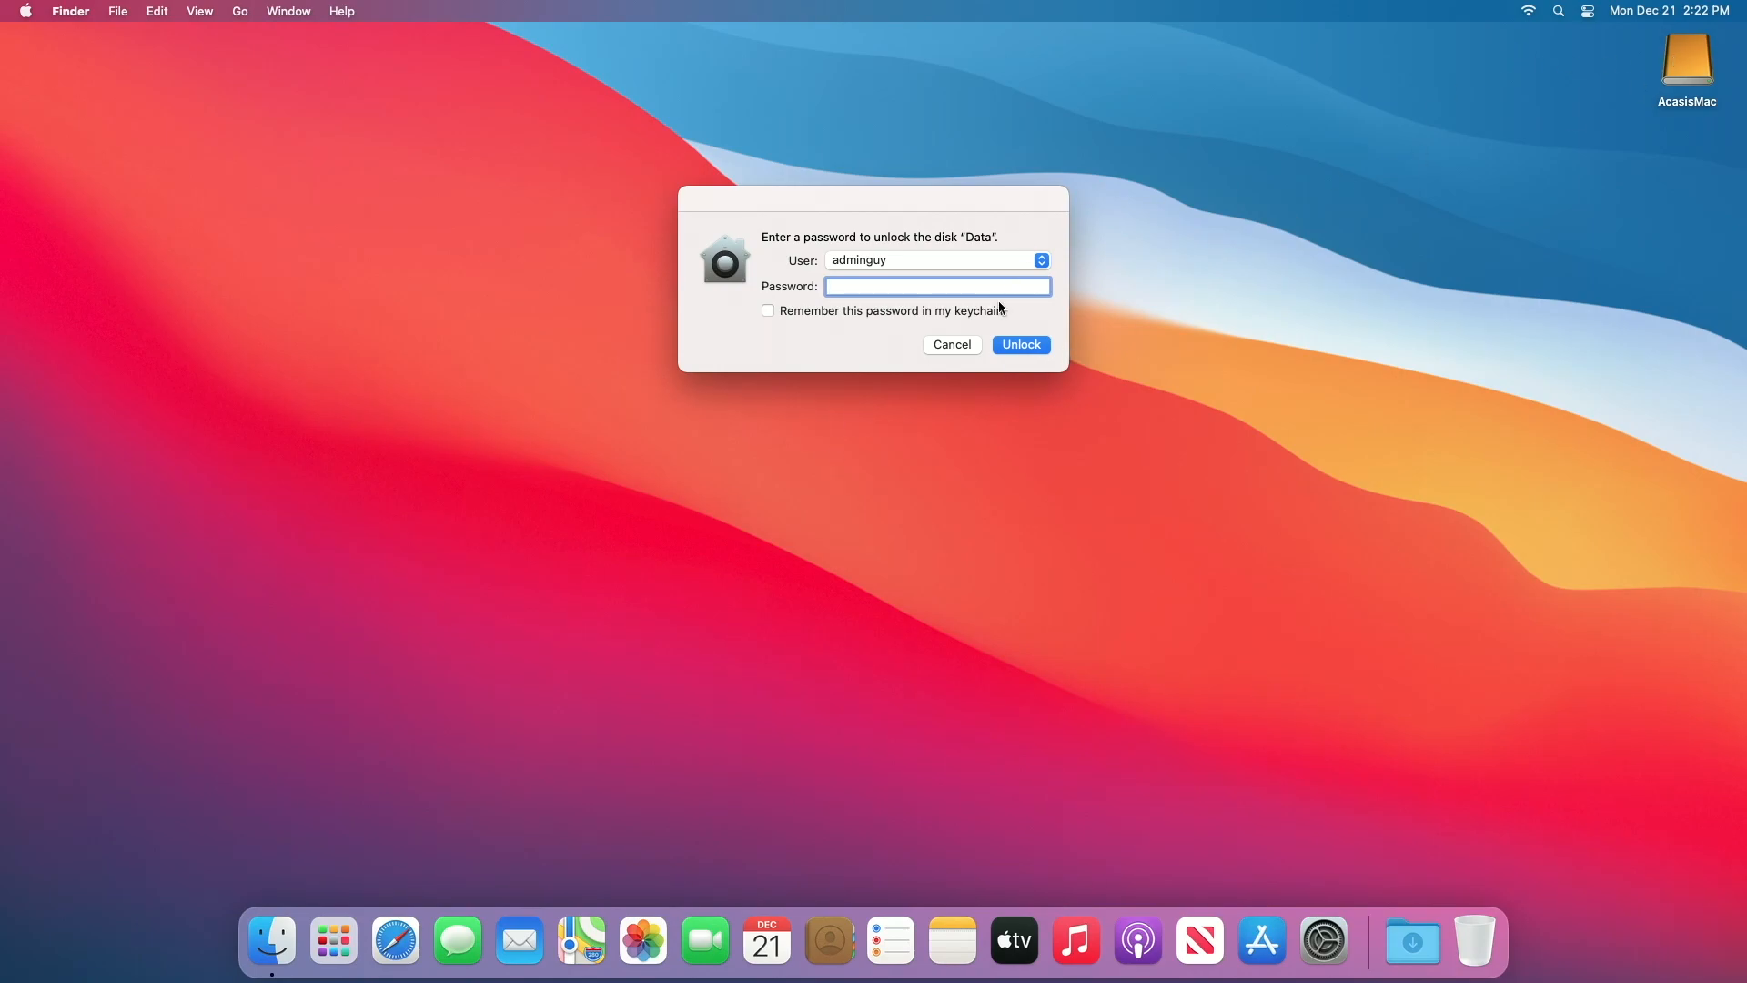
pyautogui.moveTo(952, 311)
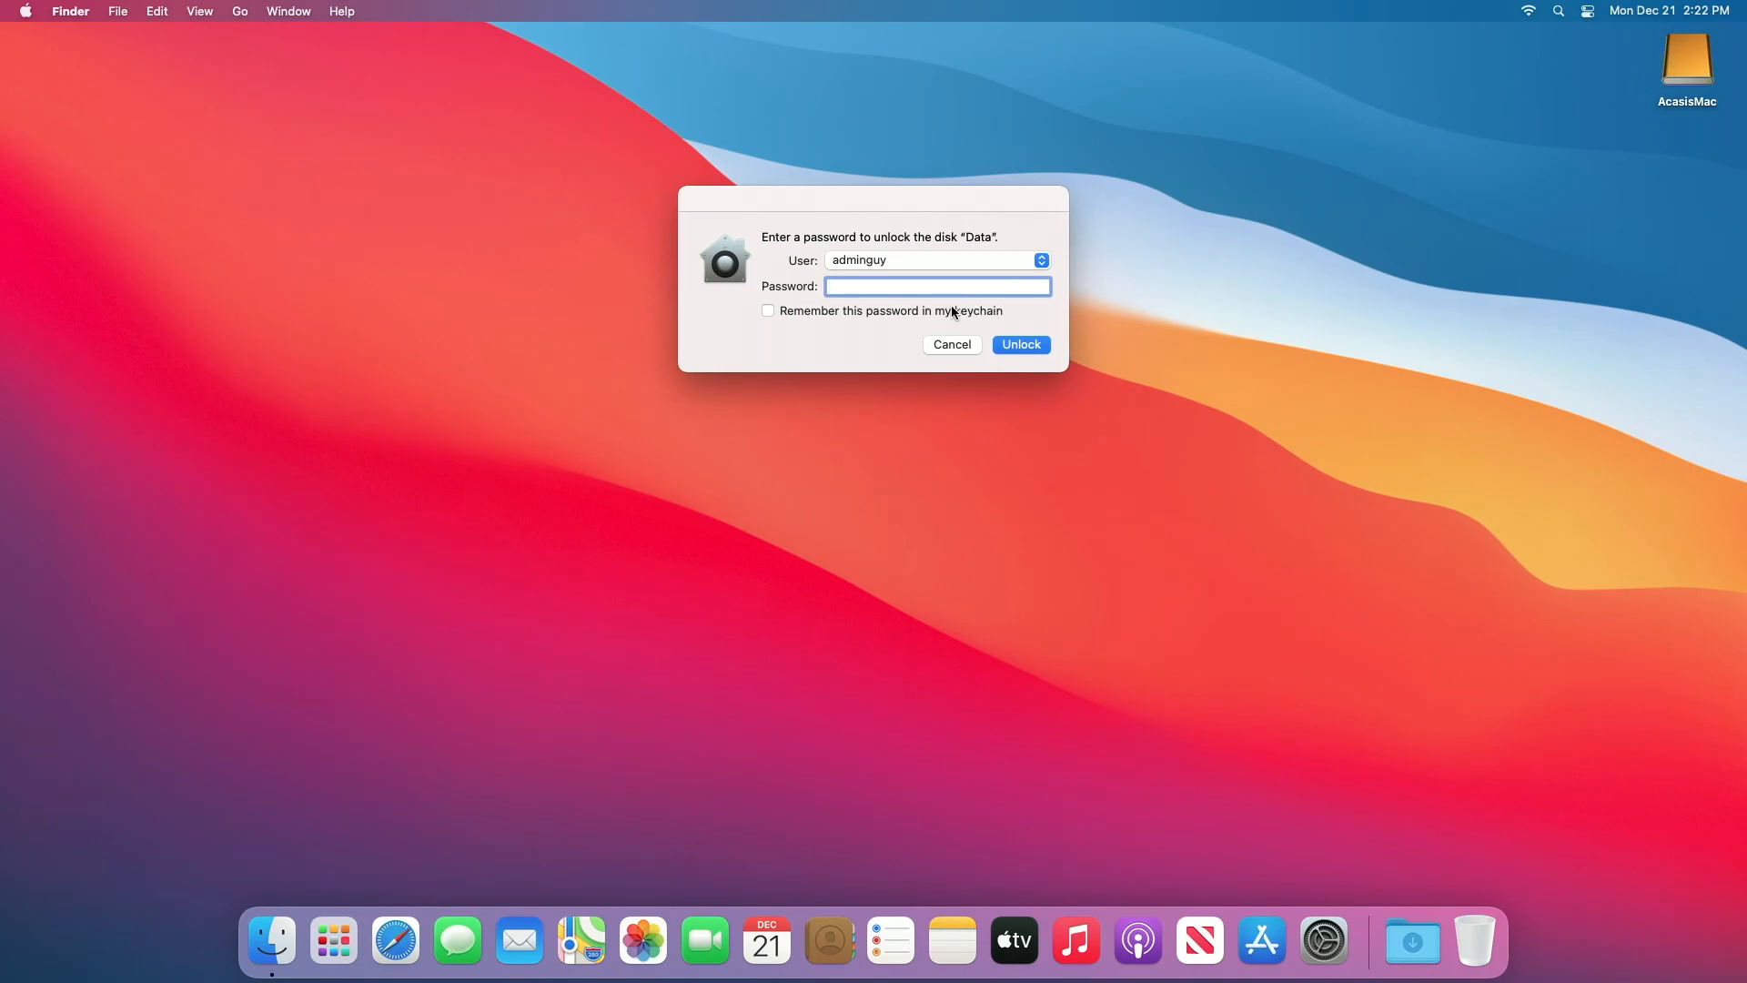
# - Unlock the Data disk as the new user with its password
pyautogui.click(1039, 260)
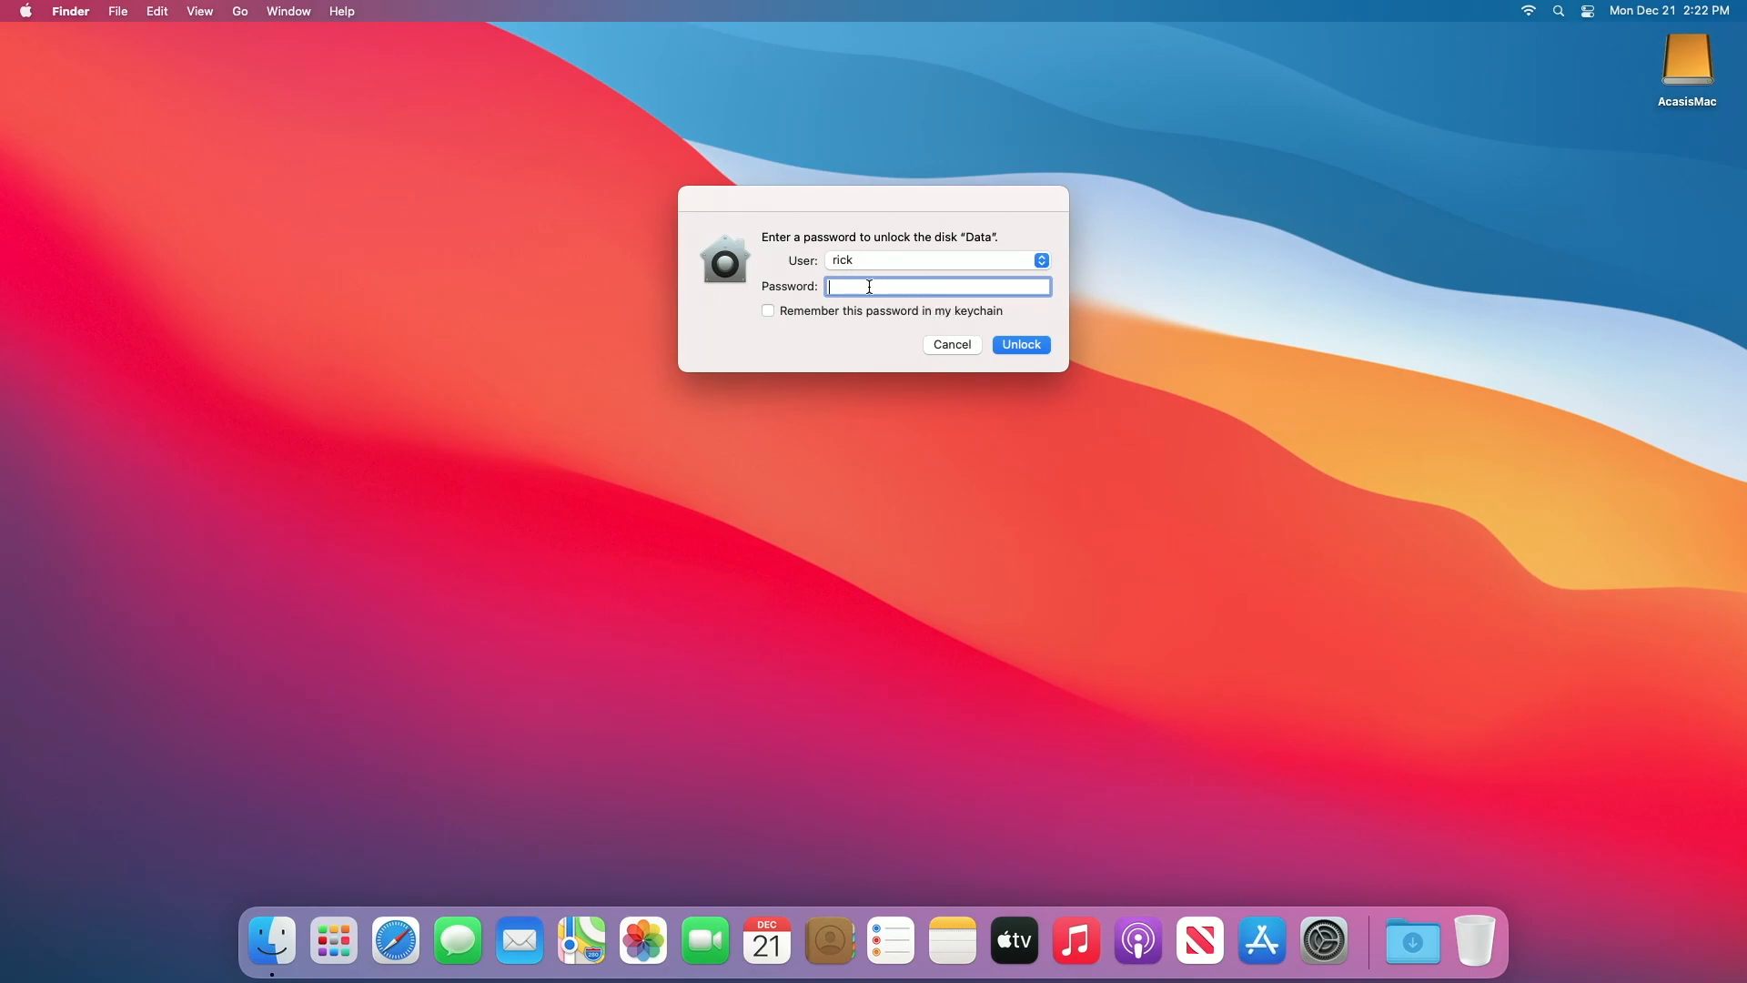
pyautogui.write('password')
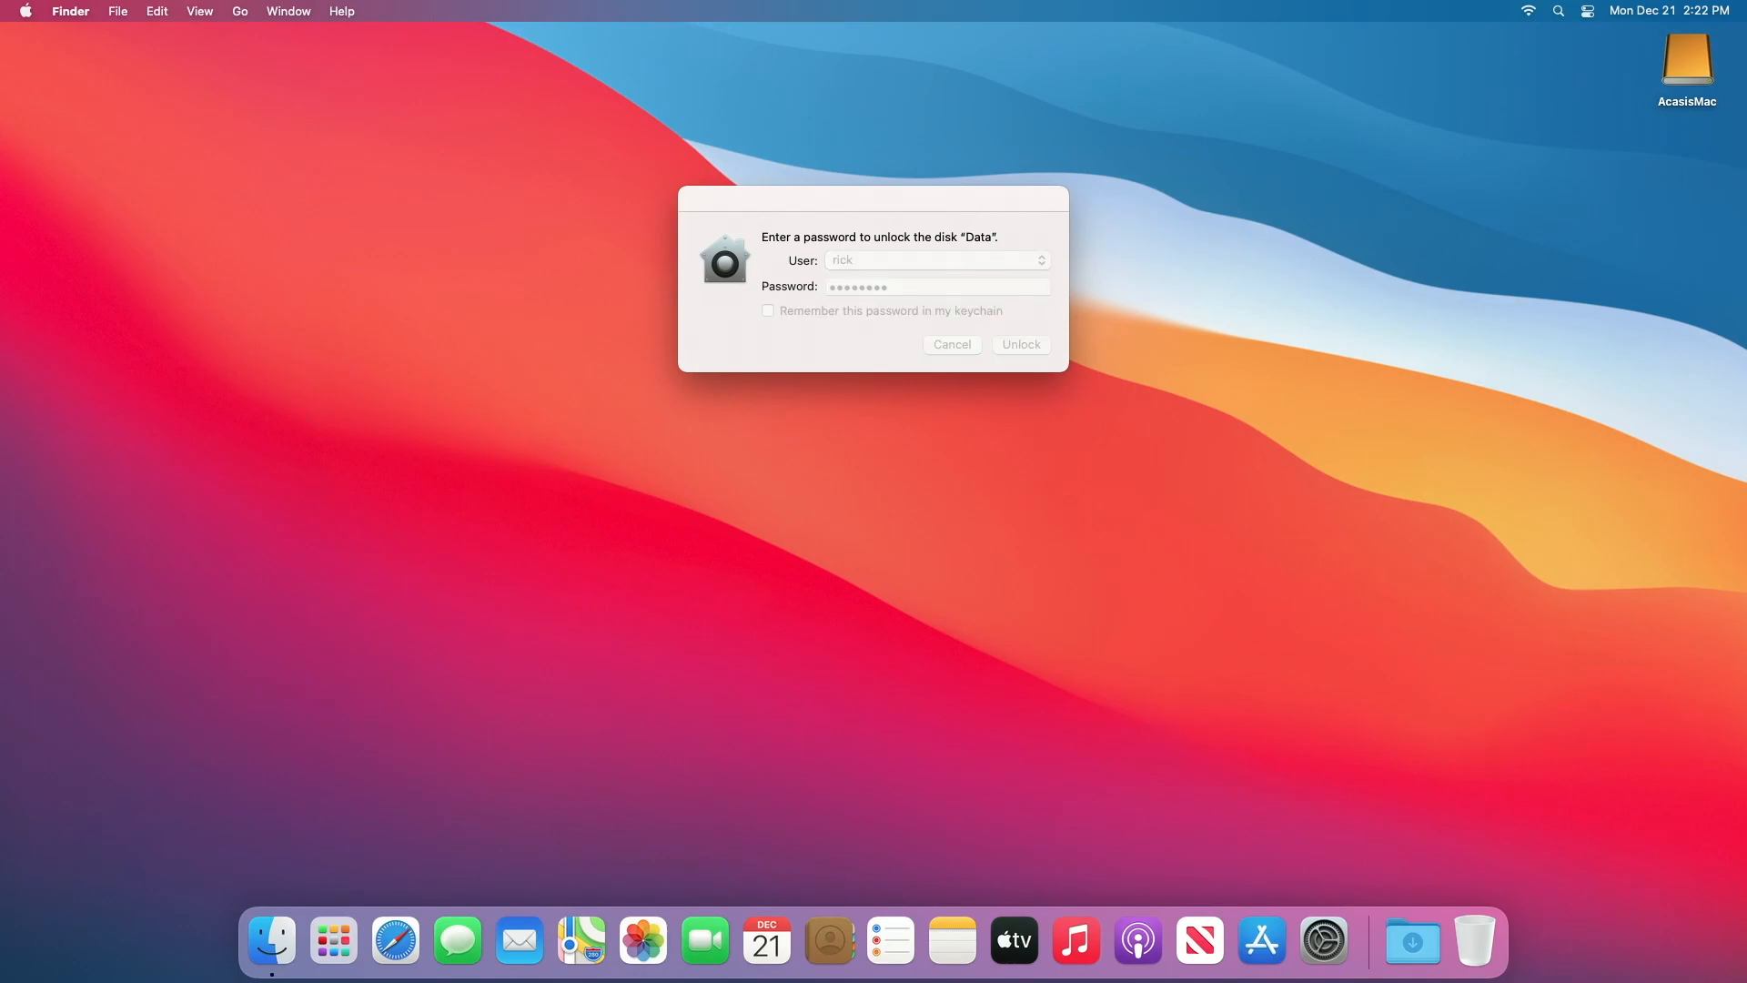
pyautogui.click(950, 344)
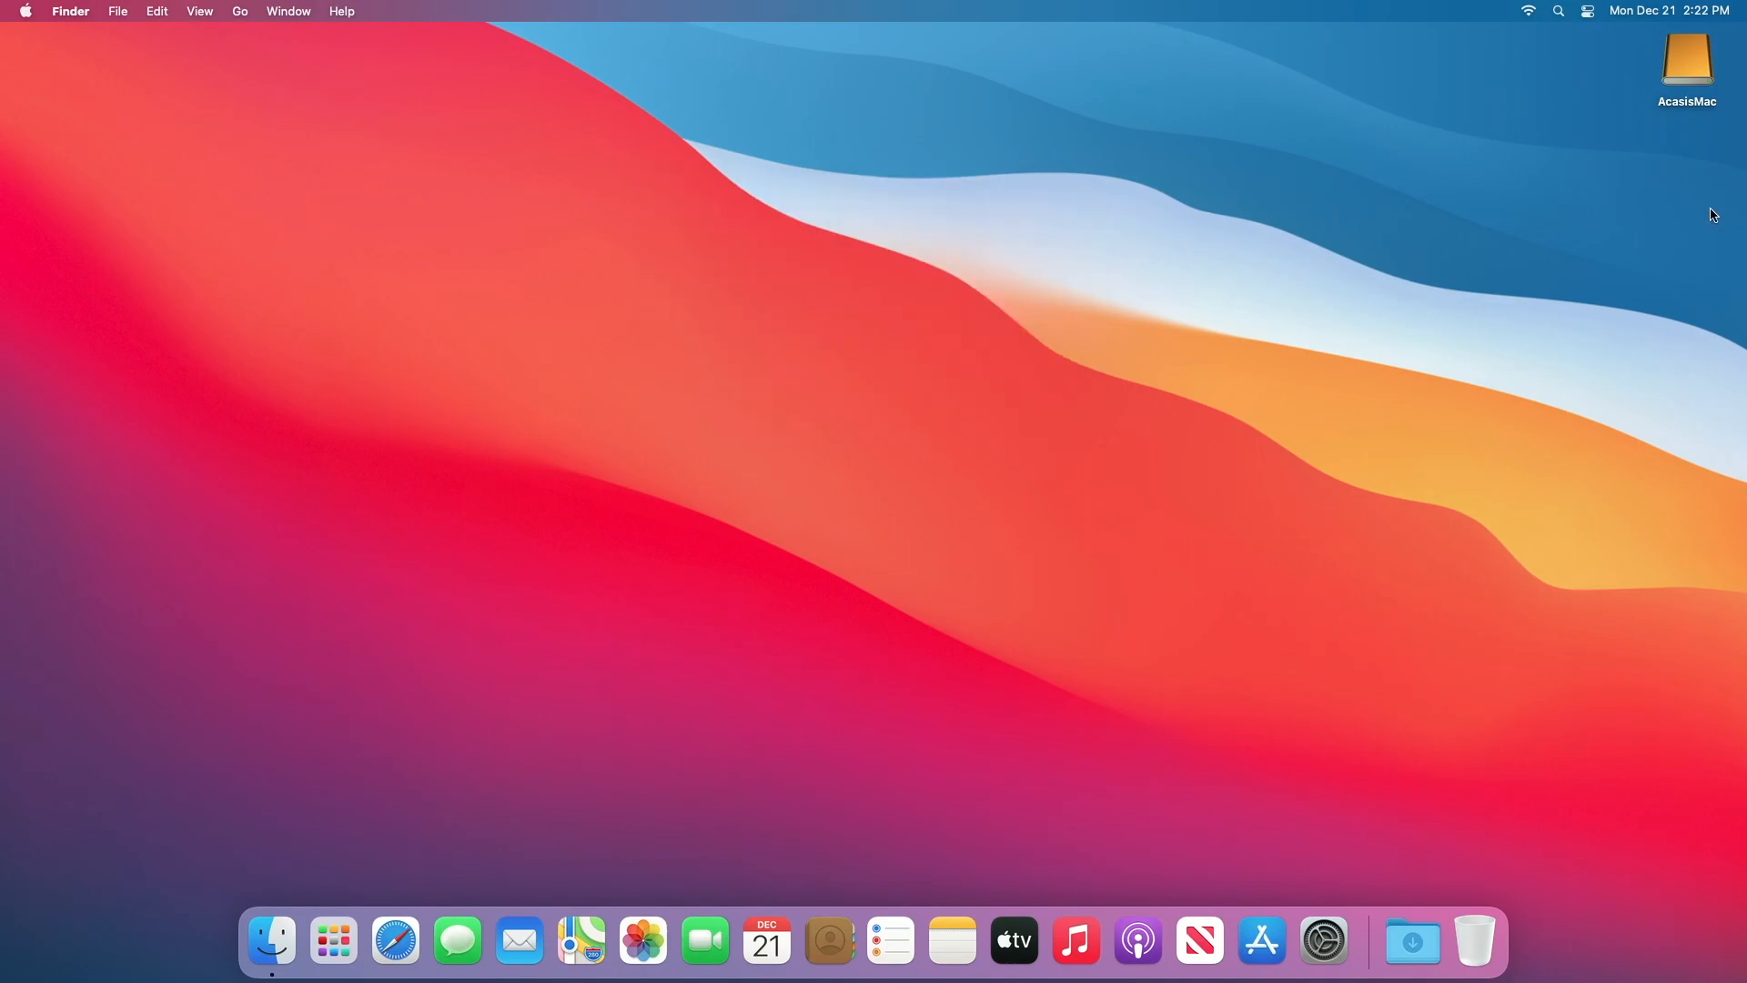
pyautogui.moveTo(1692, 191)
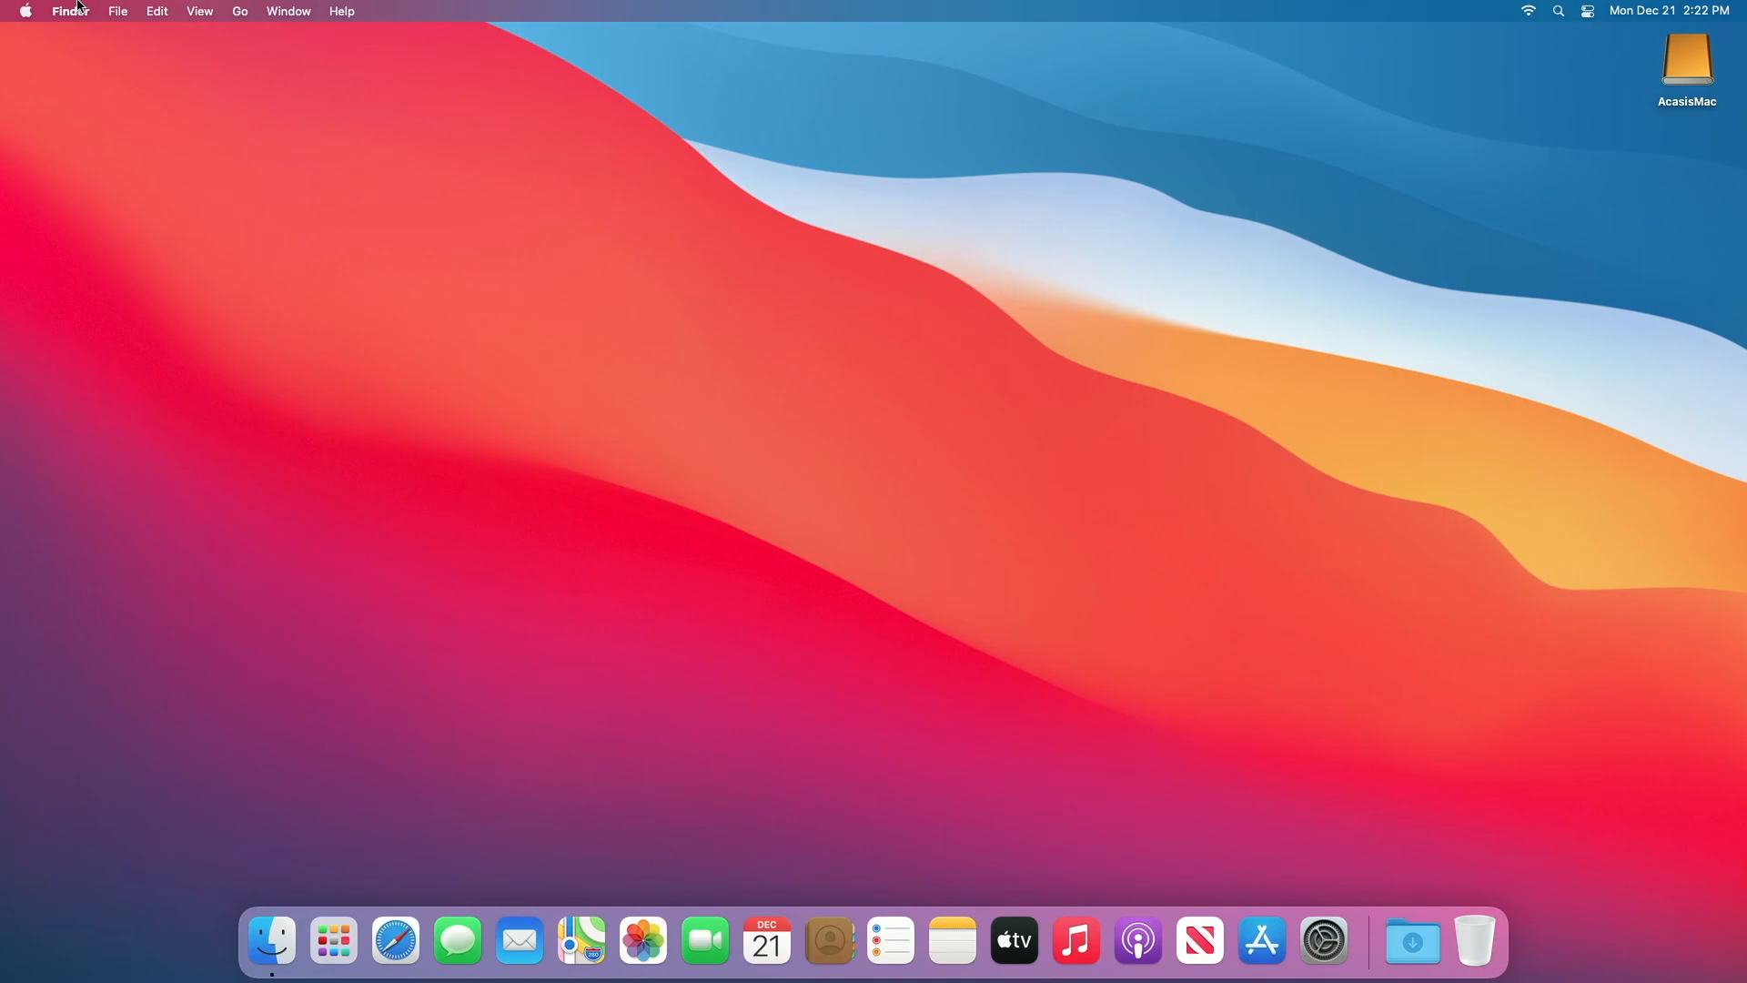
# - Set Finder preferences to show hard disks on the desktop
pyautogui.click(69, 11)
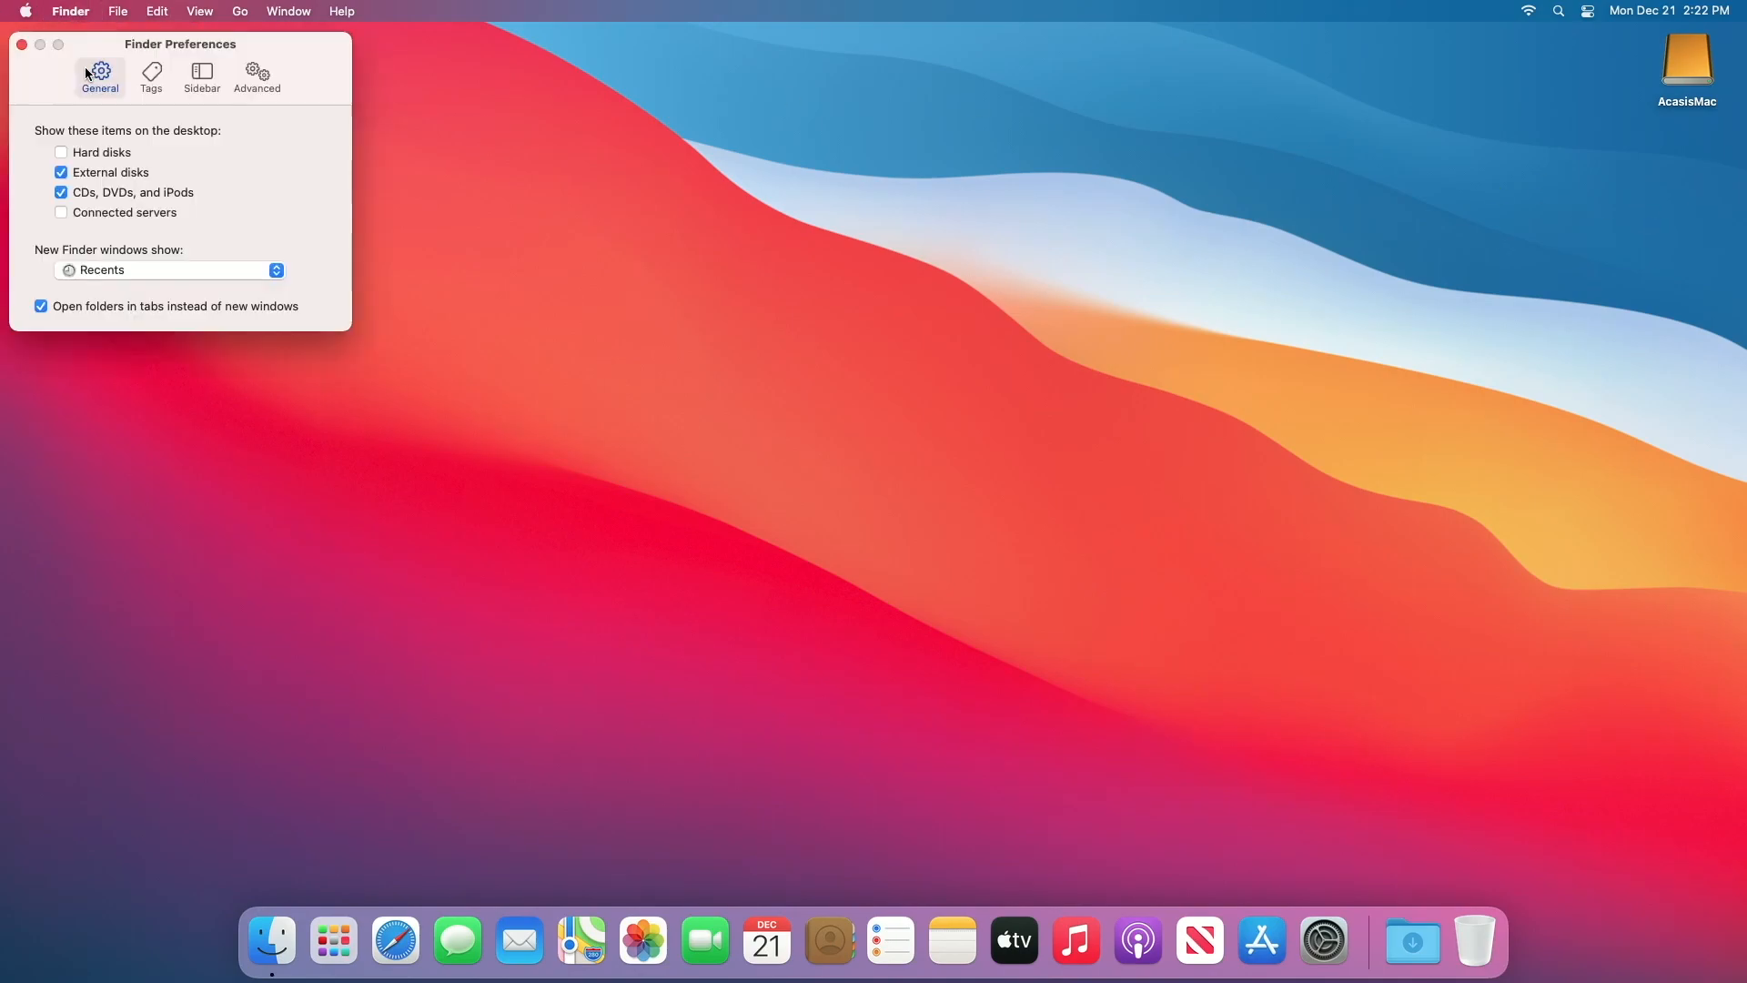
pyautogui.click(62, 153)
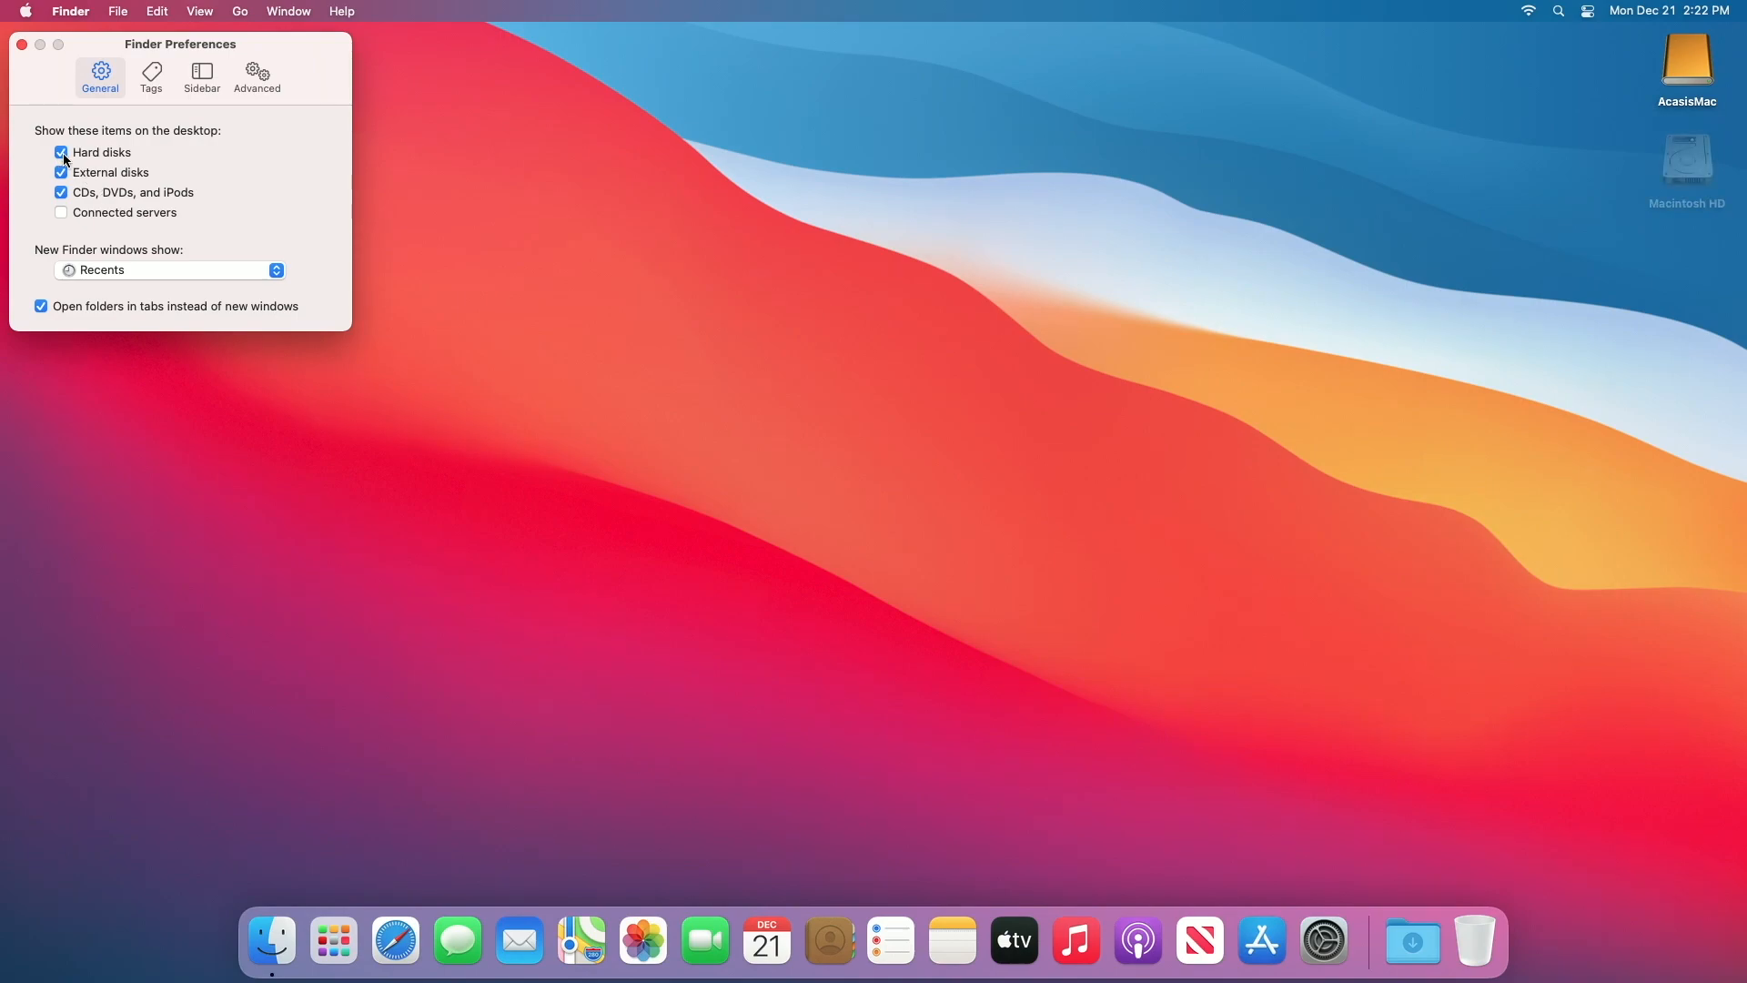
pyautogui.click(20, 44)
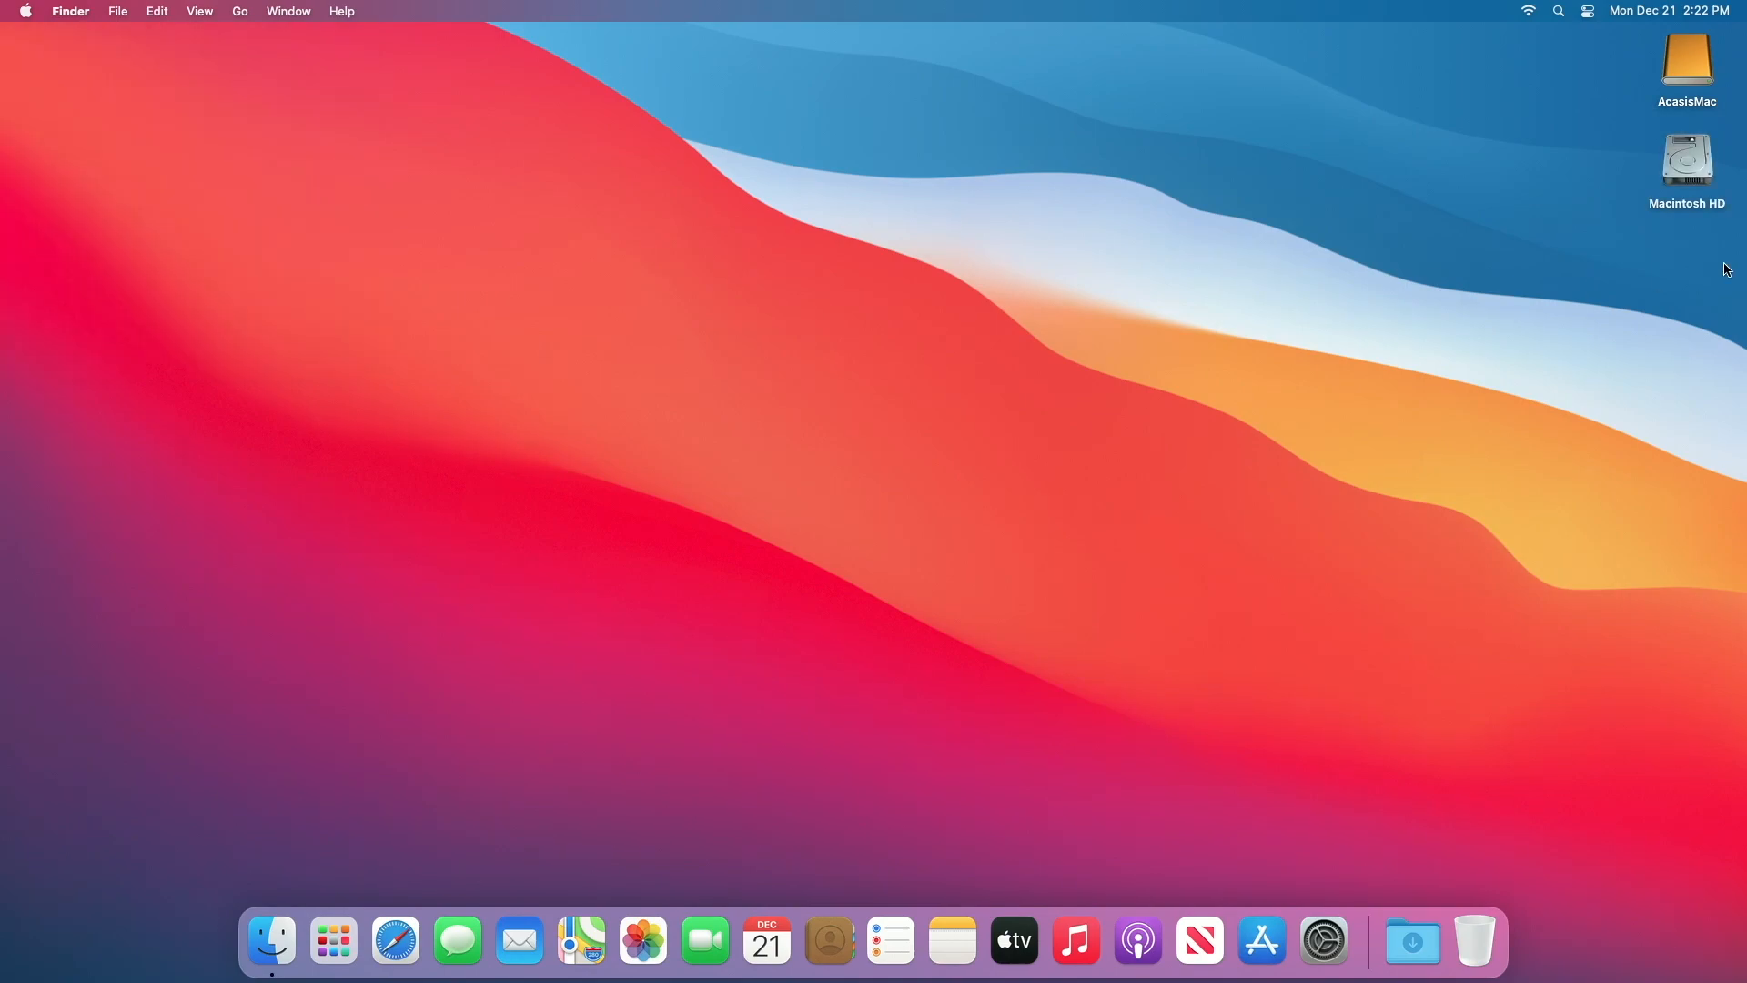
pyautogui.moveTo(1686, 175)
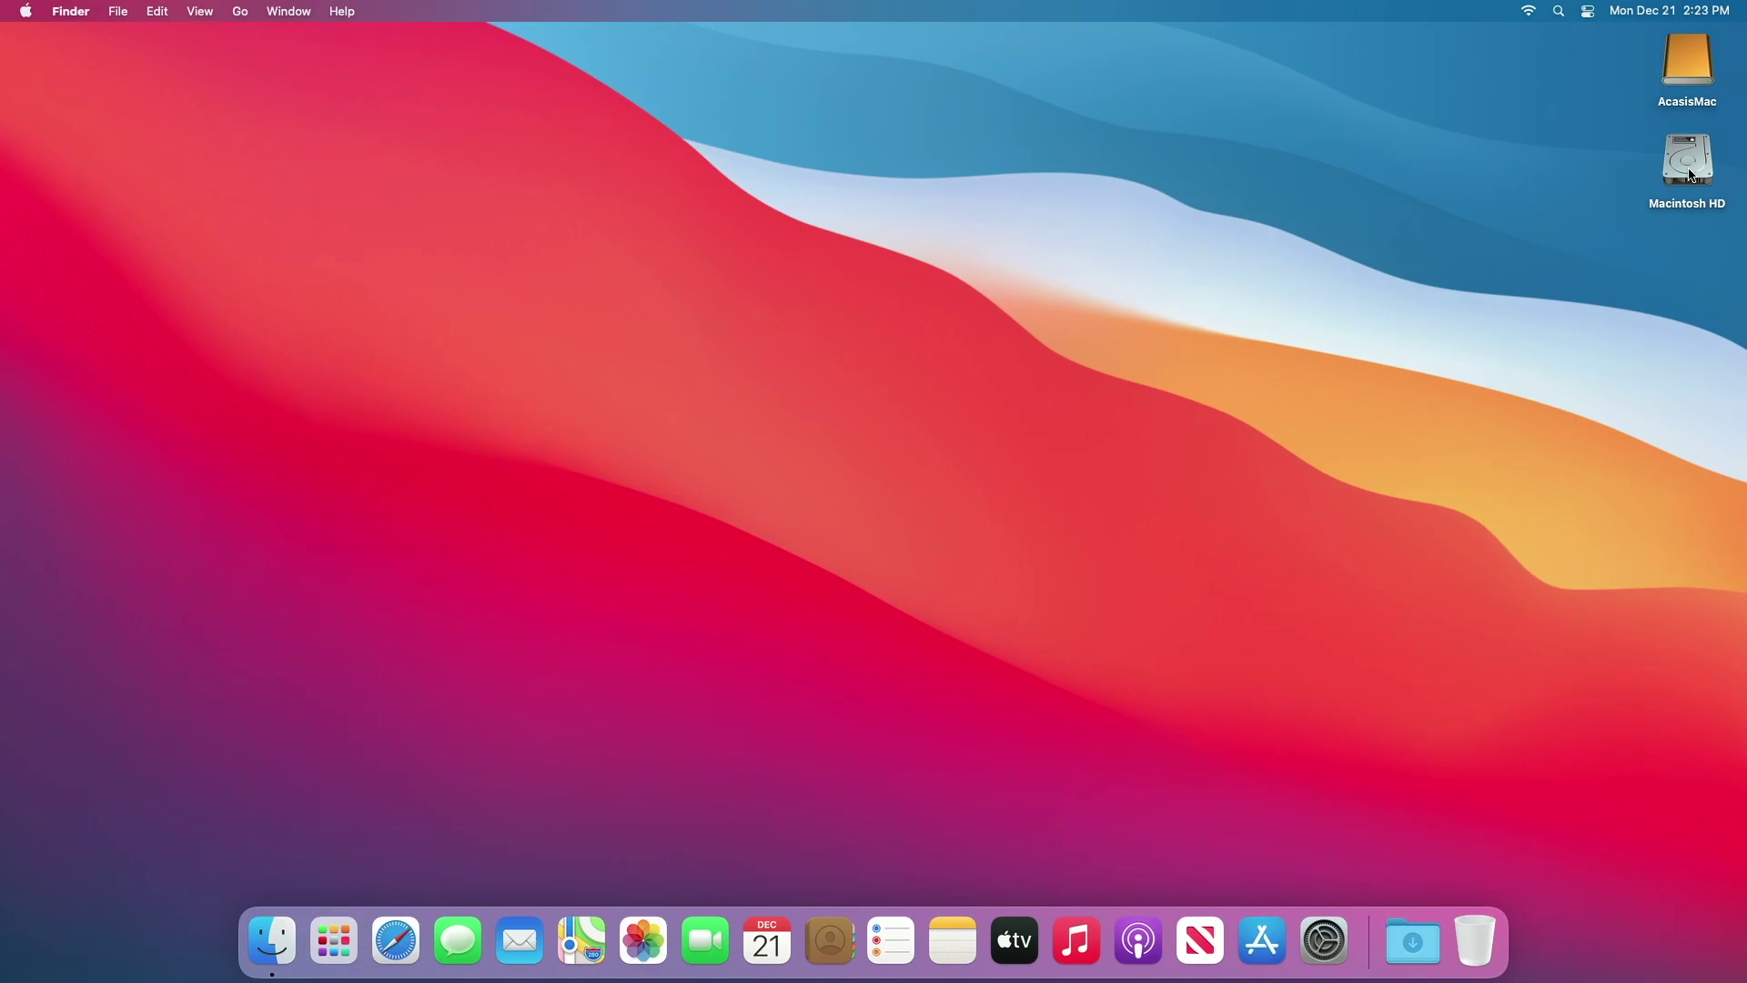
pyautogui.moveTo(1689, 162)
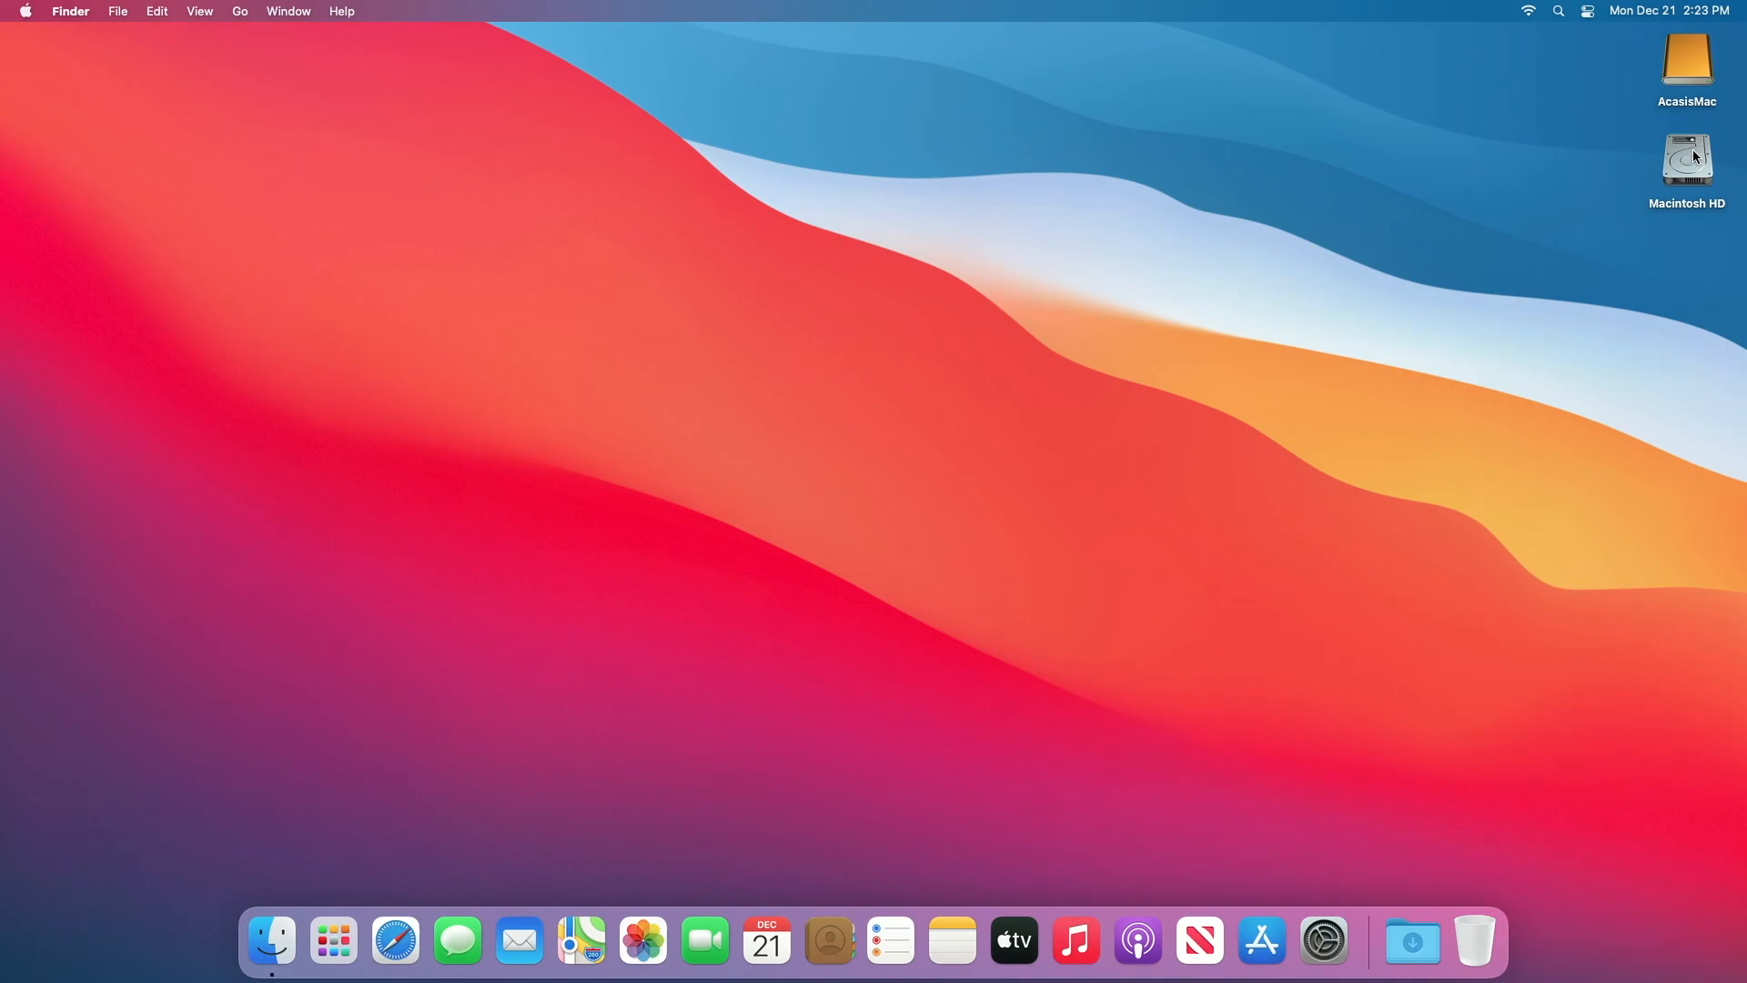
# - Open Macintosh HD from the desktop and go into its Applications folder
pyautogui.doubleClick(1685, 160)
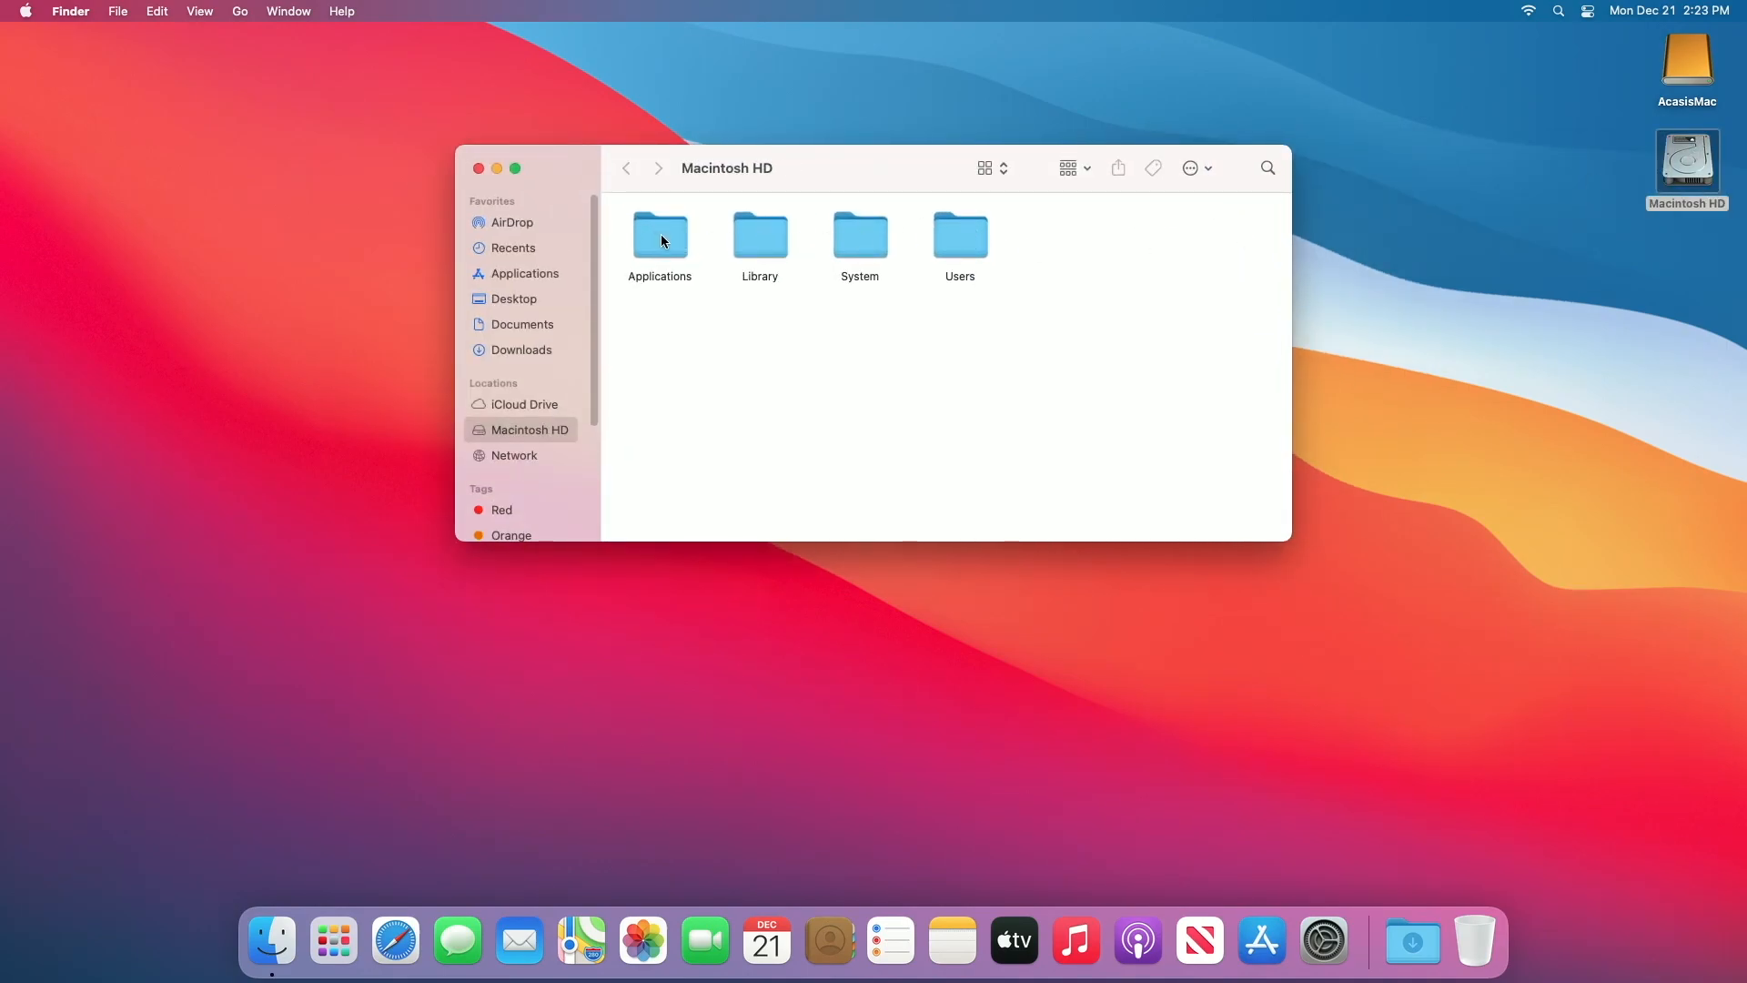
pyautogui.doubleClick(659, 235)
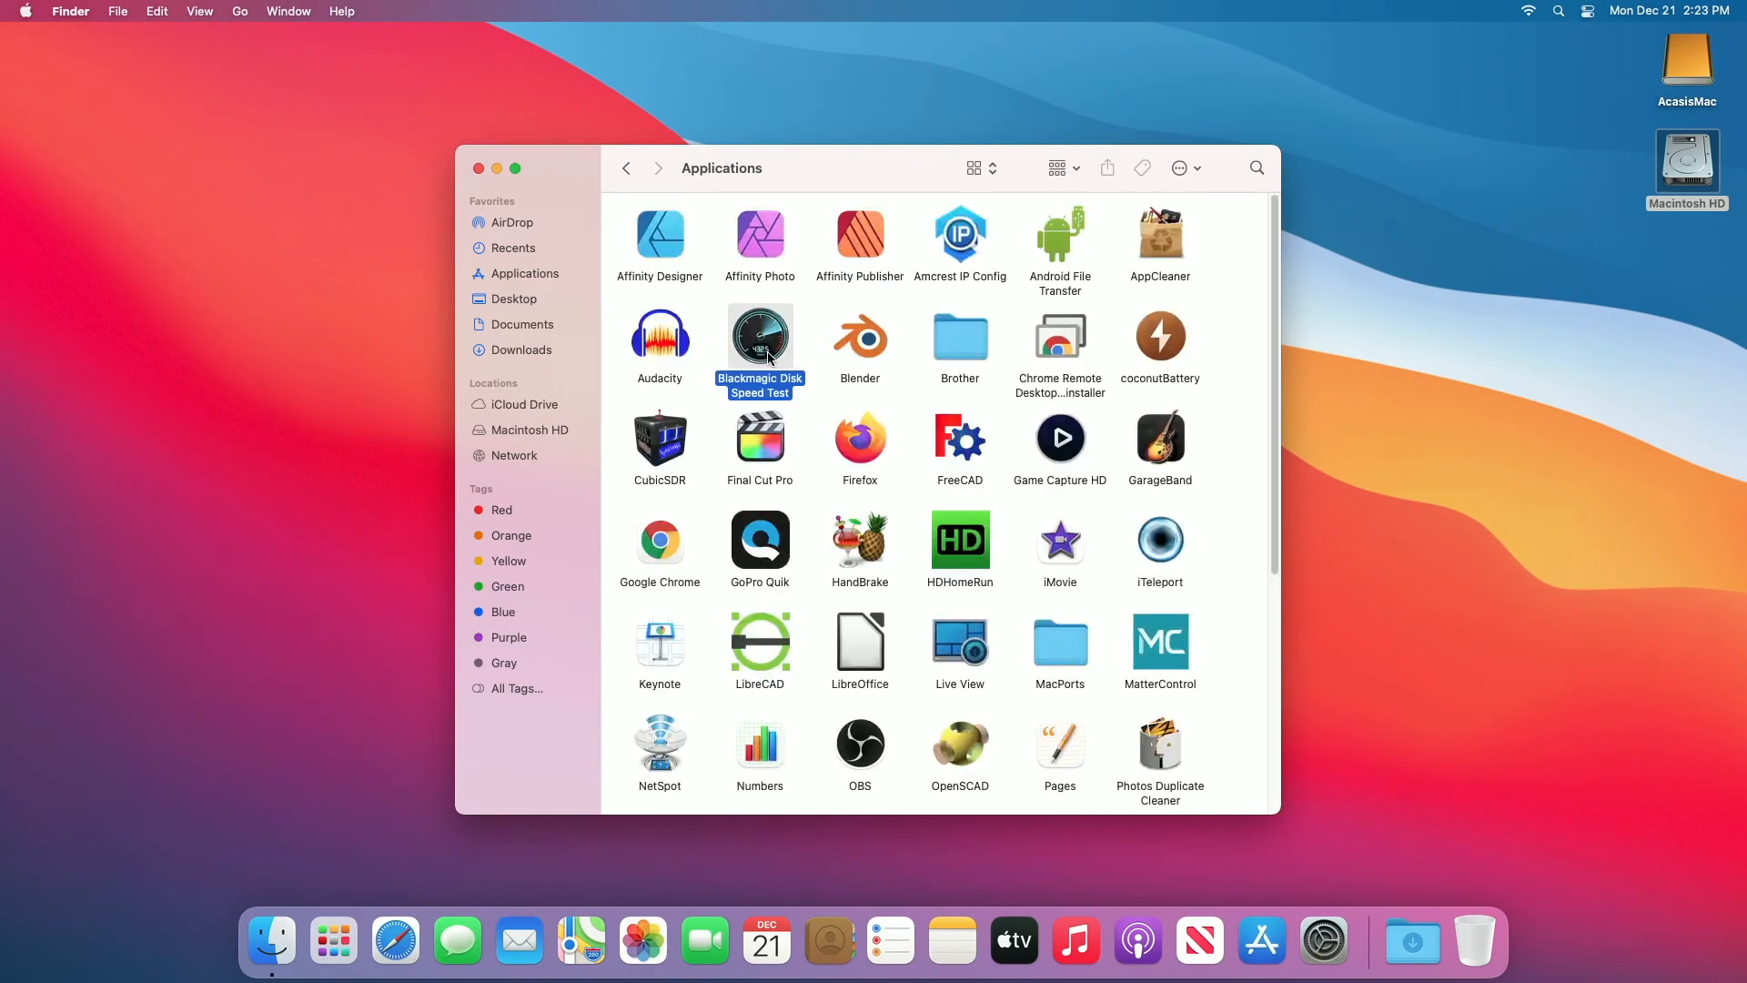
# - Launch Blackmagic Disk Speed Test and choose Select Target Drive from its settings
pyautogui.doubleClick(759, 338)
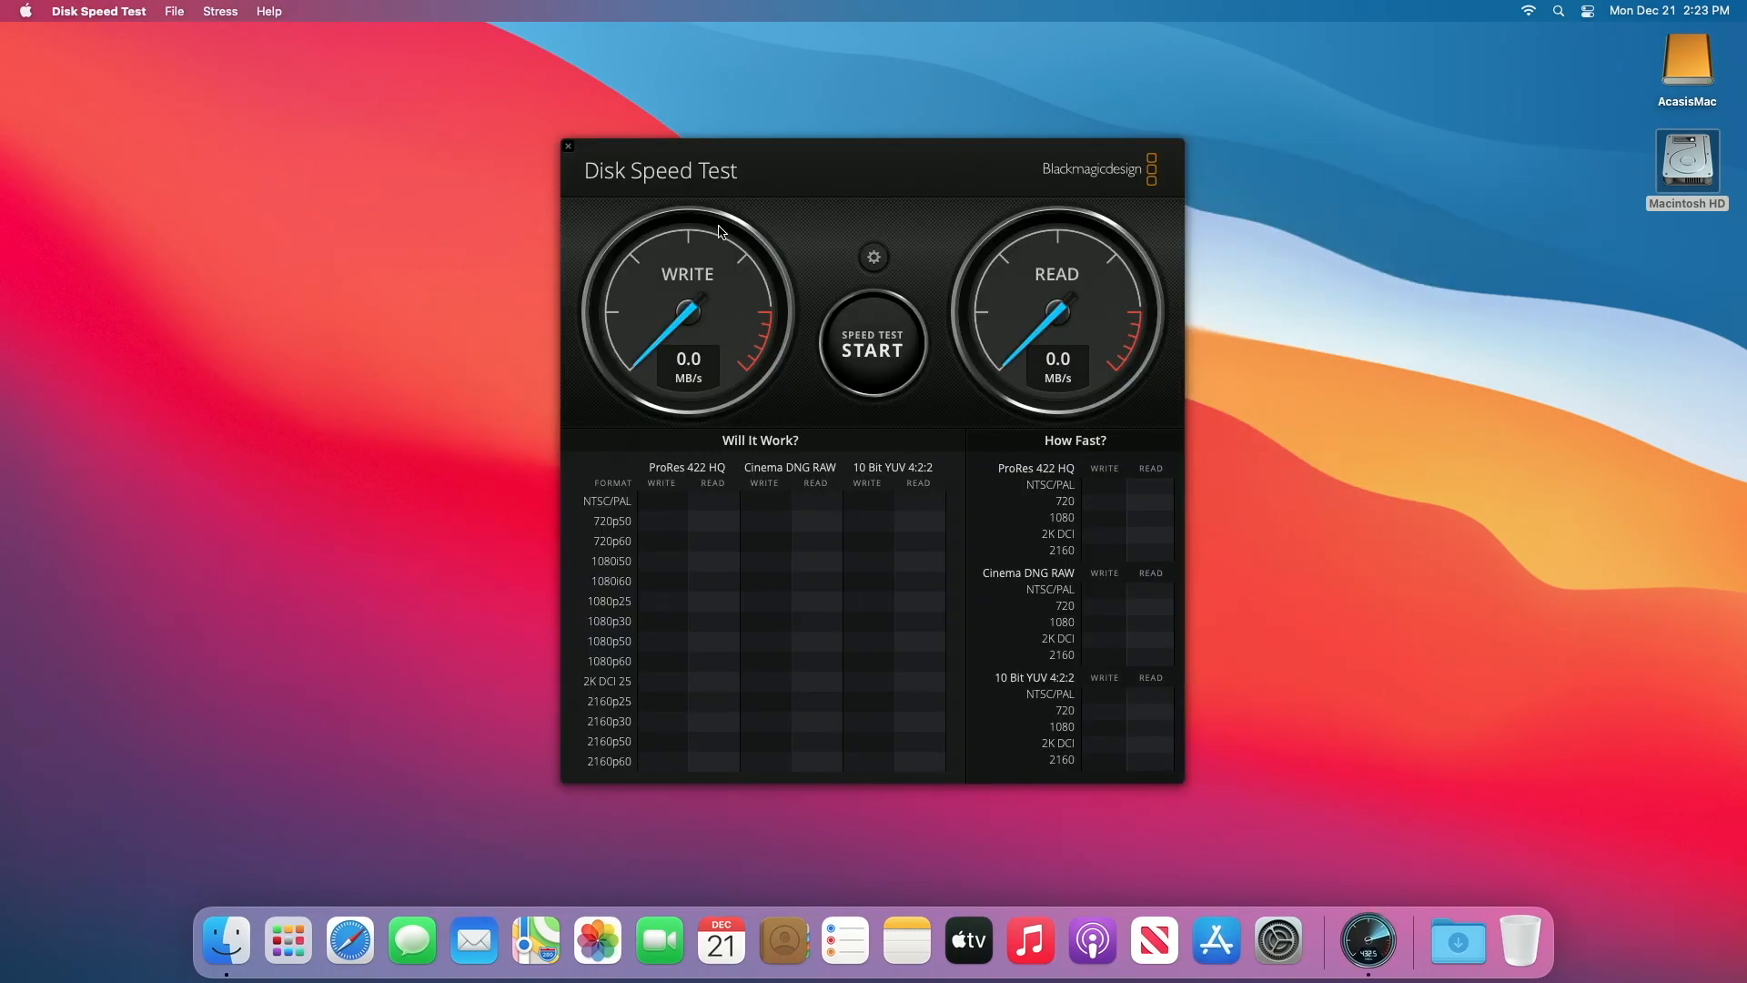
pyautogui.click(874, 256)
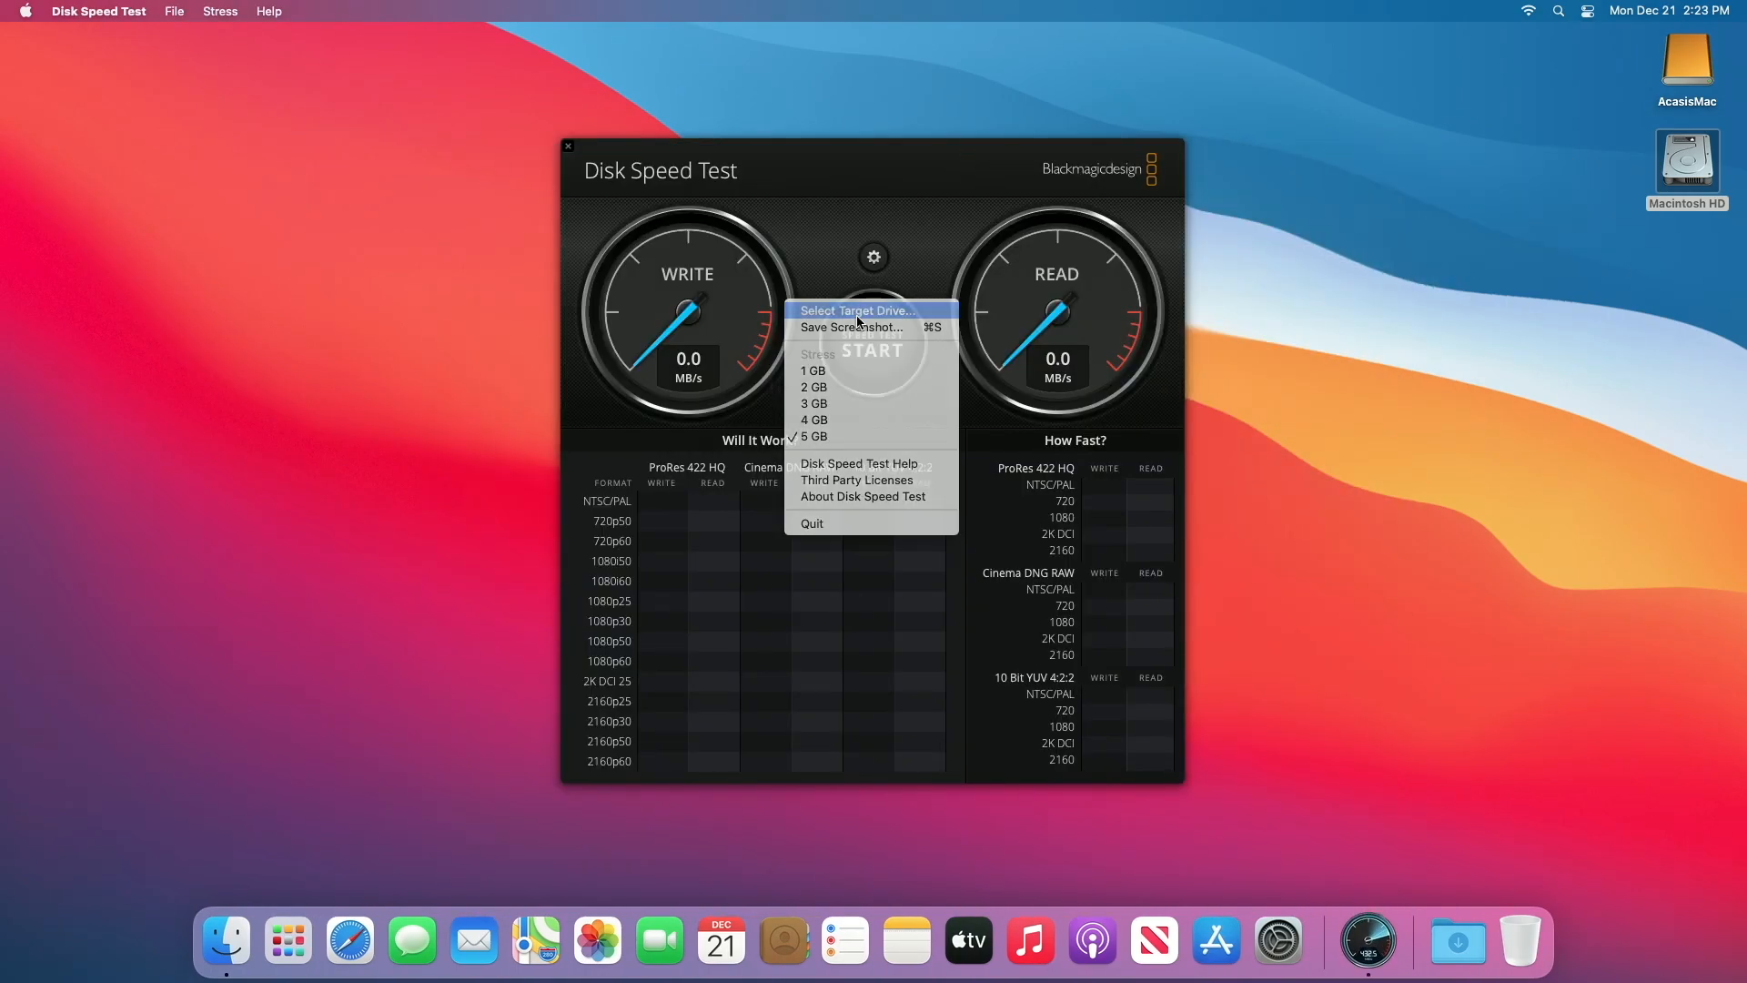
pyautogui.click(855, 309)
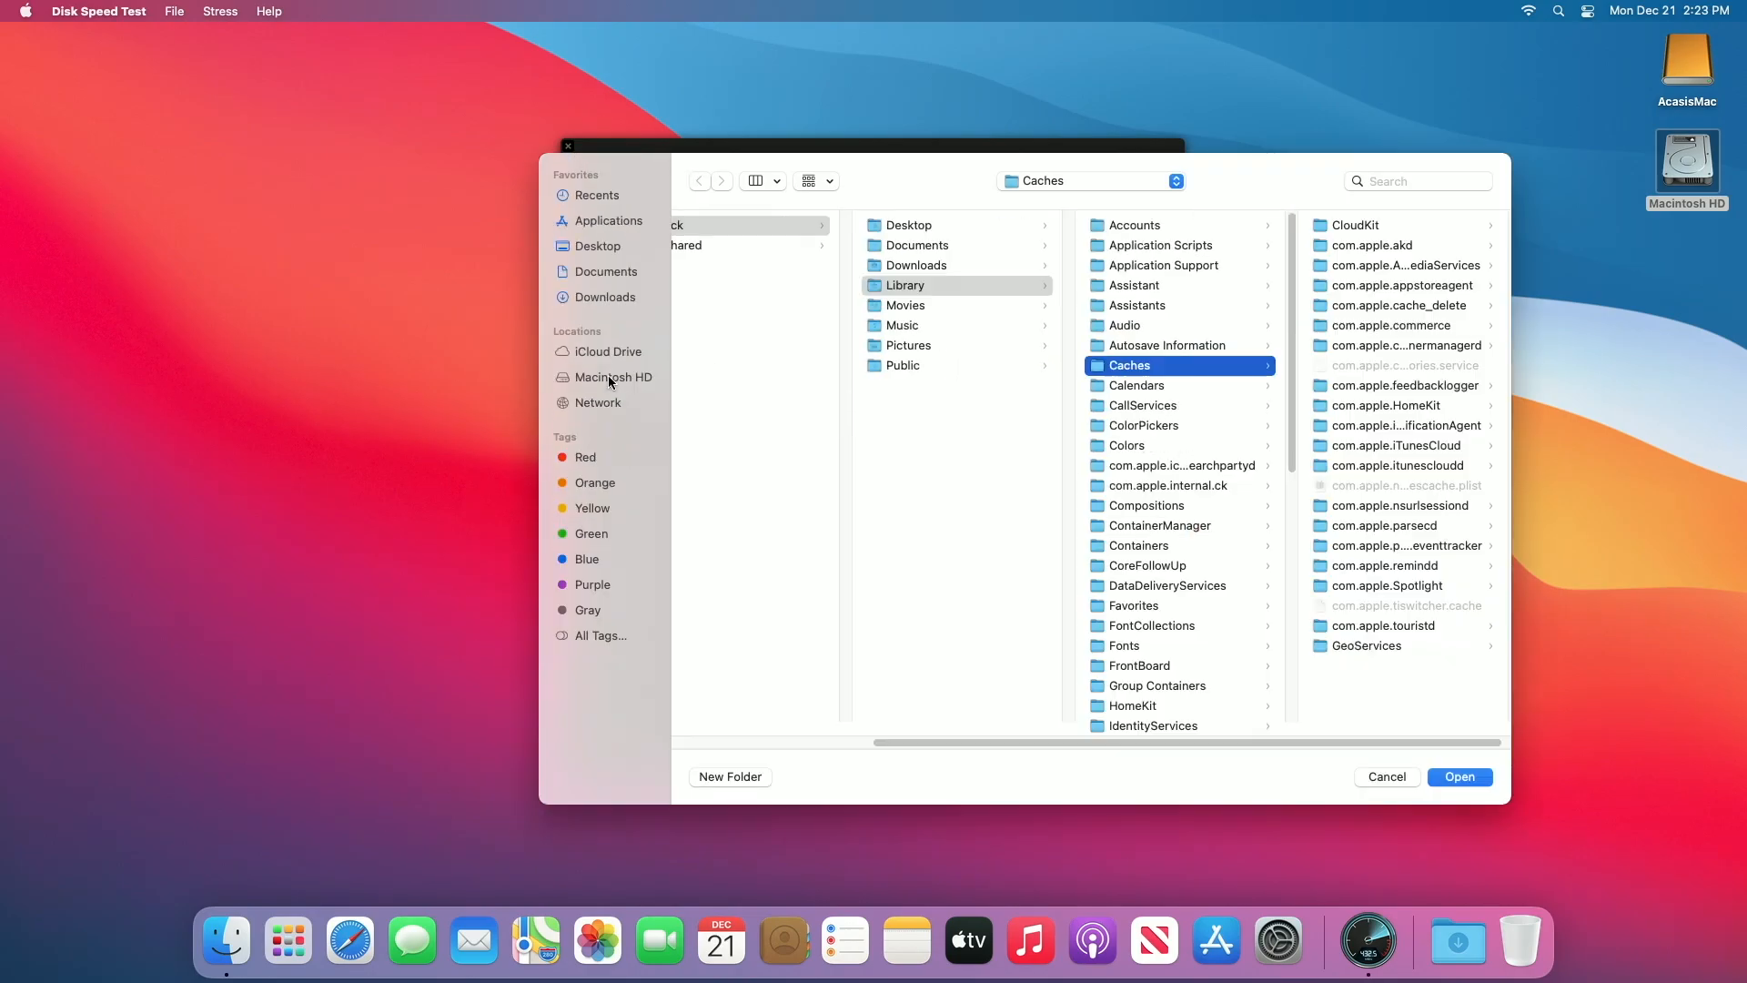
pyautogui.moveTo(1412, 344)
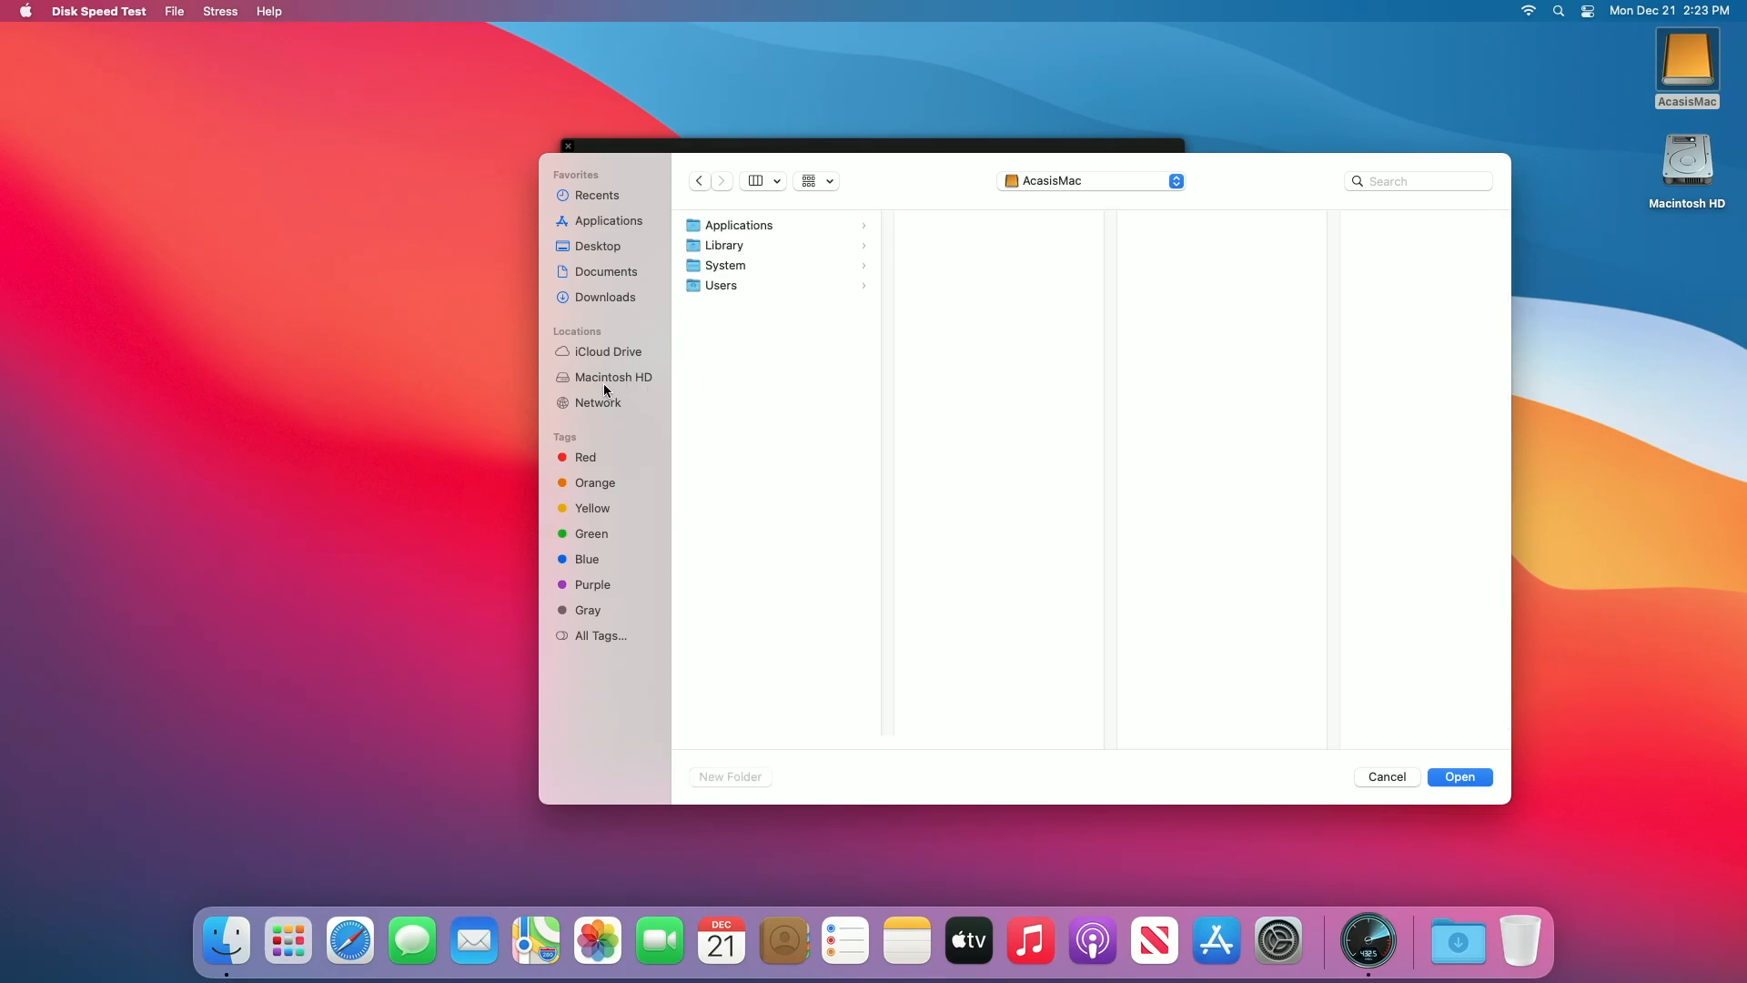
pyautogui.moveTo(1222, 401)
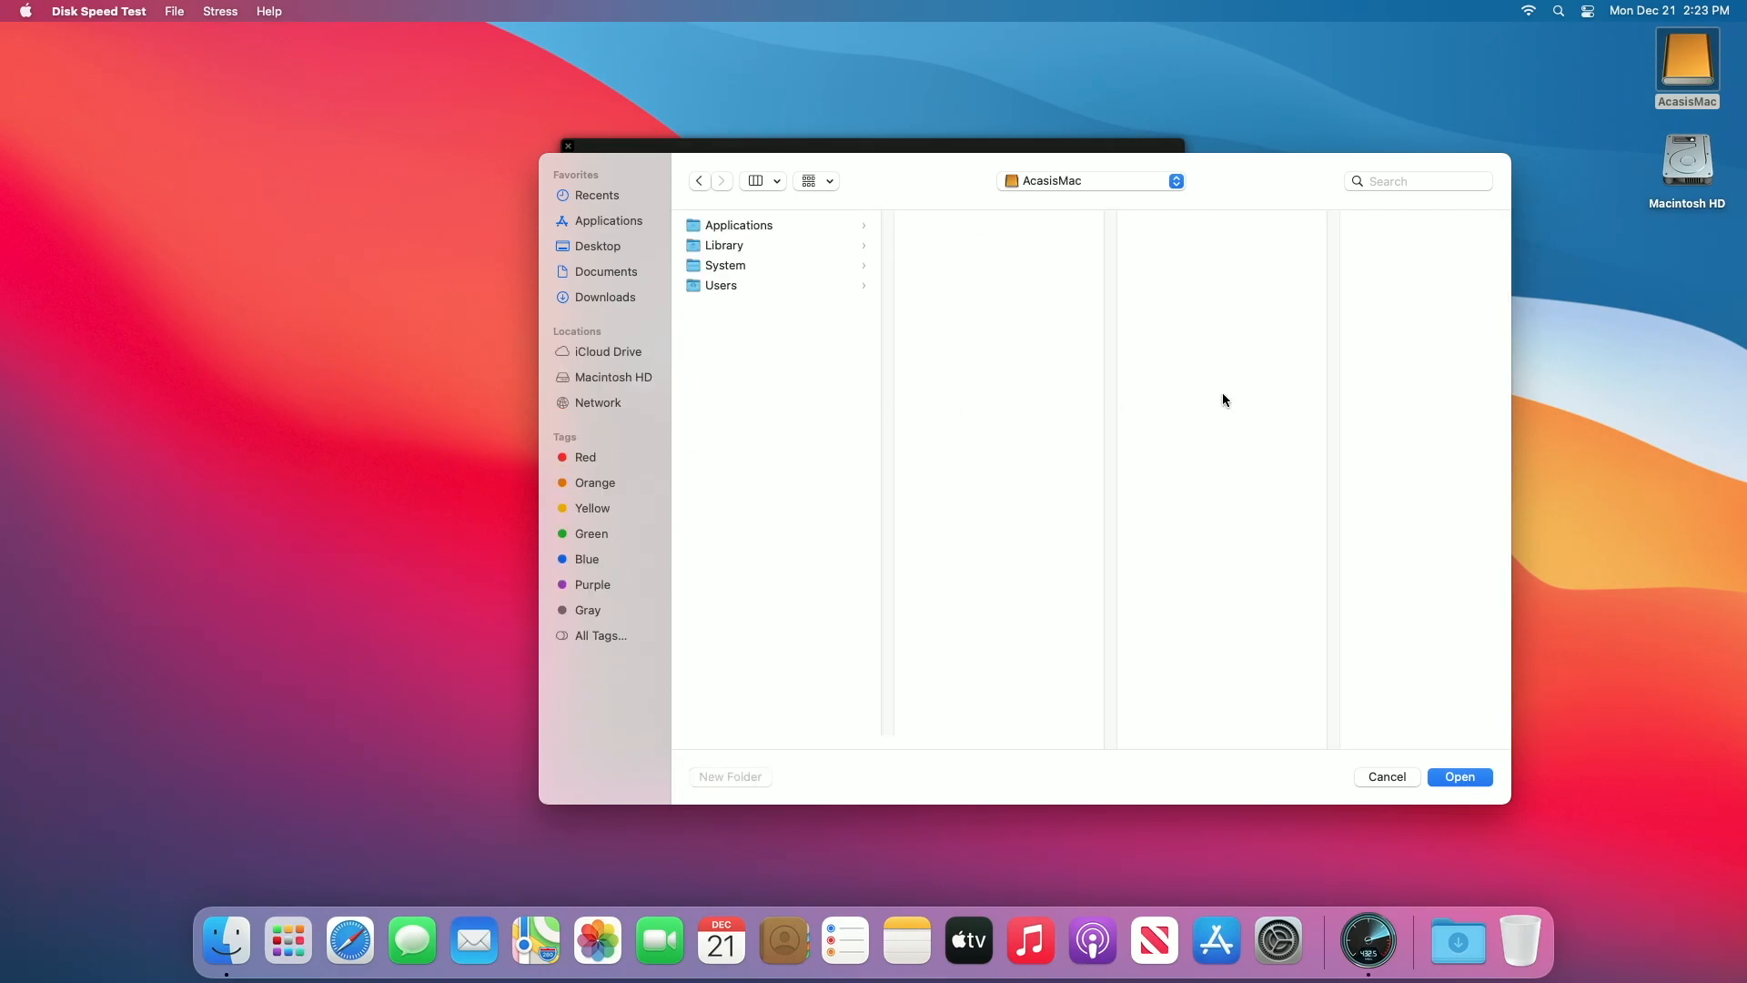
# - Select AcasisMac as the target, dismiss the read-only warning and confirm a writable location
pyautogui.click(1458, 777)
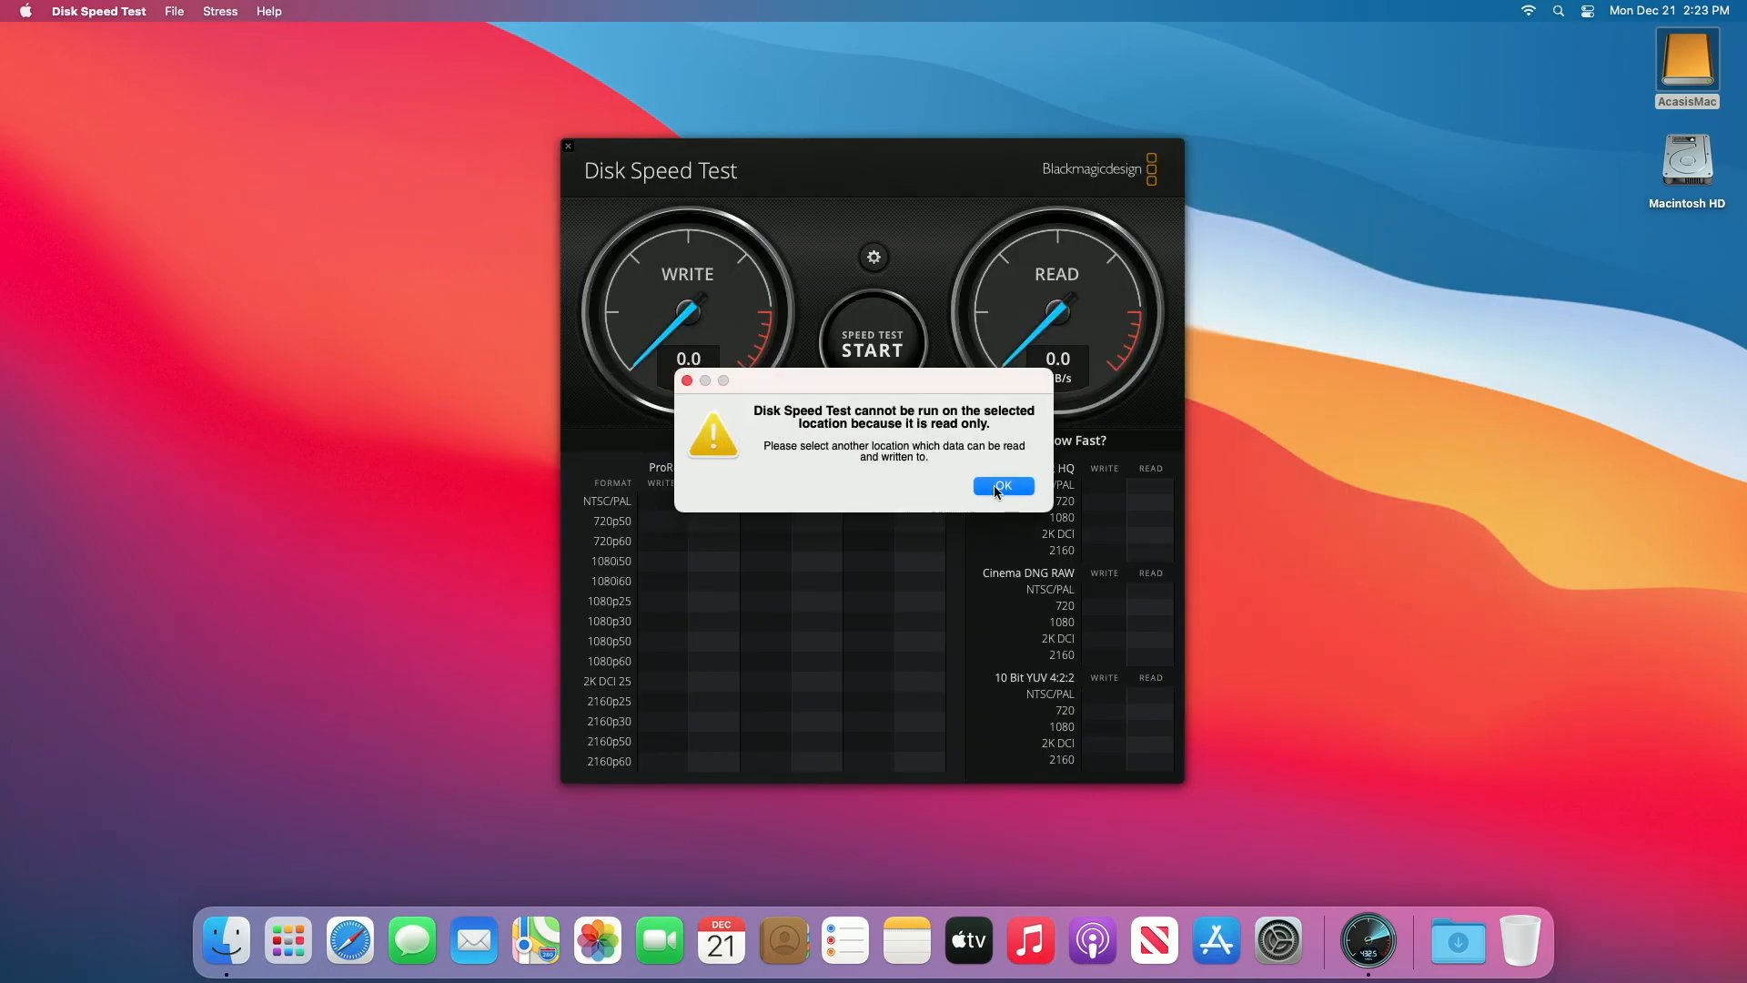
pyautogui.click(1001, 486)
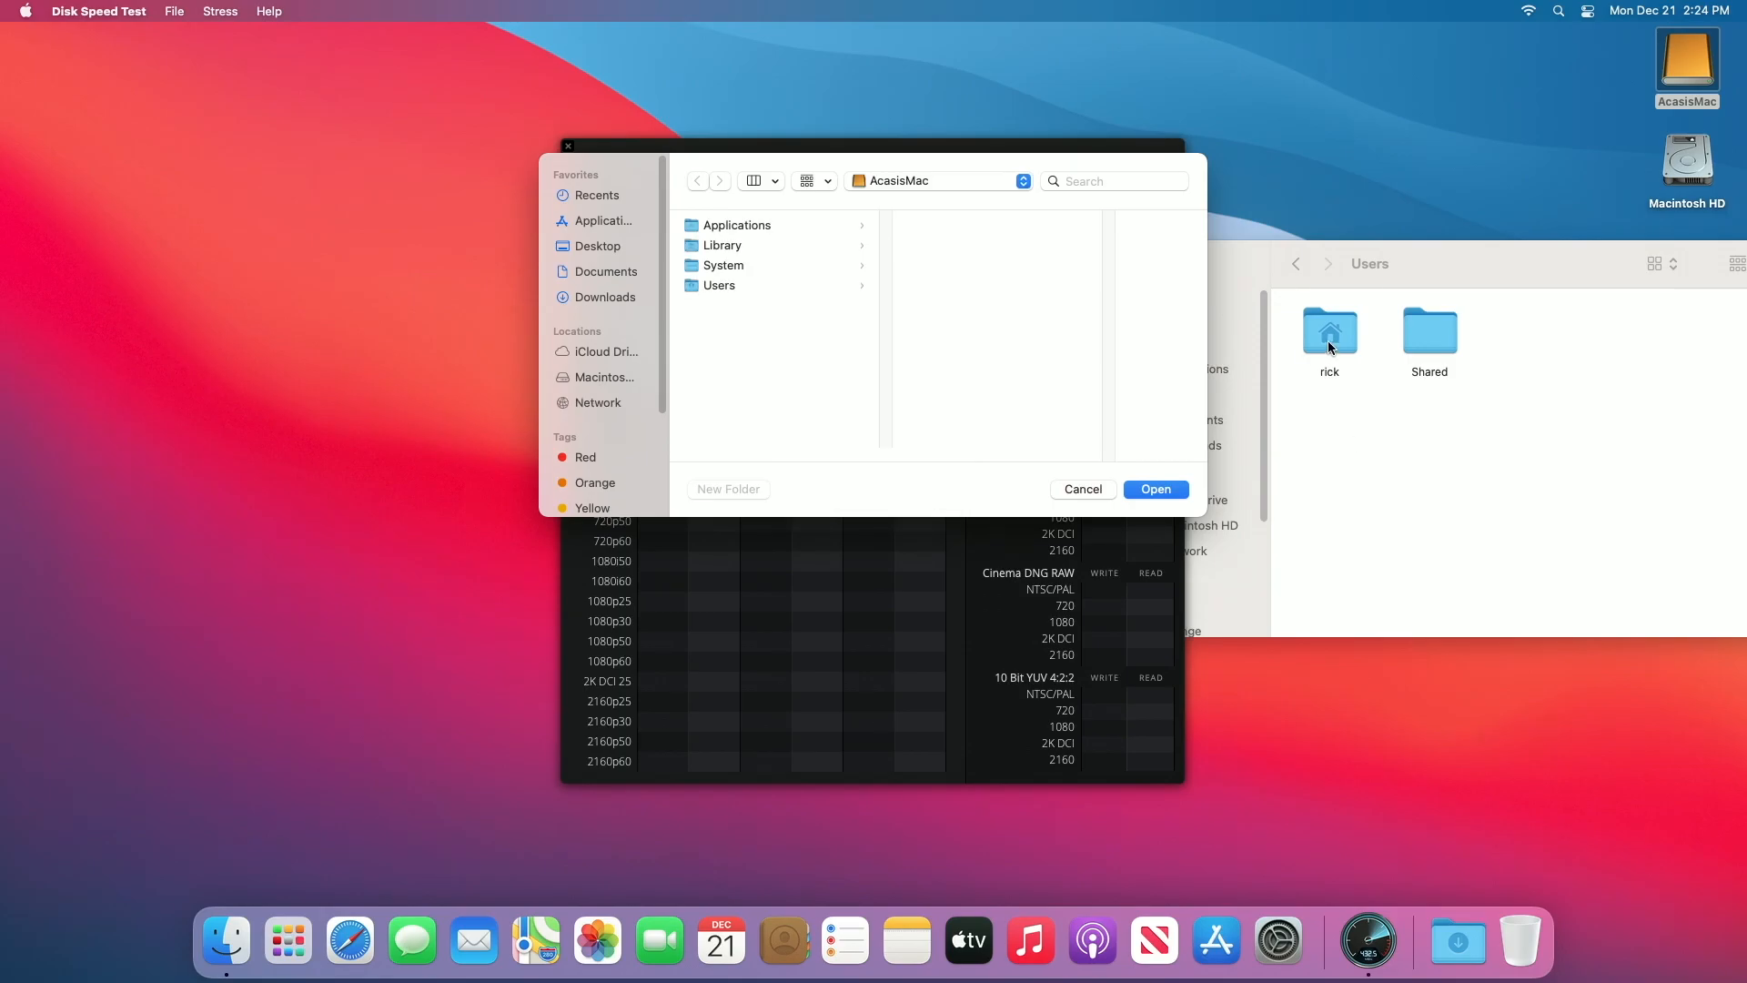
pyautogui.click(1153, 488)
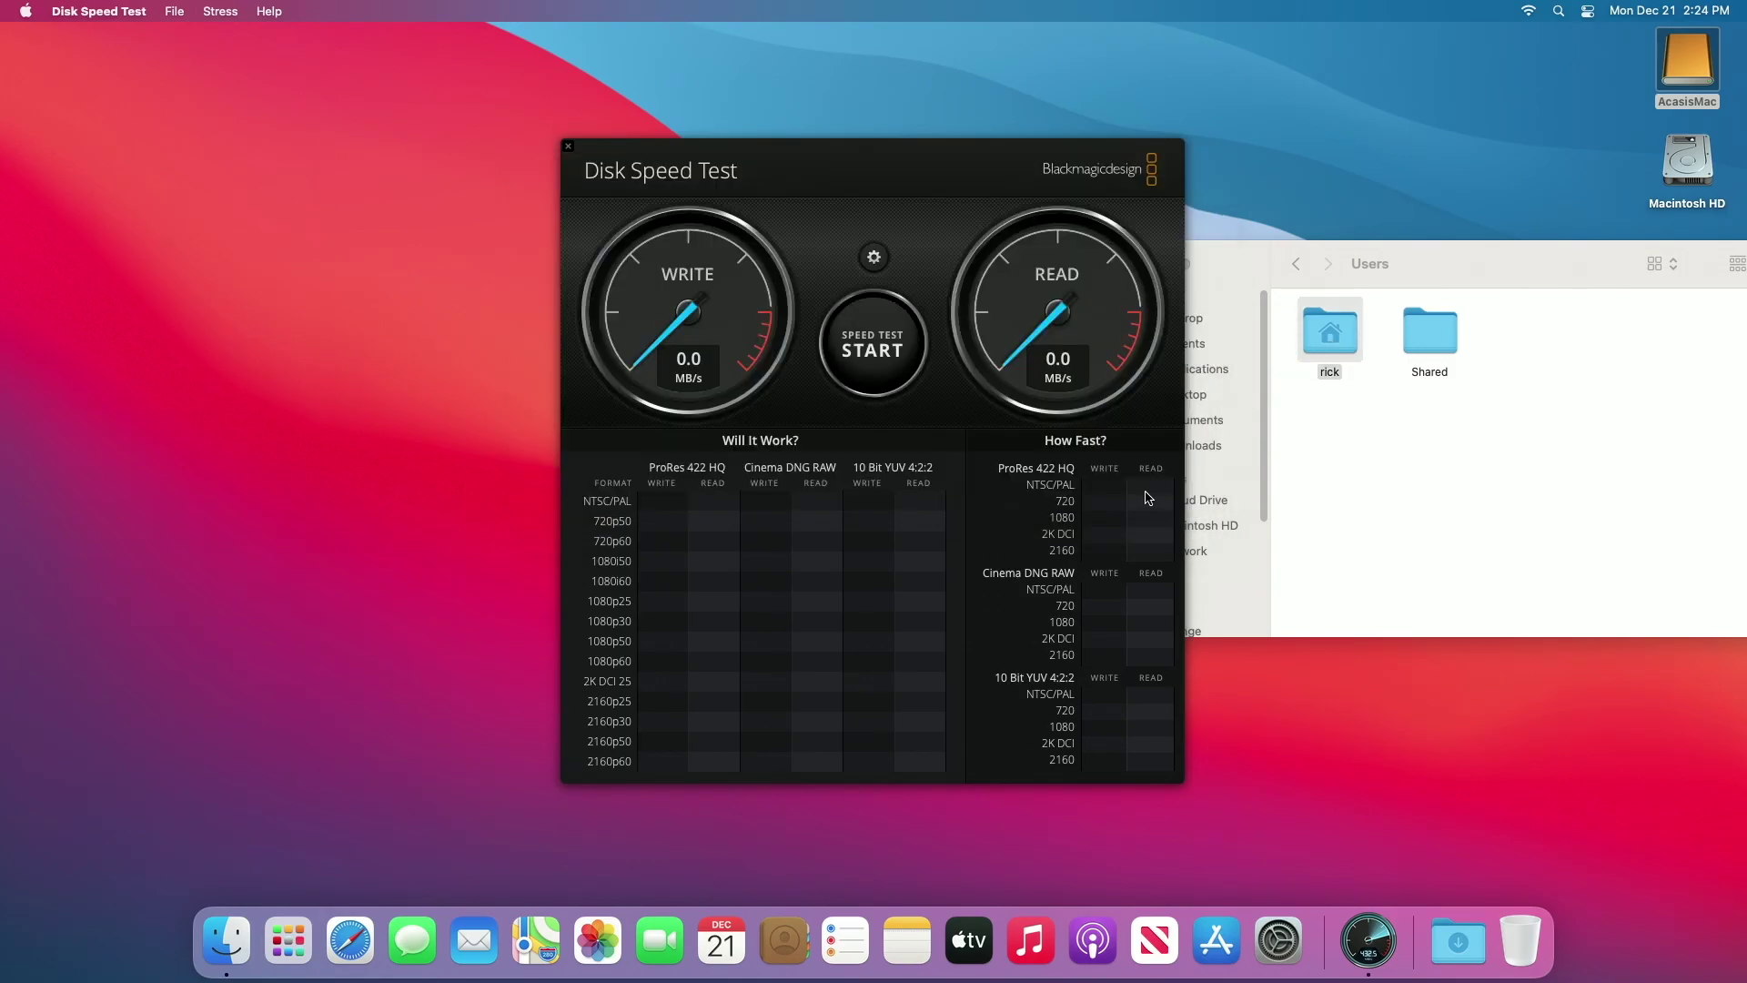
# - Run the speed test on AcasisMac (~1293 MB/s write, ~2866 MB/s read), then stop it
pyautogui.click(872, 344)
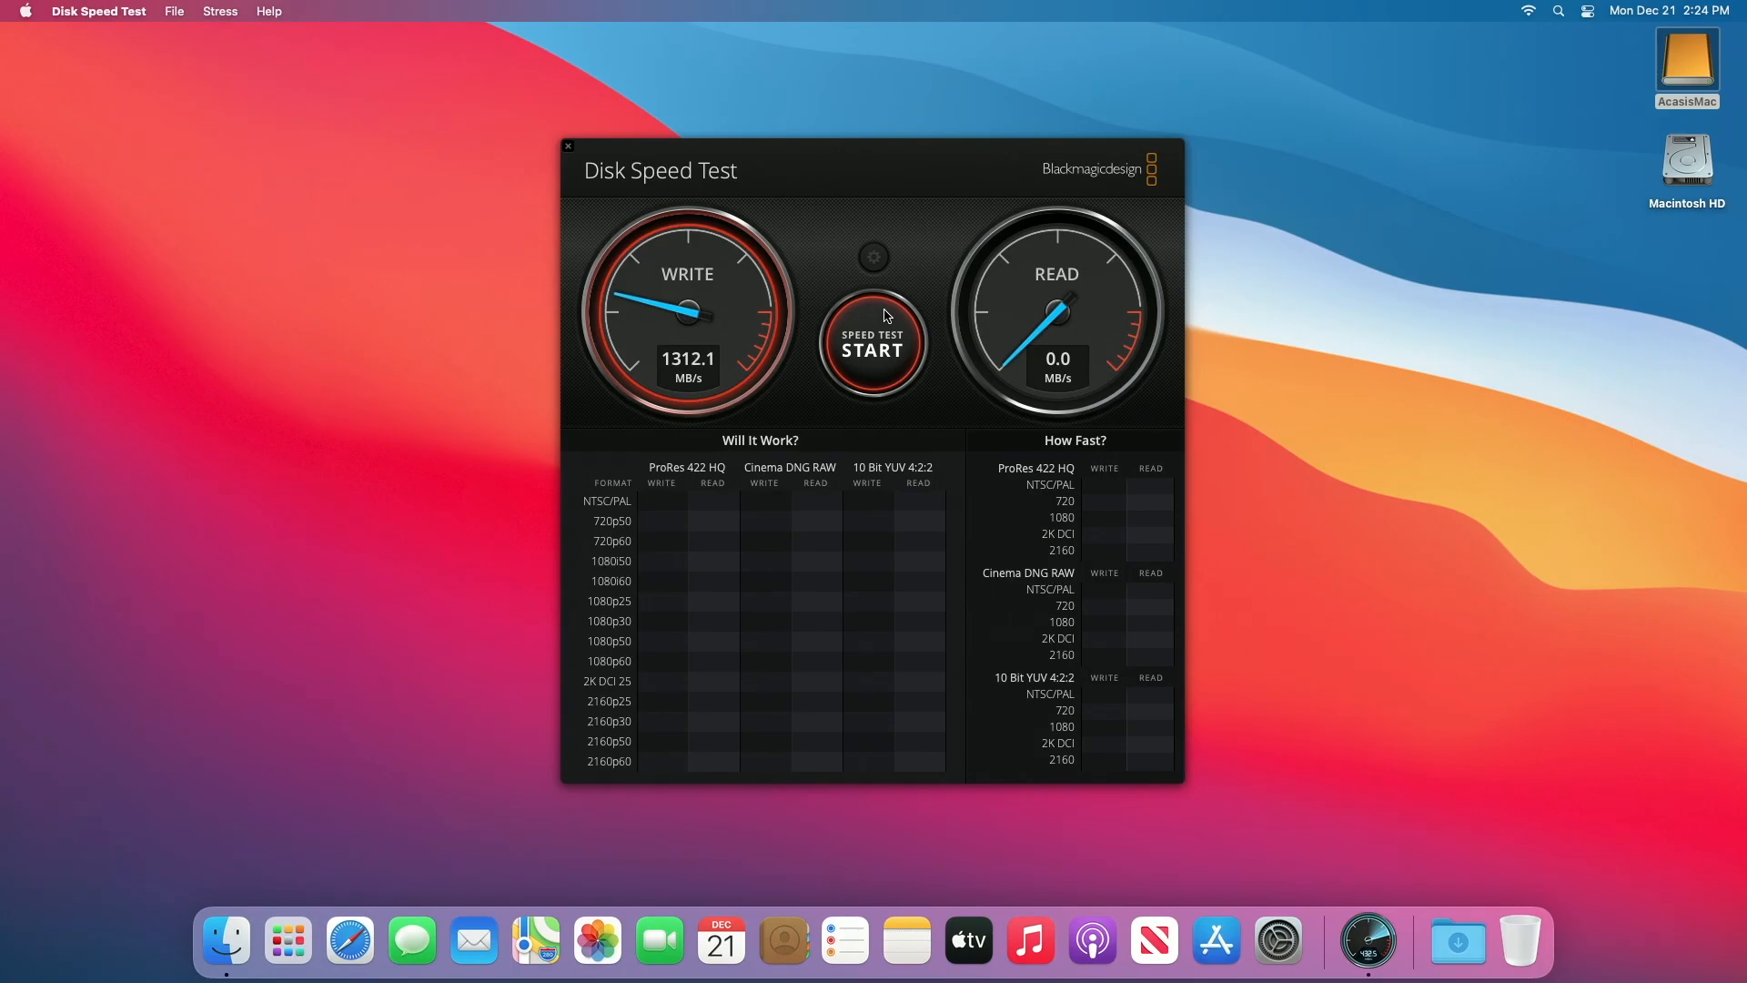
pyautogui.click(871, 349)
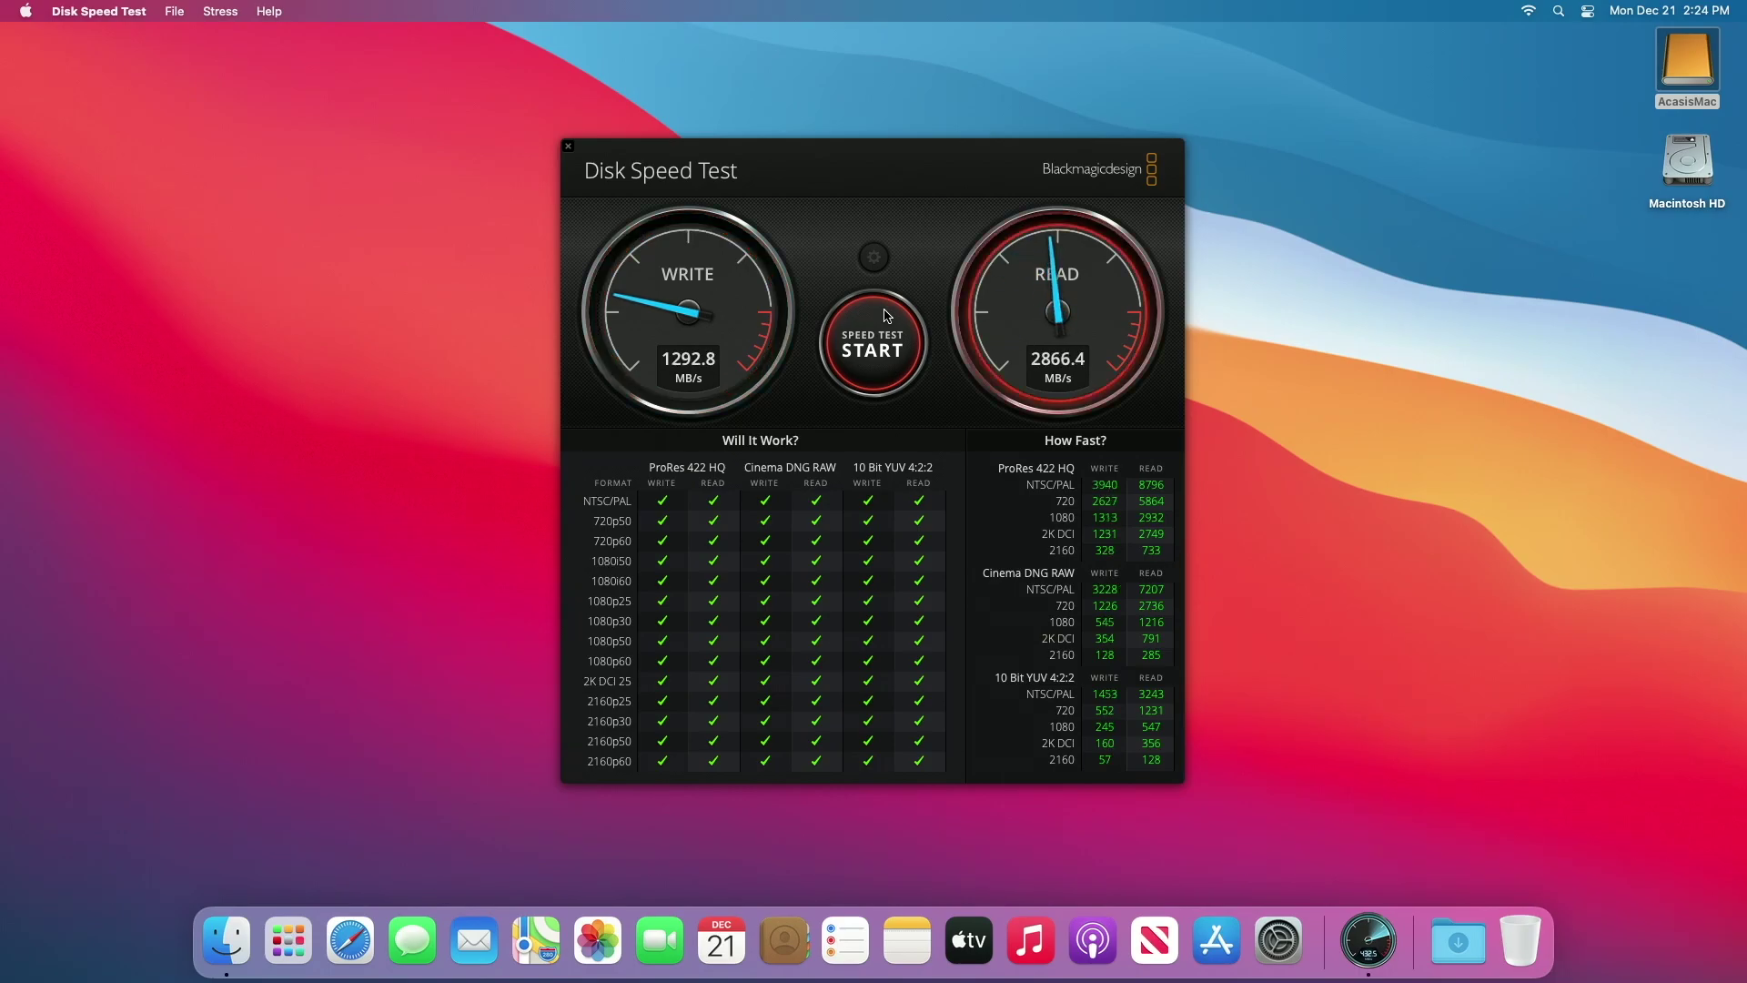
pyautogui.click(568, 146)
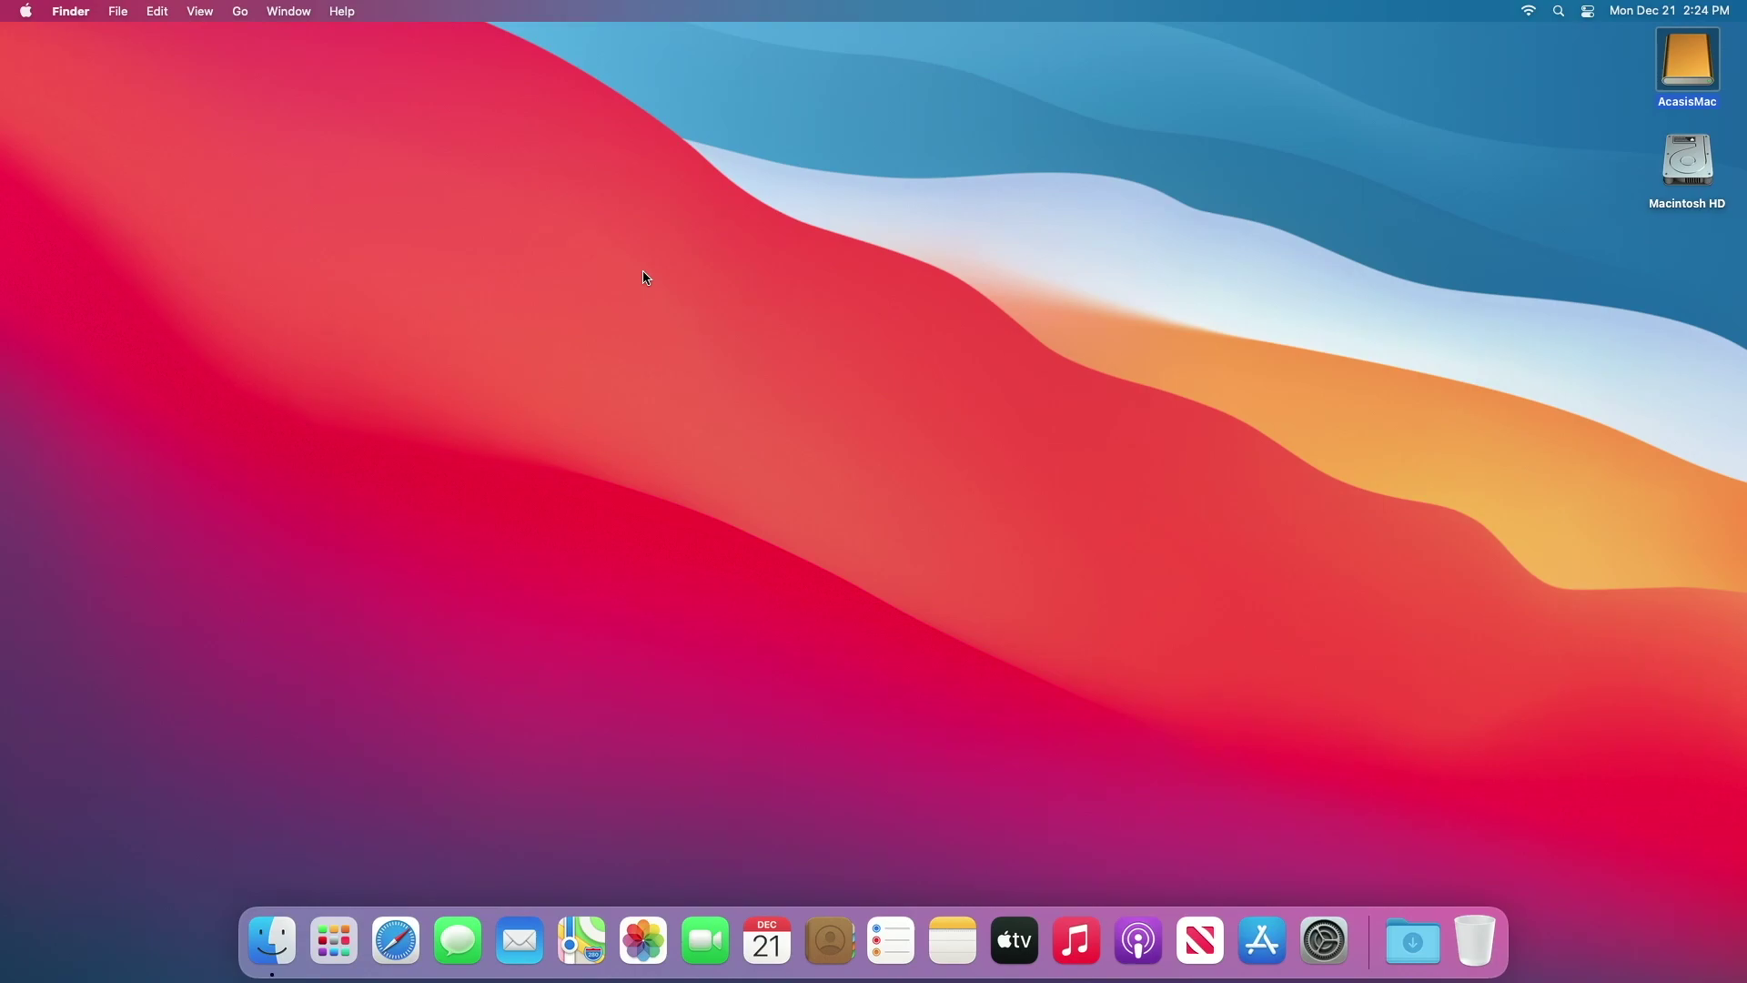
pyautogui.moveTo(1665, 174)
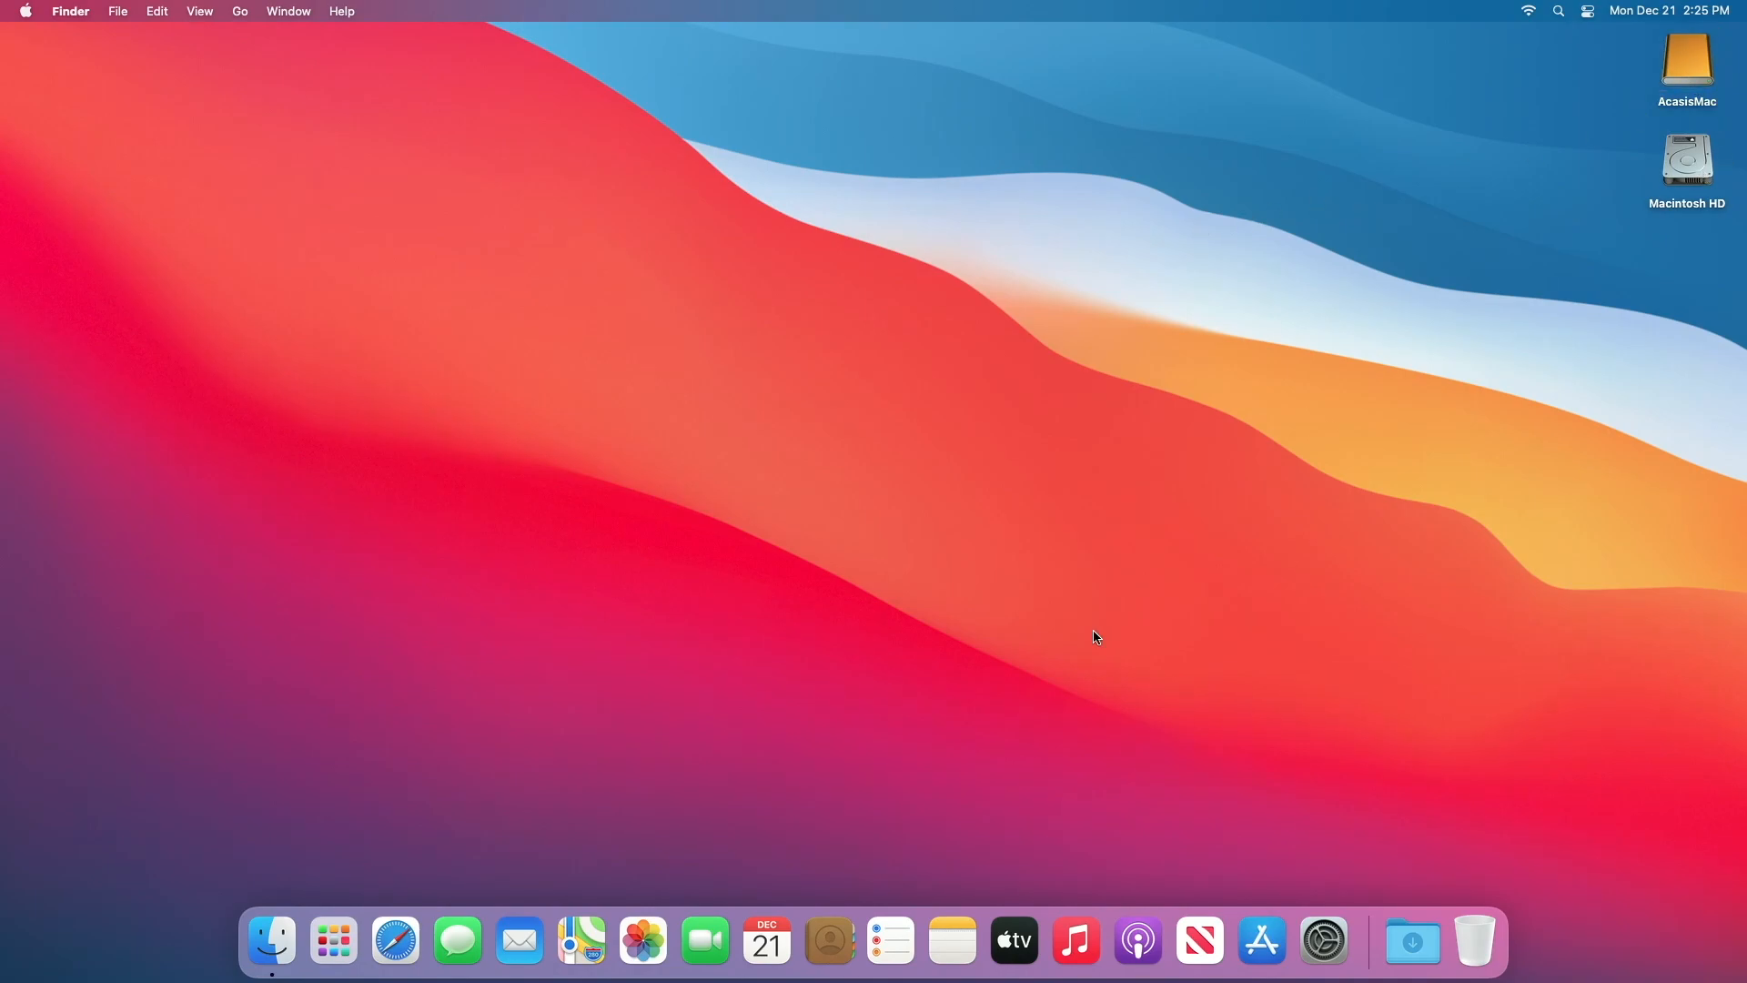
pyautogui.moveTo(1199, 939)
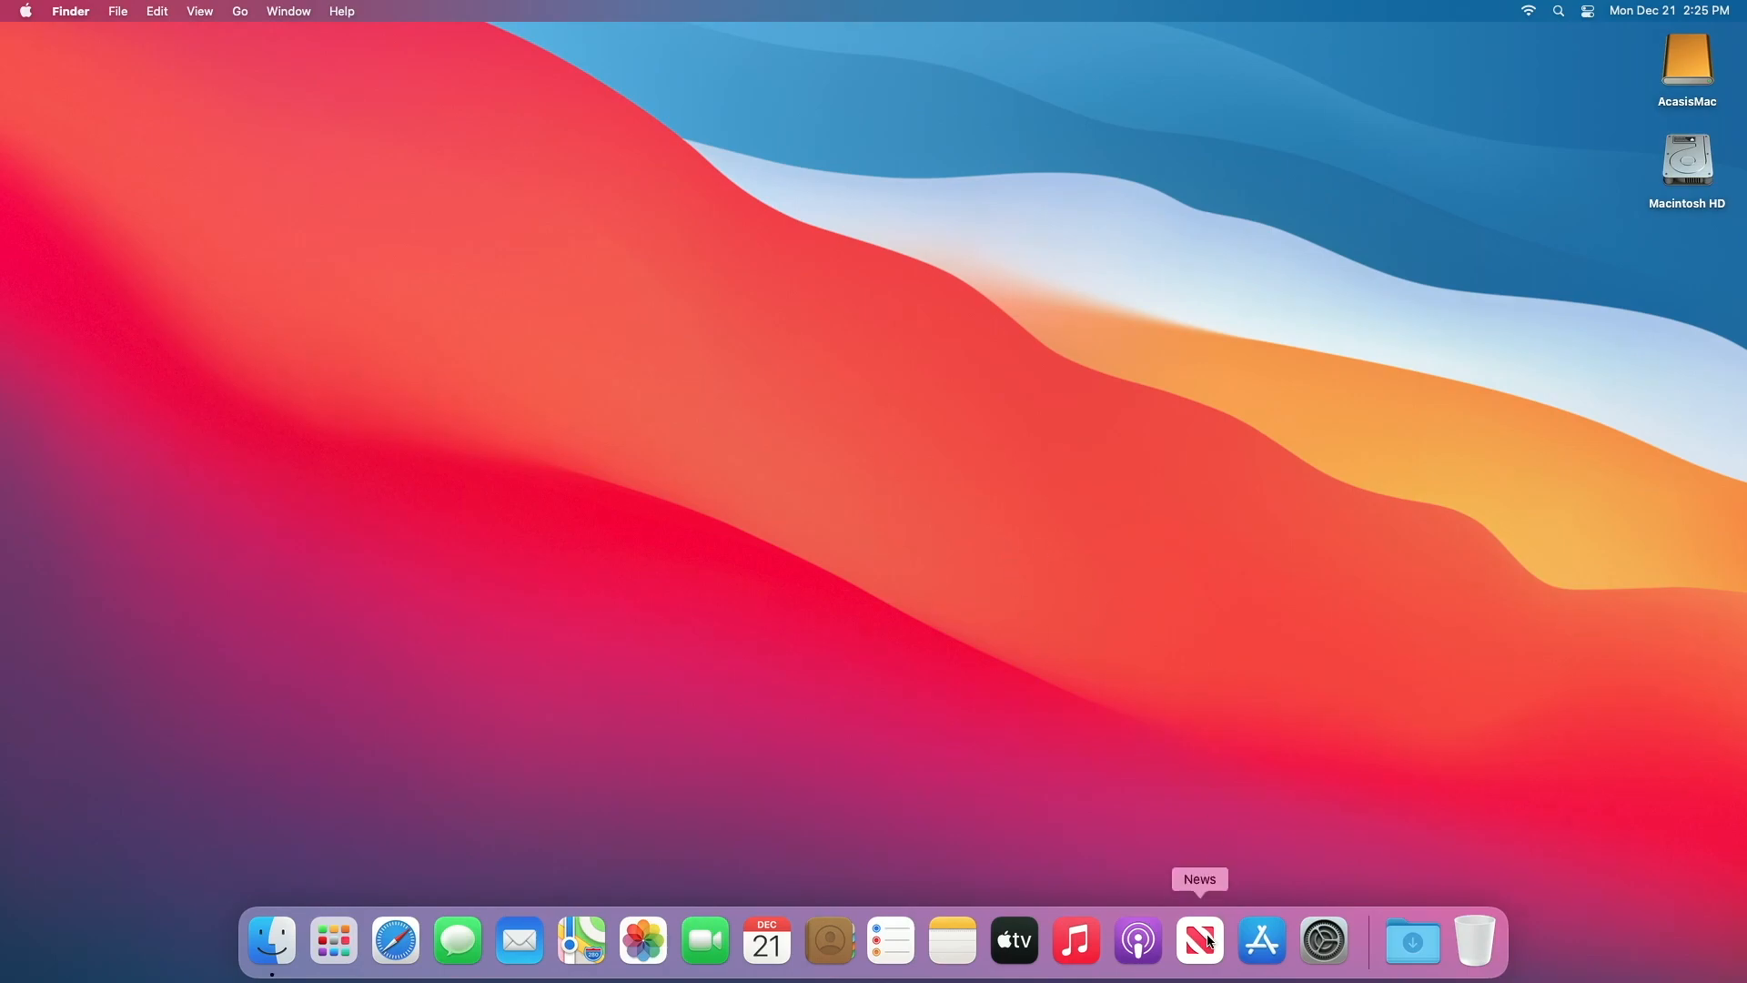
# - Go to Startup Disk in System Preferences and unlock it for changes
pyautogui.click(1323, 941)
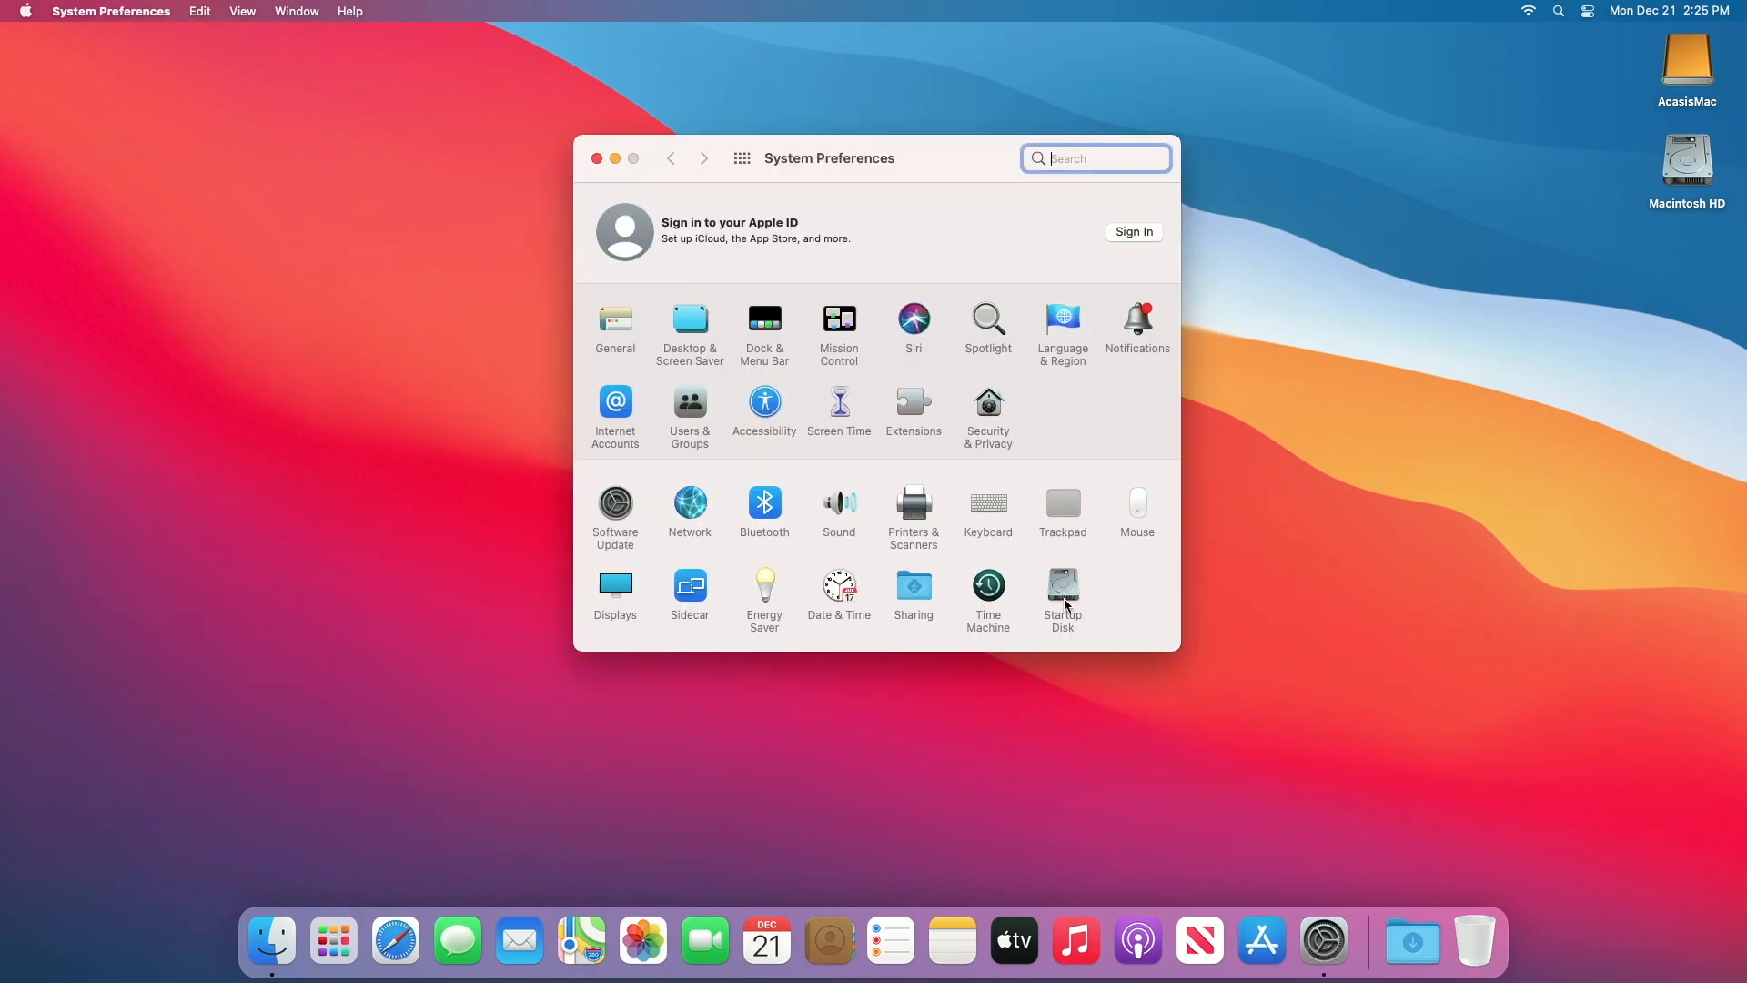
pyautogui.moveTo(1066, 603)
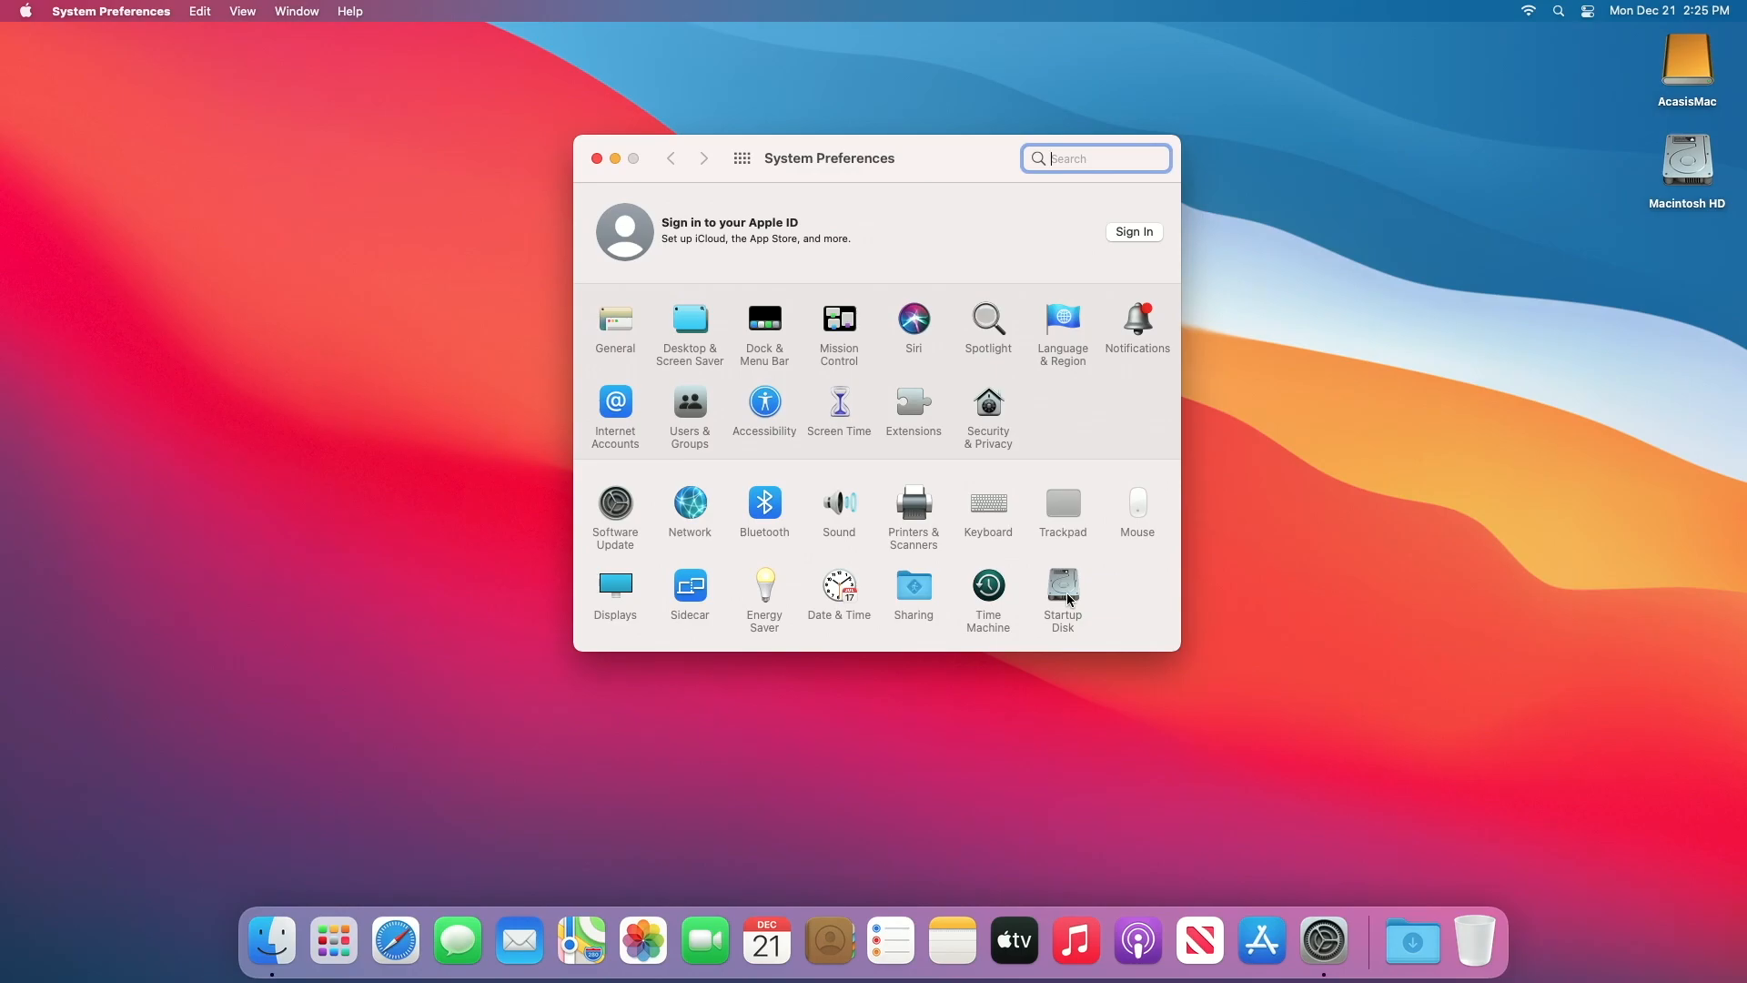
pyautogui.click(1061, 589)
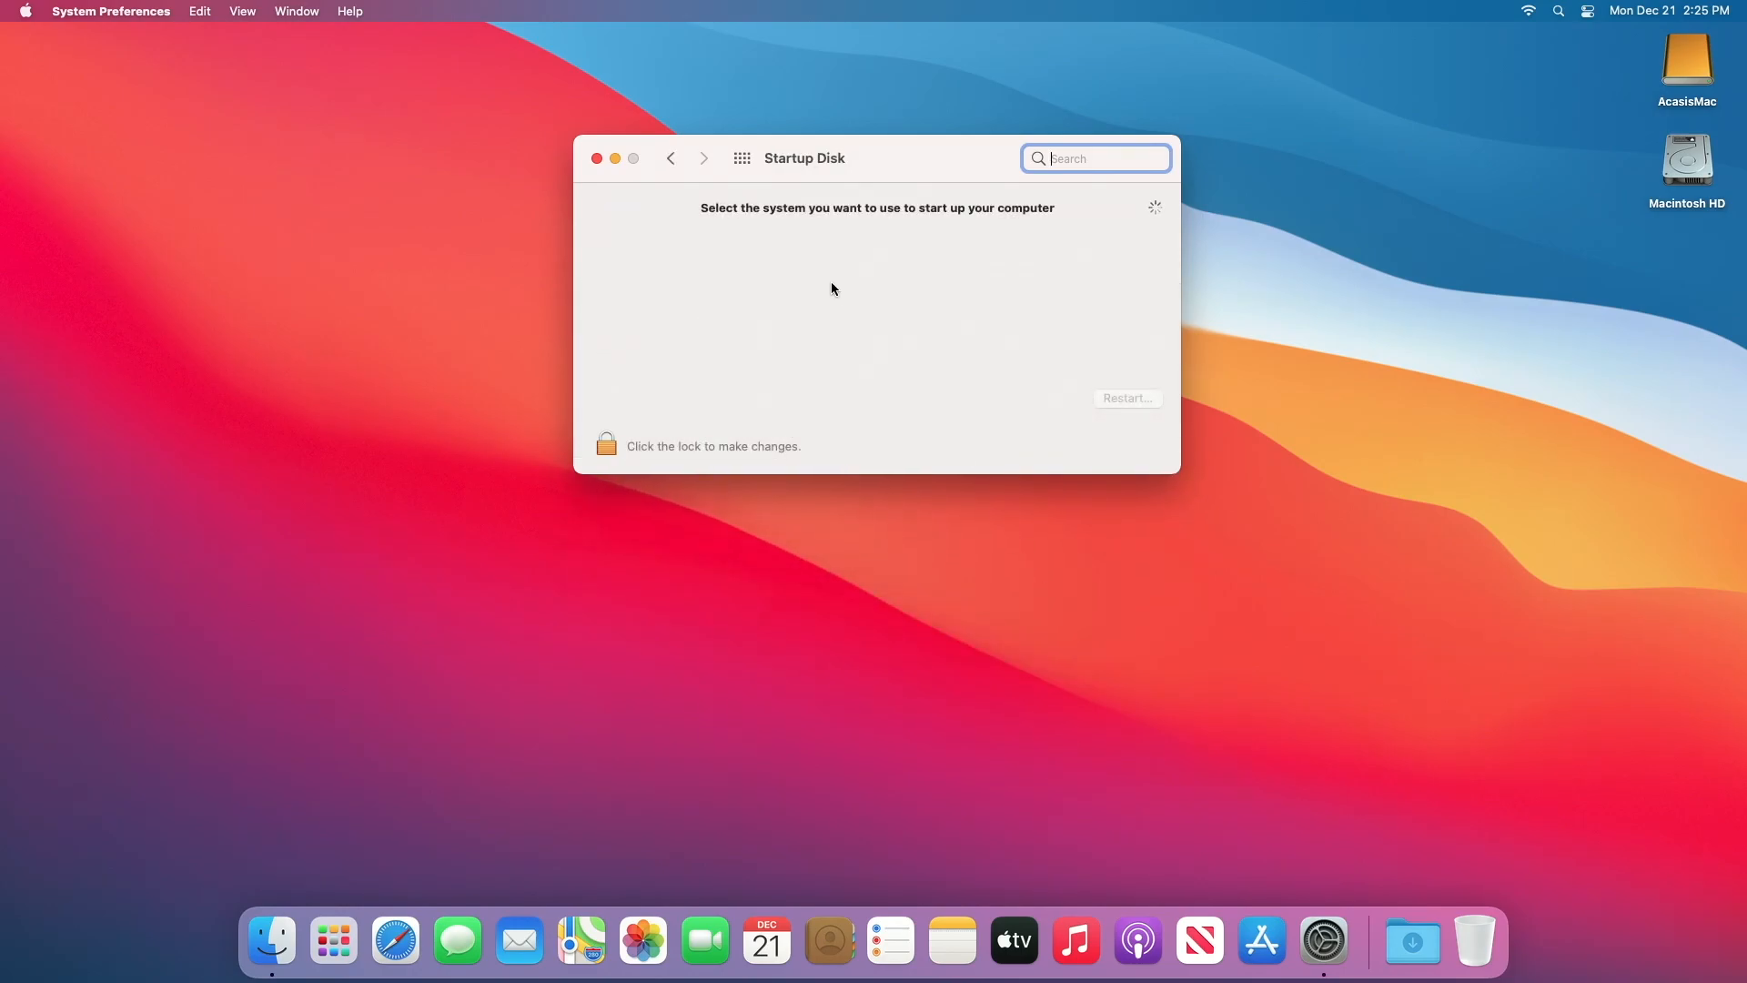
pyautogui.moveTo(666, 433)
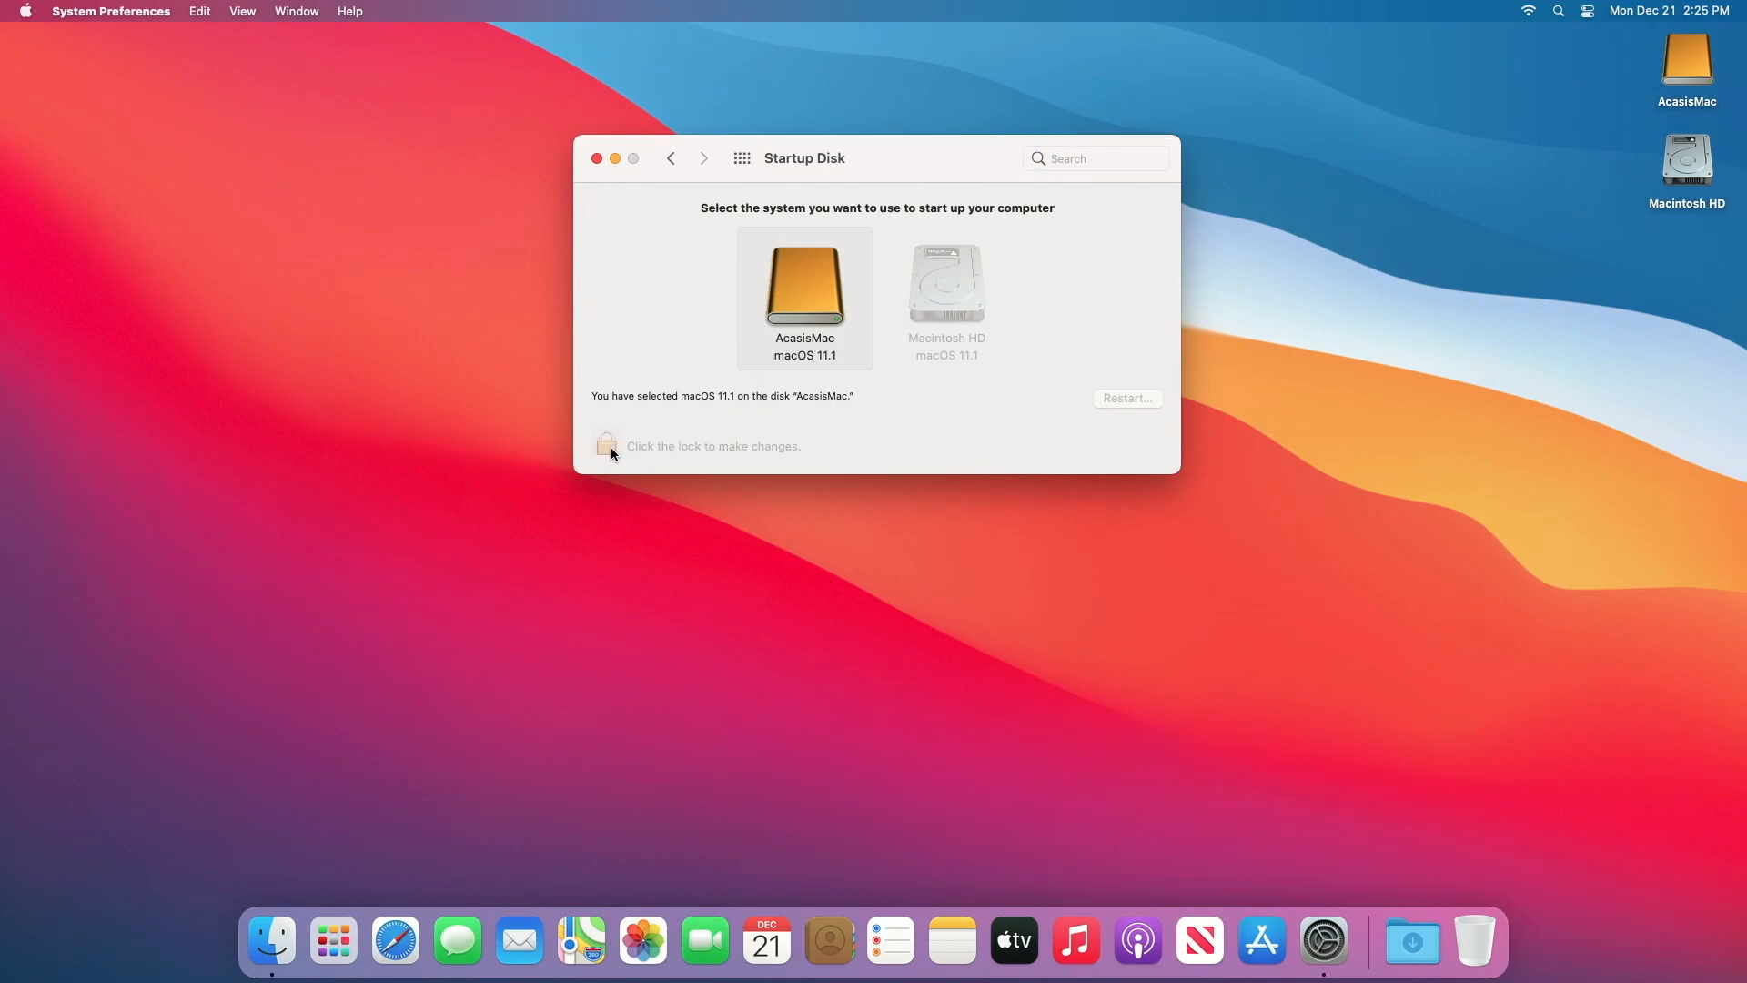
pyautogui.click(606, 444)
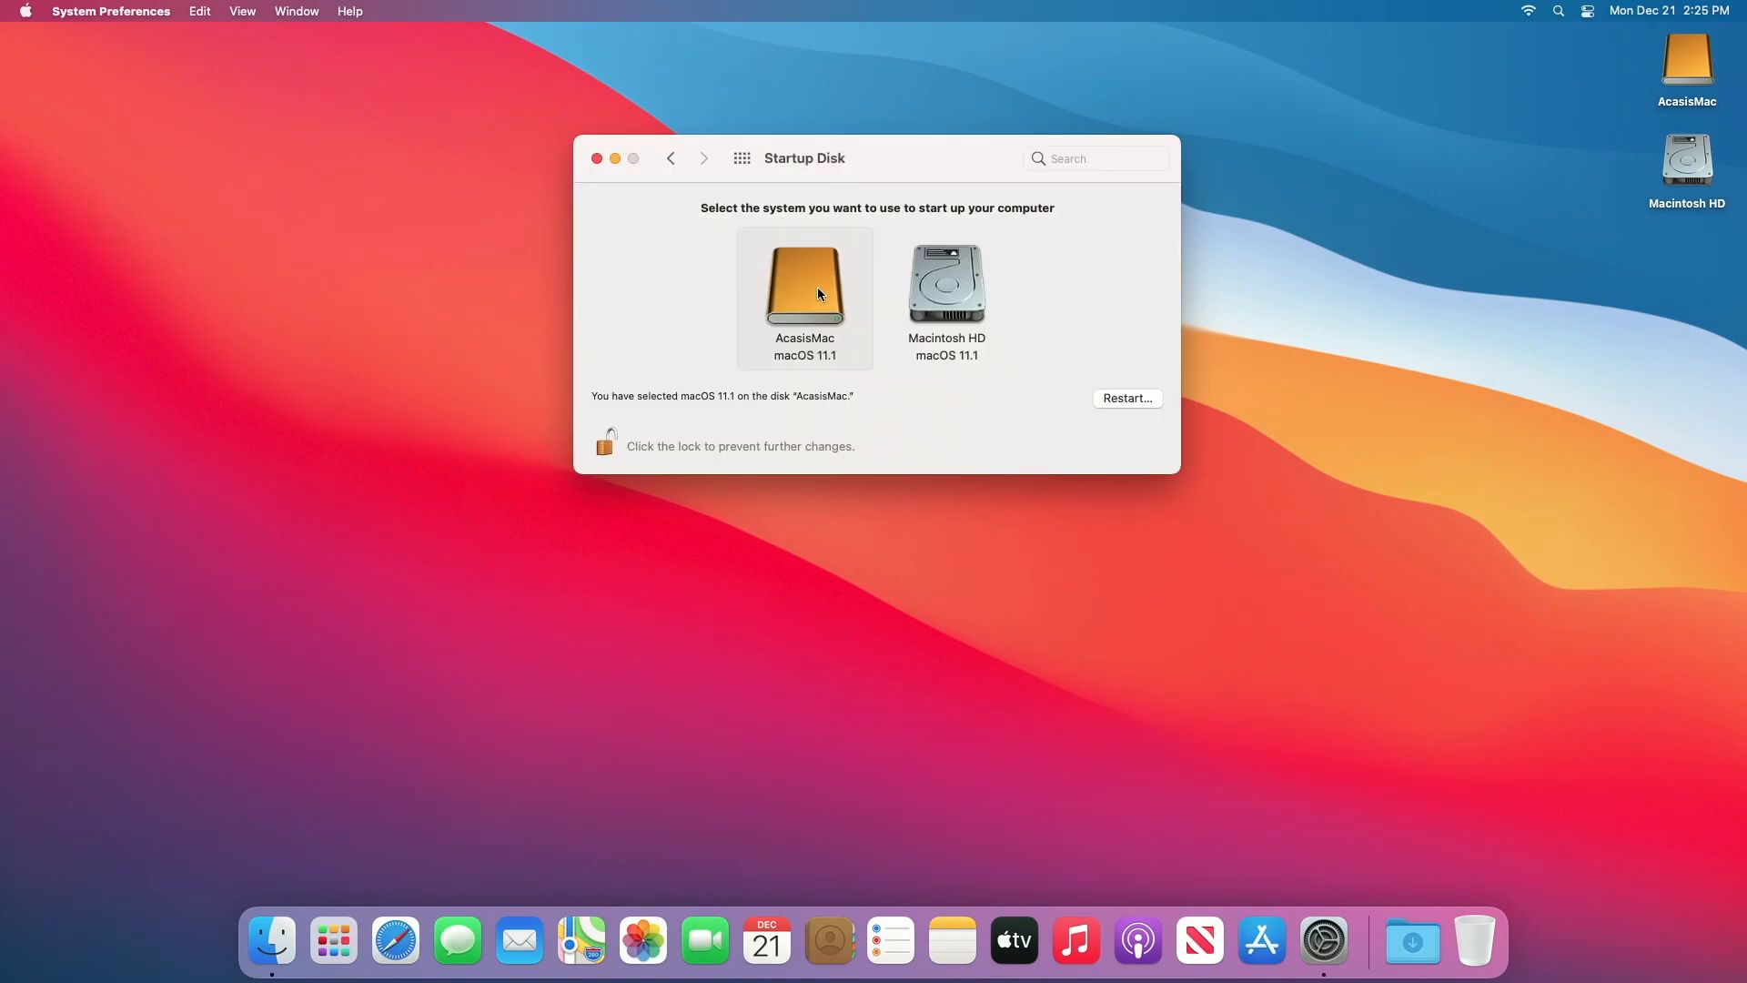
pyautogui.moveTo(962, 299)
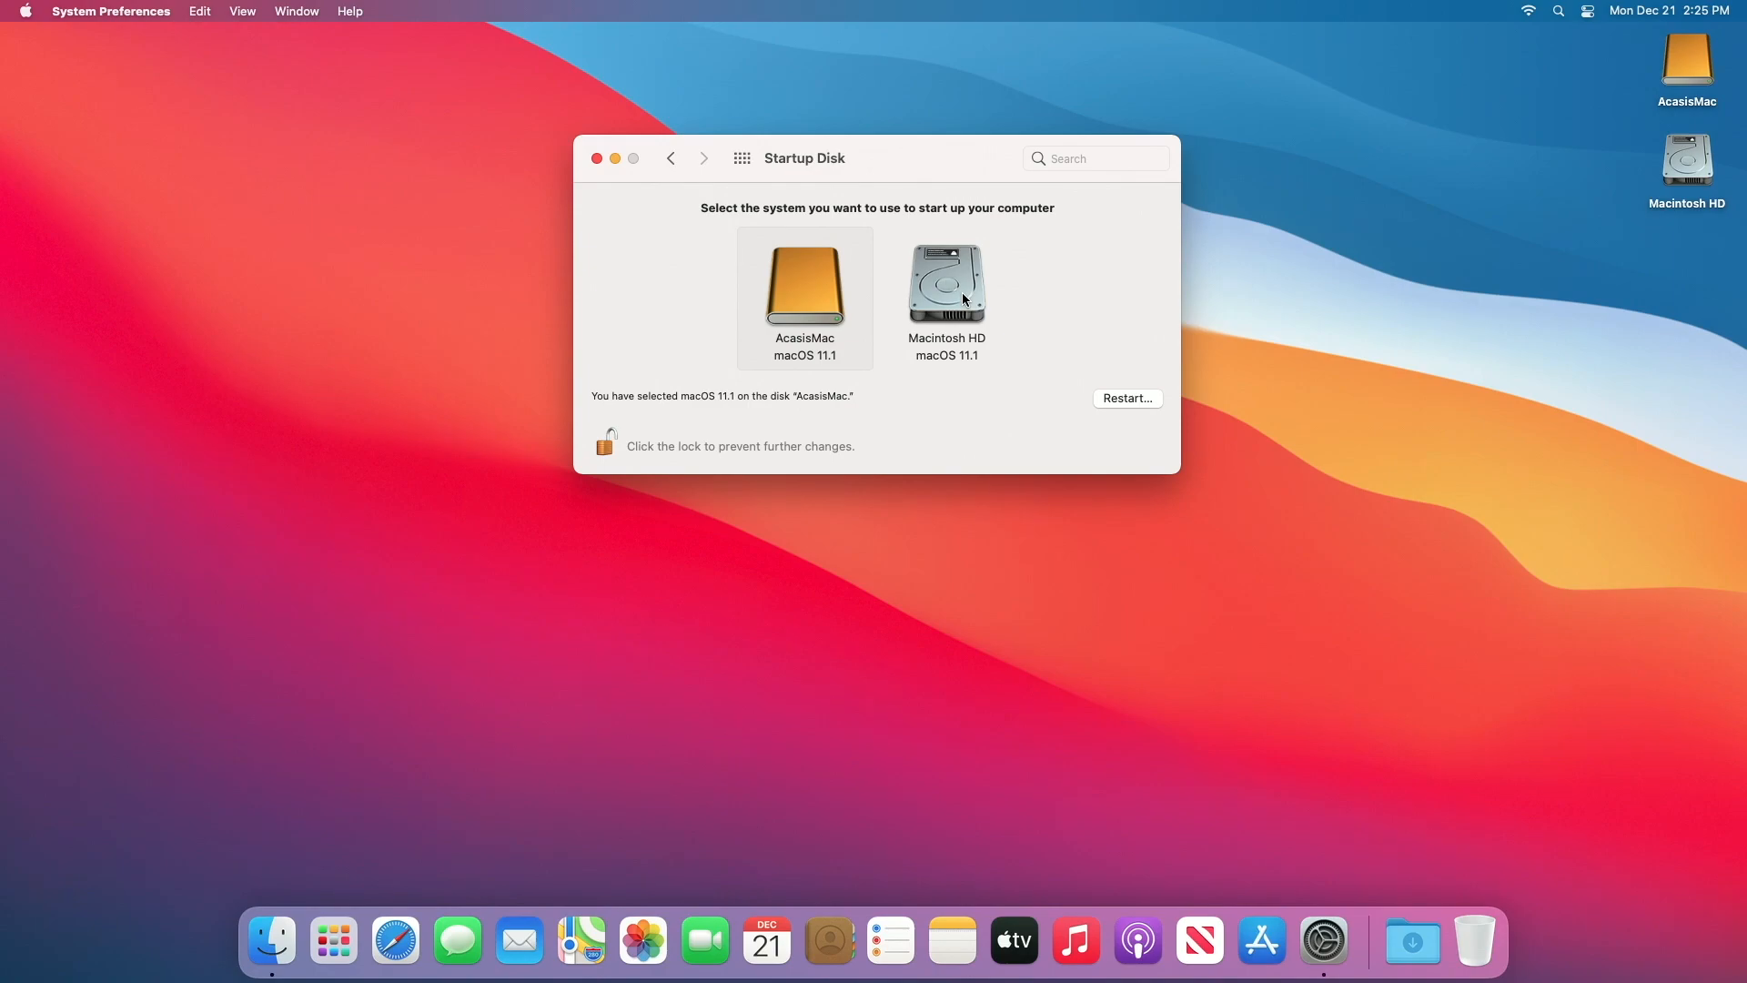
pyautogui.moveTo(946, 284)
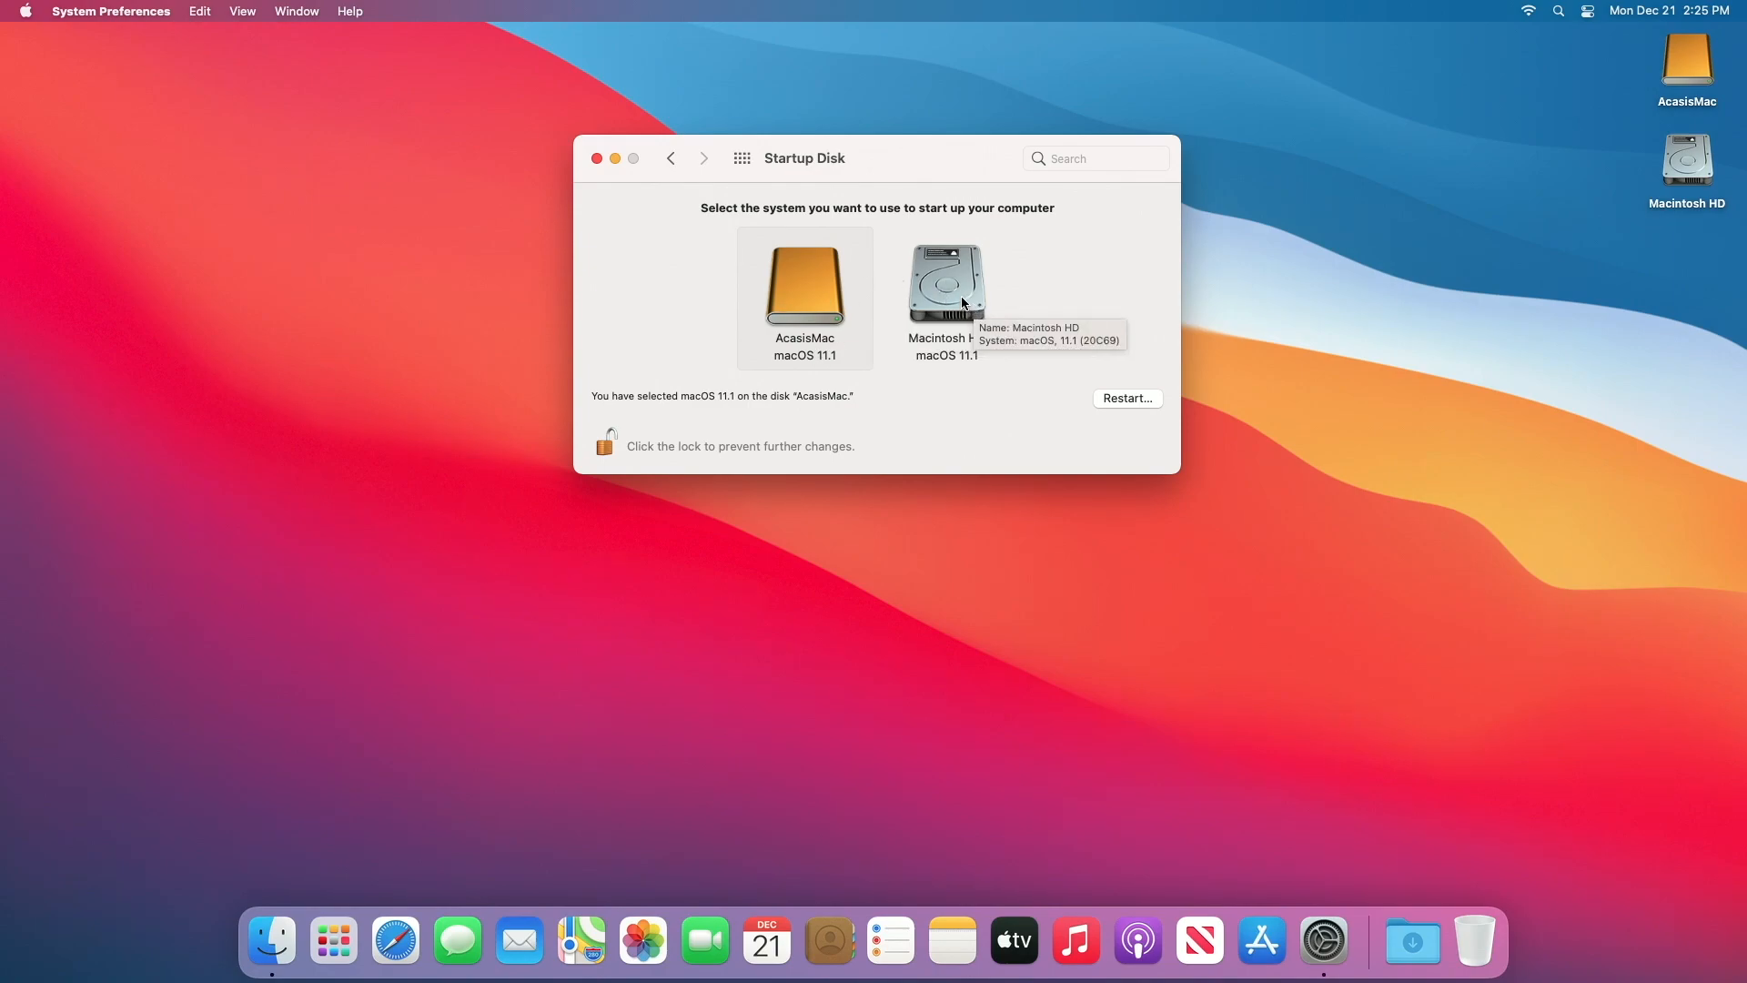
# - Select Macintosh HD then AcasisMac as the startup disk and return to all preferences
pyautogui.click(946, 288)
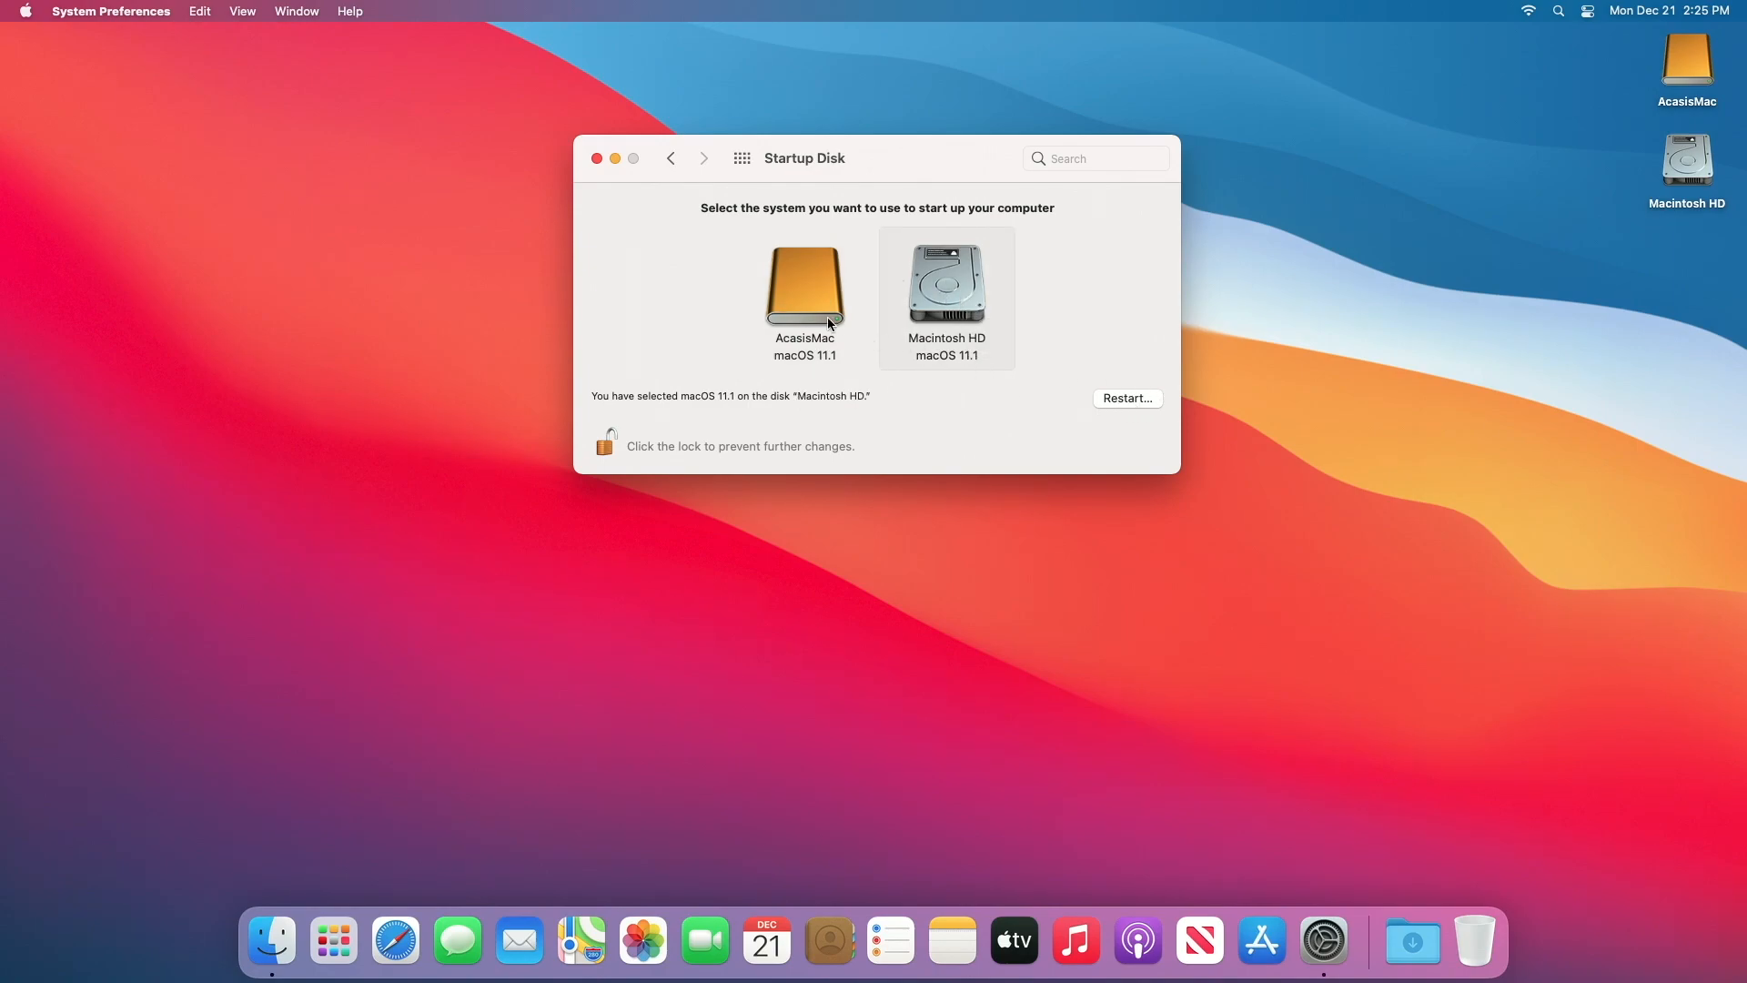
pyautogui.moveTo(857, 324)
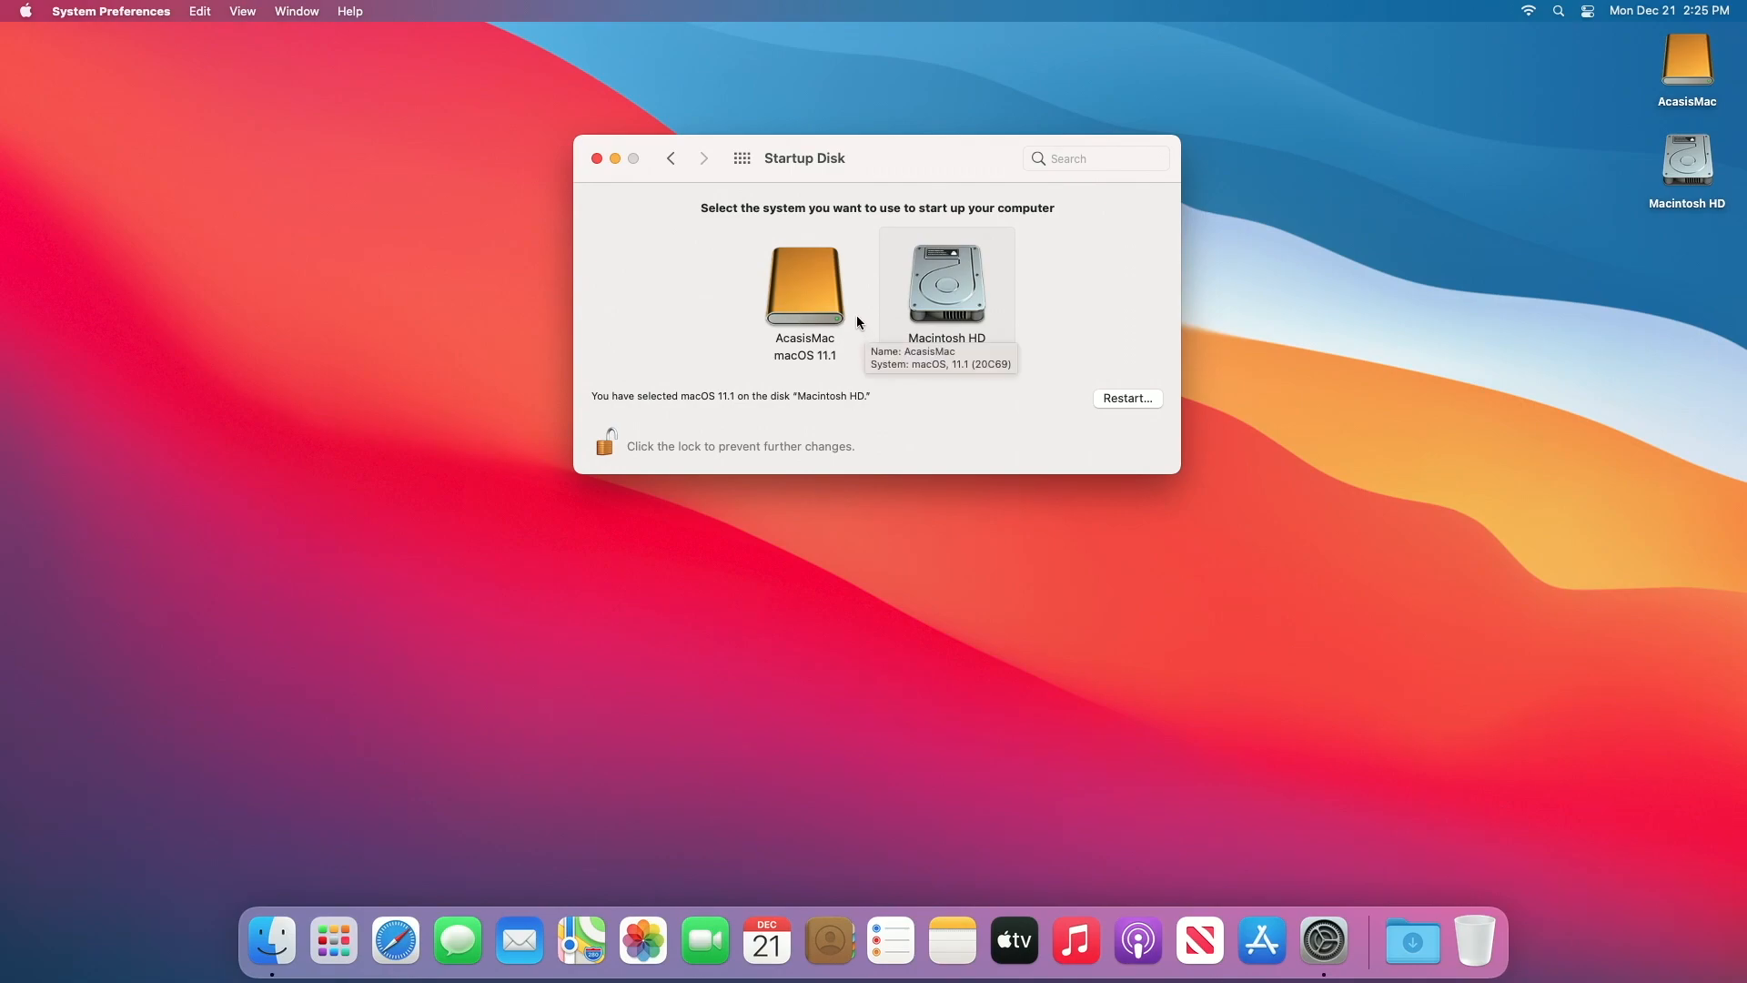
pyautogui.moveTo(830, 309)
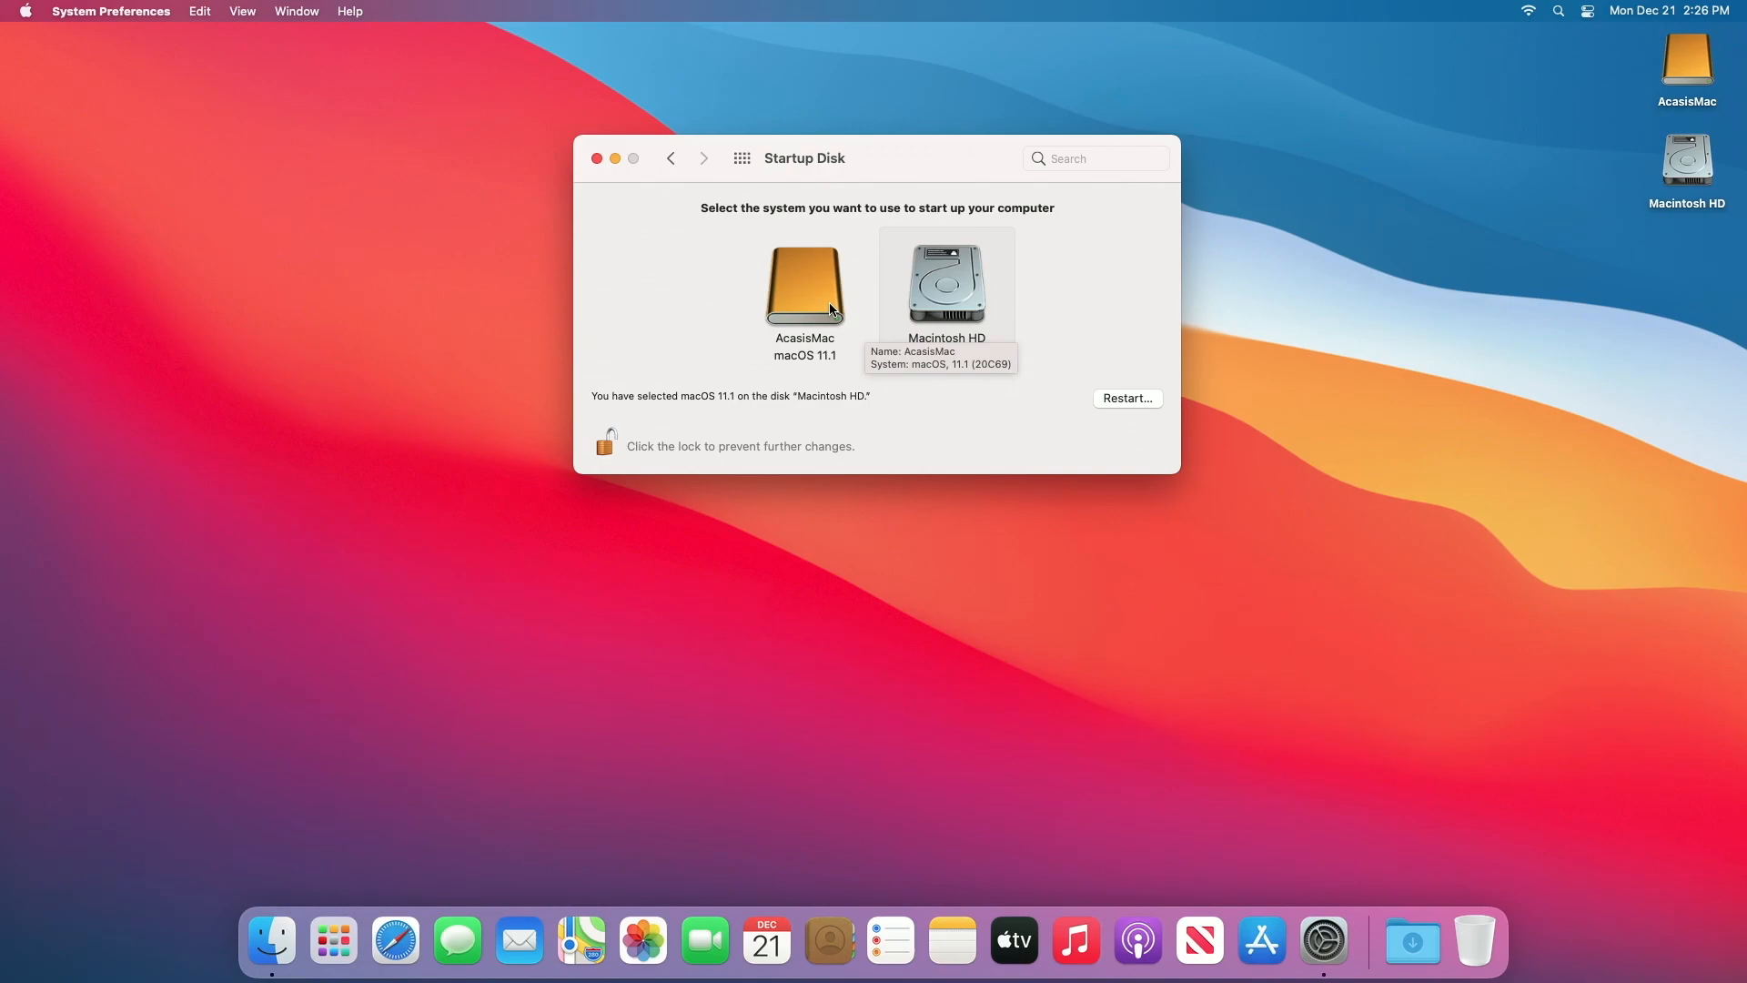
pyautogui.moveTo(787, 248)
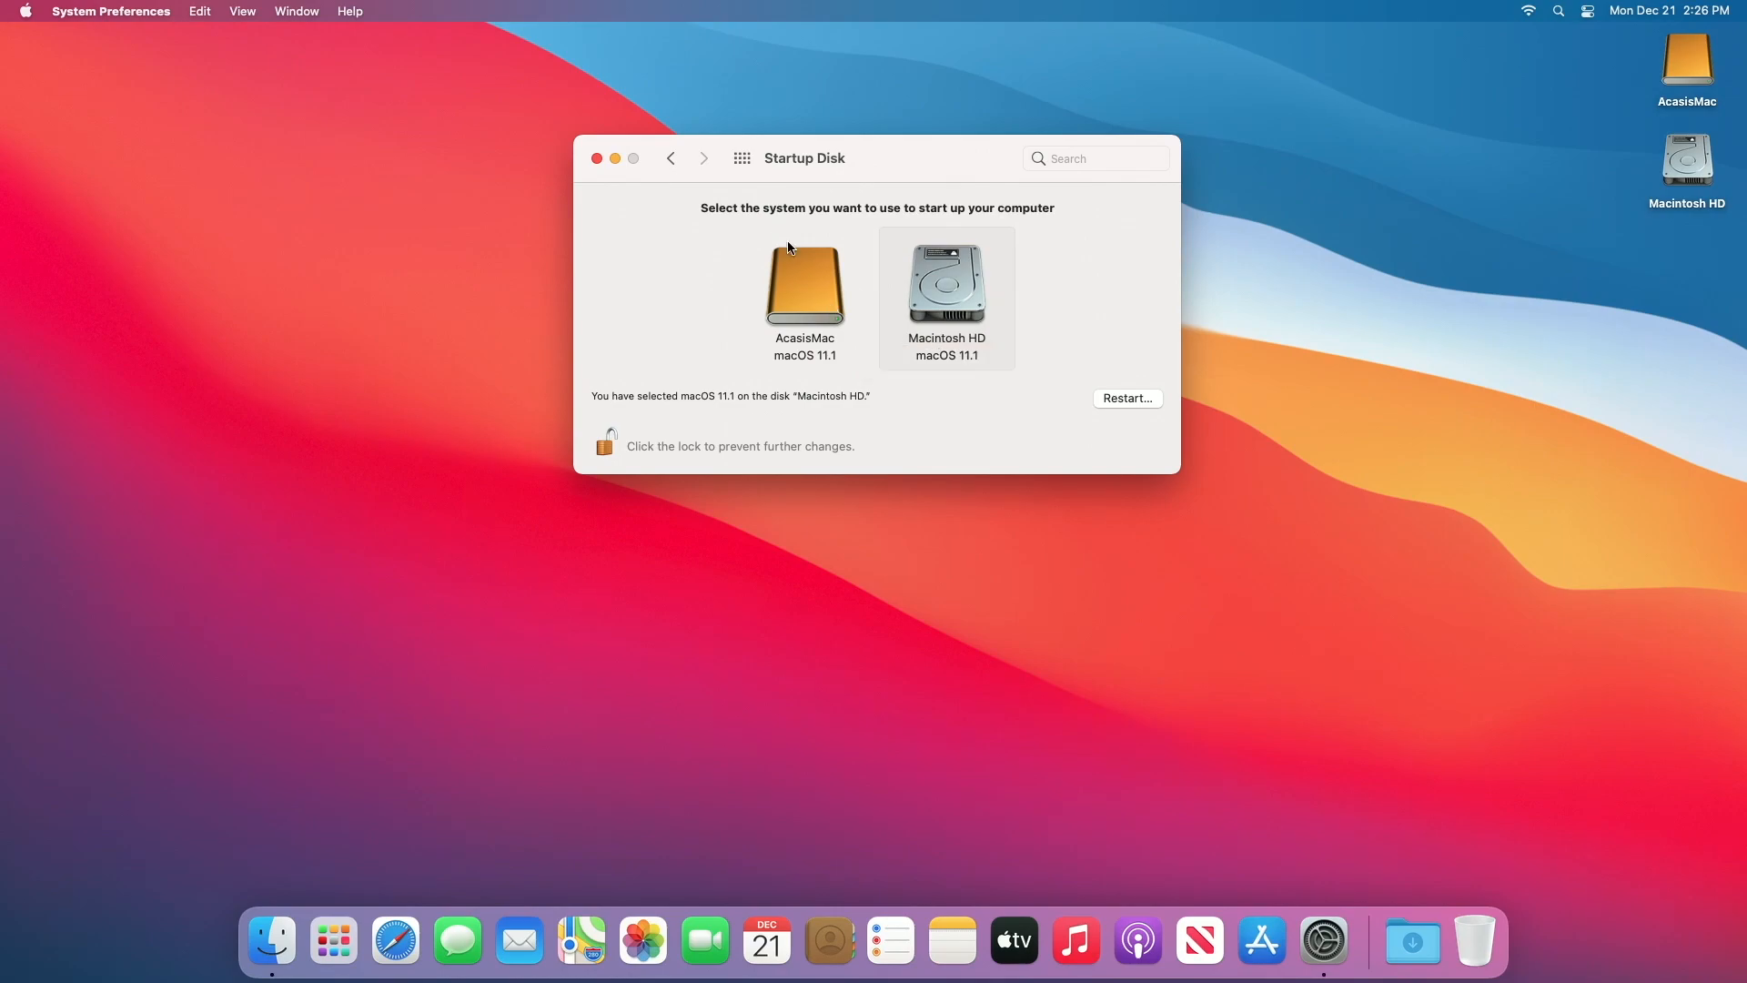
pyautogui.click(802, 284)
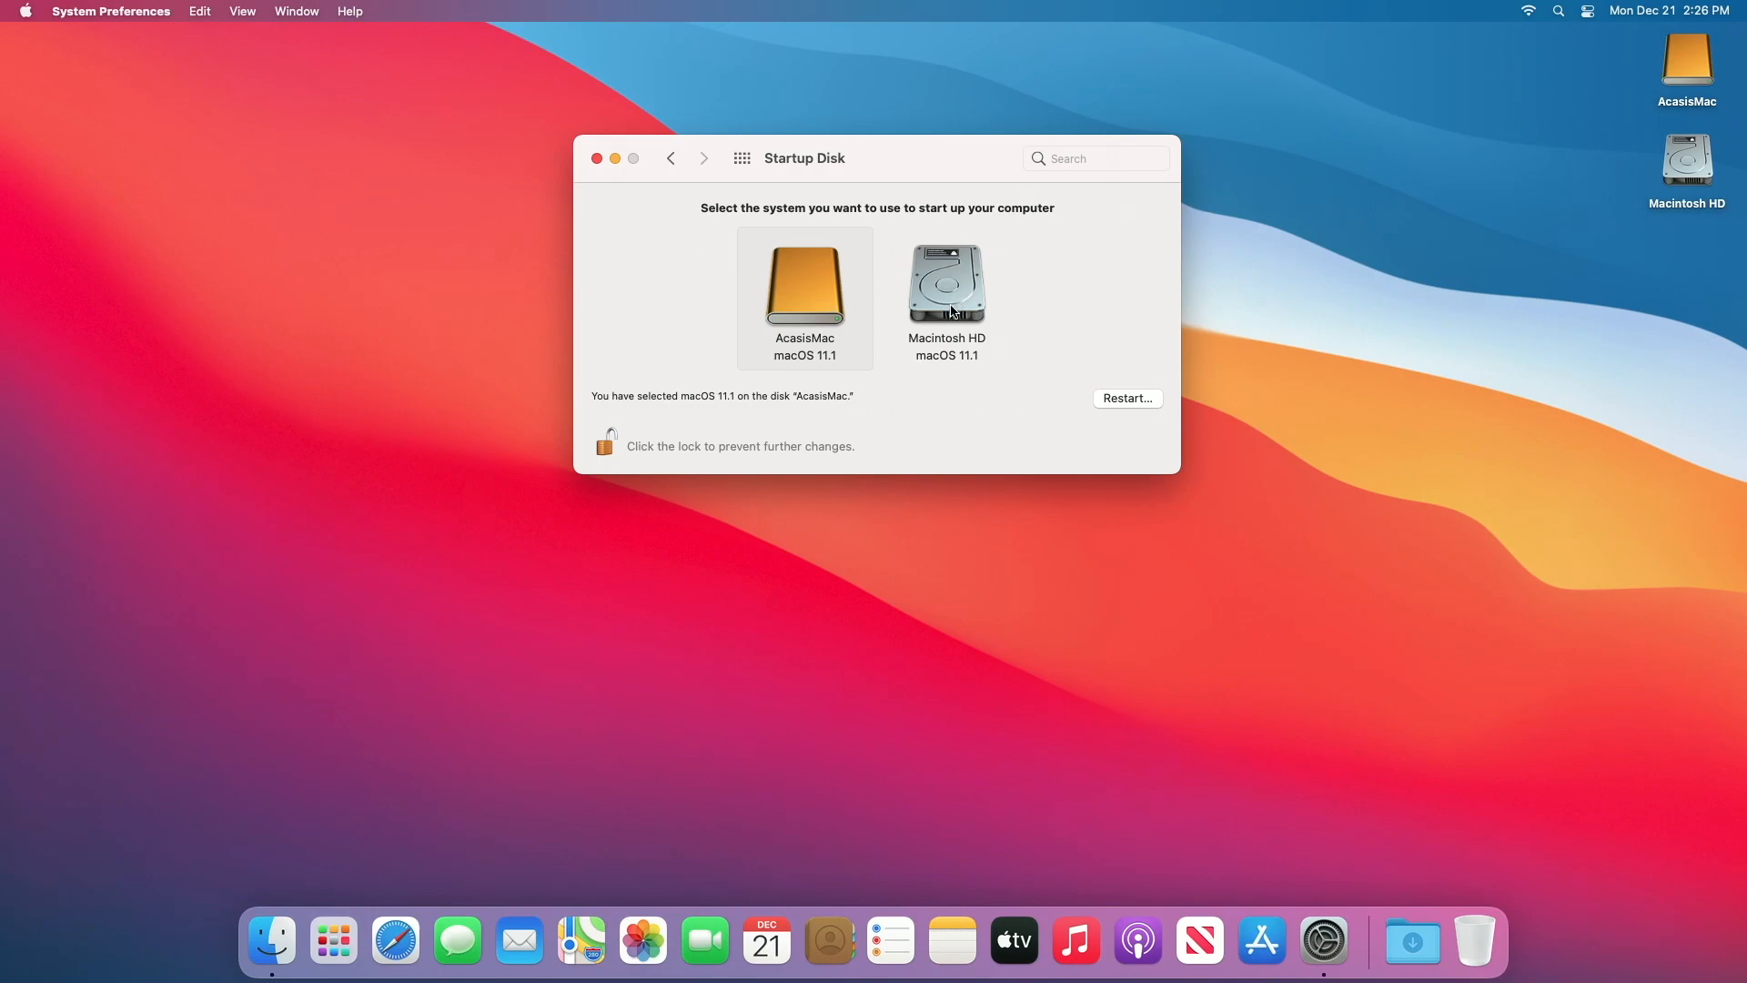
pyautogui.click(741, 157)
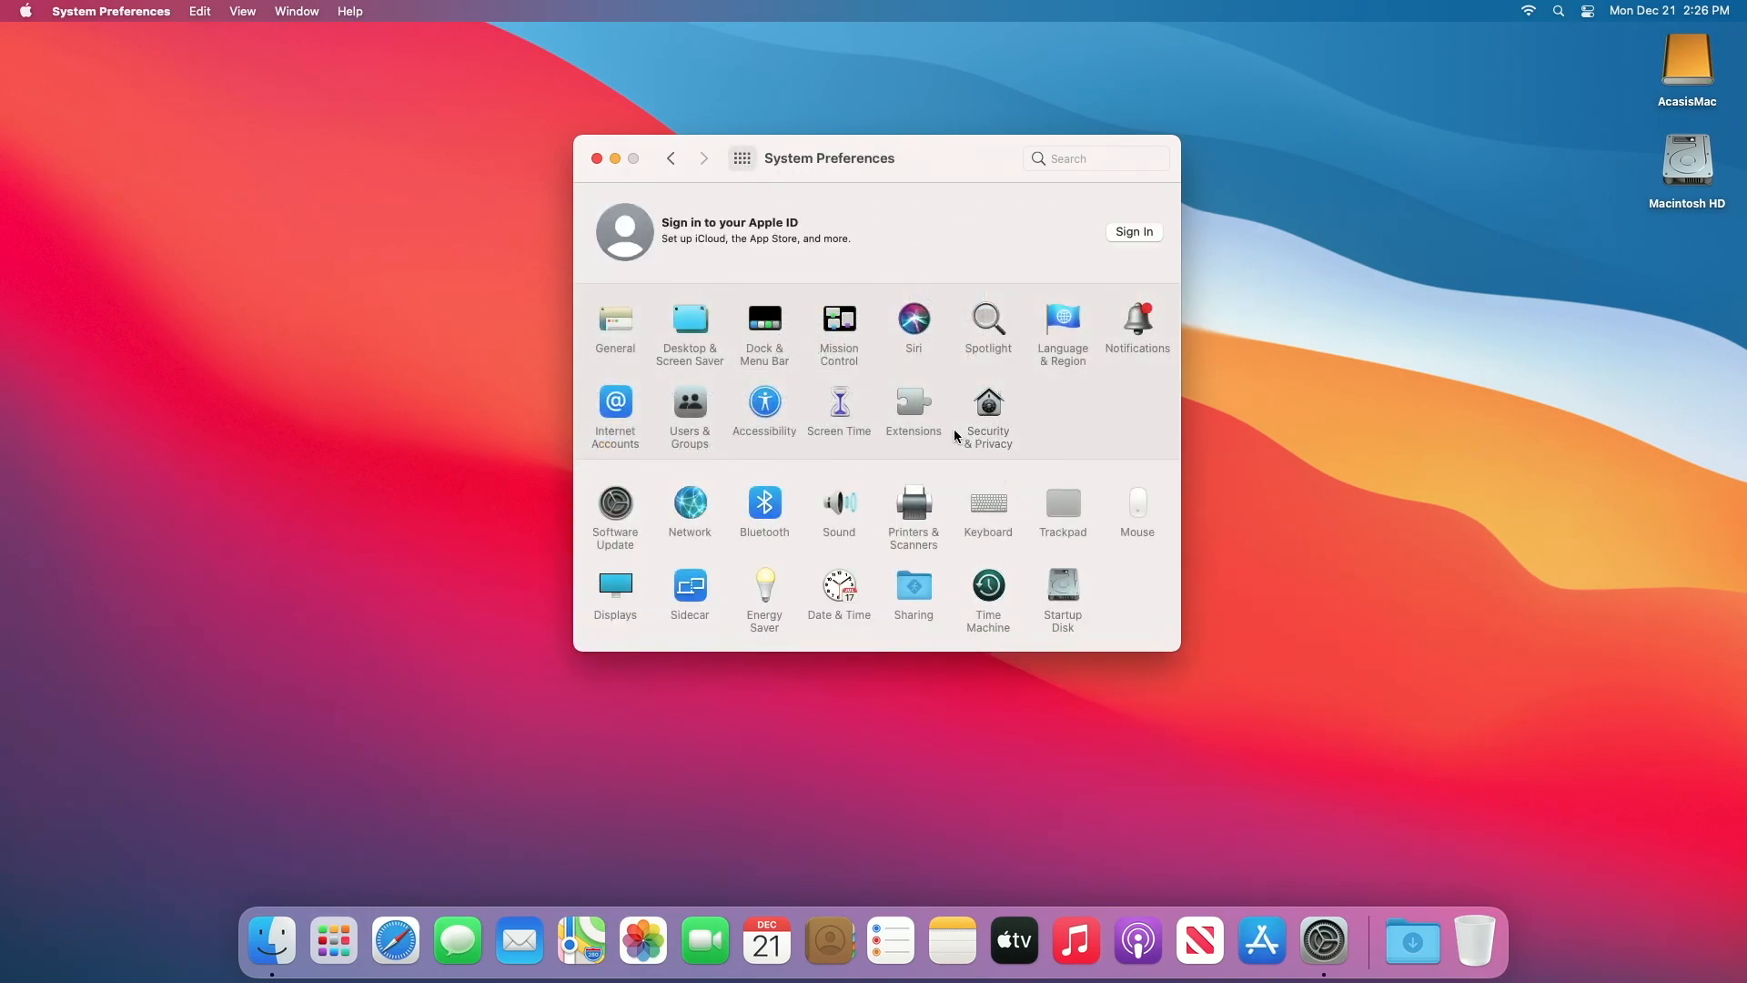
# - Unlock Security & Privacy to show FileVault is off for AcasisMac, then close System Preferences
pyautogui.click(986, 406)
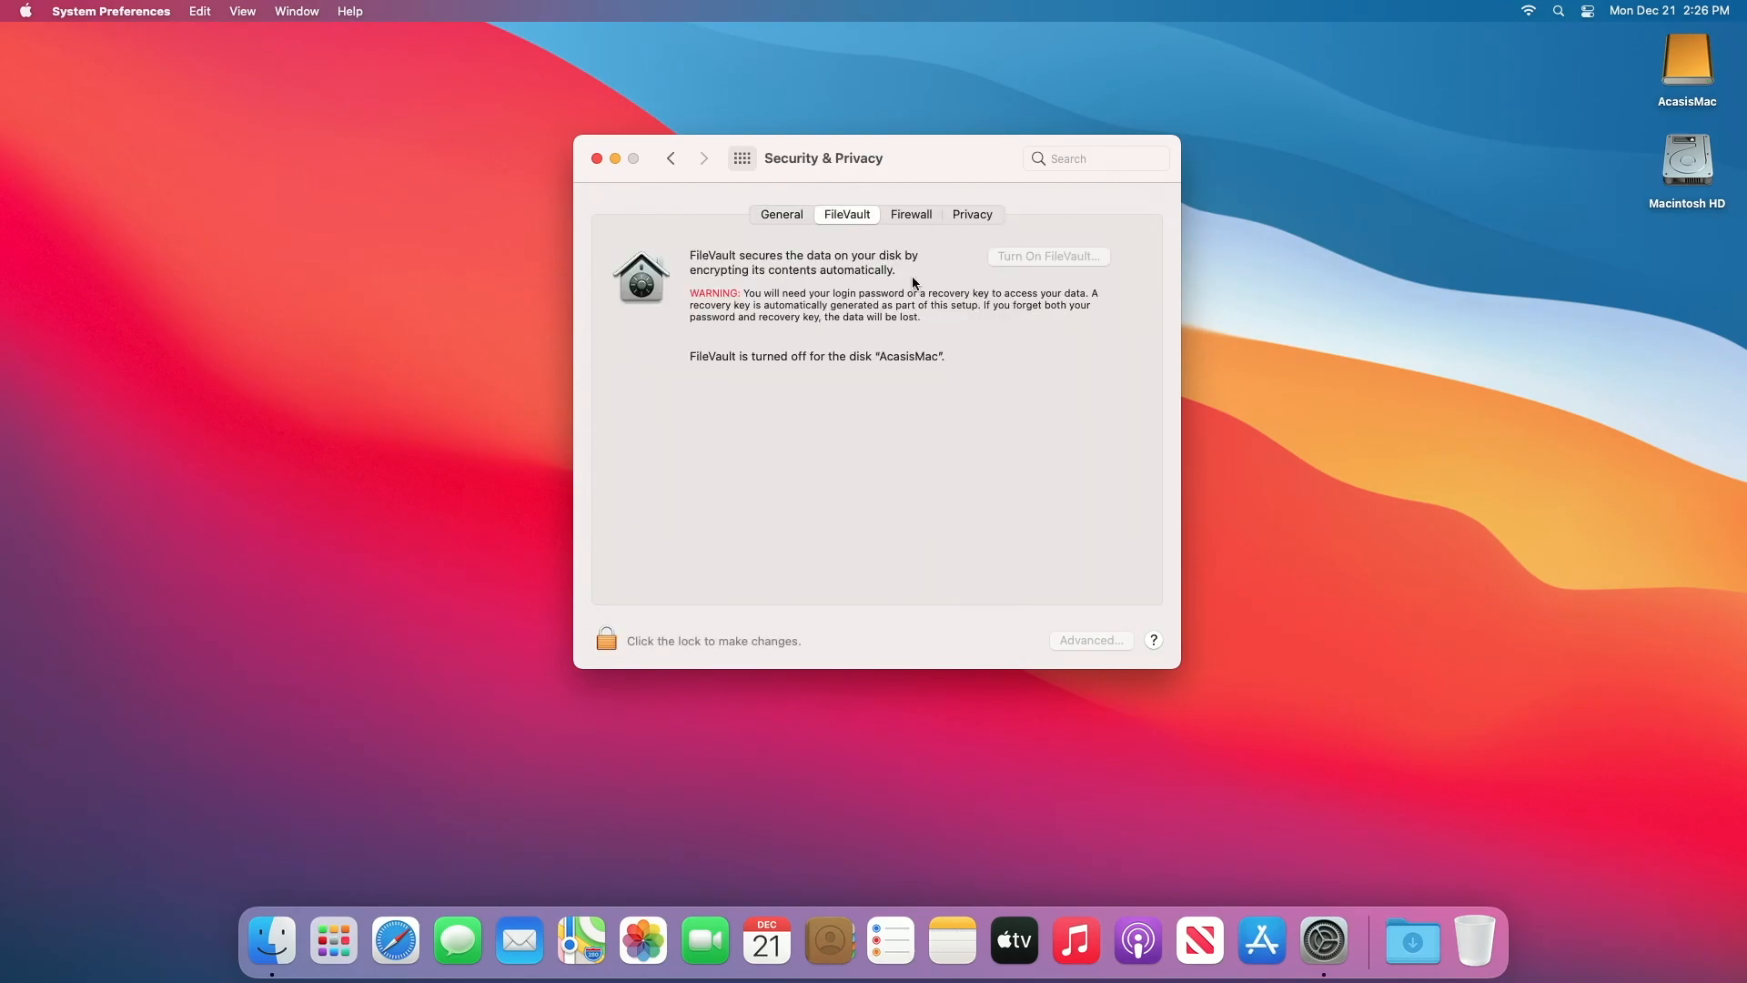
pyautogui.click(608, 639)
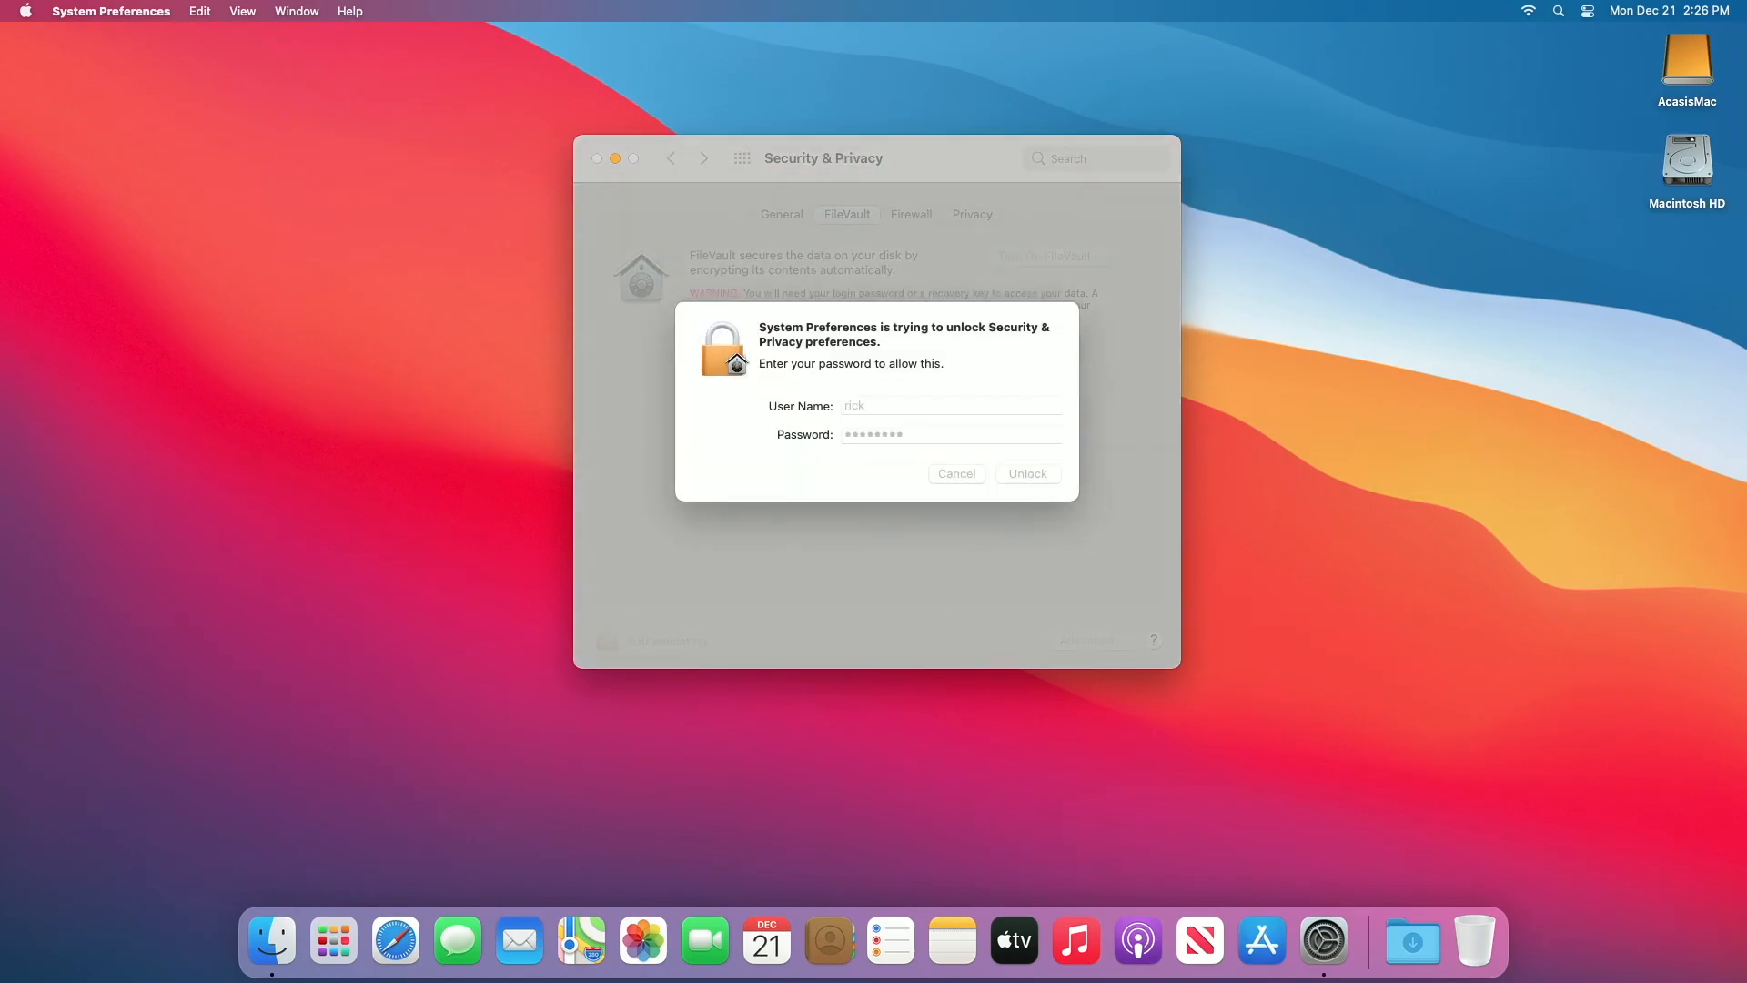
pyautogui.click(1025, 474)
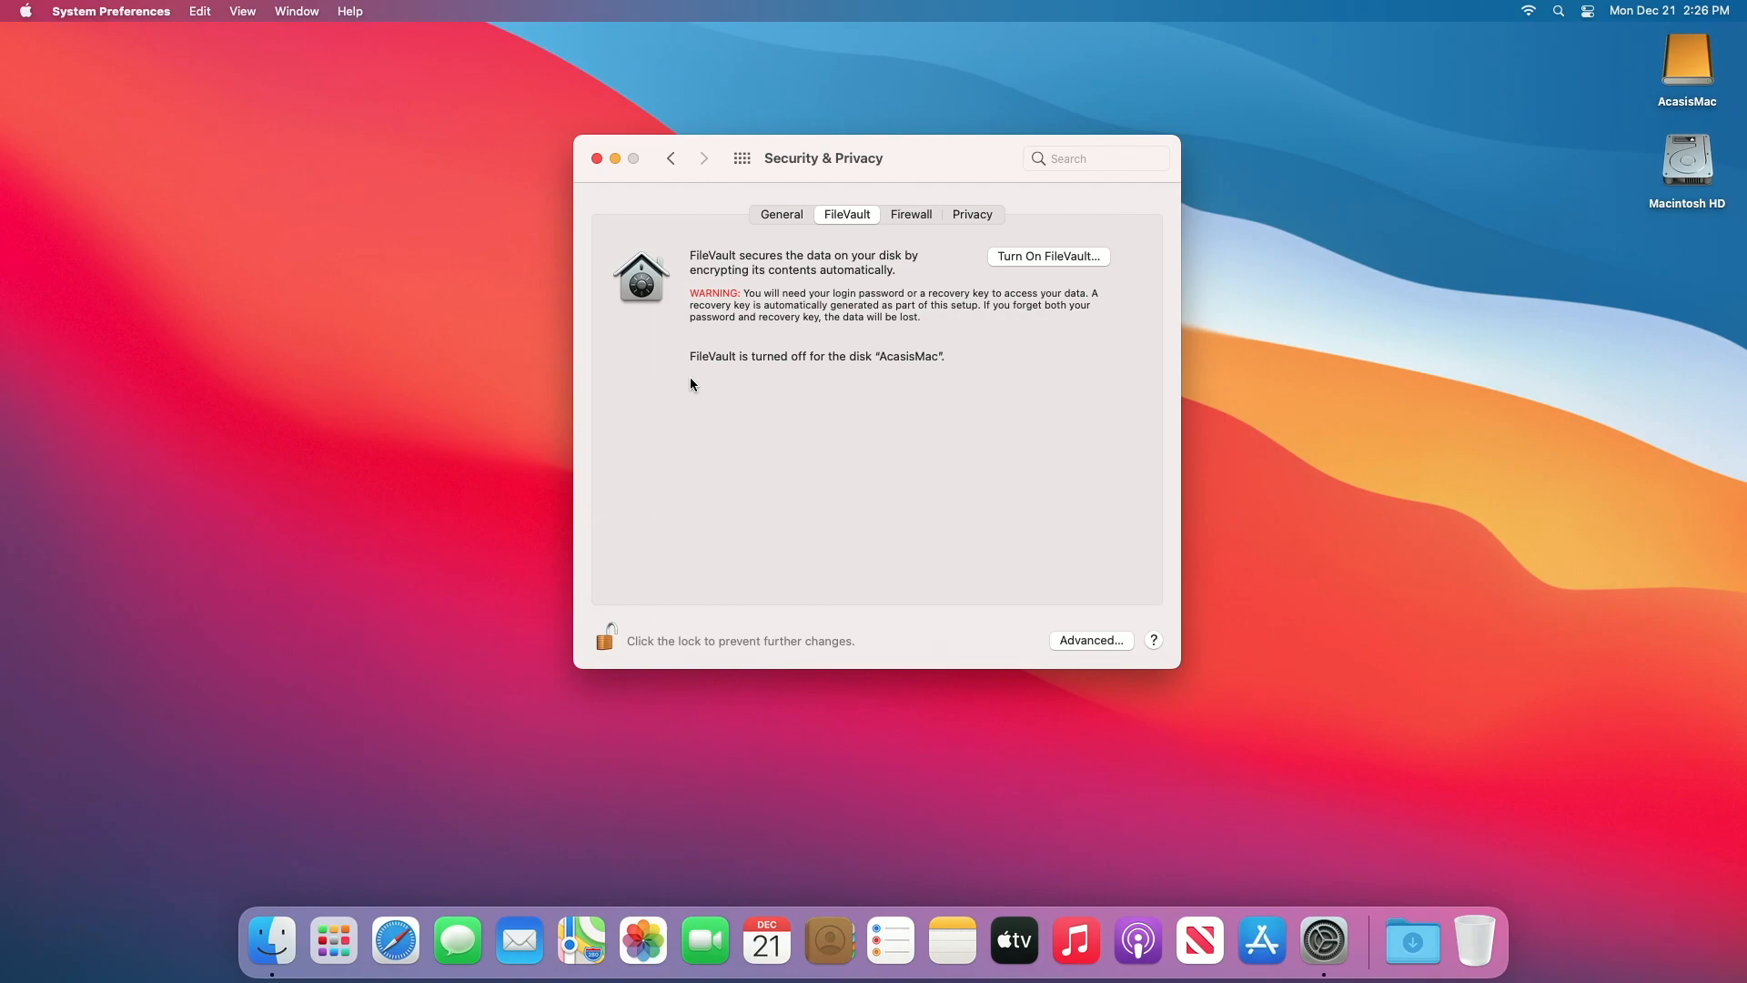
pyautogui.moveTo(912, 371)
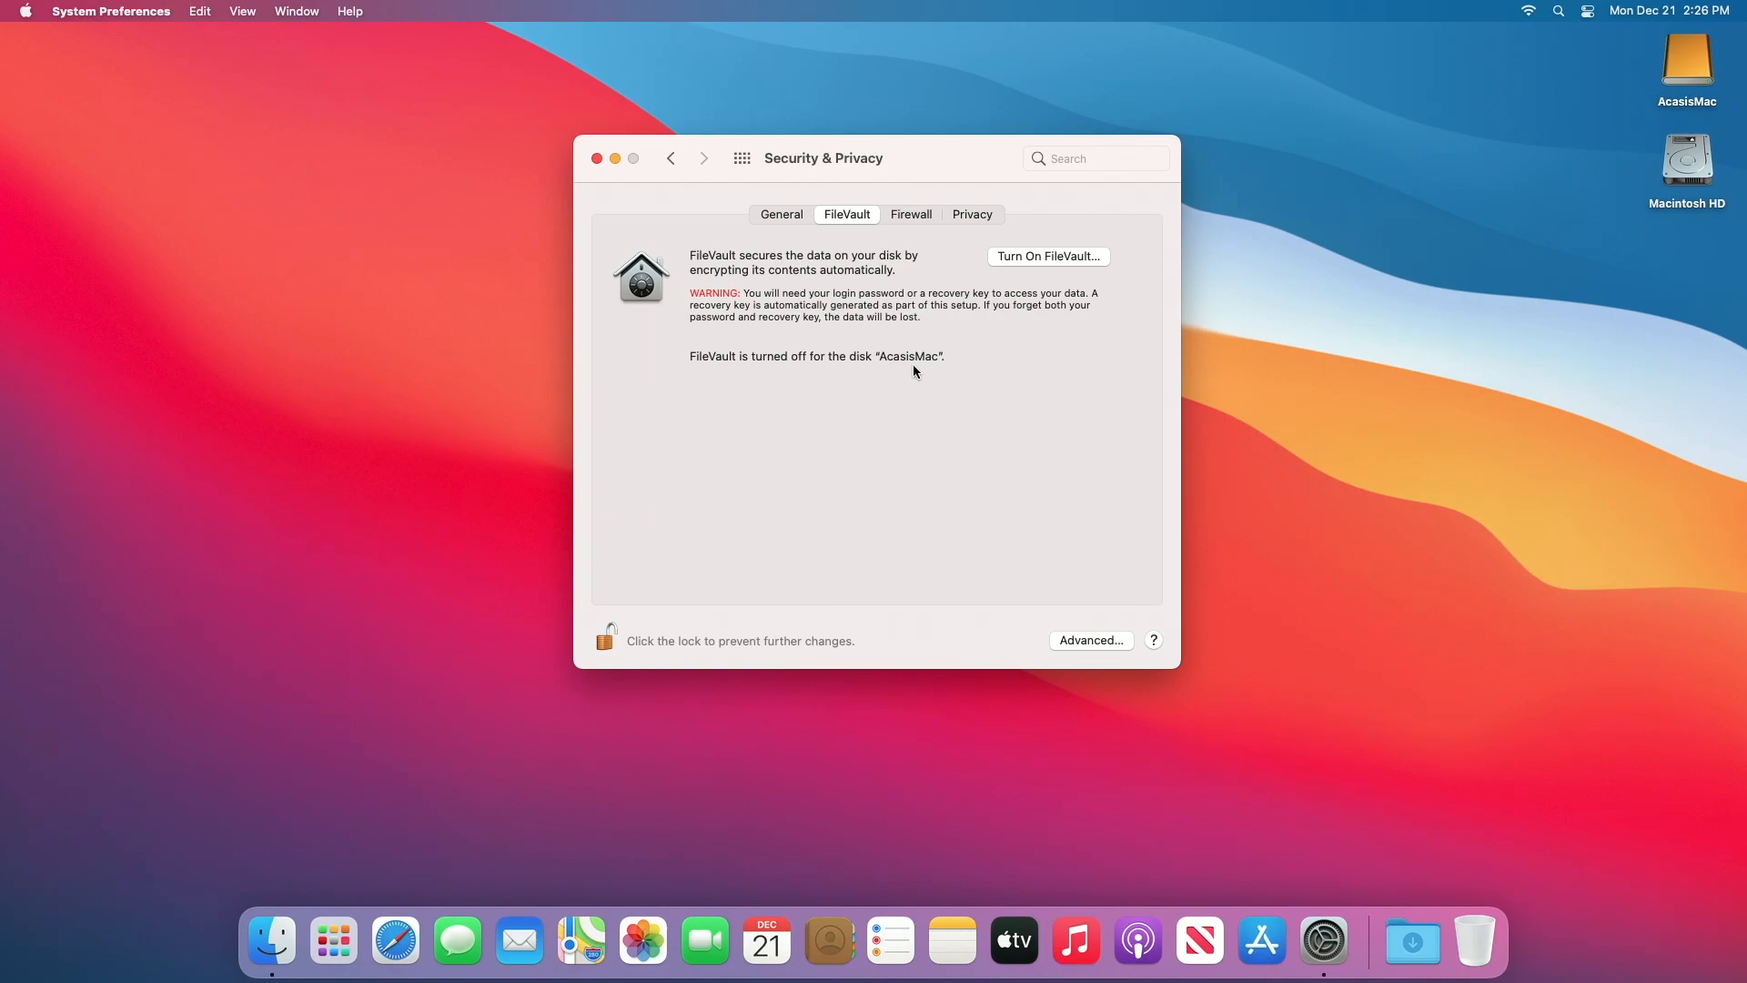
pyautogui.moveTo(1025, 260)
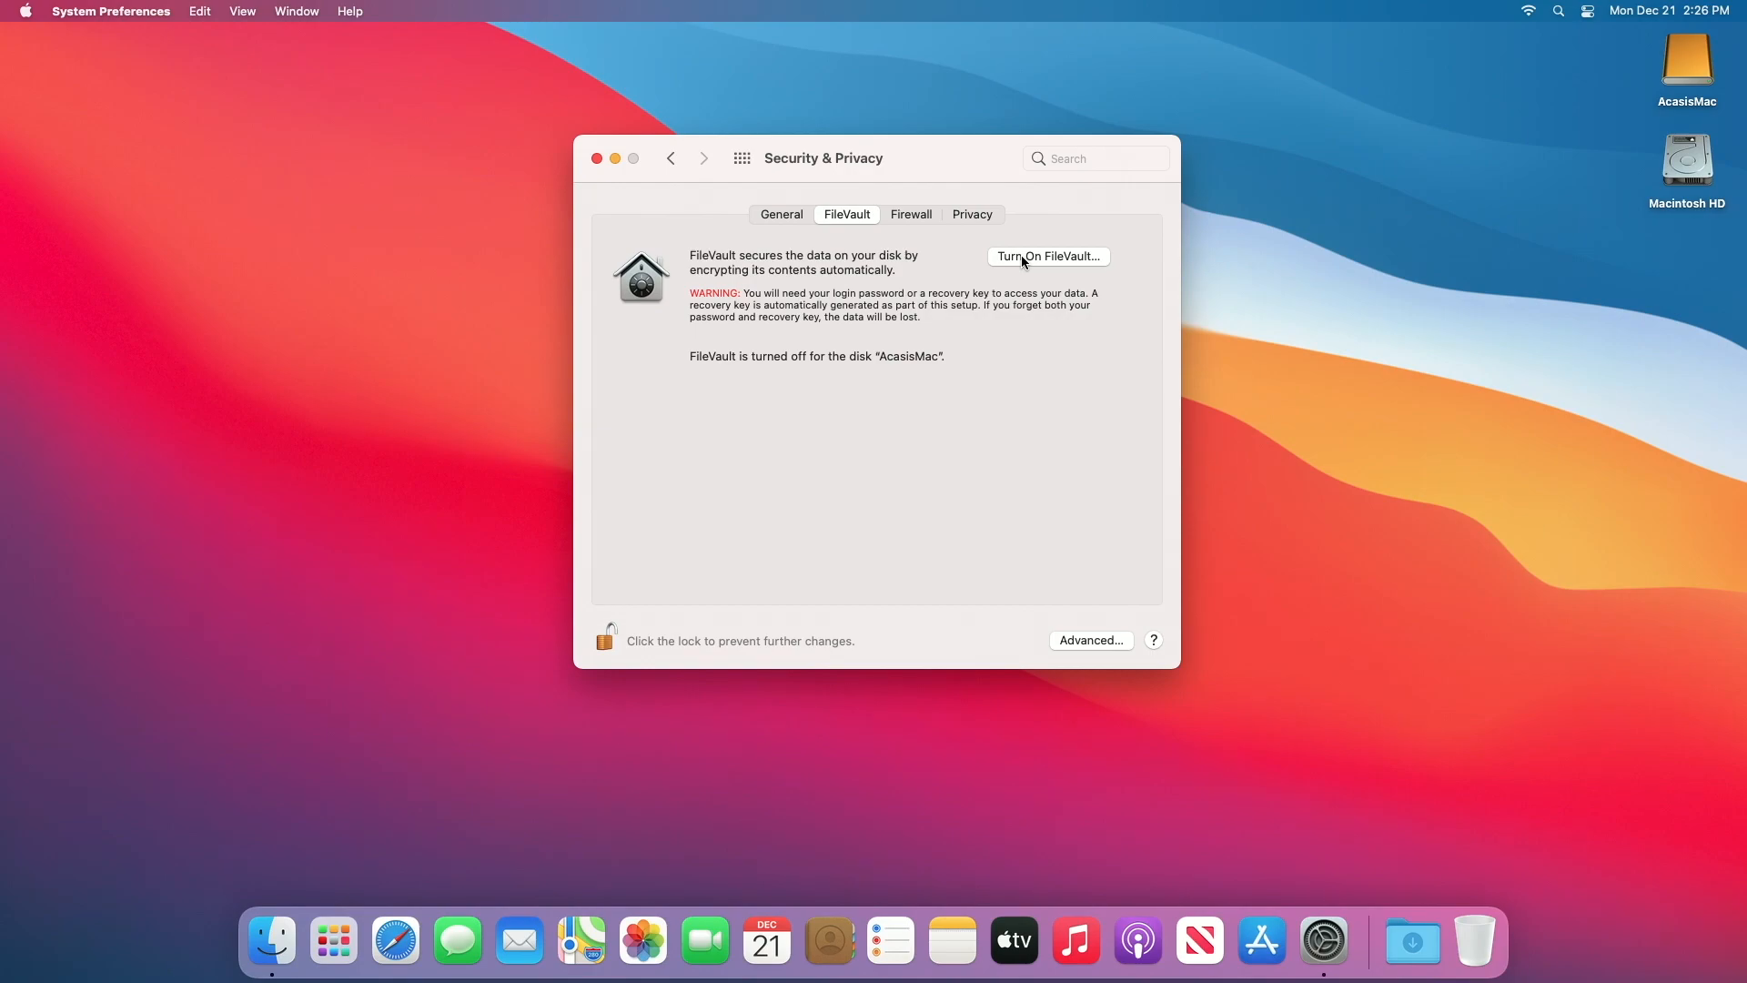
pyautogui.moveTo(954, 235)
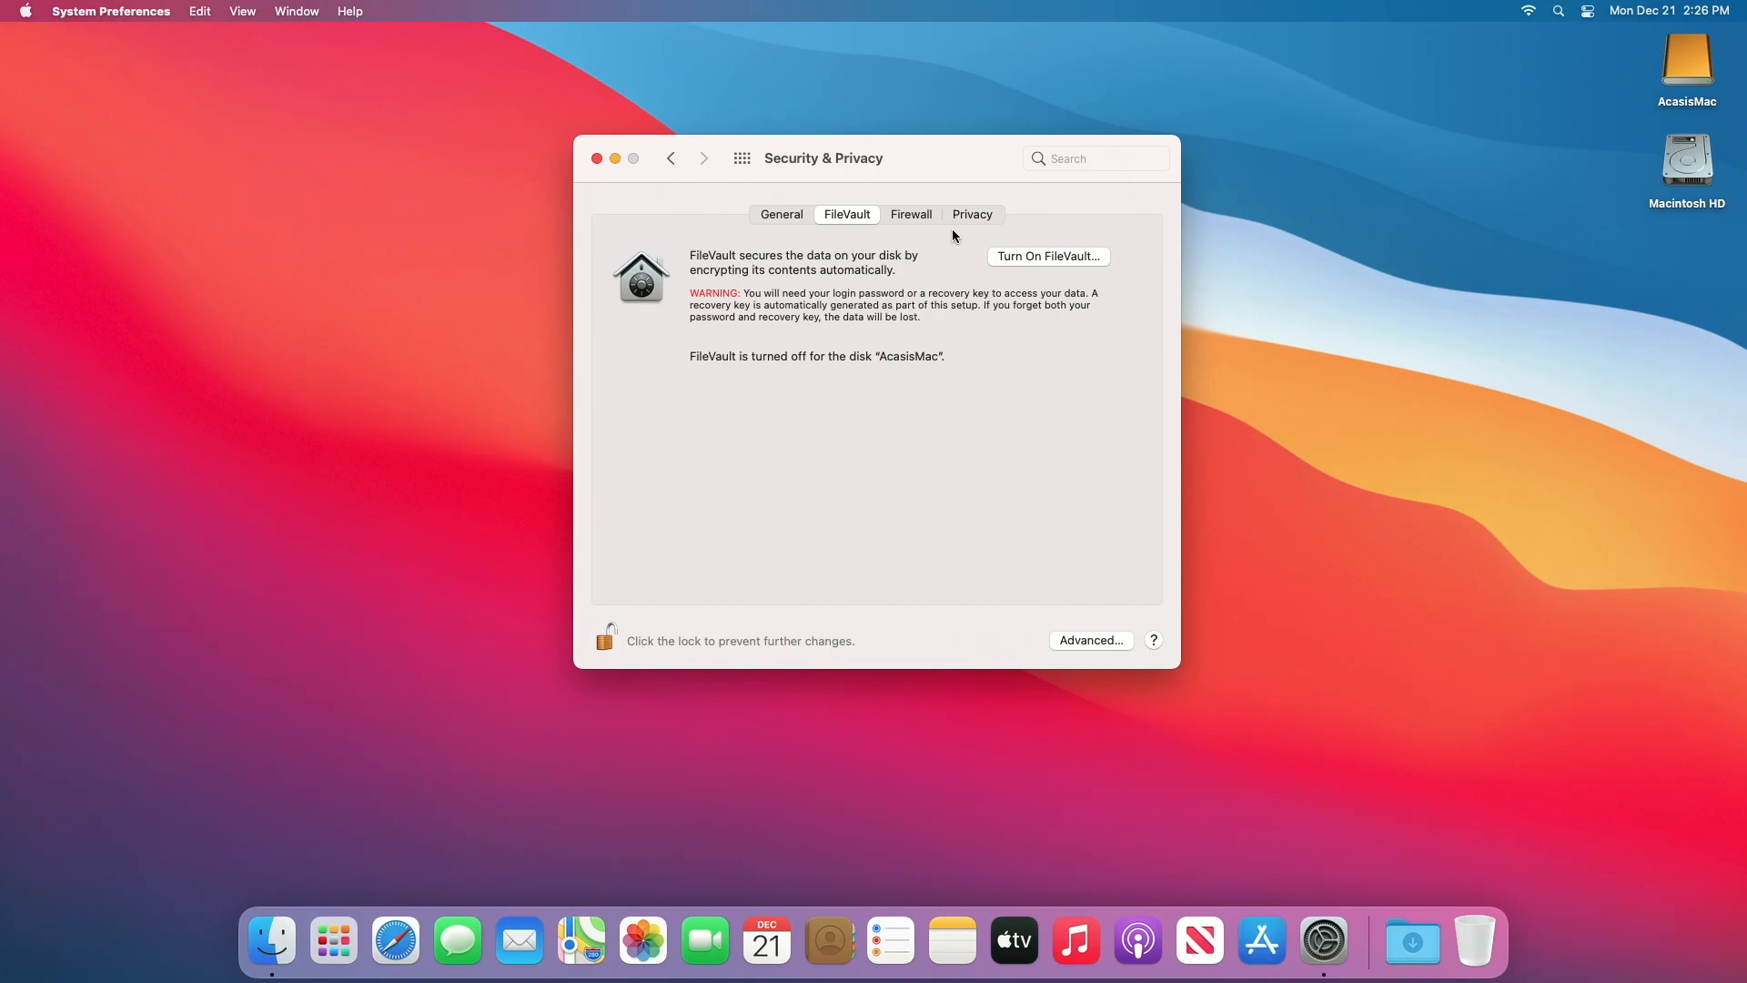
pyautogui.moveTo(1016, 310)
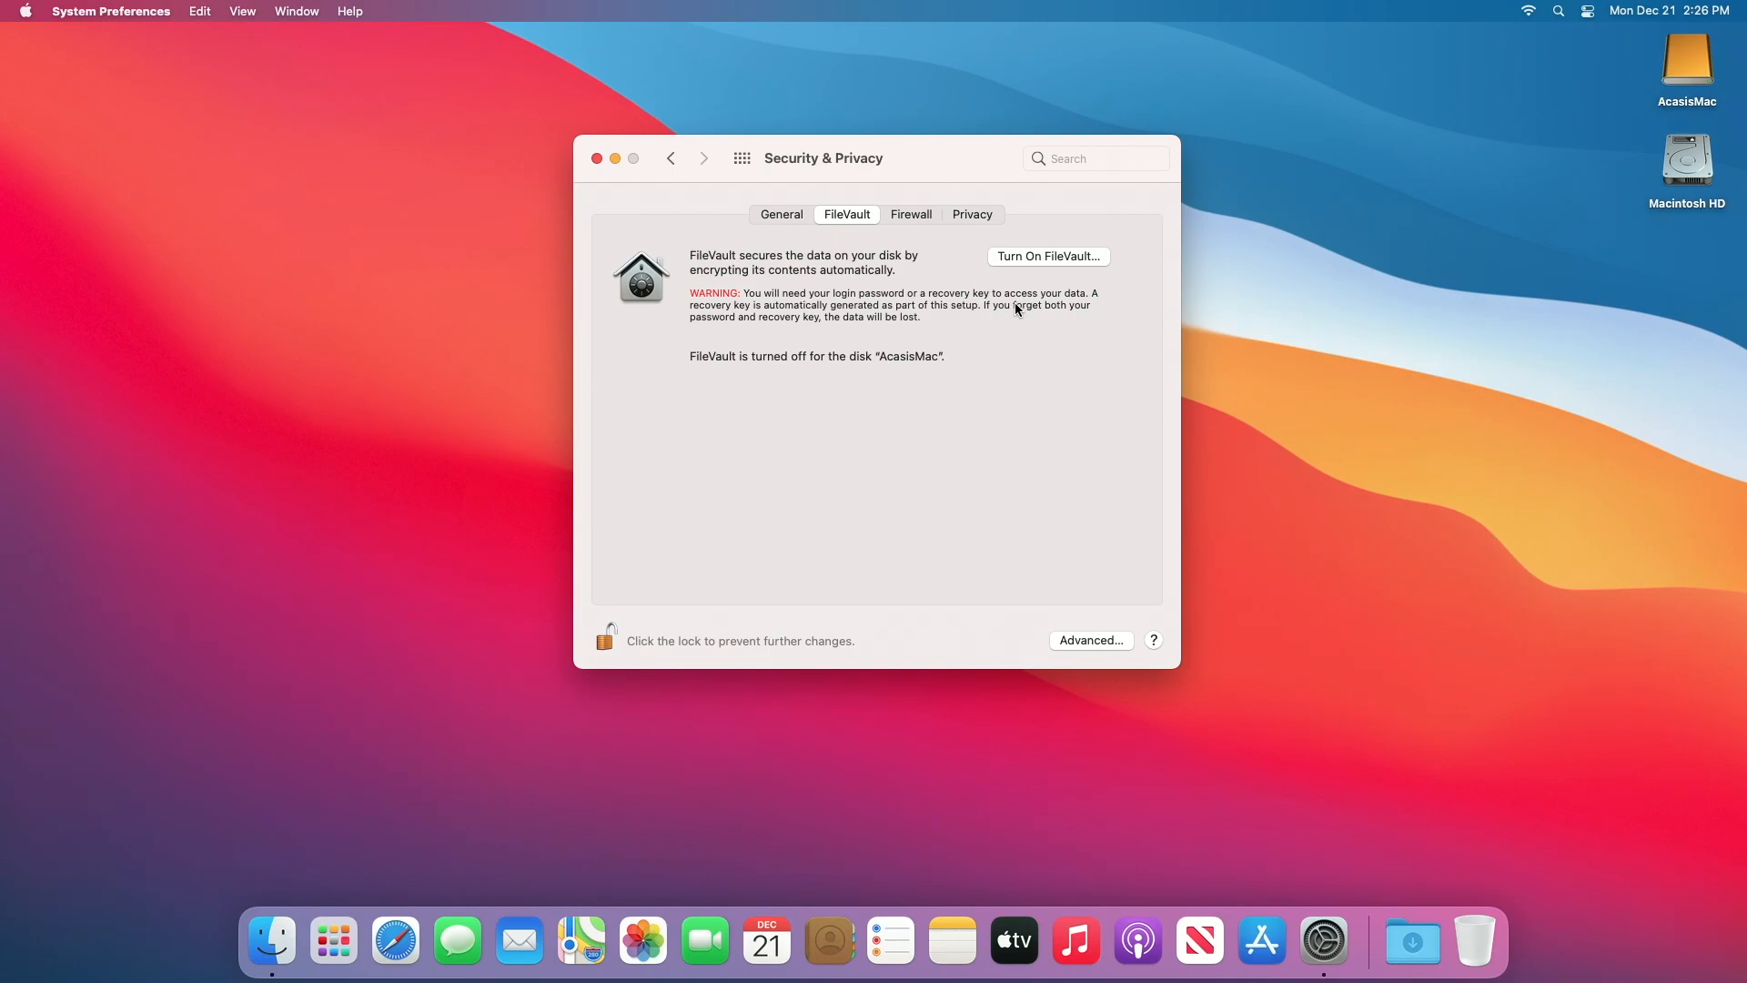
pyautogui.moveTo(1030, 273)
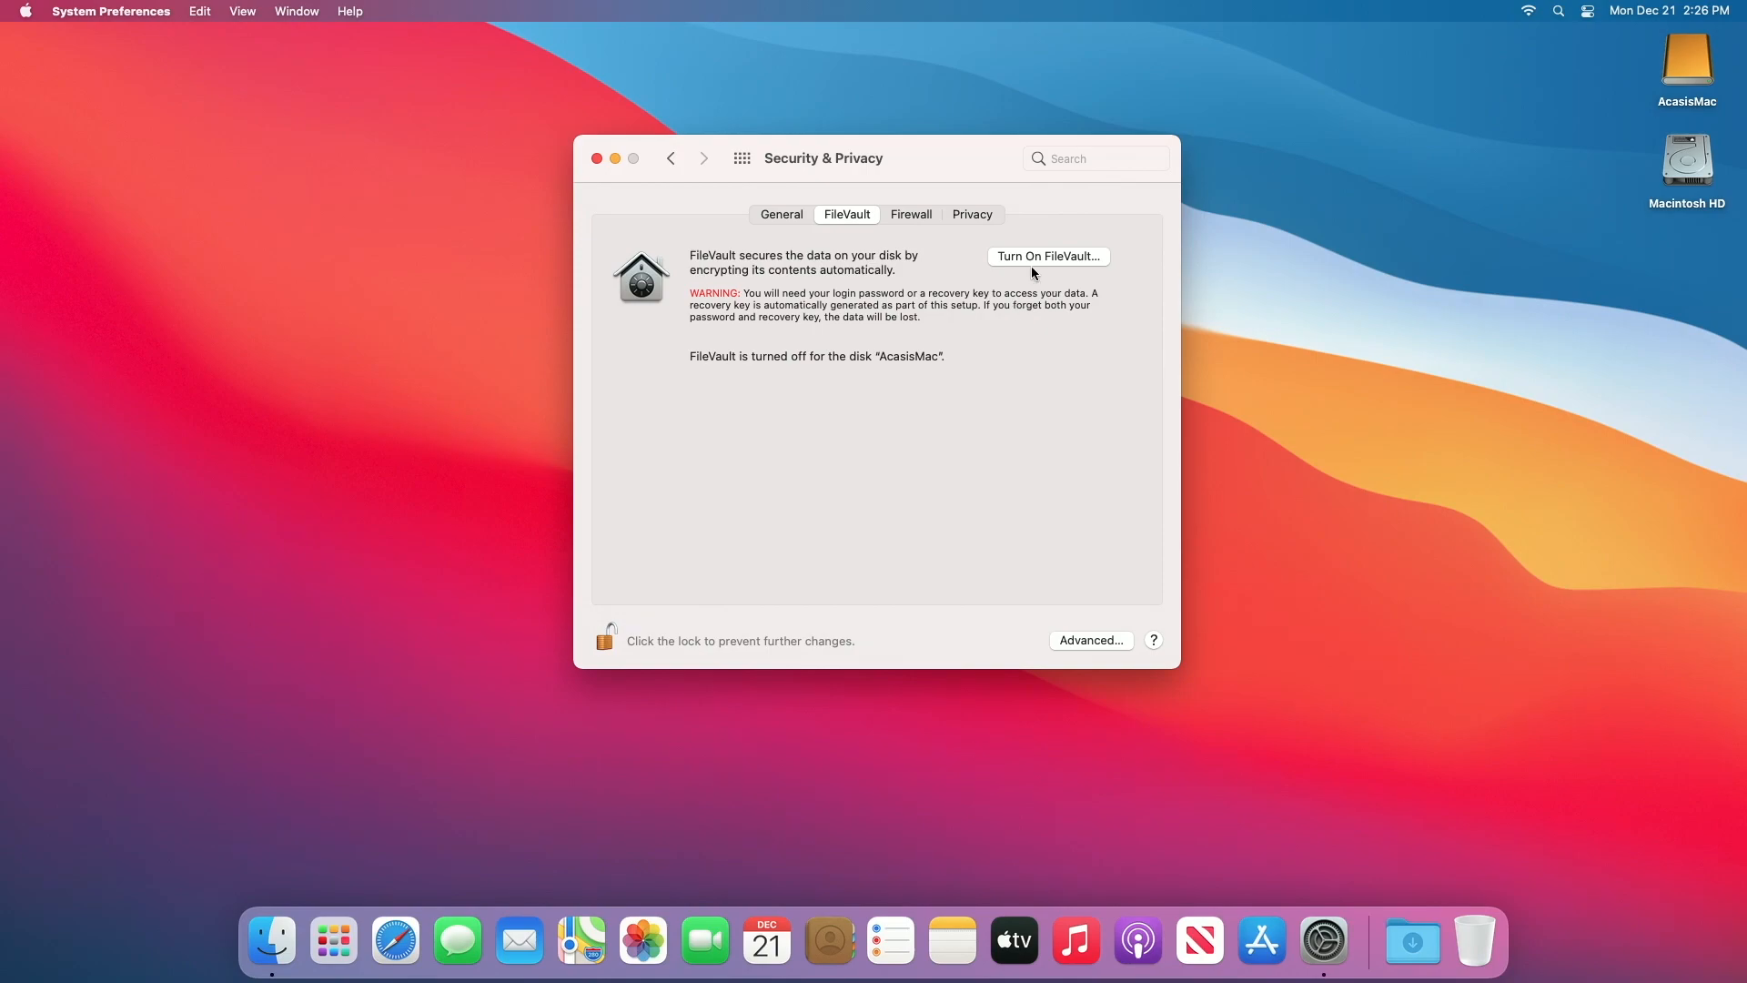
pyautogui.moveTo(912, 358)
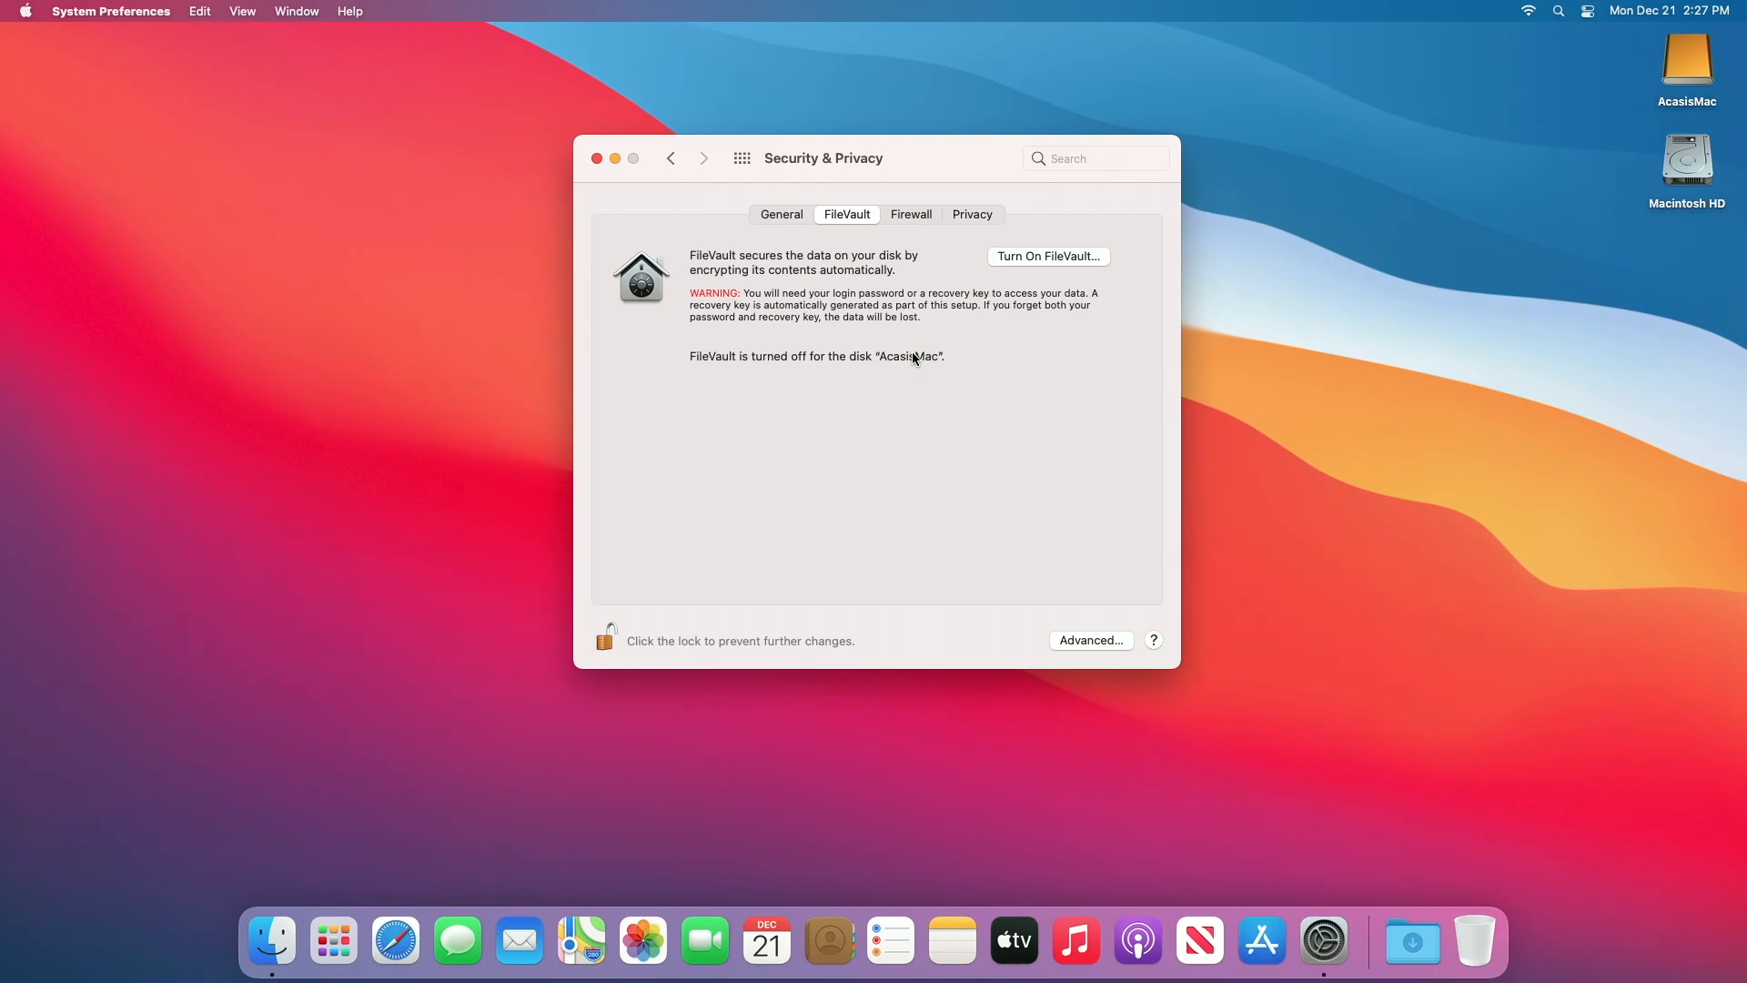
pyautogui.click(597, 158)
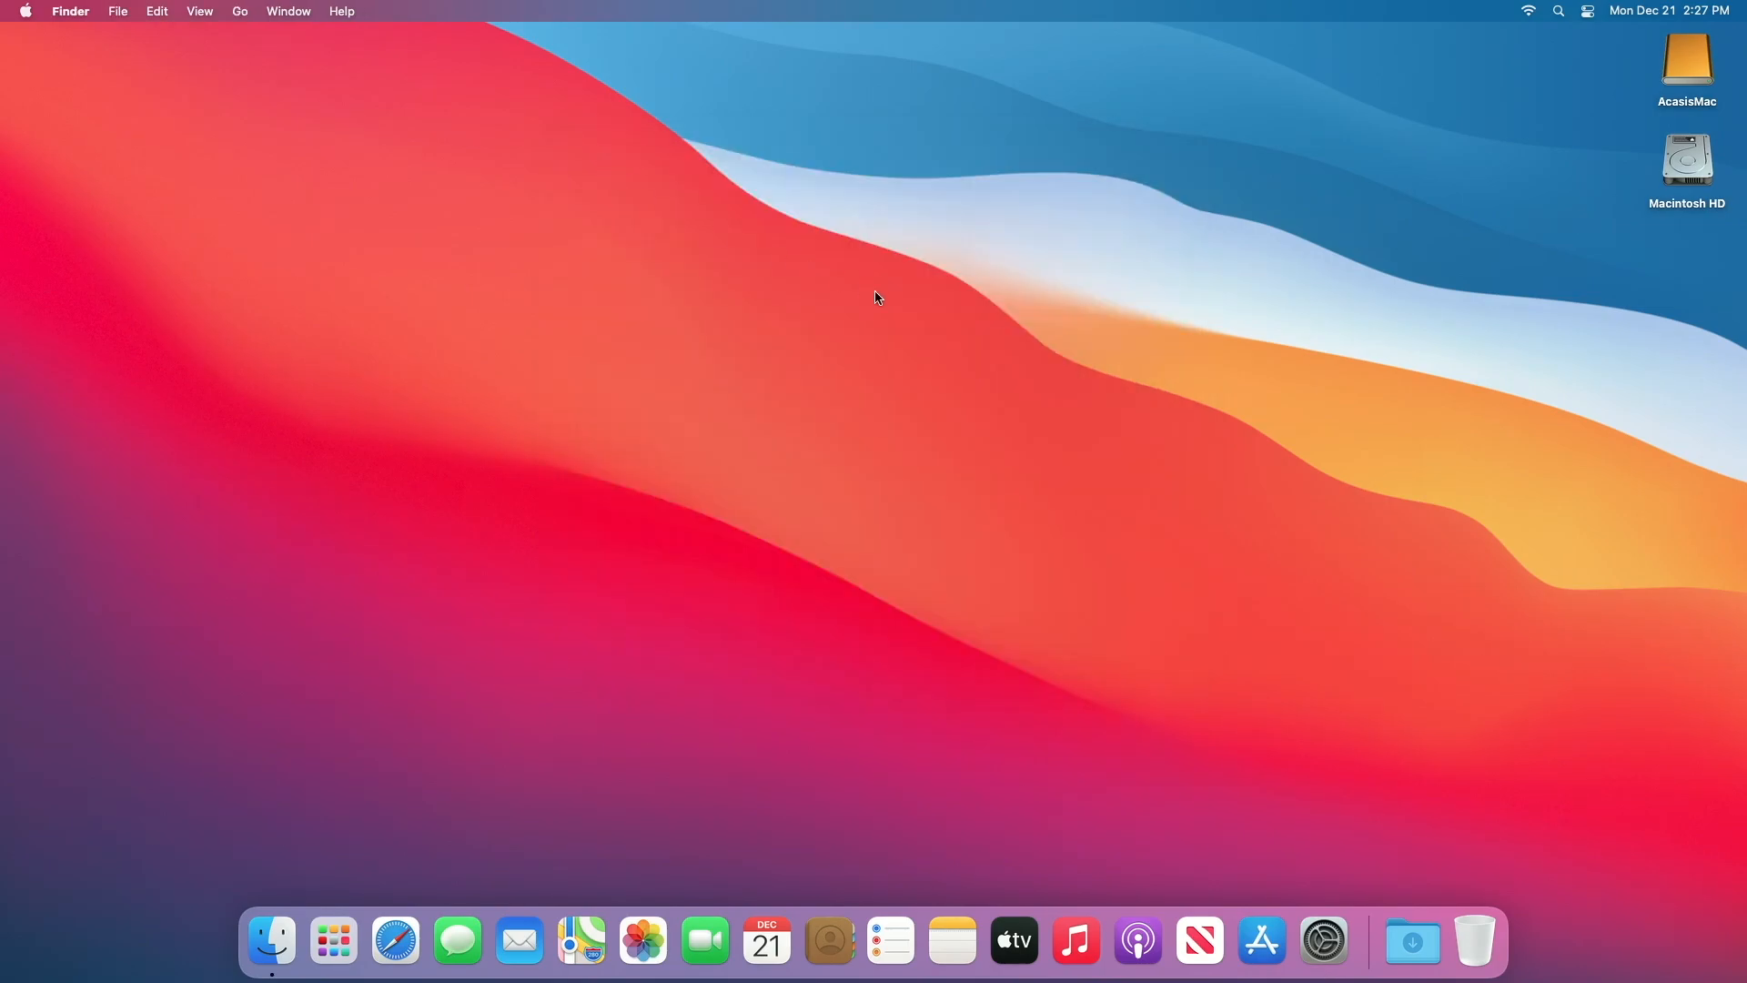